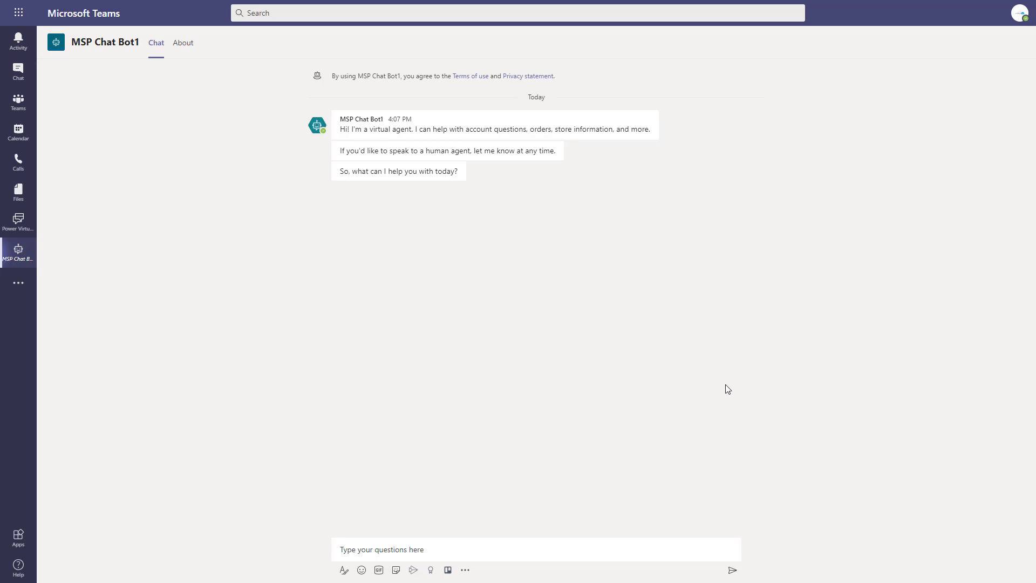
{"action": "mouse_move", "coordinate": [414, 417]}
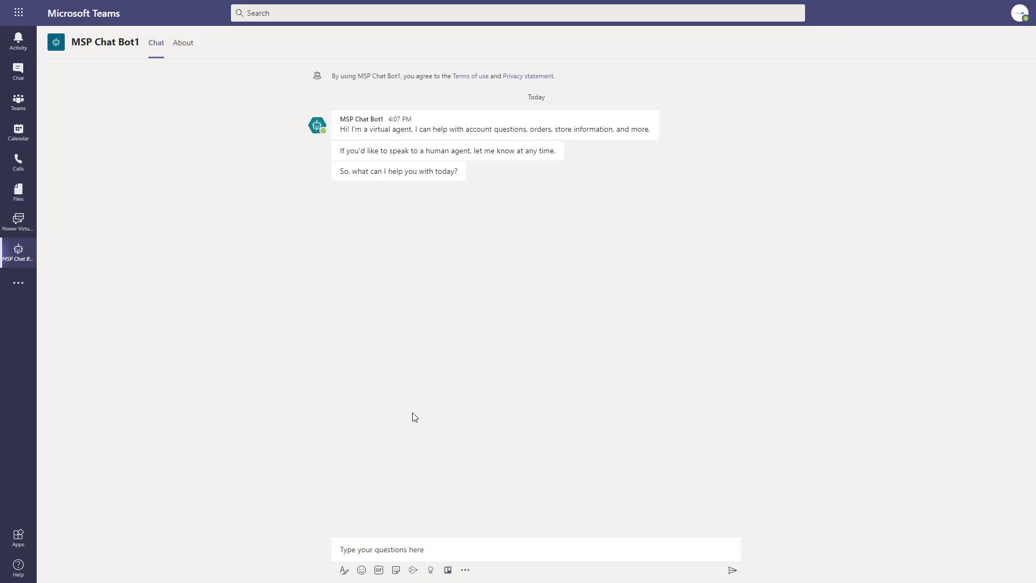
{"action": "mouse_move", "coordinate": [460, 368]}
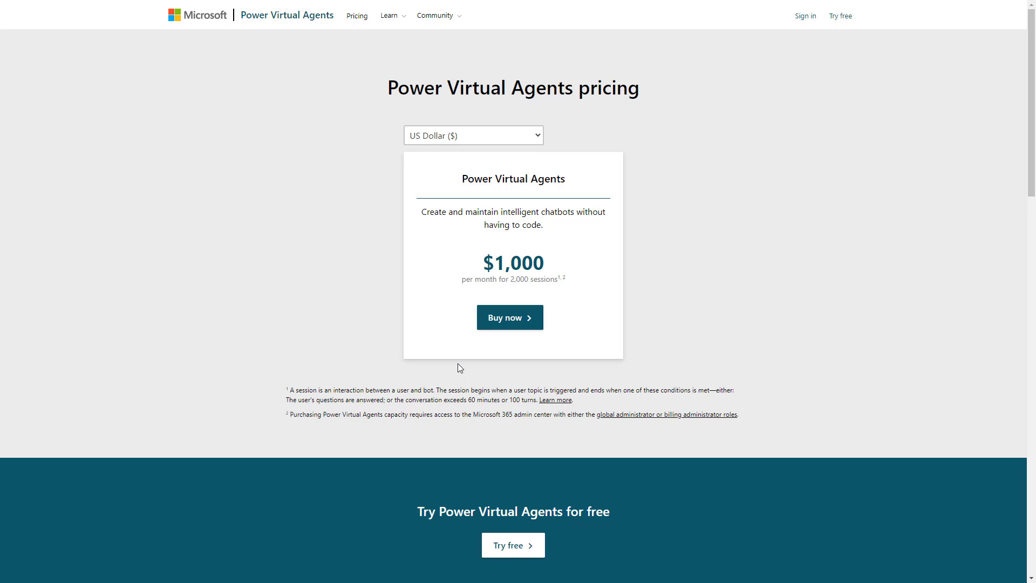
{"action": "mouse_move", "coordinate": [427, 358]}
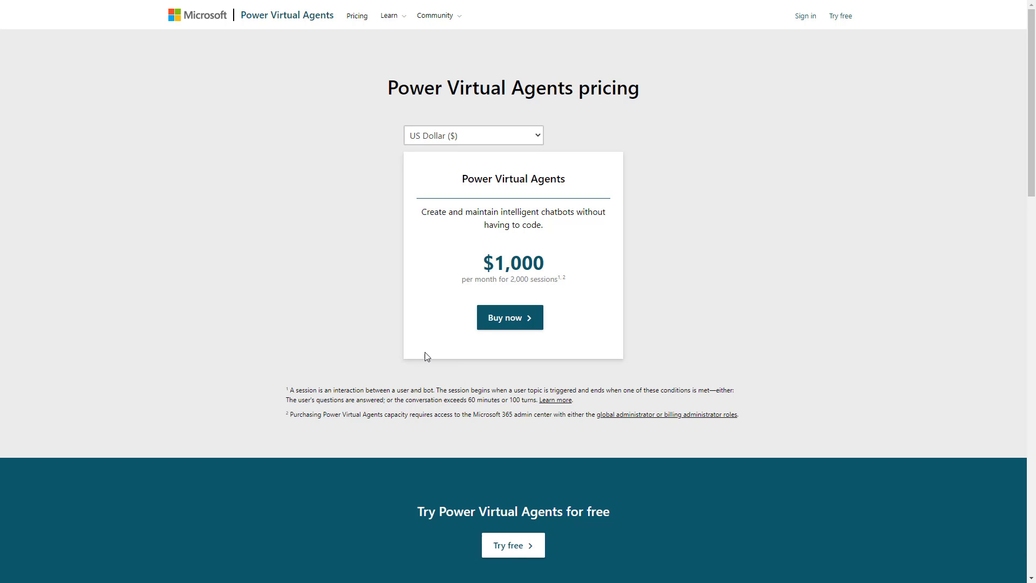
{"action": "mouse_move", "coordinate": [584, 304]}
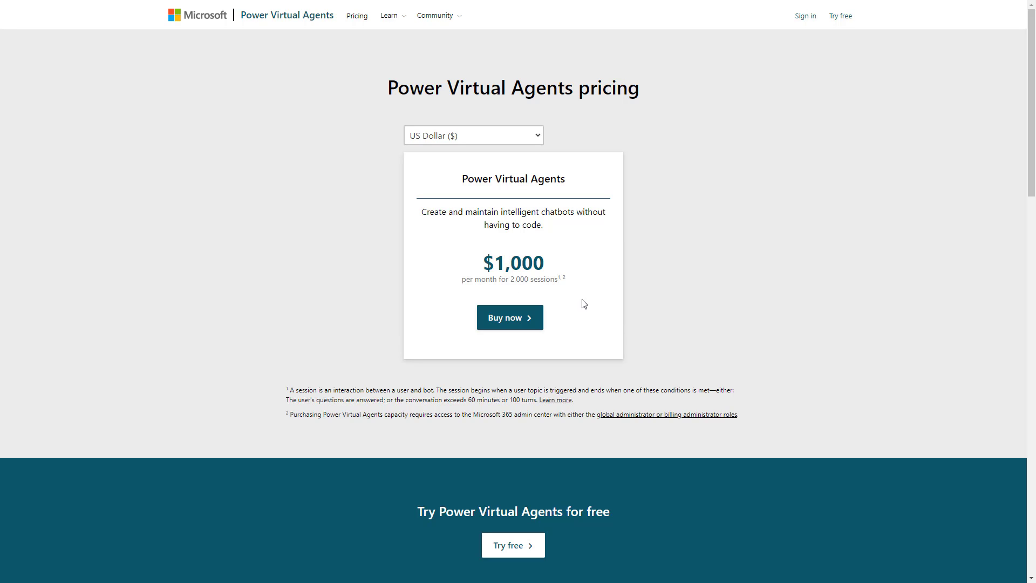
{"action": "mouse_move", "coordinate": [626, 331]}
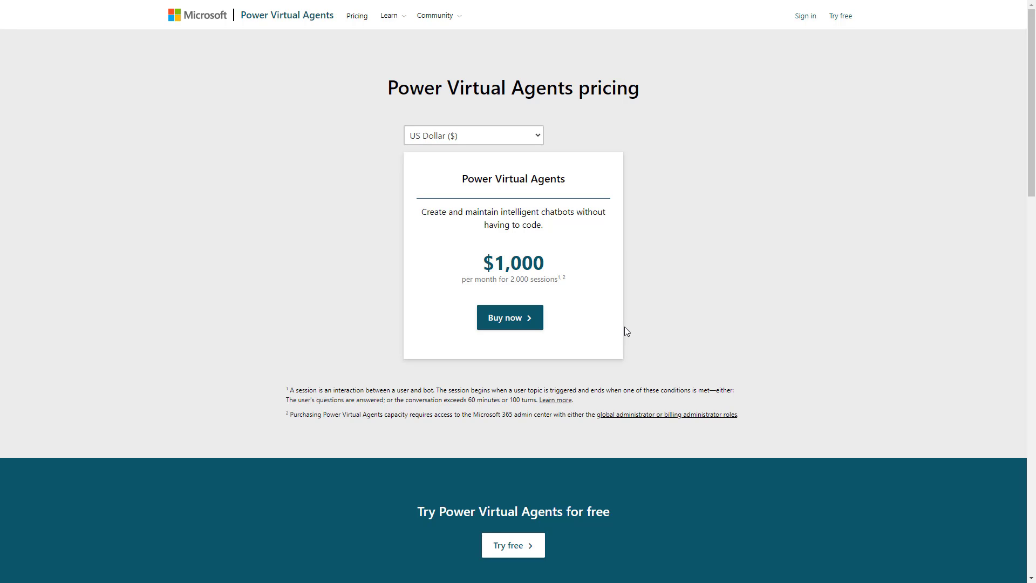
{"action": "mouse_move", "coordinate": [509, 297]}
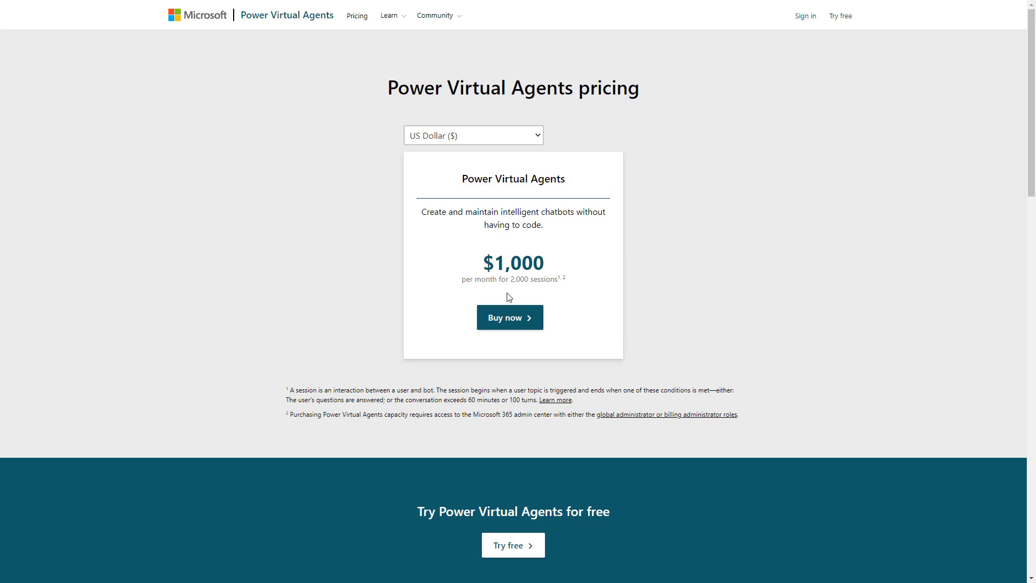
{"action": "mouse_move", "coordinate": [500, 290]}
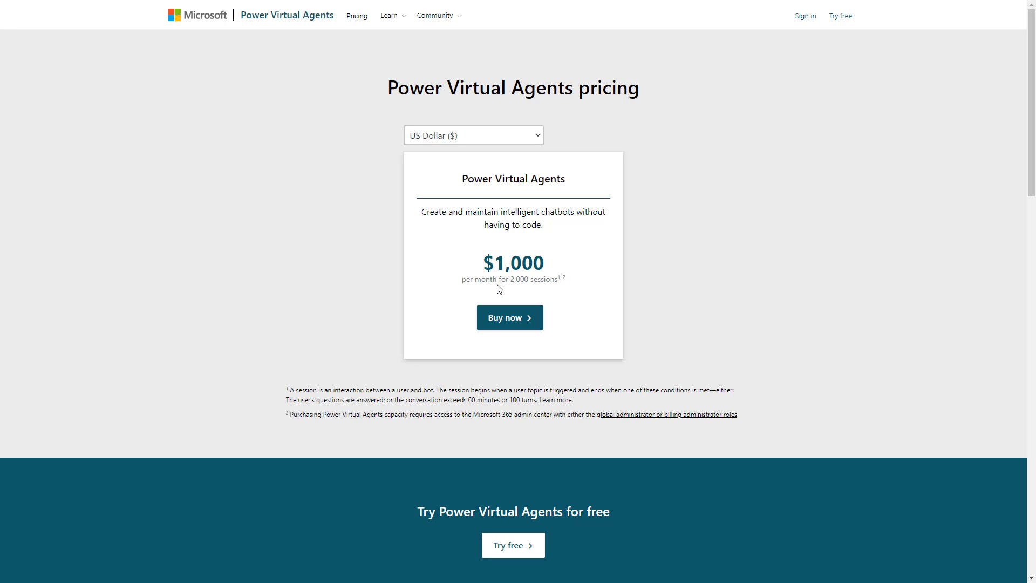
{"action": "mouse_move", "coordinate": [612, 336]}
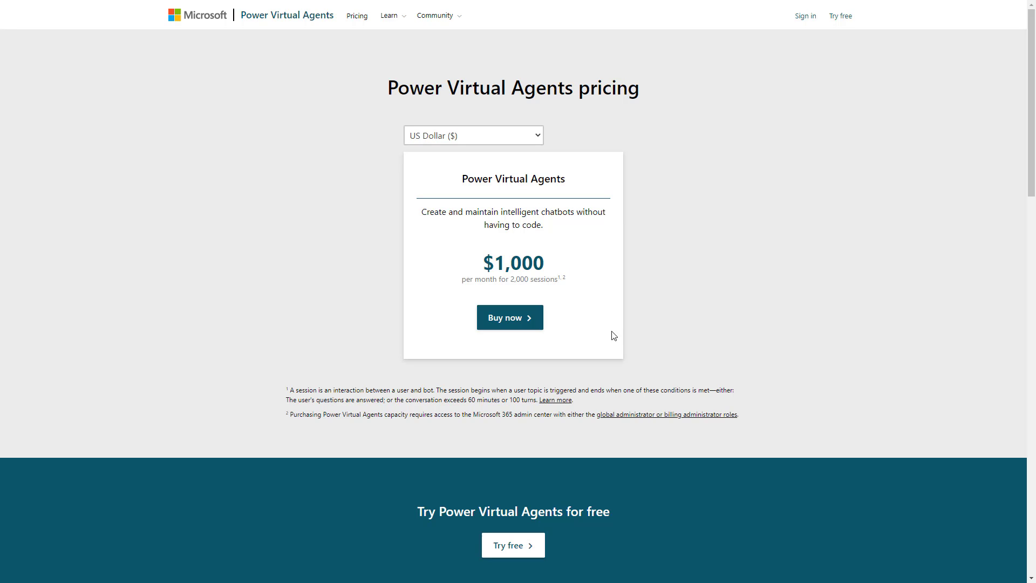
{"action": "mouse_move", "coordinate": [482, 261]}
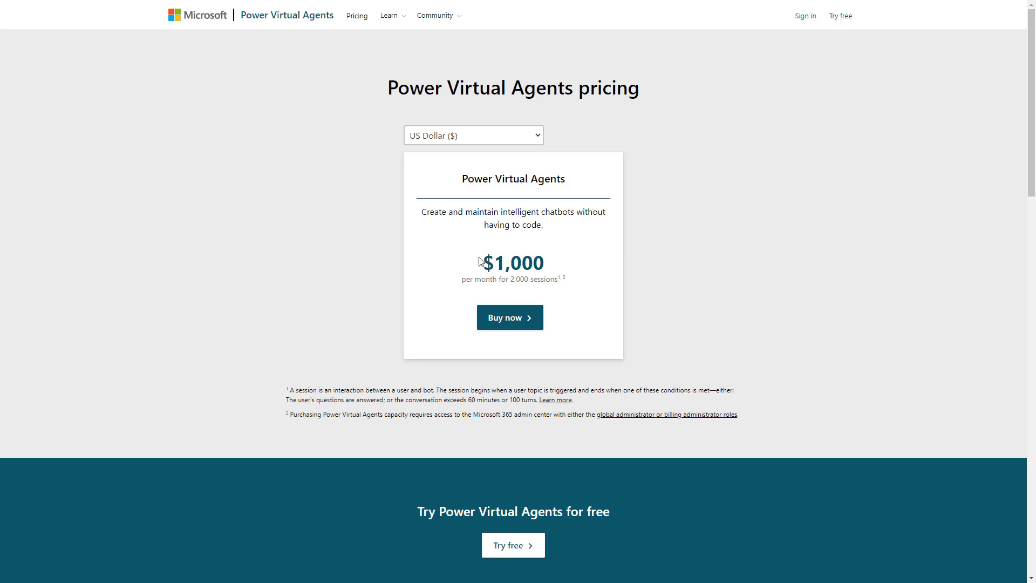
{"action": "mouse_move", "coordinate": [534, 265]}
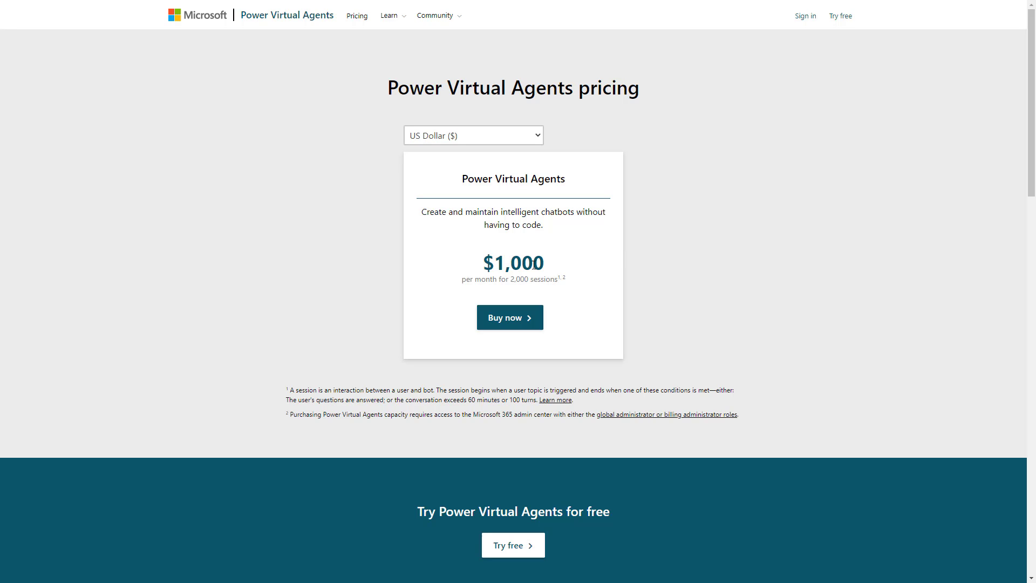
{"action": "mouse_move", "coordinate": [615, 278]}
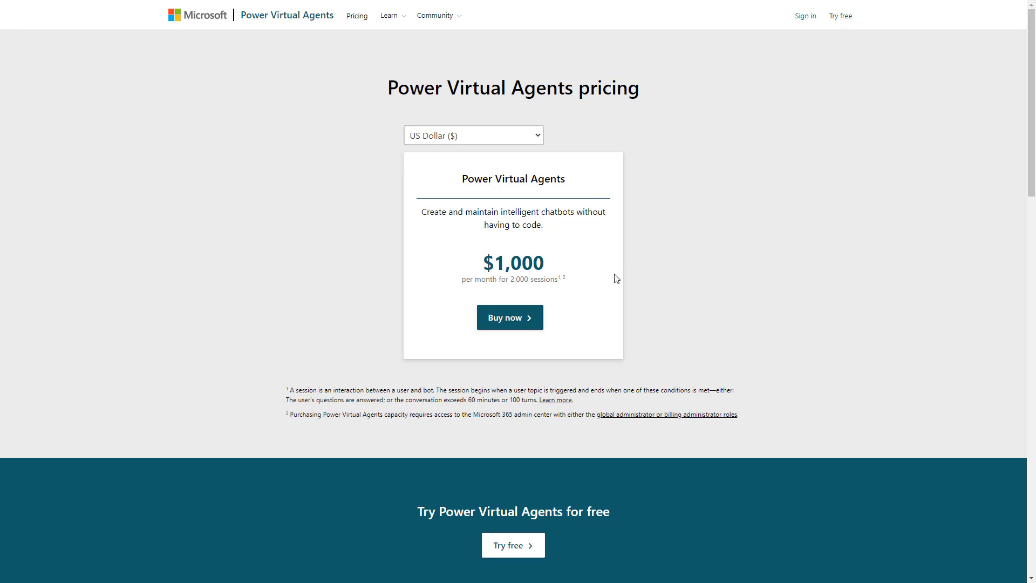
Bring up the open-windows switcher to leave the Power Virtual Agents pricing page
{"action": "key", "text": "Alt+Tab"}
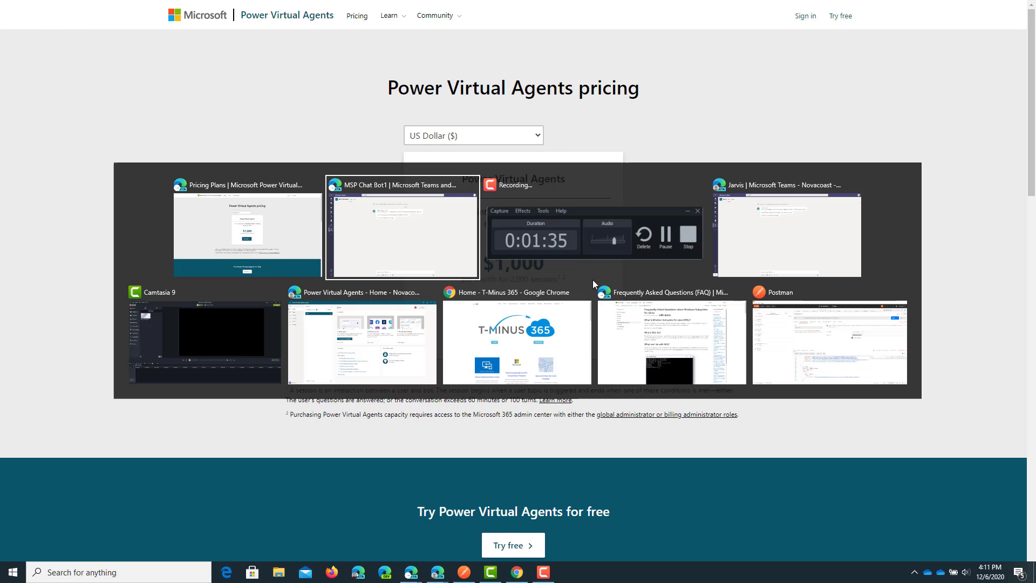
Return to the MSP Chat Bot1 chat, send 'Buy Item' and answer Florida as the shipping state
{"action": "left_click", "coordinate": [402, 228]}
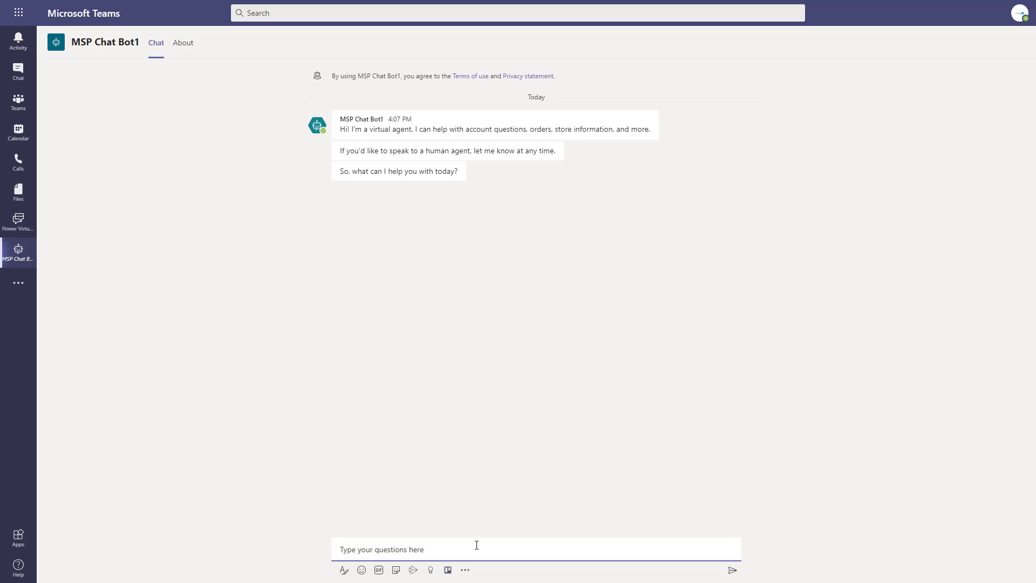
{"action": "type", "text": "Buy"}
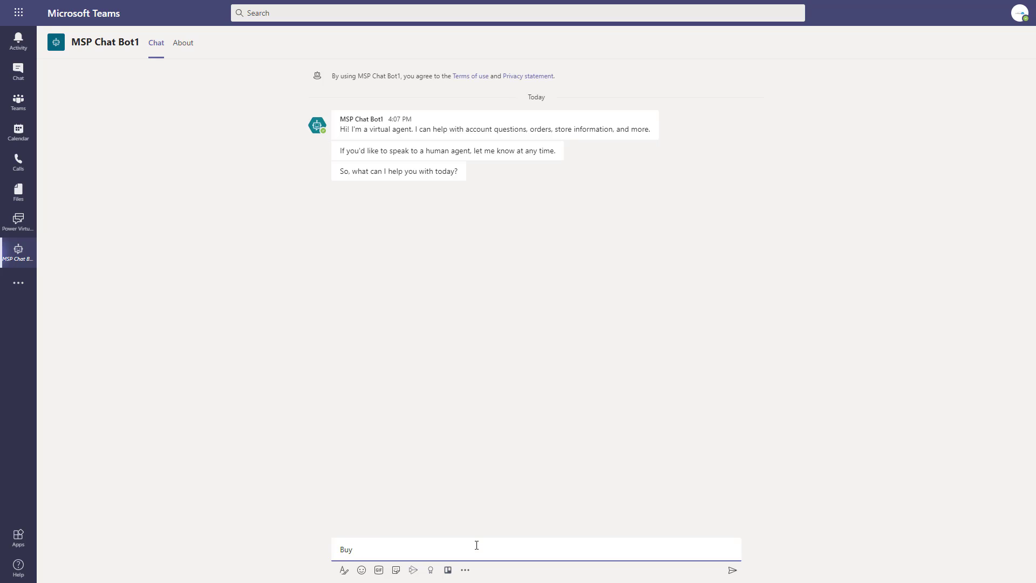
{"action": "left_click", "coordinate": [732, 570]}
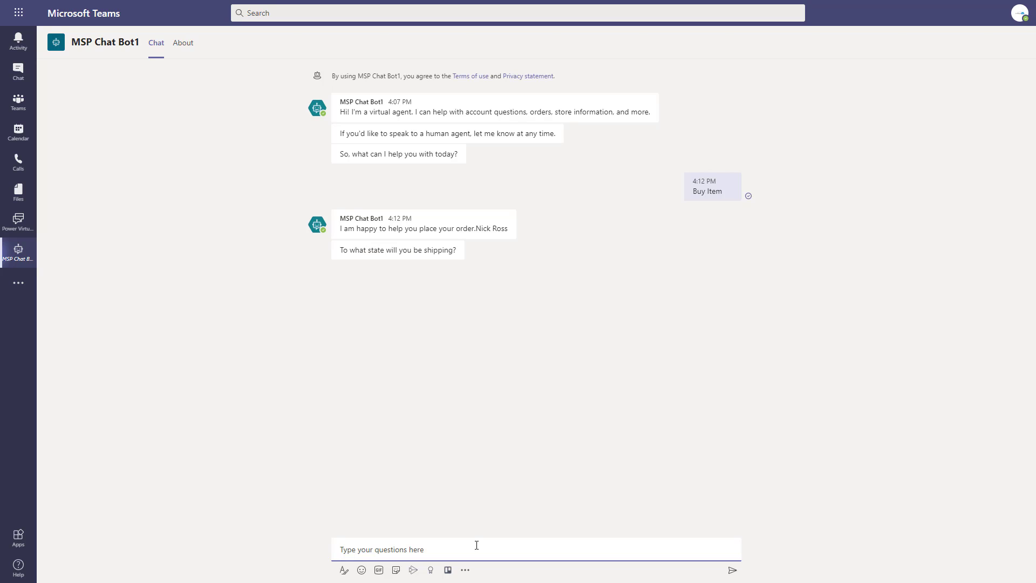
{"action": "type", "text": "Flori"}
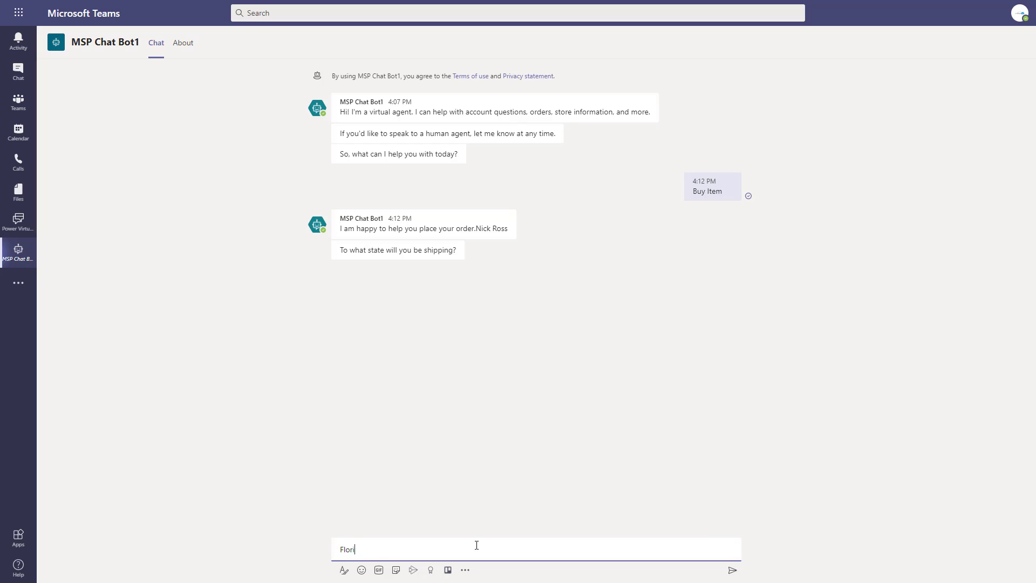
{"action": "key", "text": "Return"}
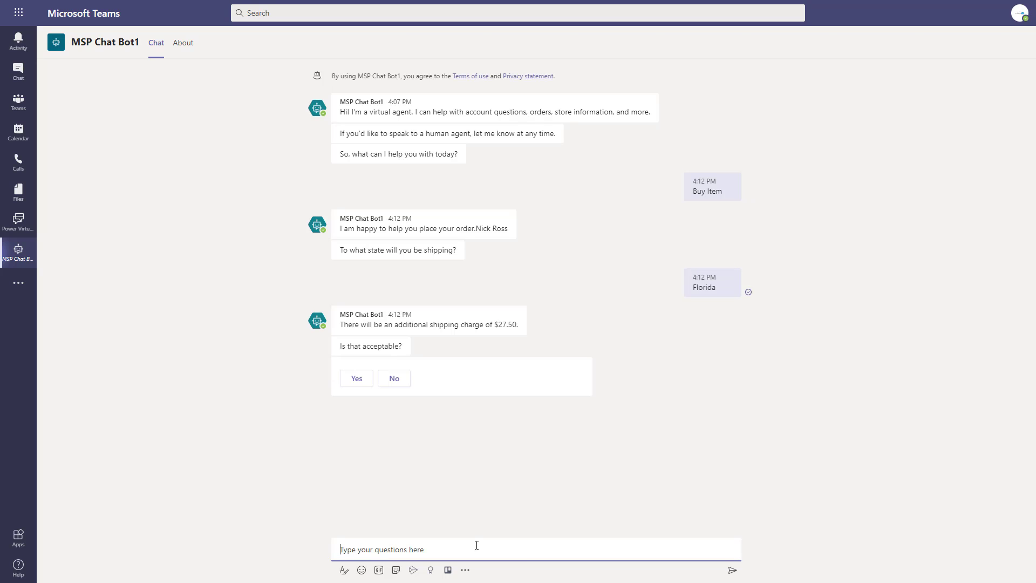
{"action": "mouse_move", "coordinate": [357, 378]}
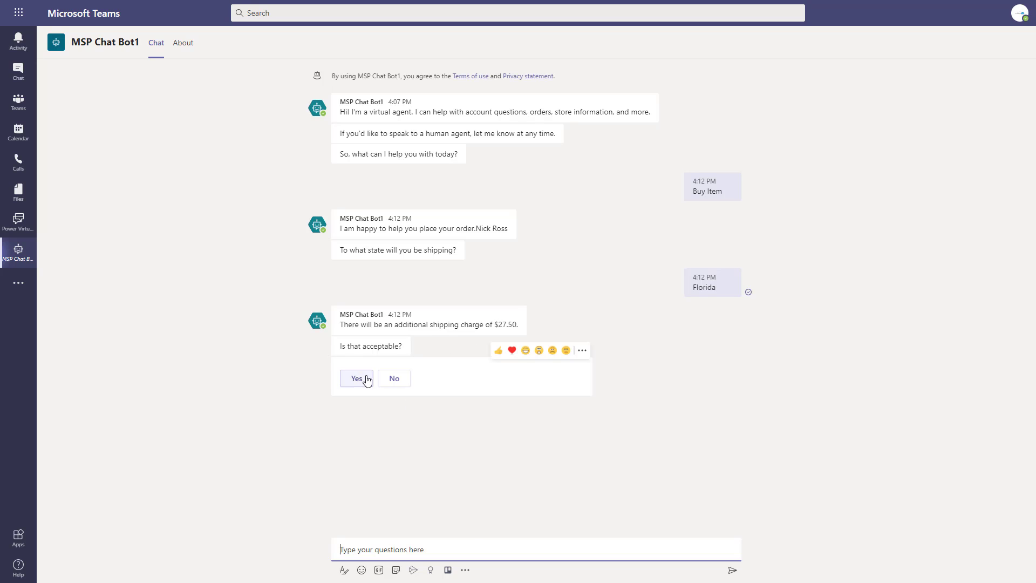
Accept the additional shipping charge and choose Laptop Computer as the item to buy
{"action": "left_click", "coordinate": [356, 378]}
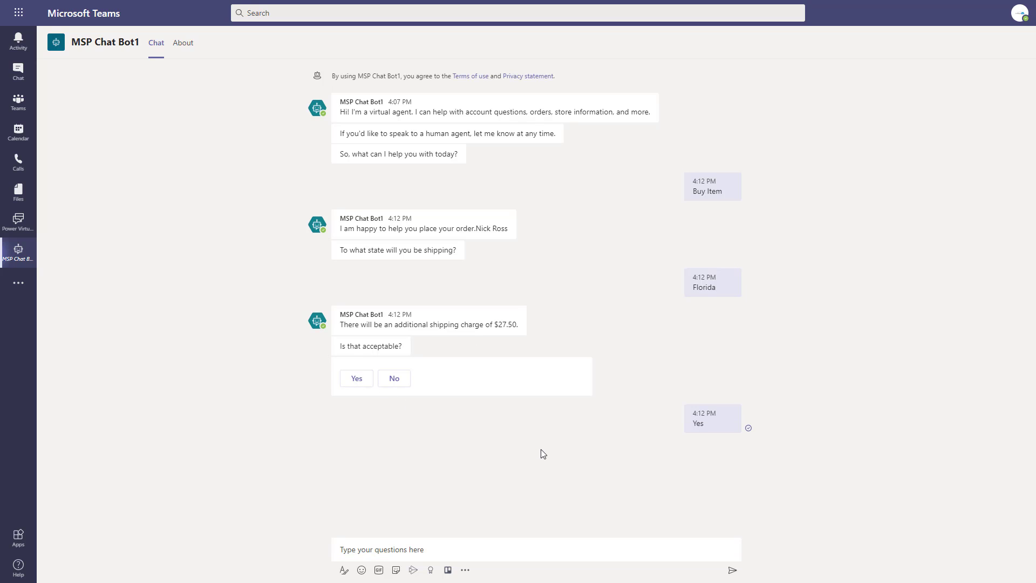
{"action": "left_click", "coordinate": [357, 378]}
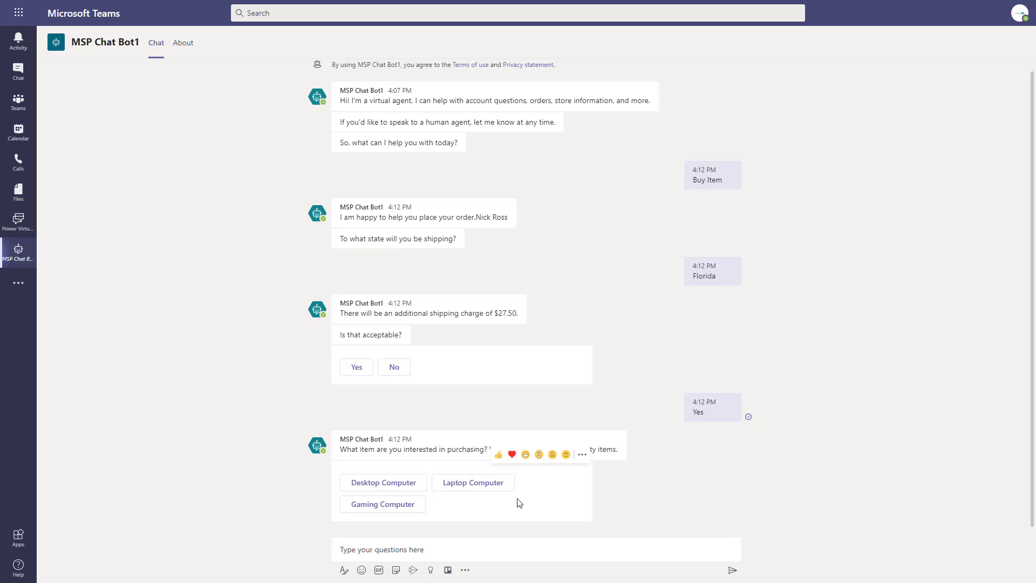
{"action": "left_click", "coordinate": [473, 482]}
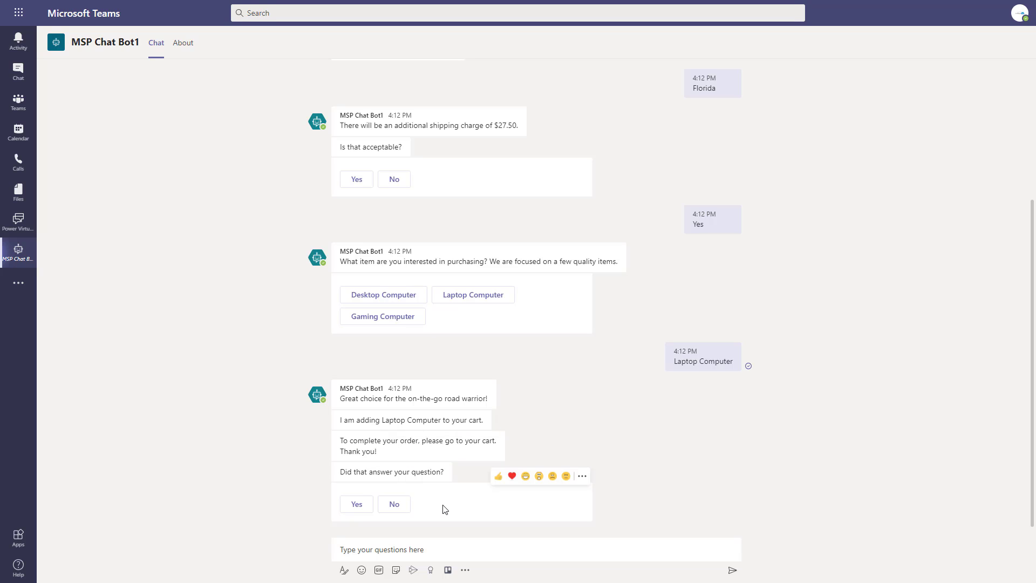
{"action": "mouse_move", "coordinate": [399, 488]}
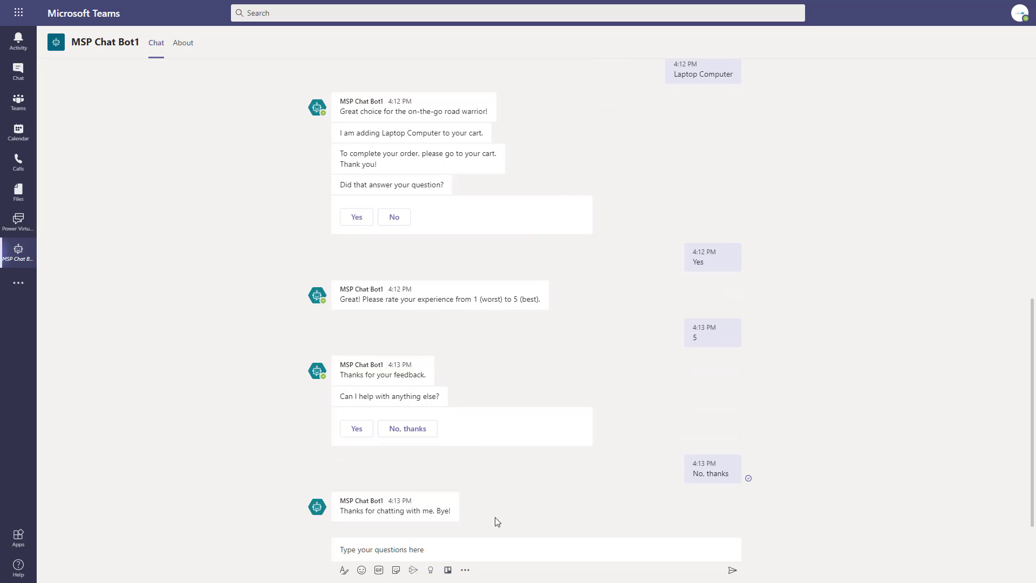
{"action": "mouse_move", "coordinate": [479, 537]}
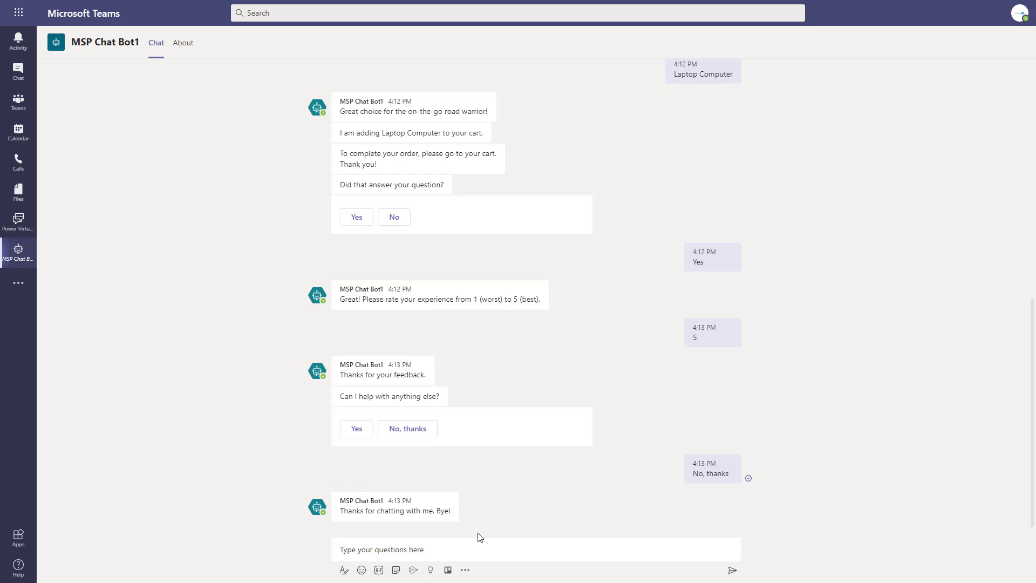
{"action": "mouse_move", "coordinate": [575, 497]}
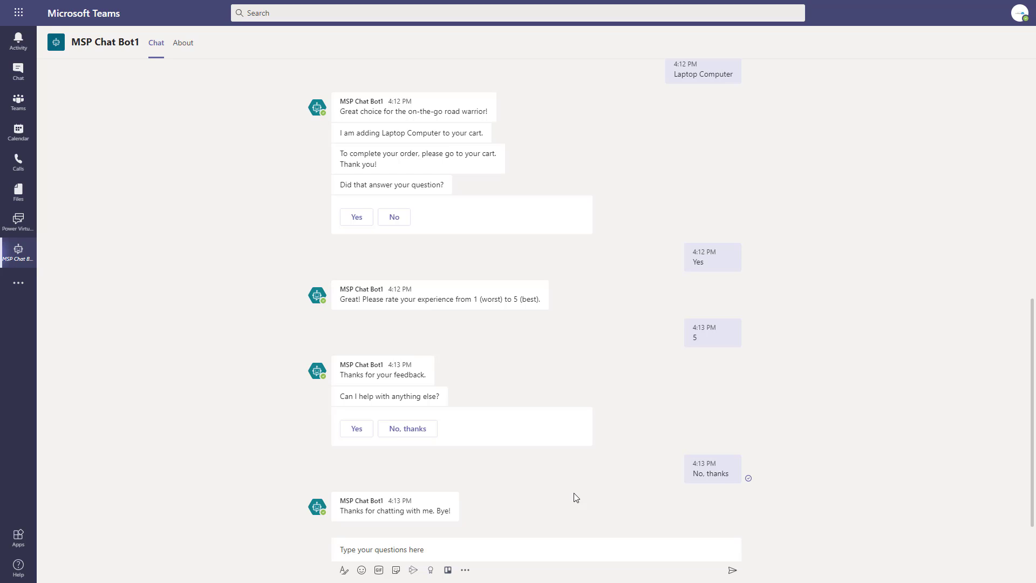
{"action": "mouse_move", "coordinate": [525, 487]}
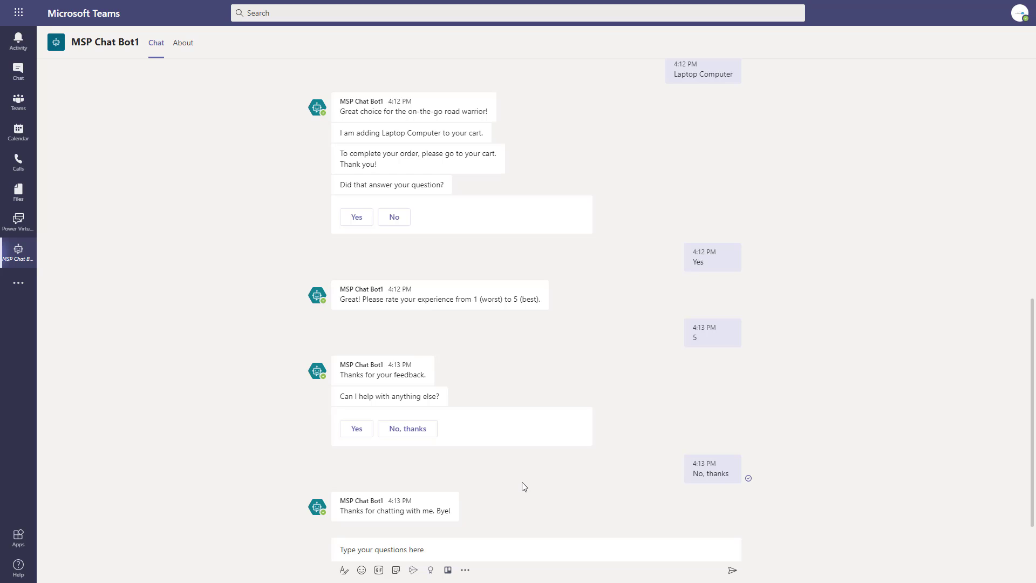
{"action": "mouse_move", "coordinate": [543, 527]}
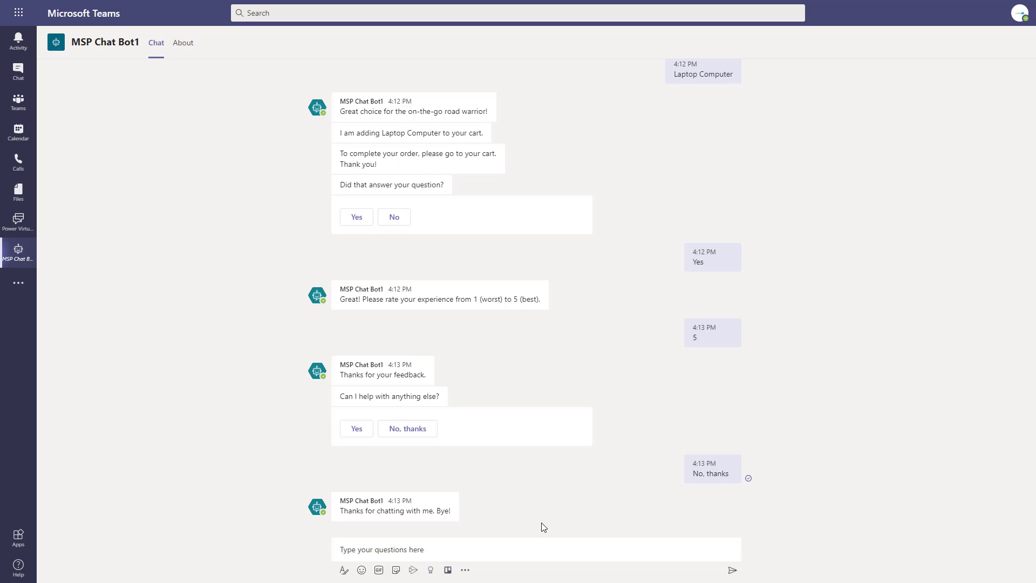
{"action": "mouse_move", "coordinate": [441, 489]}
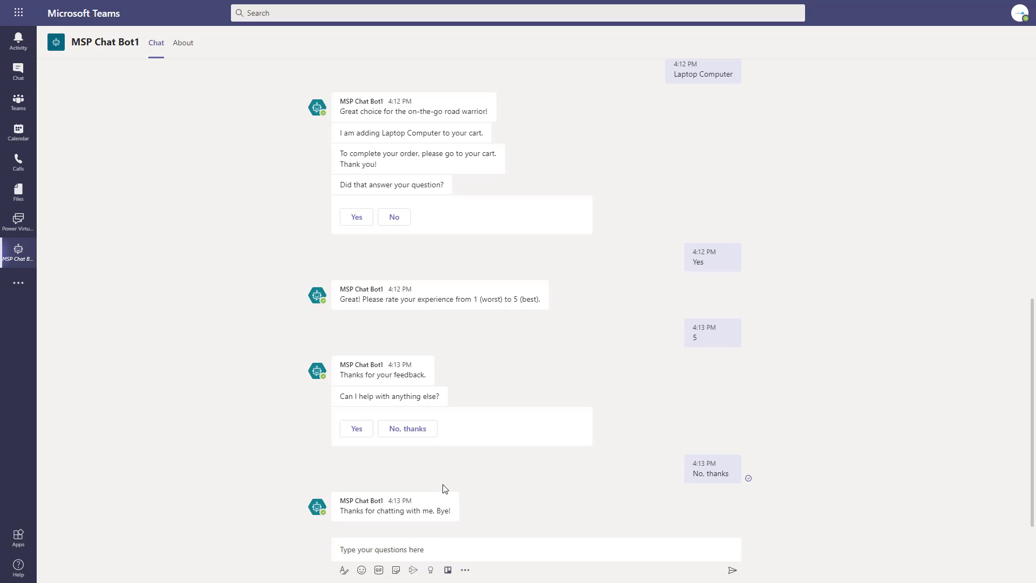
{"action": "mouse_move", "coordinate": [534, 382]}
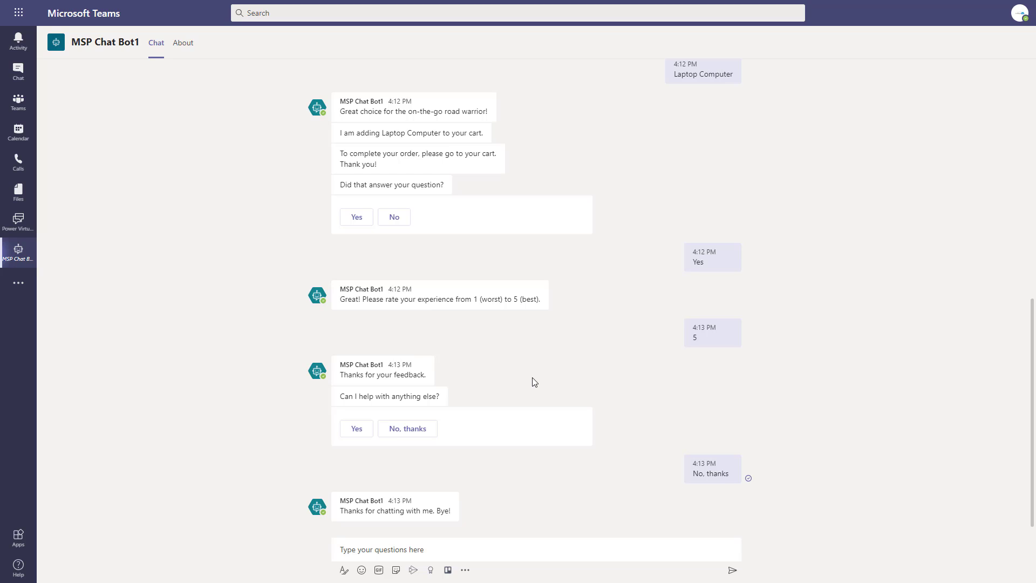
{"action": "mouse_move", "coordinate": [516, 363]}
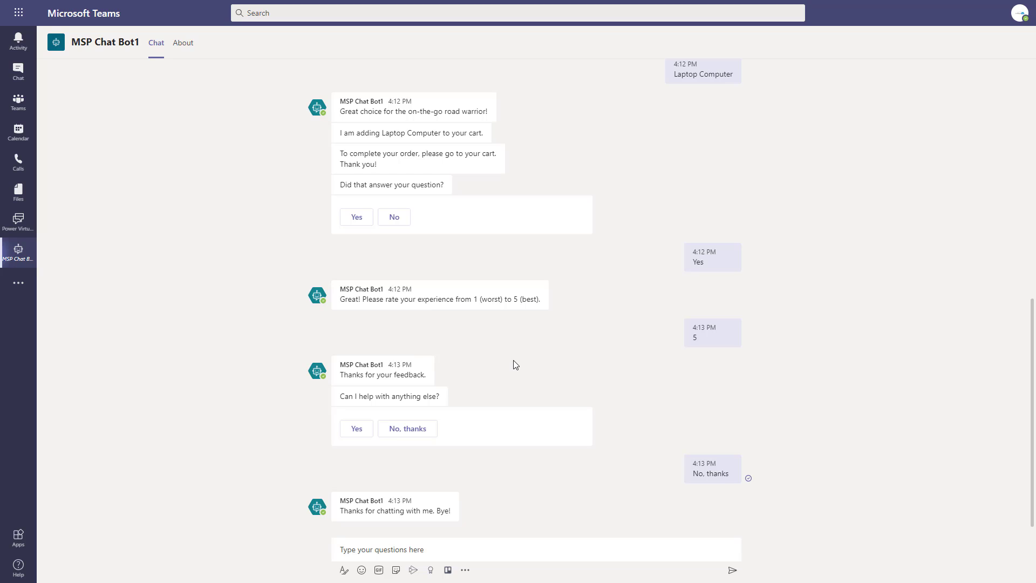
{"action": "mouse_move", "coordinate": [388, 385]}
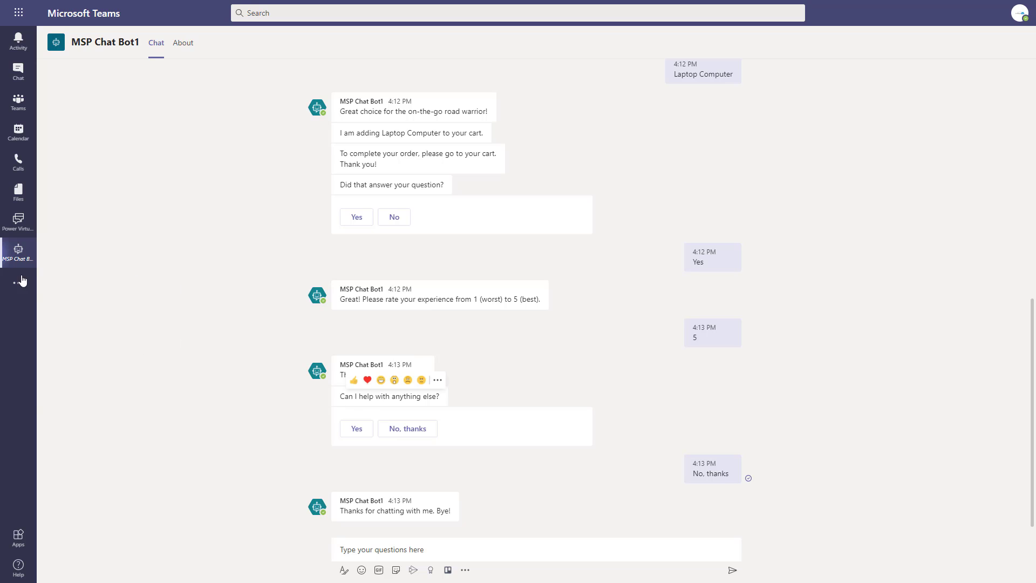
Find Power Virtual Agents via More apps search 'power' and launch it
{"action": "left_click", "coordinate": [18, 283]}
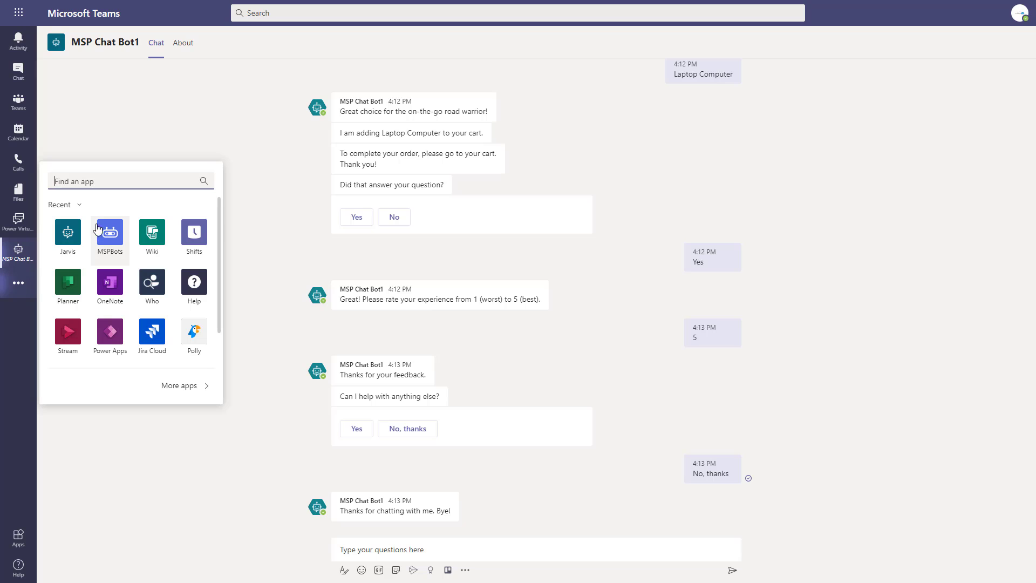
{"action": "type", "text": "power"}
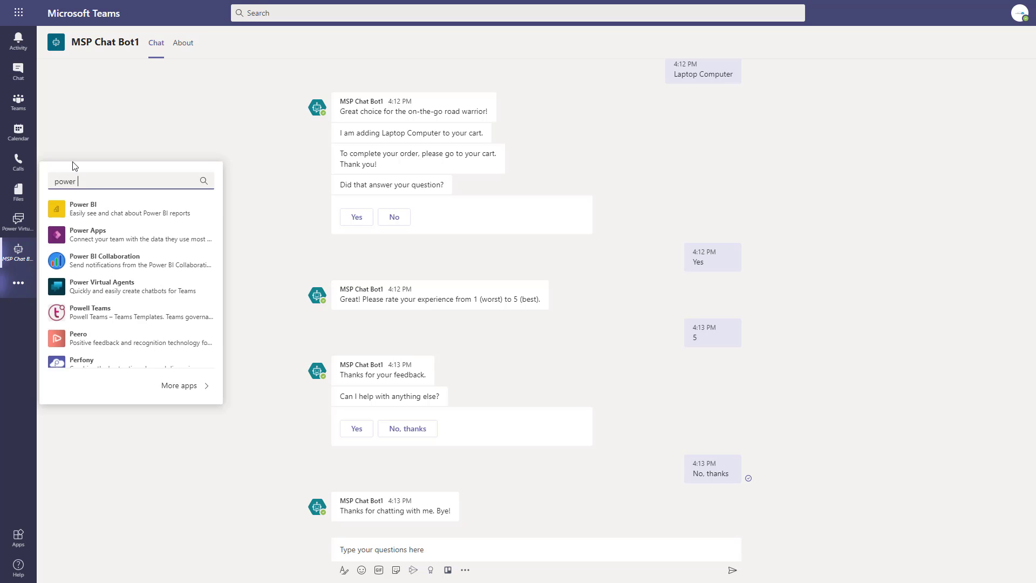
{"action": "mouse_move", "coordinate": [155, 298]}
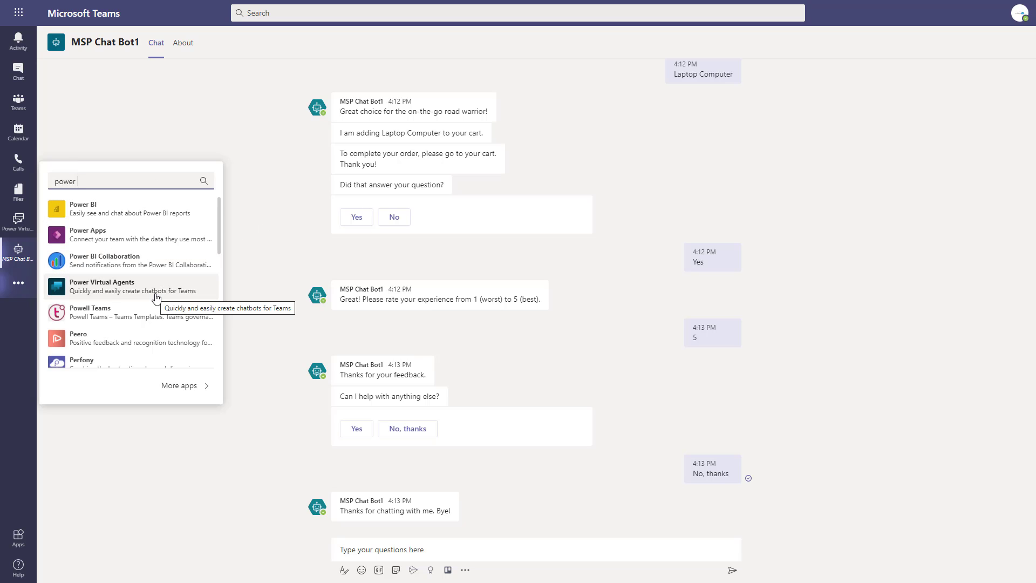
{"action": "left_click", "coordinate": [102, 286]}
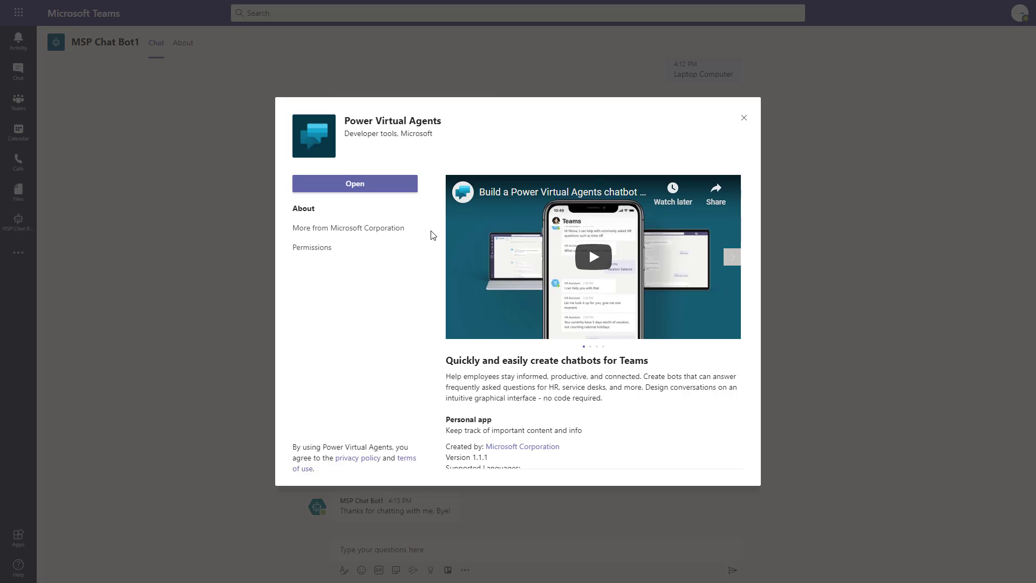
{"action": "mouse_move", "coordinate": [411, 231]}
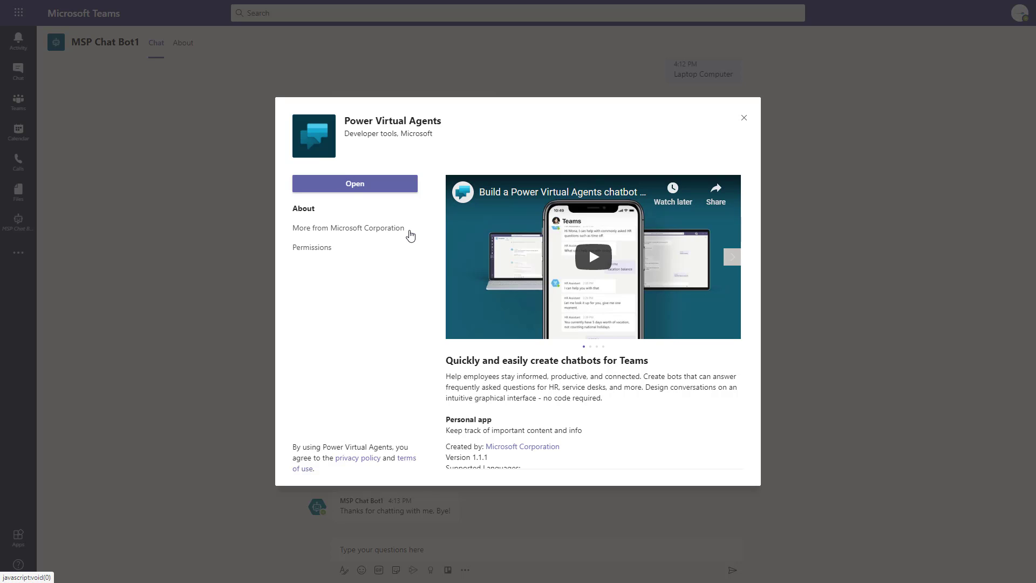
{"action": "left_click", "coordinate": [355, 184]}
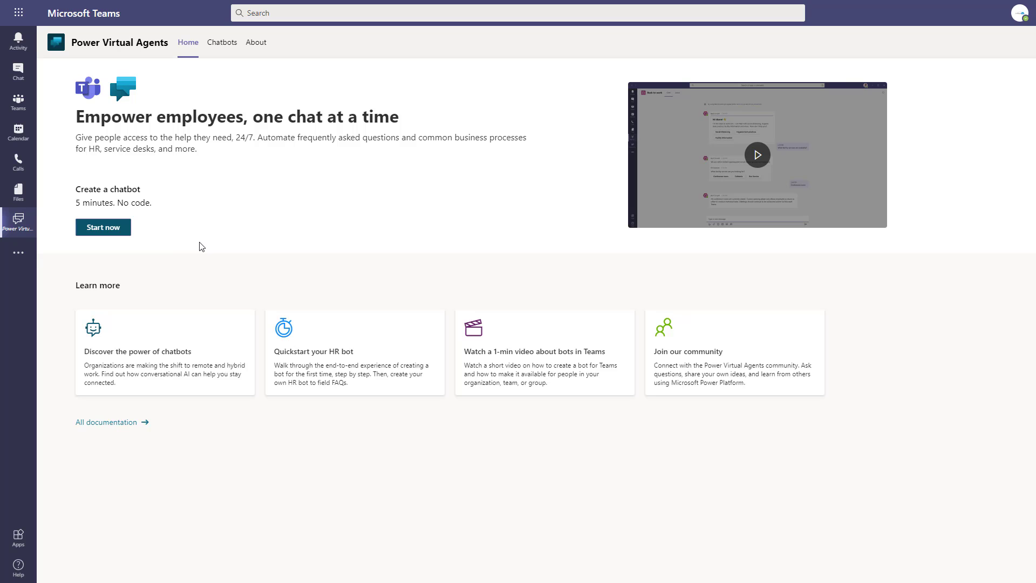
{"action": "mouse_move", "coordinate": [139, 249]}
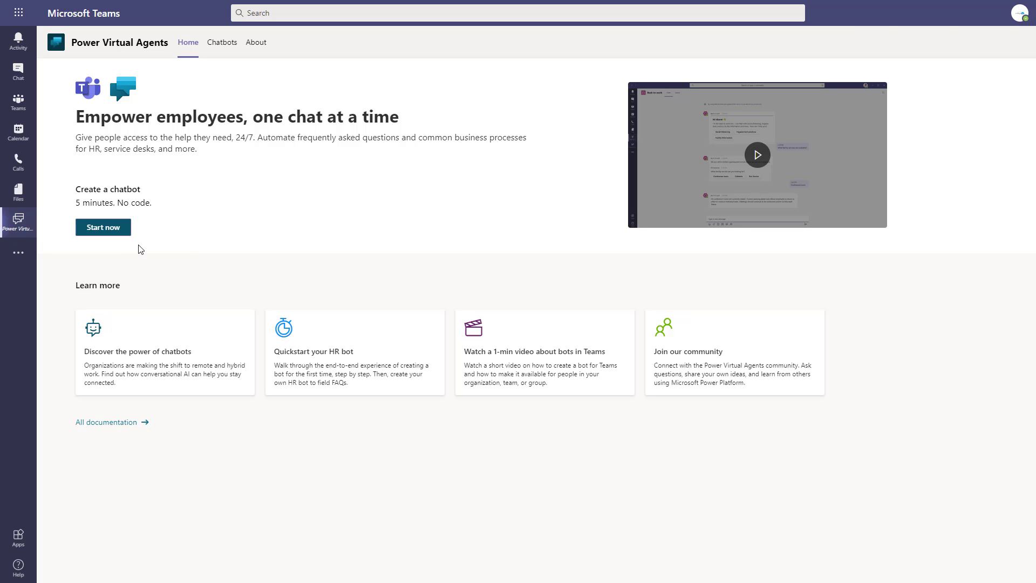
Start and cancel creating a new chatbot, then show My chatbots listing MSP Chat Bot1
{"action": "left_click", "coordinate": [104, 227]}
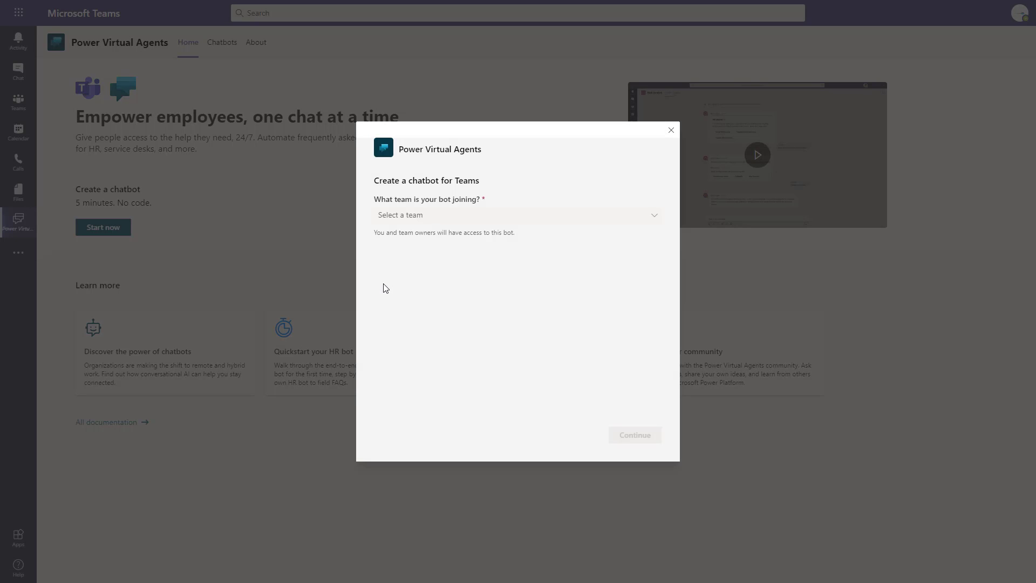
{"action": "left_click", "coordinate": [517, 215]}
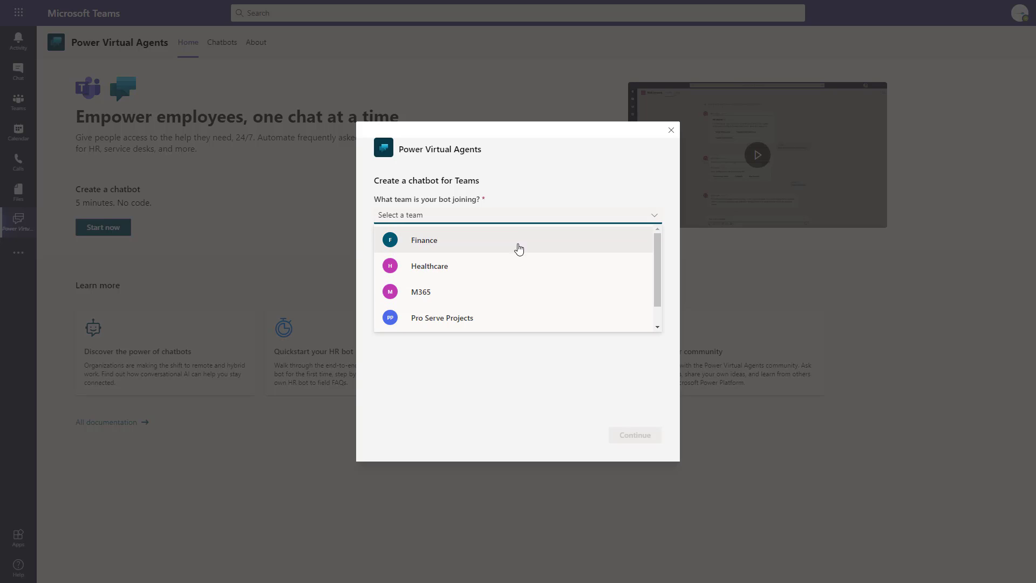
{"action": "left_click", "coordinate": [517, 215]}
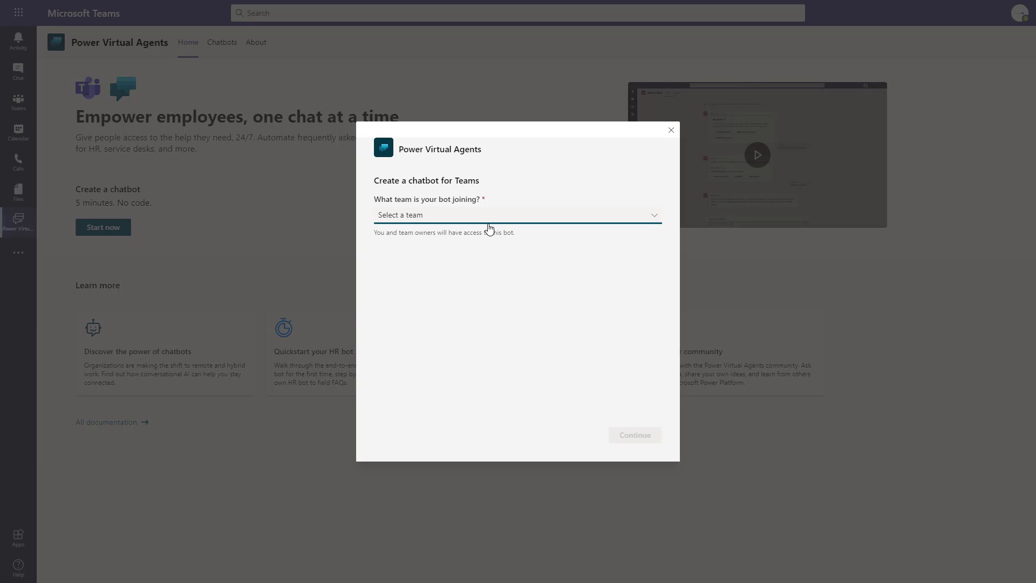
{"action": "mouse_move", "coordinate": [673, 132]}
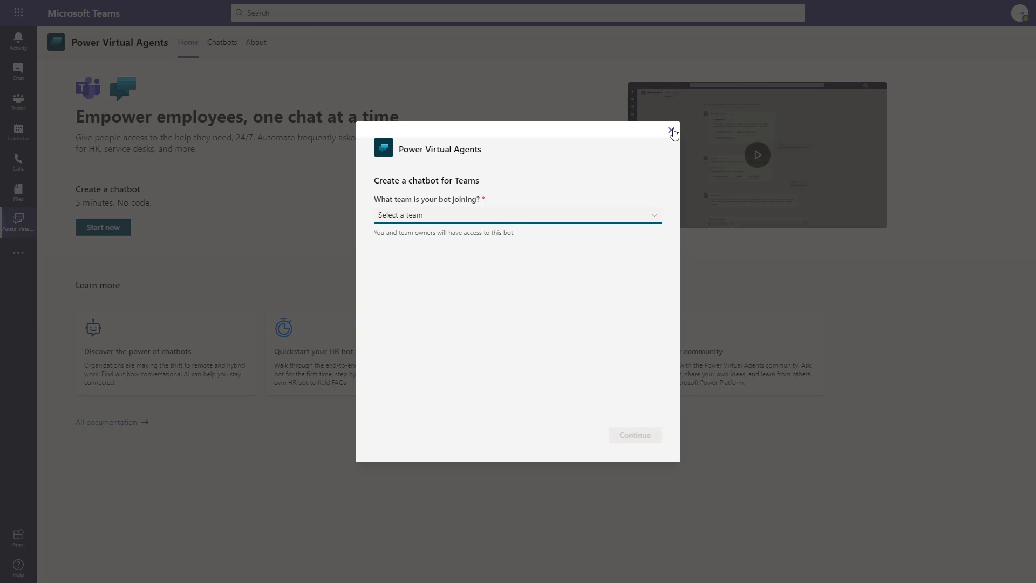
{"action": "left_click", "coordinate": [673, 131]}
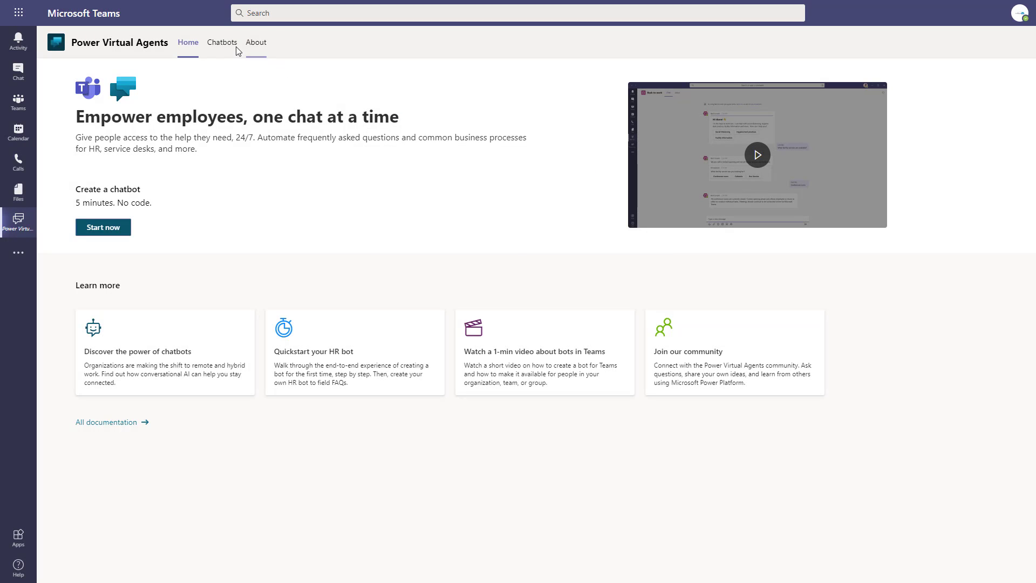
{"action": "left_click", "coordinate": [223, 42]}
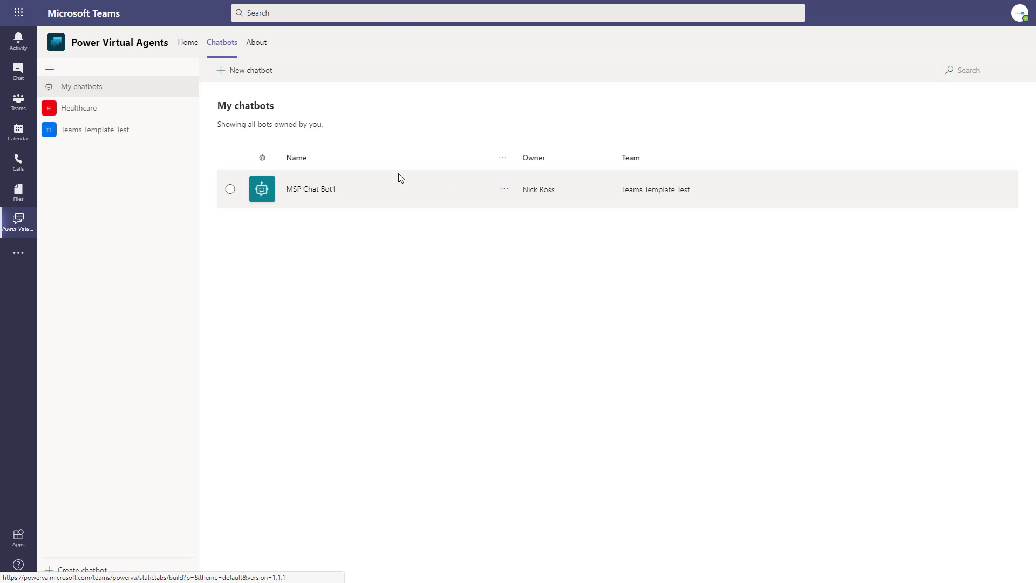
{"action": "mouse_move", "coordinate": [379, 227]}
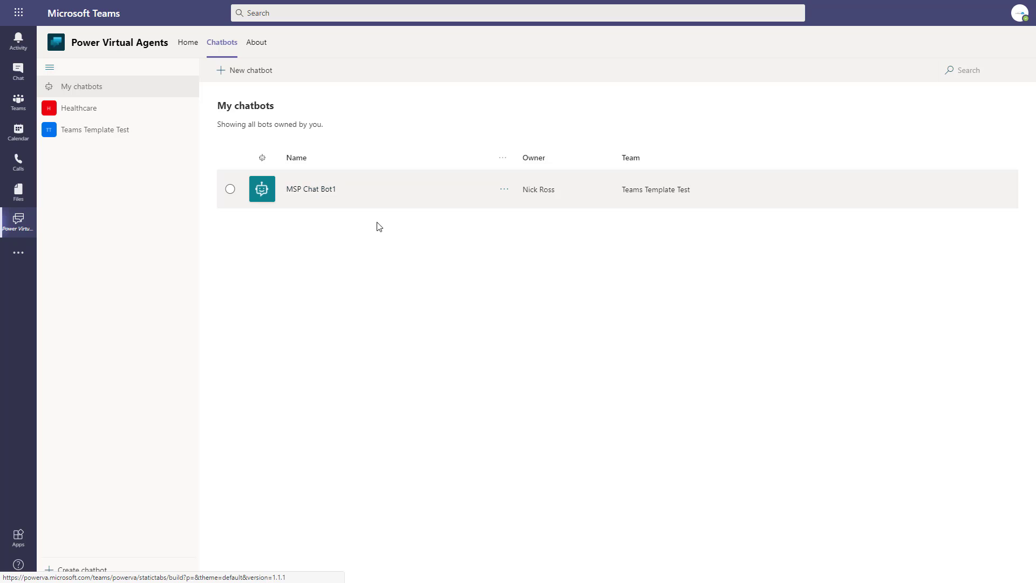
{"action": "mouse_move", "coordinate": [393, 230]}
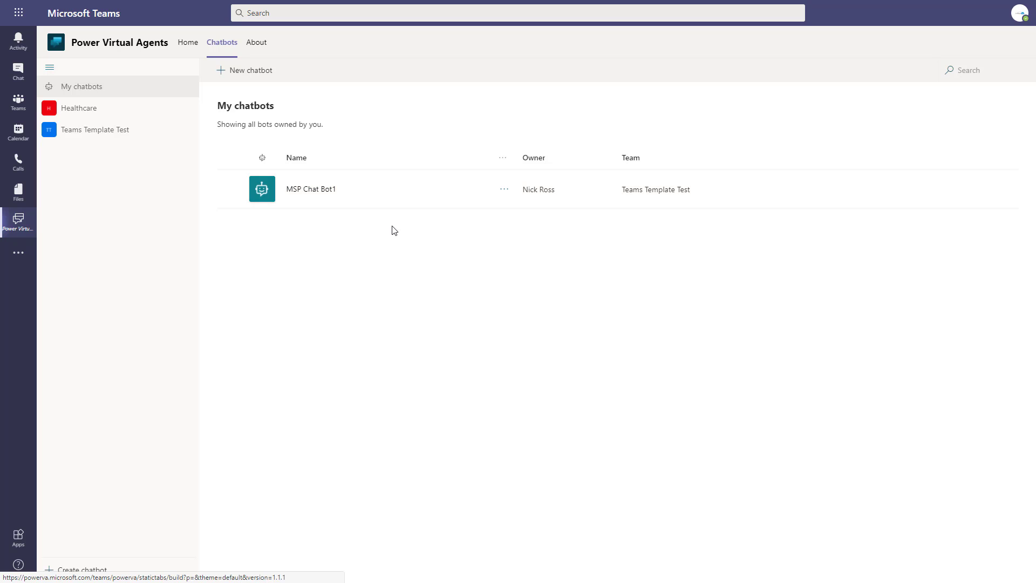
{"action": "key", "text": "alt+tab"}
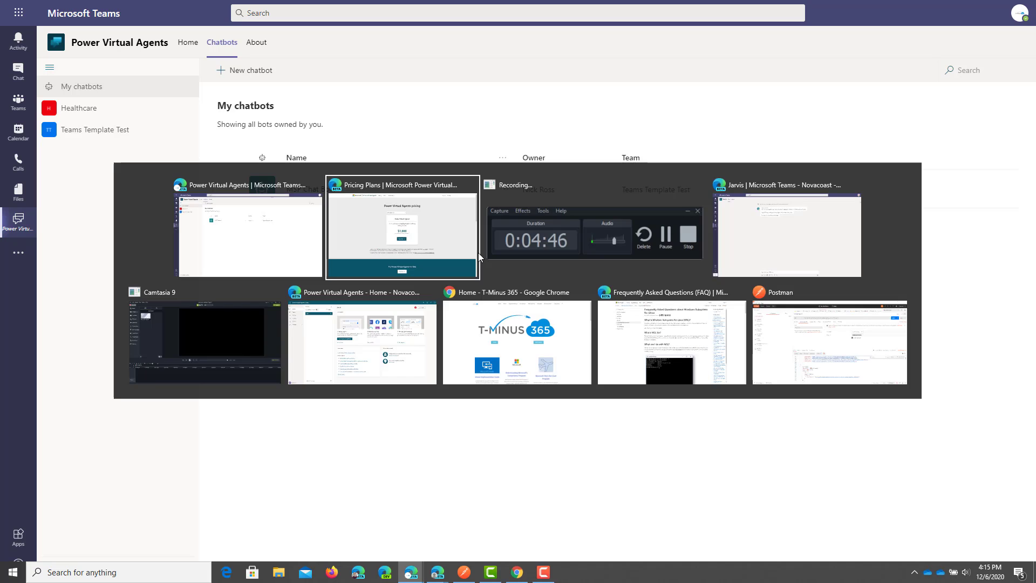
{"action": "mouse_move", "coordinate": [418, 323]}
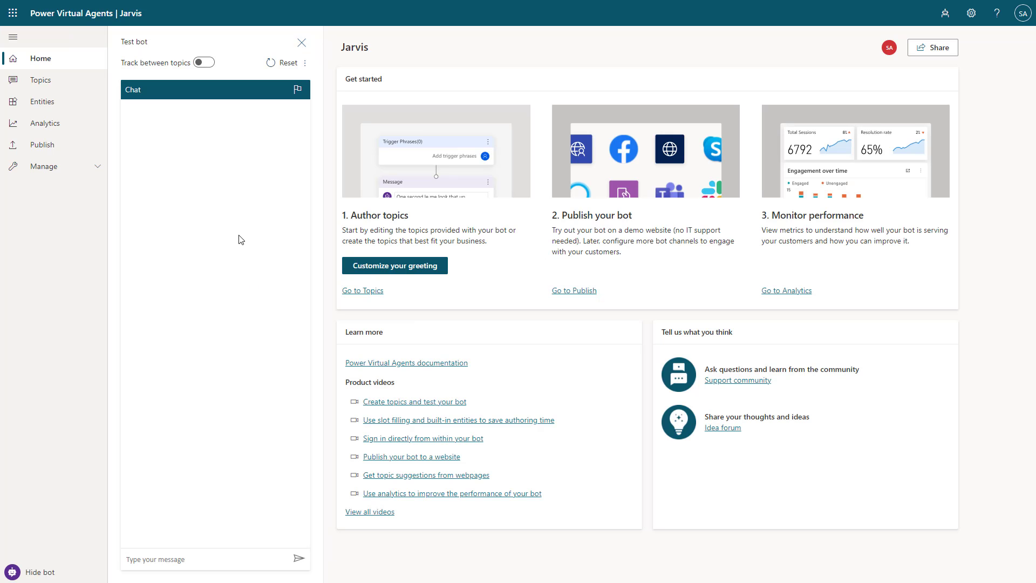
{"action": "mouse_move", "coordinate": [535, 243]}
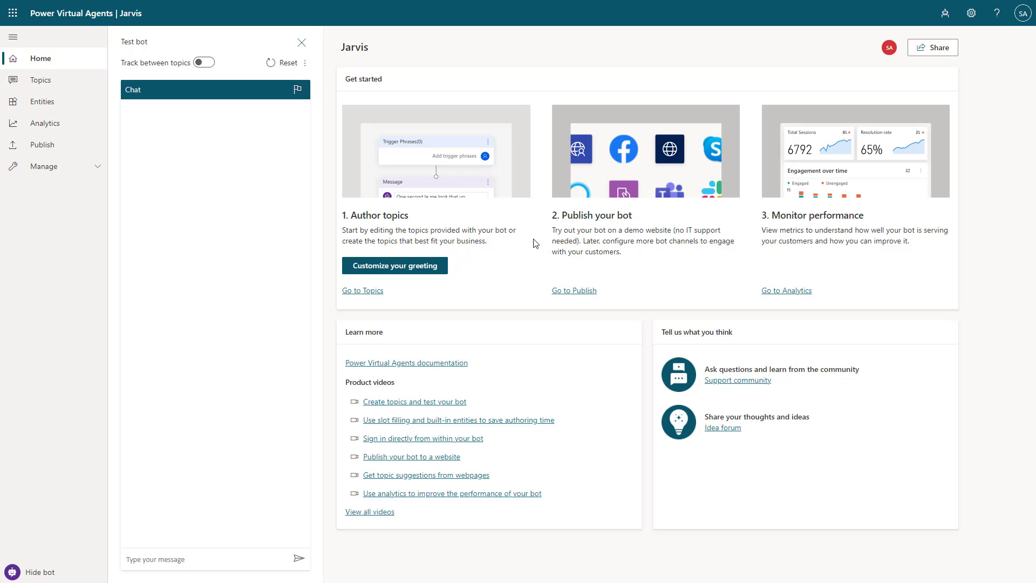
{"action": "mouse_move", "coordinate": [544, 196]}
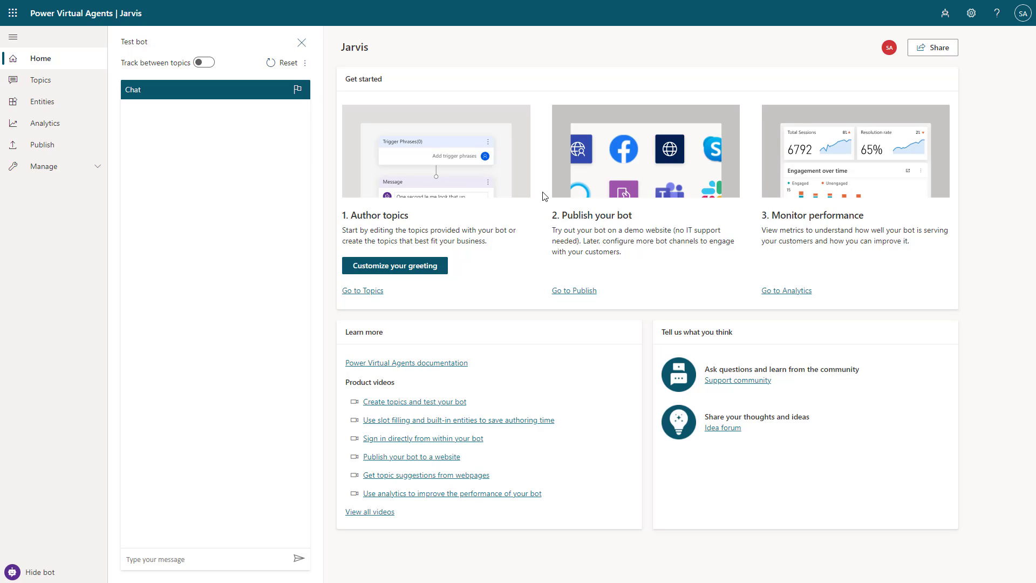
{"action": "mouse_move", "coordinate": [369, 146]}
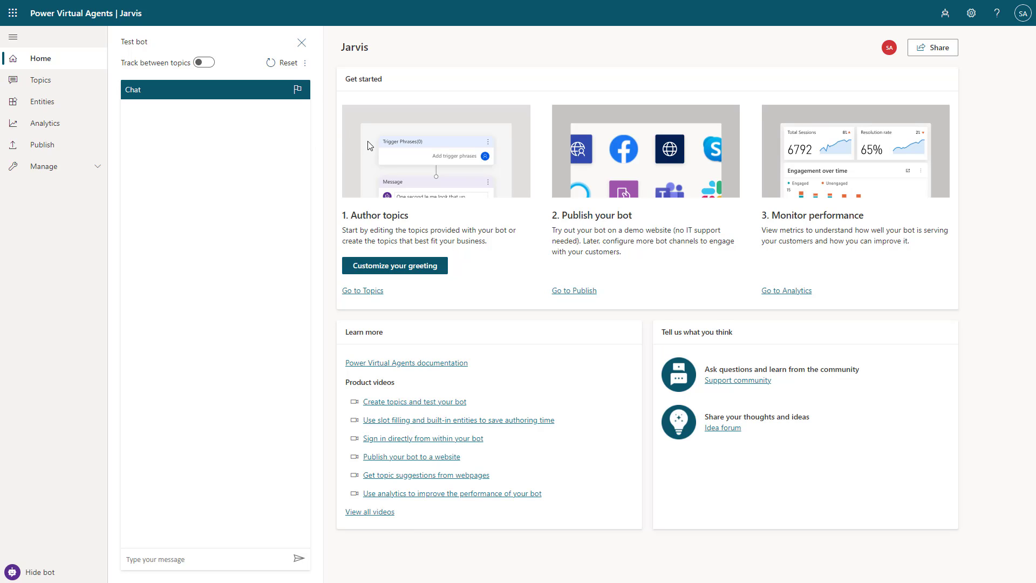
{"action": "mouse_move", "coordinate": [350, 192]}
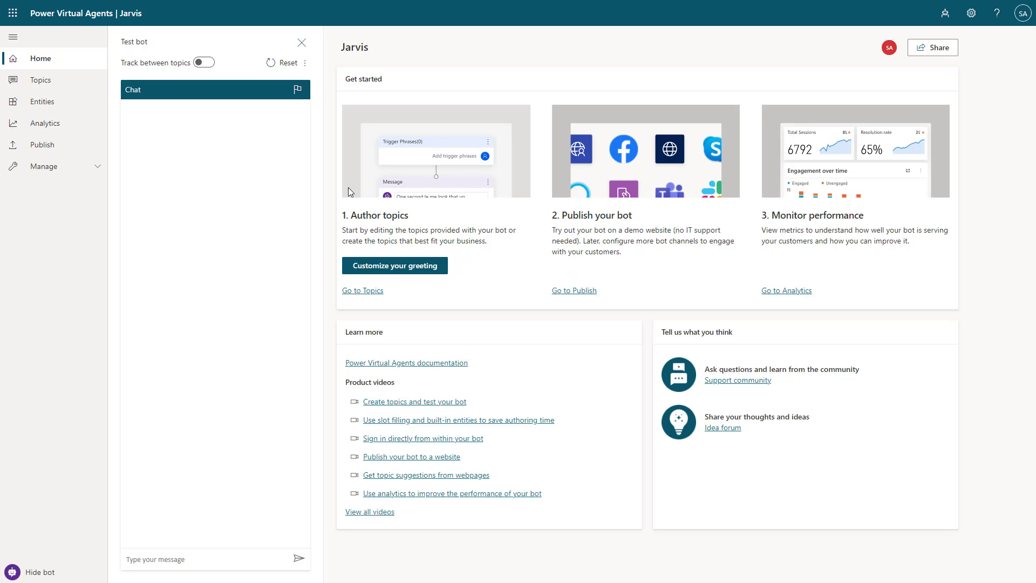
{"action": "mouse_move", "coordinate": [471, 224]}
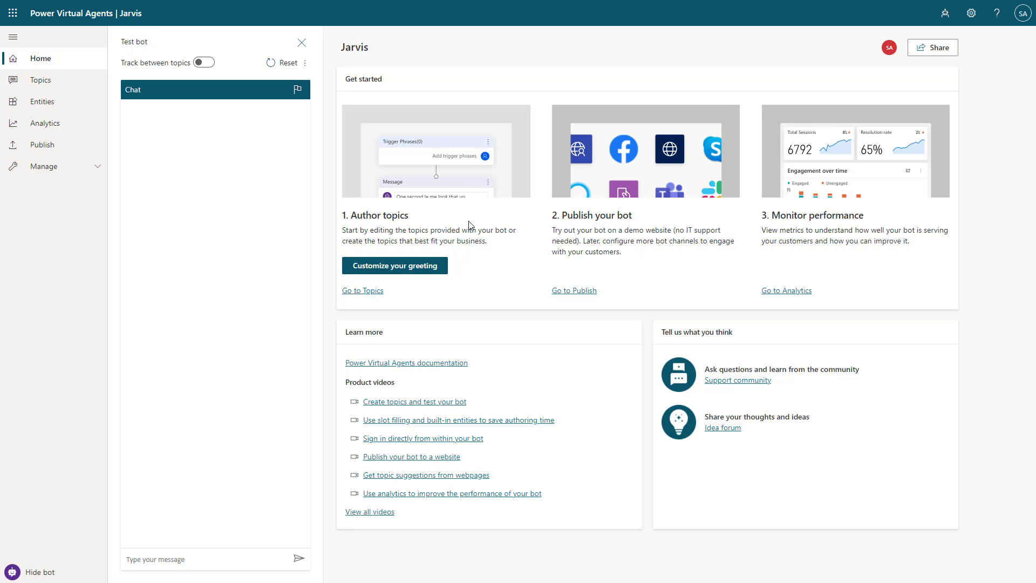
{"action": "mouse_move", "coordinate": [492, 225]}
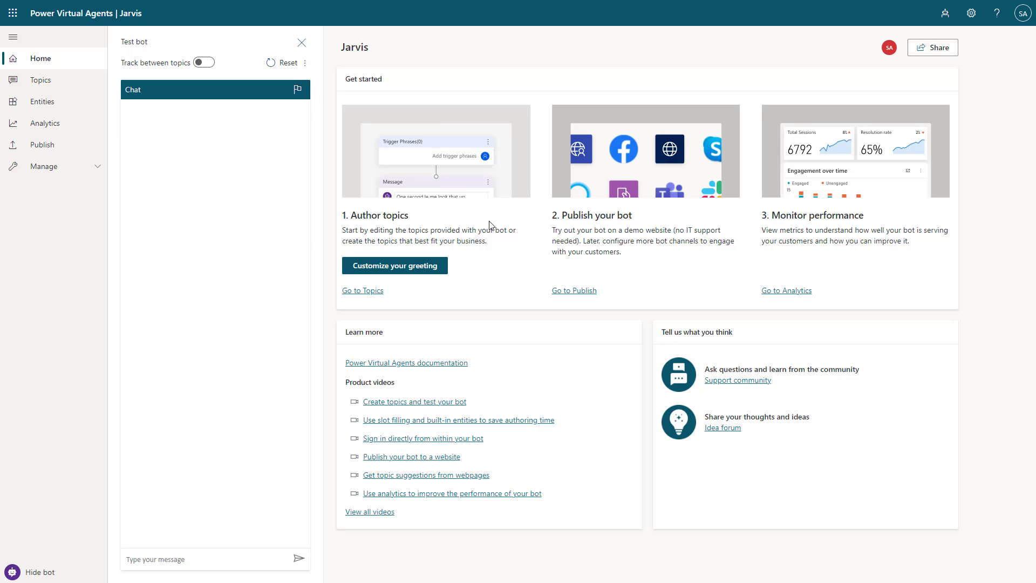
{"action": "mouse_move", "coordinate": [310, 249]}
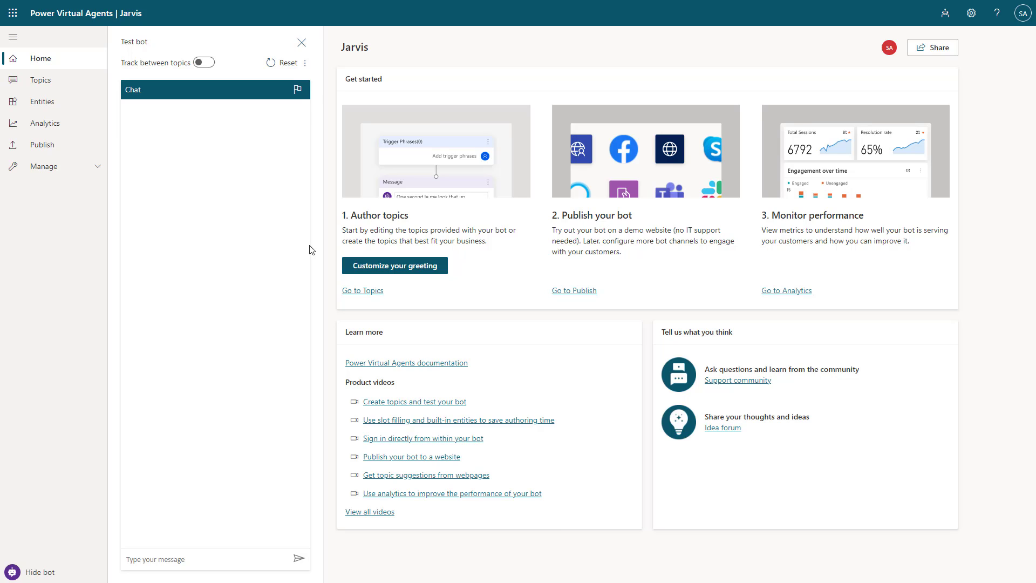
View Jarvis's publishing channels and the Custom website embed code, then close the panel
{"action": "left_click", "coordinate": [42, 145]}
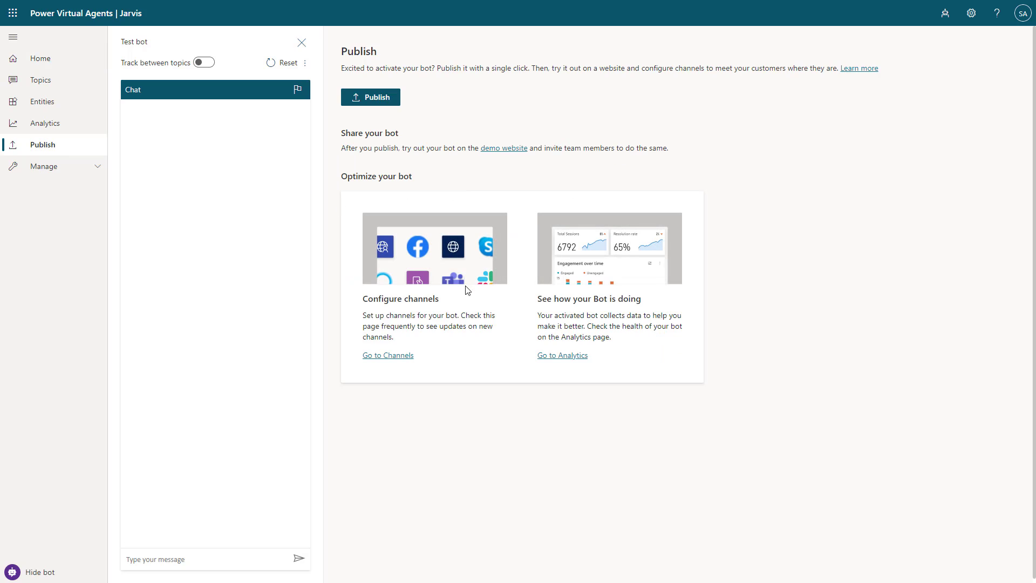
{"action": "left_click", "coordinate": [387, 356]}
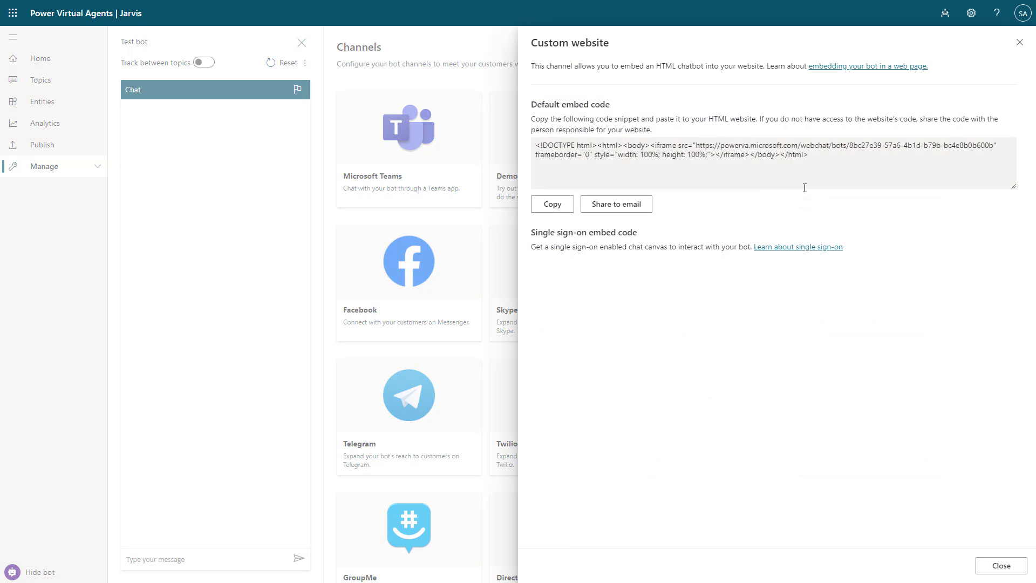
{"action": "mouse_move", "coordinate": [757, 141]}
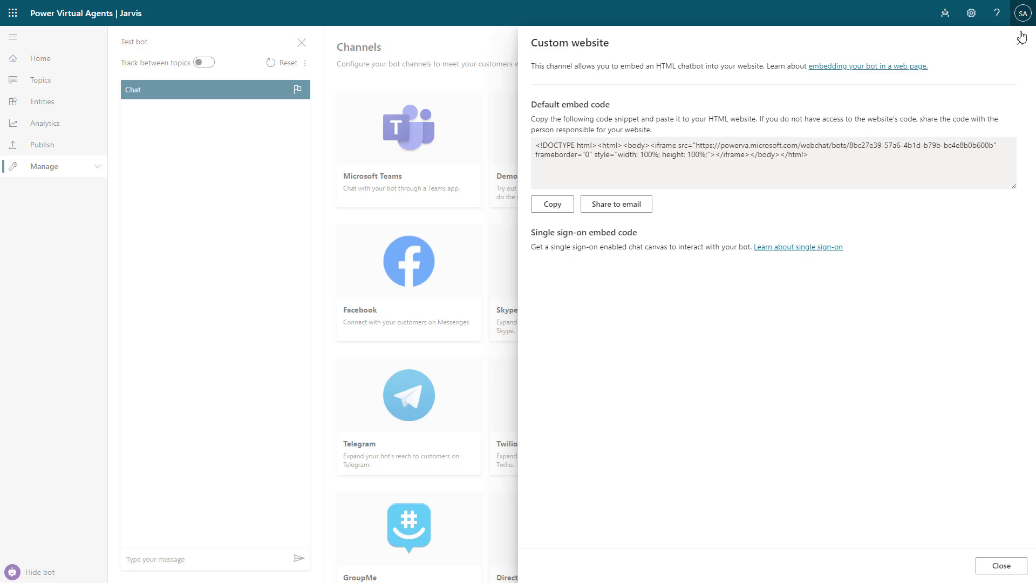
{"action": "left_click", "coordinate": [999, 566]}
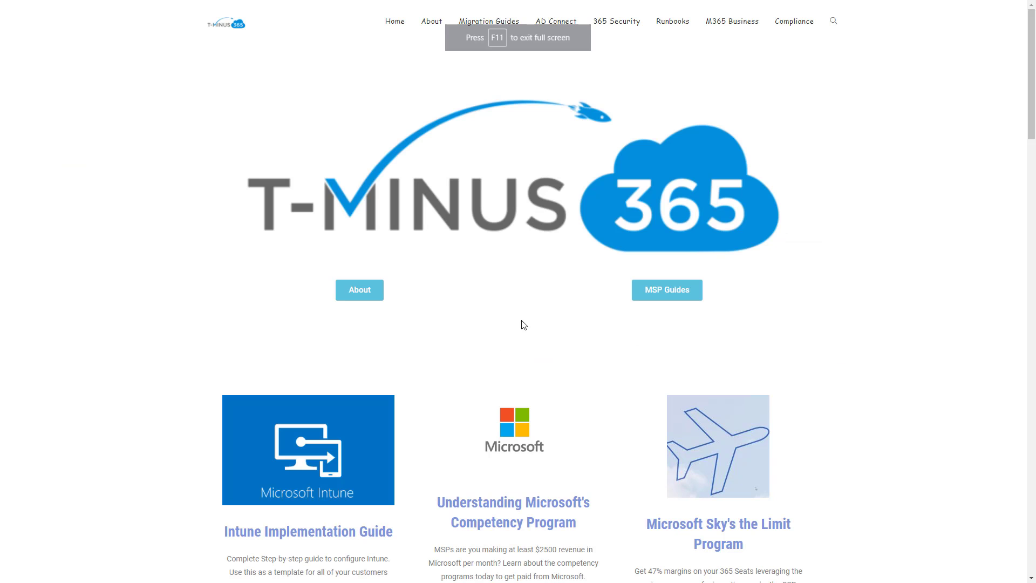
{"action": "mouse_move", "coordinate": [484, 172]}
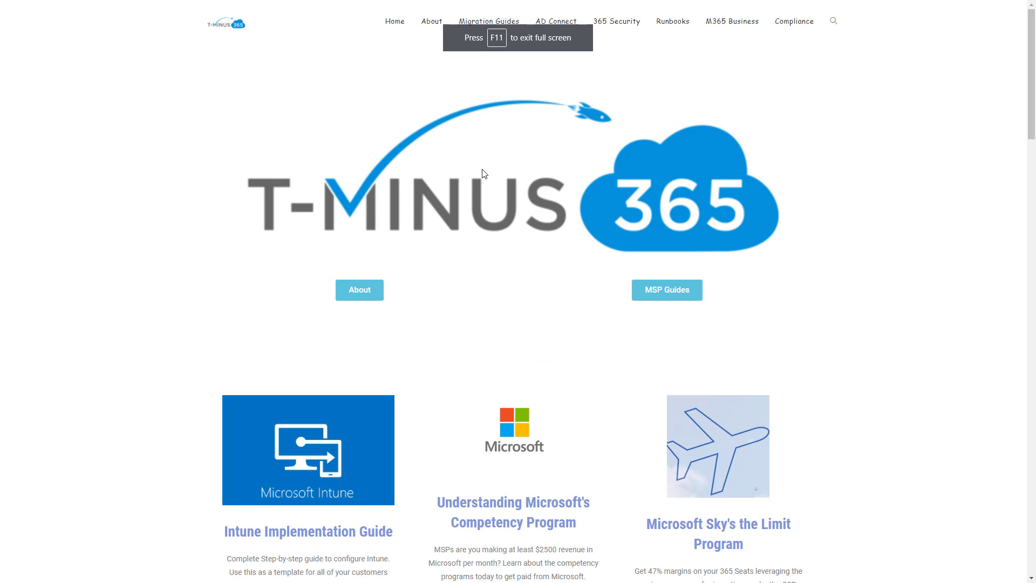
{"action": "scroll", "scroll_direction": "down", "scroll_amount": 3}
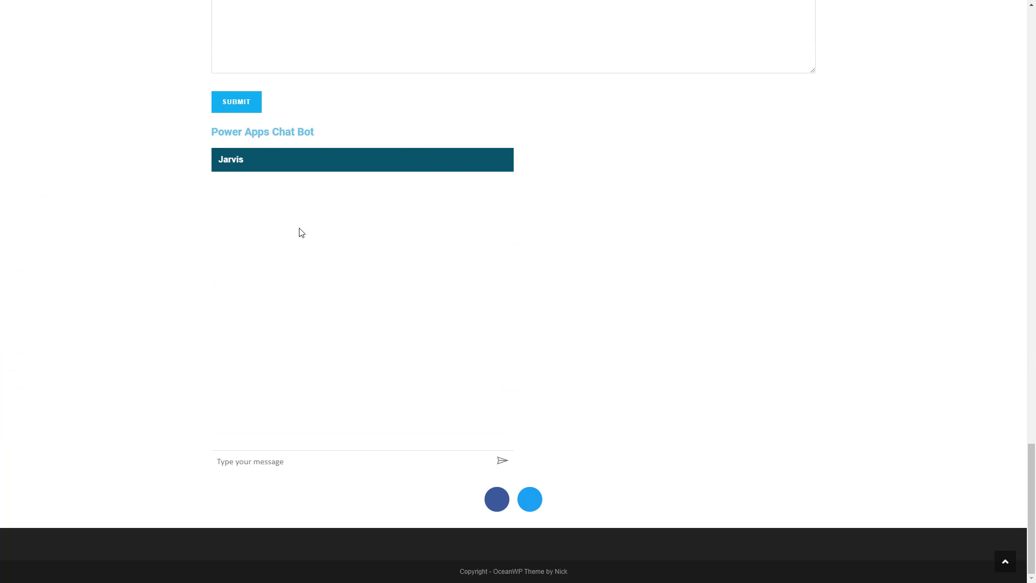
{"action": "mouse_move", "coordinate": [333, 258]}
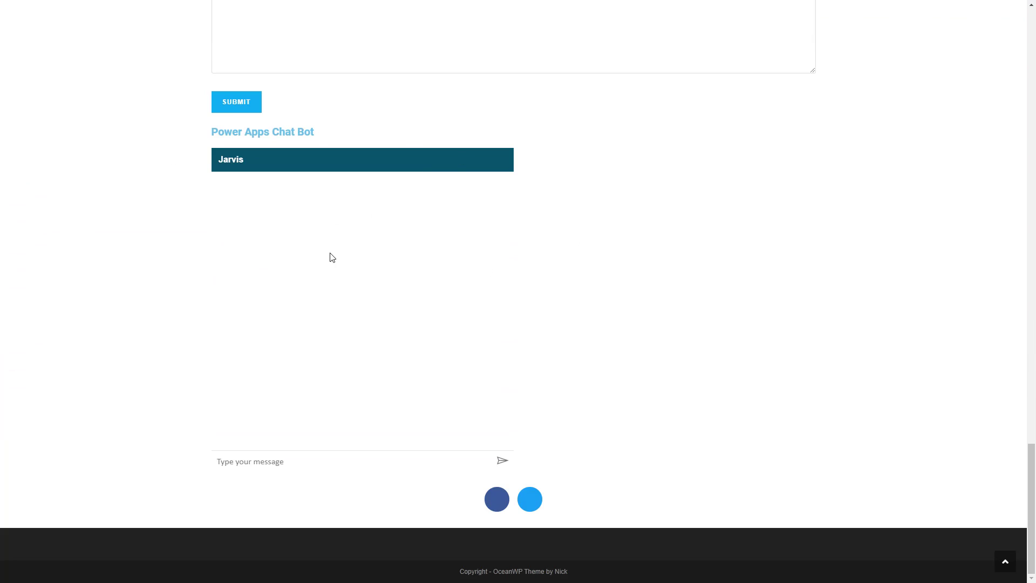
{"action": "mouse_move", "coordinate": [417, 503]}
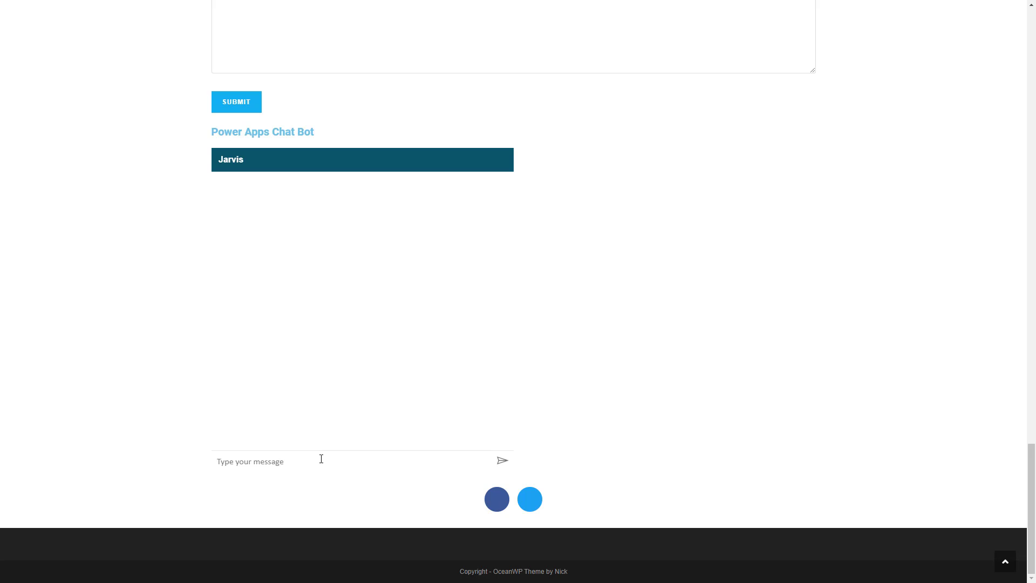
{"action": "mouse_move", "coordinate": [364, 447]}
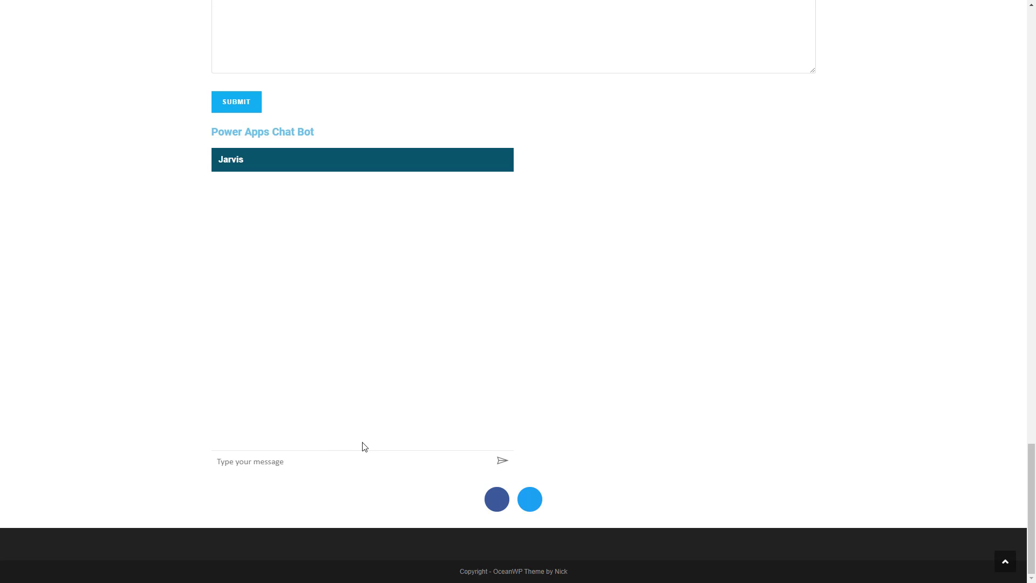
{"action": "scroll", "scroll_direction": "up", "scroll_amount": 3}
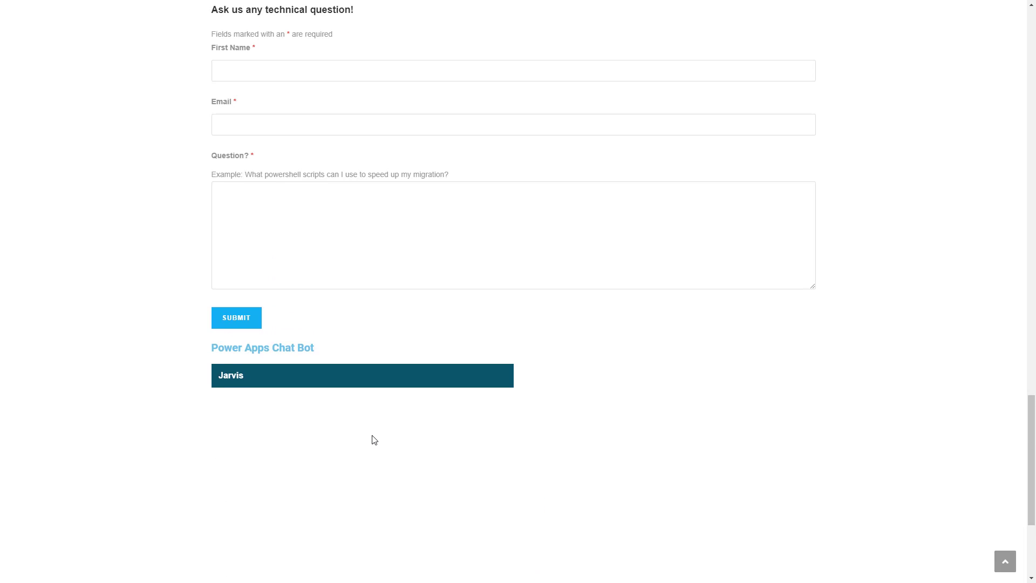
{"action": "scroll", "scroll_direction": "up", "scroll_amount": 3}
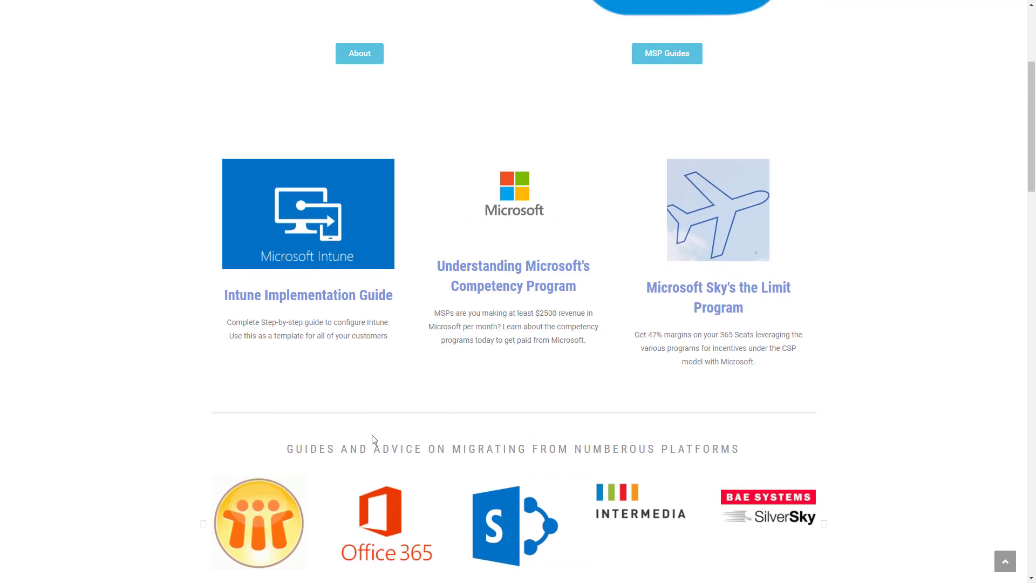
{"action": "scroll", "scroll_direction": "up", "scroll_amount": 3}
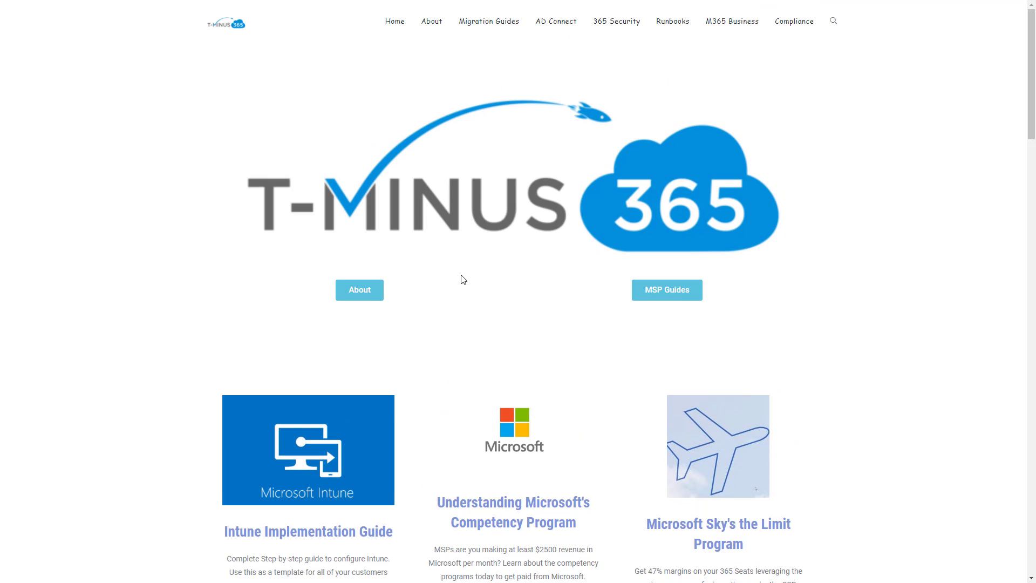
{"action": "mouse_move", "coordinate": [524, 242]}
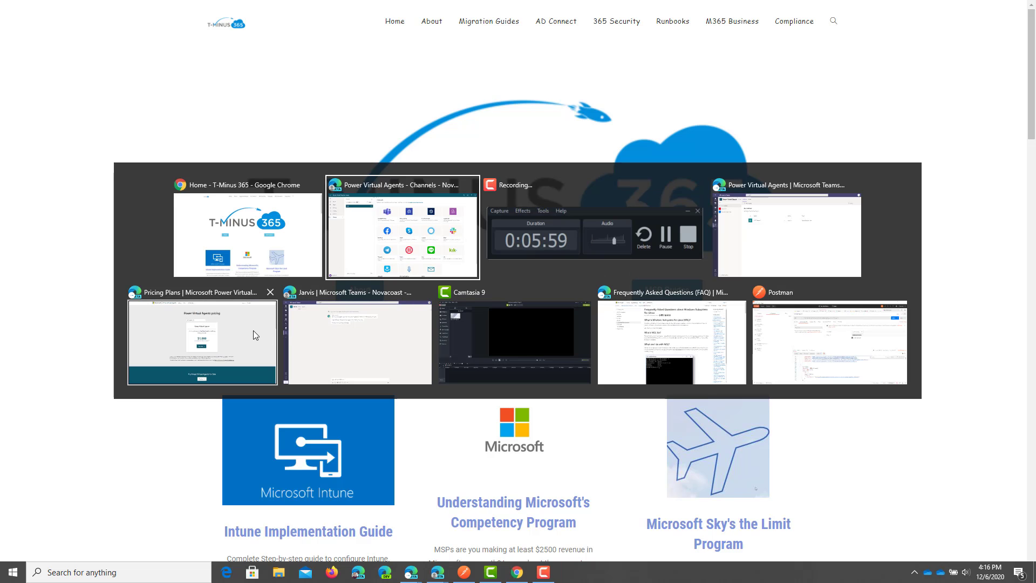
Switch back to Teams and dismiss the Create a chatbot prompt
{"action": "left_click", "coordinate": [788, 234]}
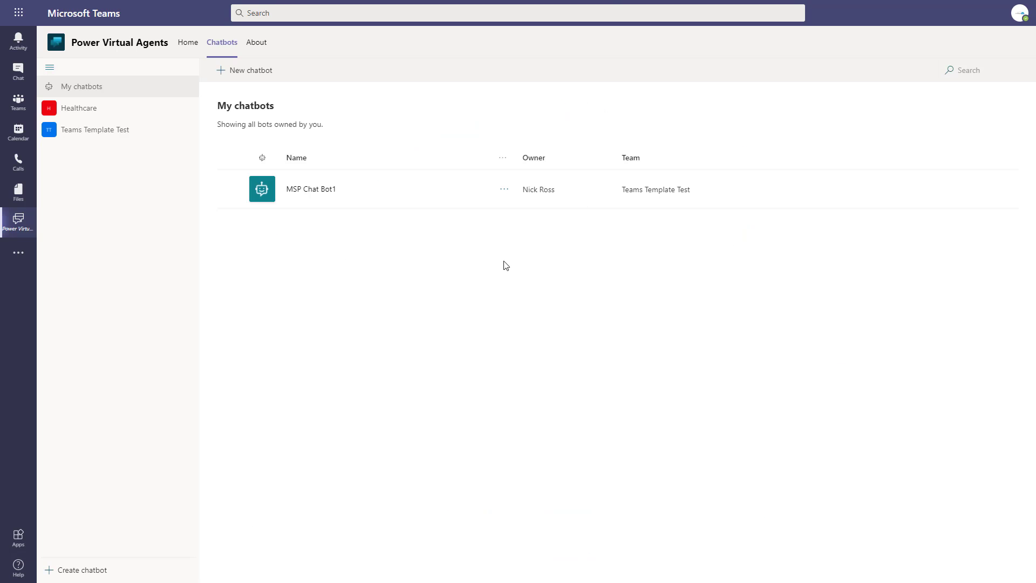
{"action": "mouse_move", "coordinate": [280, 96]}
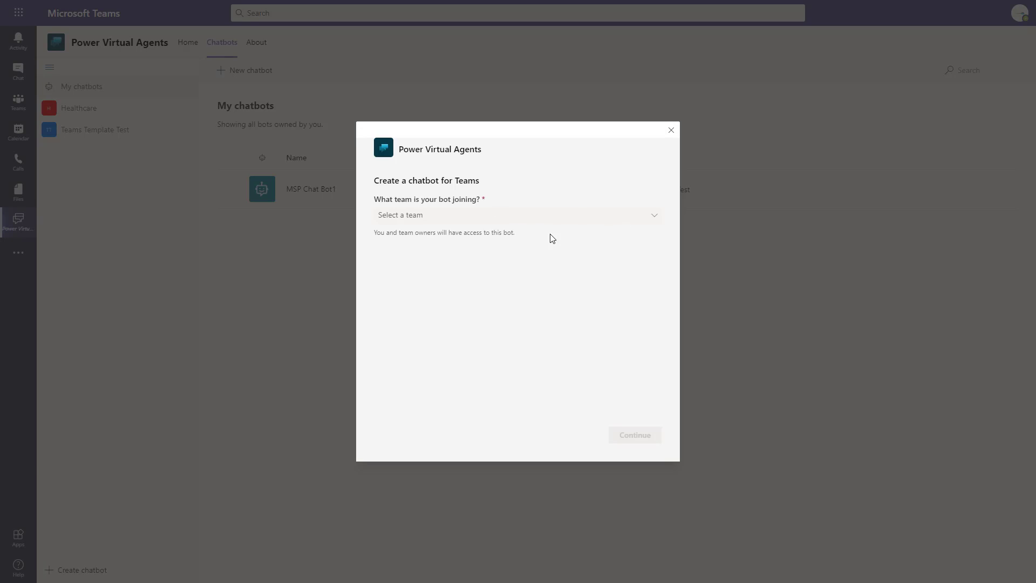
{"action": "mouse_move", "coordinate": [671, 129]}
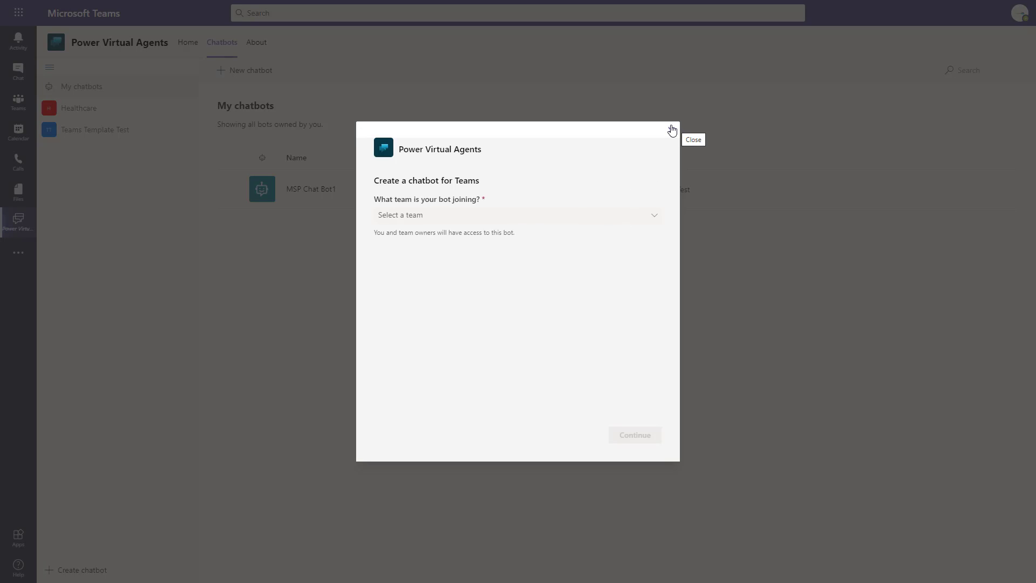
{"action": "left_click", "coordinate": [671, 129]}
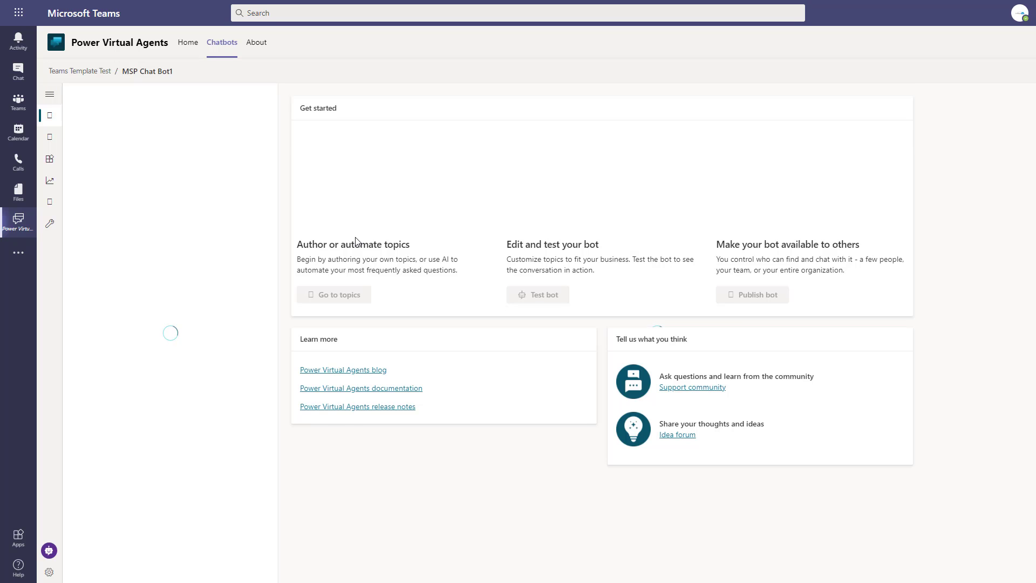
{"action": "left_click", "coordinate": [538, 295]}
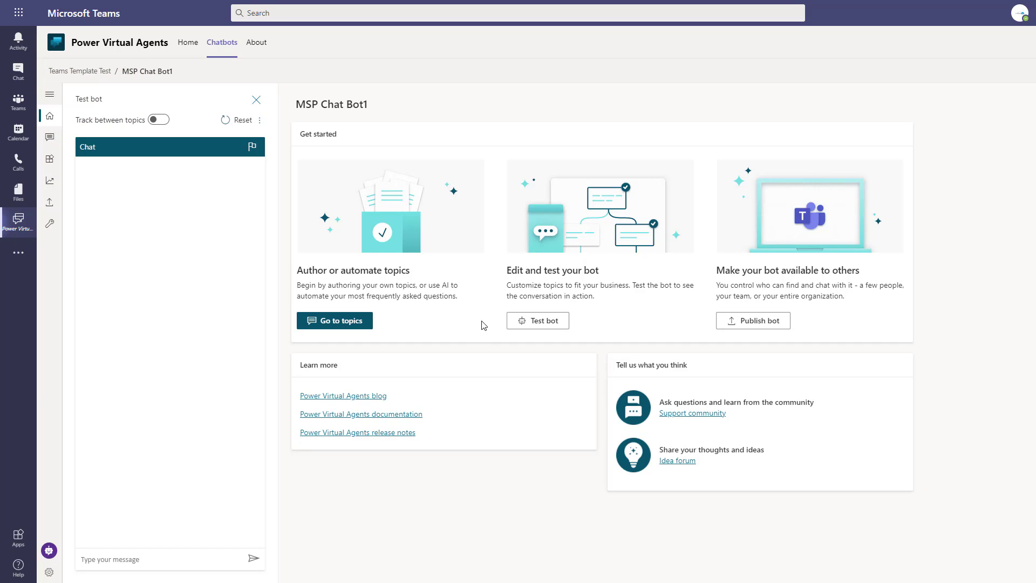
{"action": "mouse_move", "coordinate": [305, 79]}
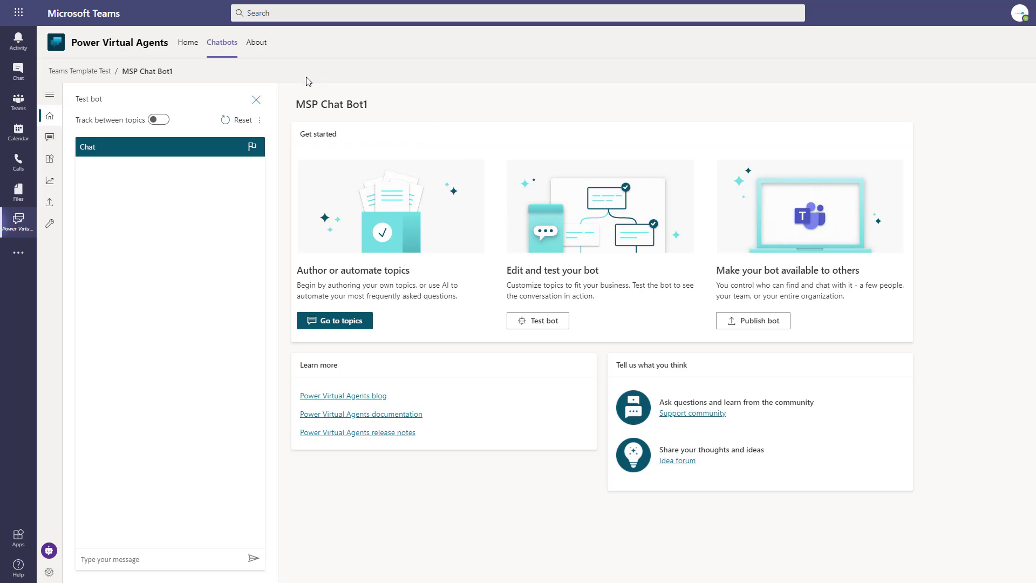
{"action": "mouse_move", "coordinate": [470, 139]}
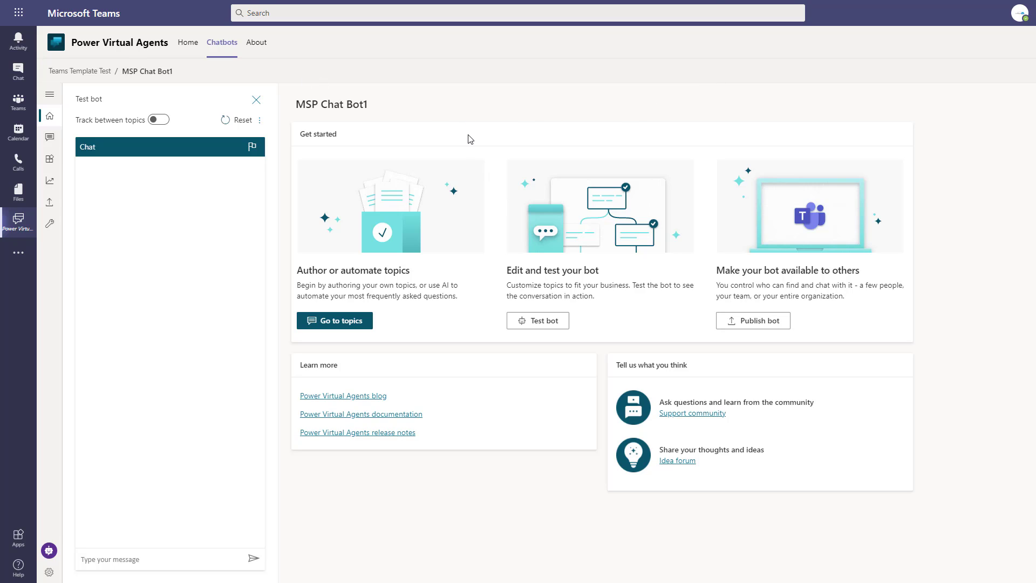
{"action": "mouse_move", "coordinate": [452, 167]}
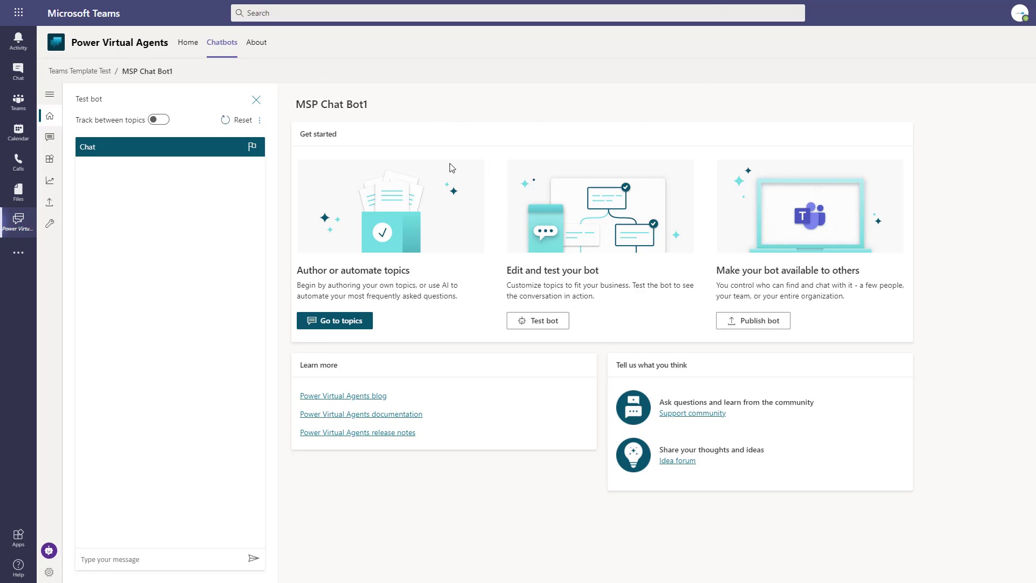
{"action": "mouse_move", "coordinate": [534, 398]}
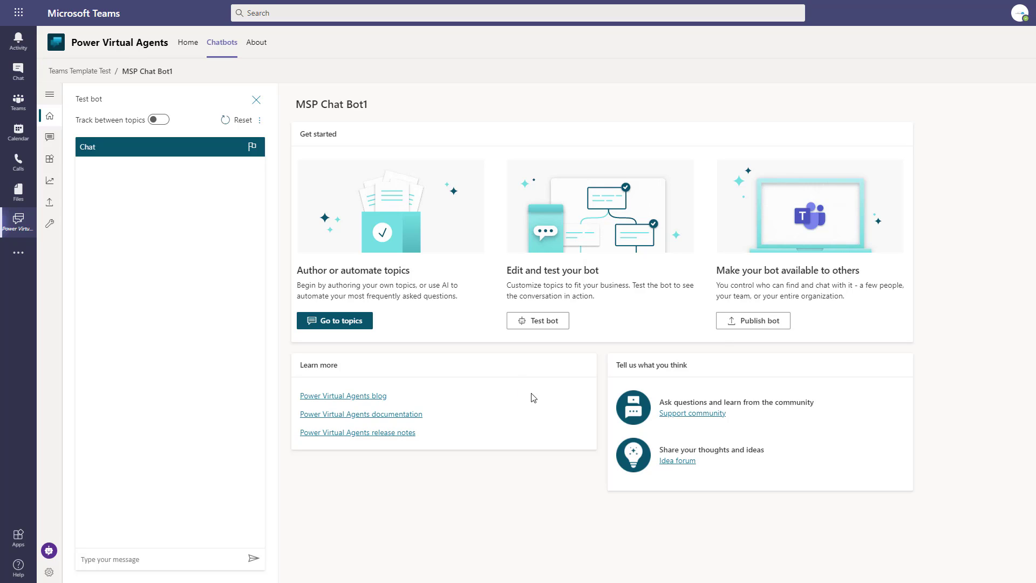
{"action": "mouse_move", "coordinate": [490, 363]}
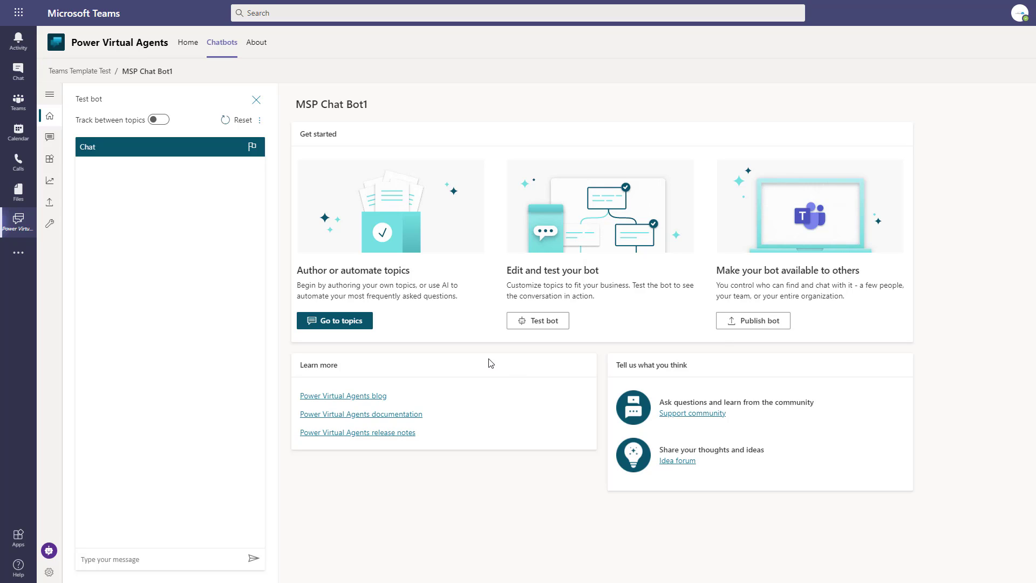
{"action": "mouse_move", "coordinate": [455, 358]}
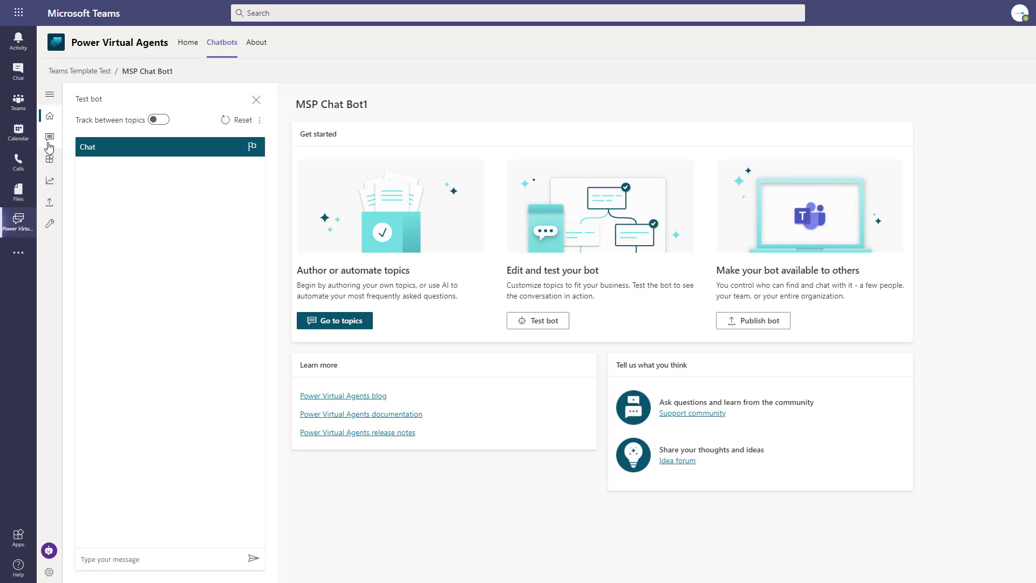
{"action": "left_click", "coordinate": [335, 320]}
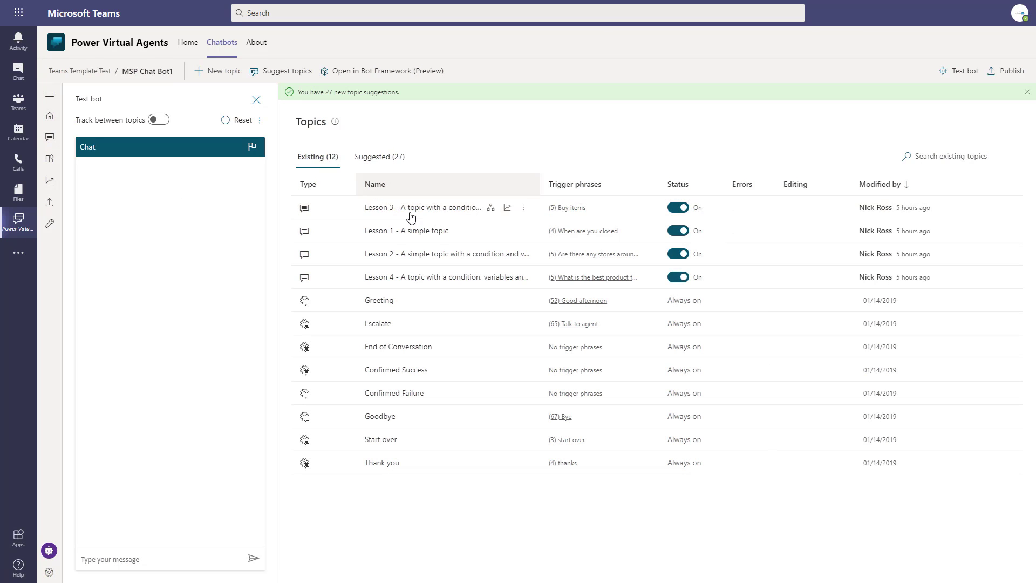
{"action": "mouse_move", "coordinate": [481, 409]}
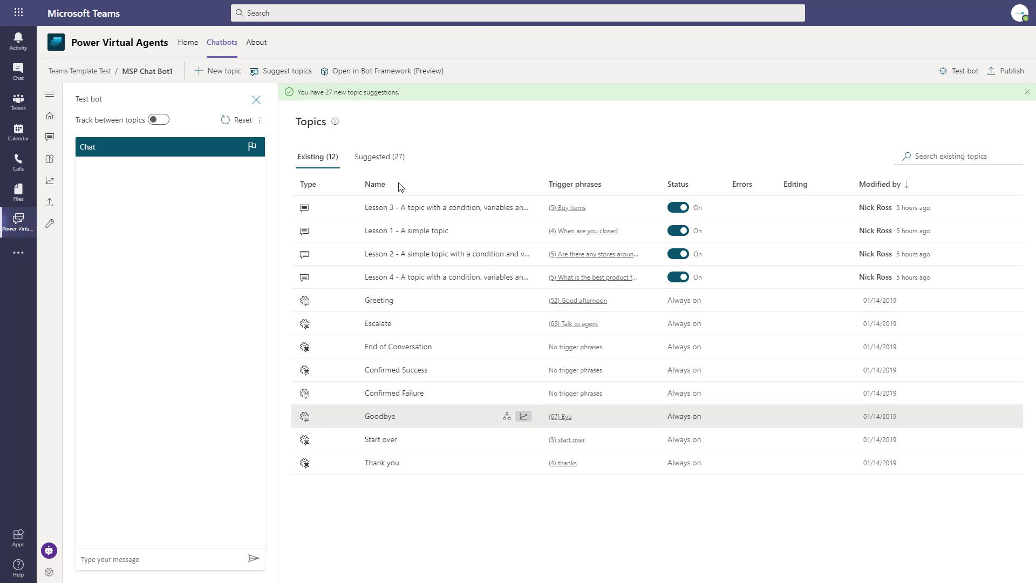
{"action": "mouse_move", "coordinate": [523, 522]}
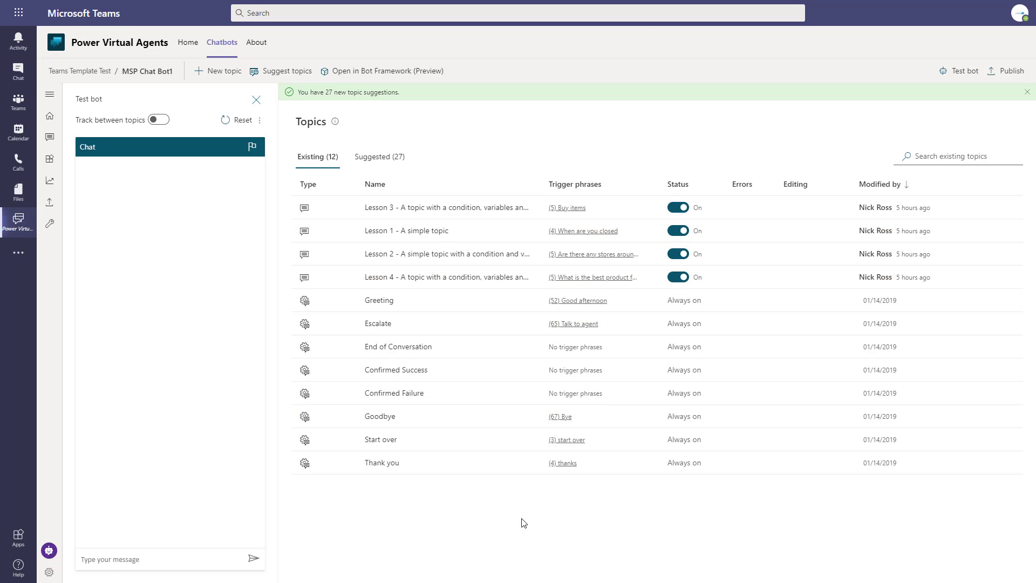
{"action": "mouse_move", "coordinate": [885, 278]}
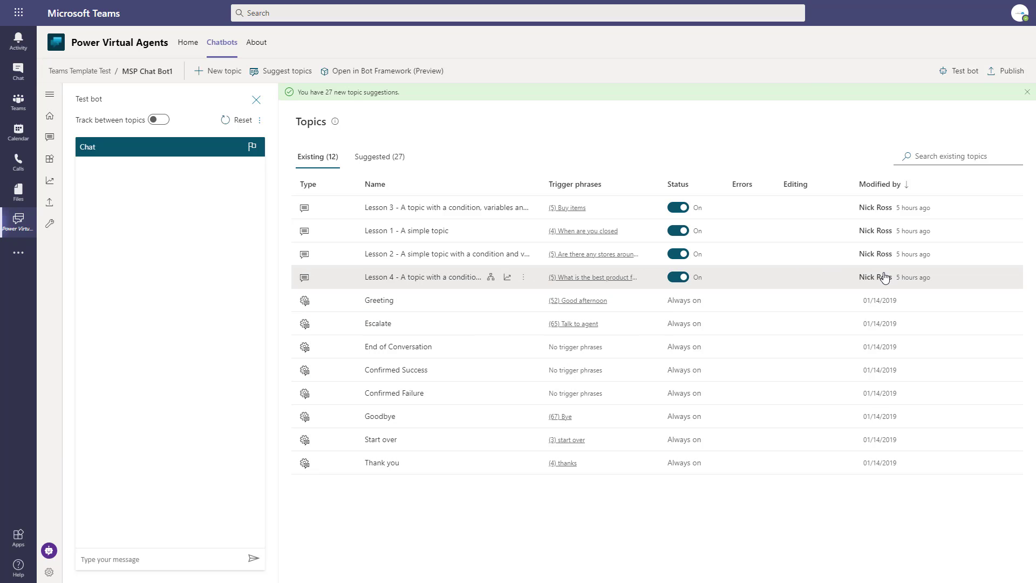
{"action": "mouse_move", "coordinate": [513, 304]}
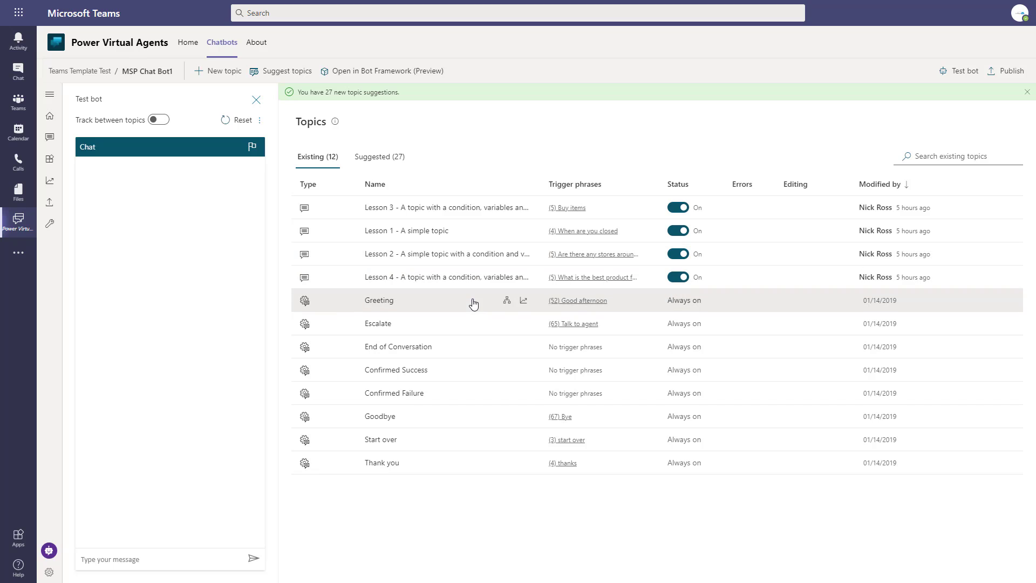
{"action": "mouse_move", "coordinate": [472, 304]}
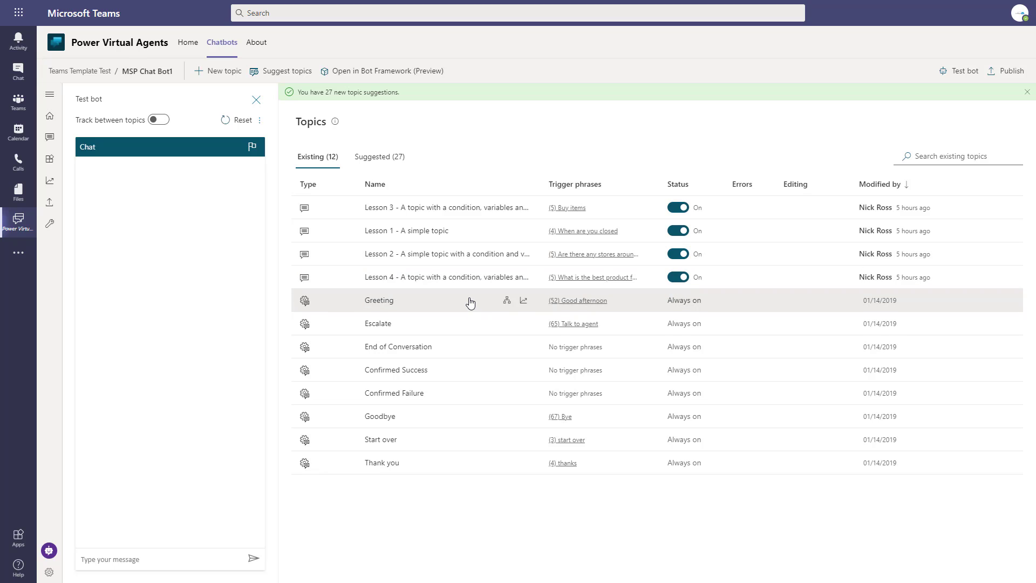
{"action": "mouse_move", "coordinate": [415, 163]}
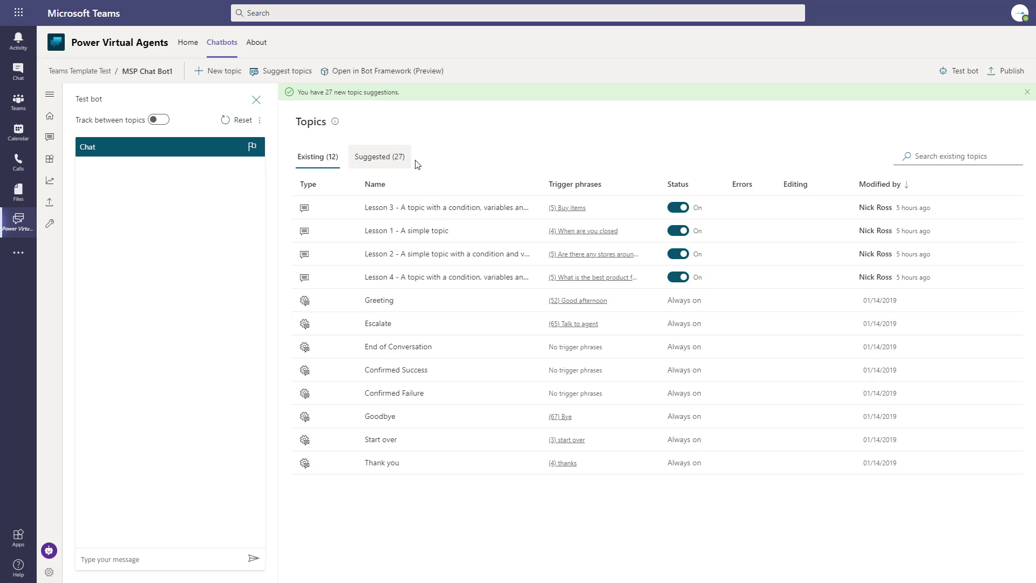
{"action": "left_click", "coordinate": [379, 156]}
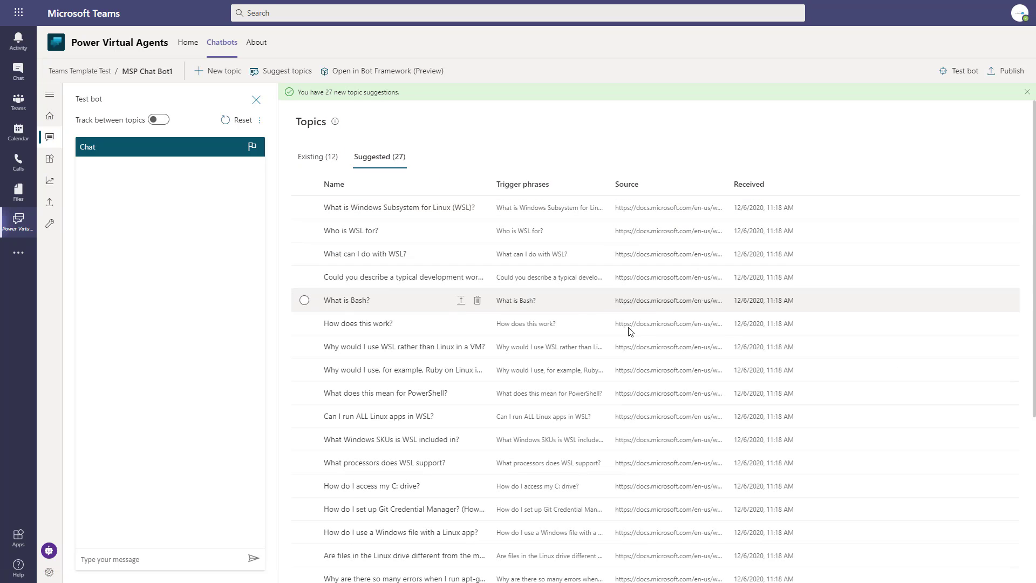
{"action": "mouse_move", "coordinate": [387, 208]}
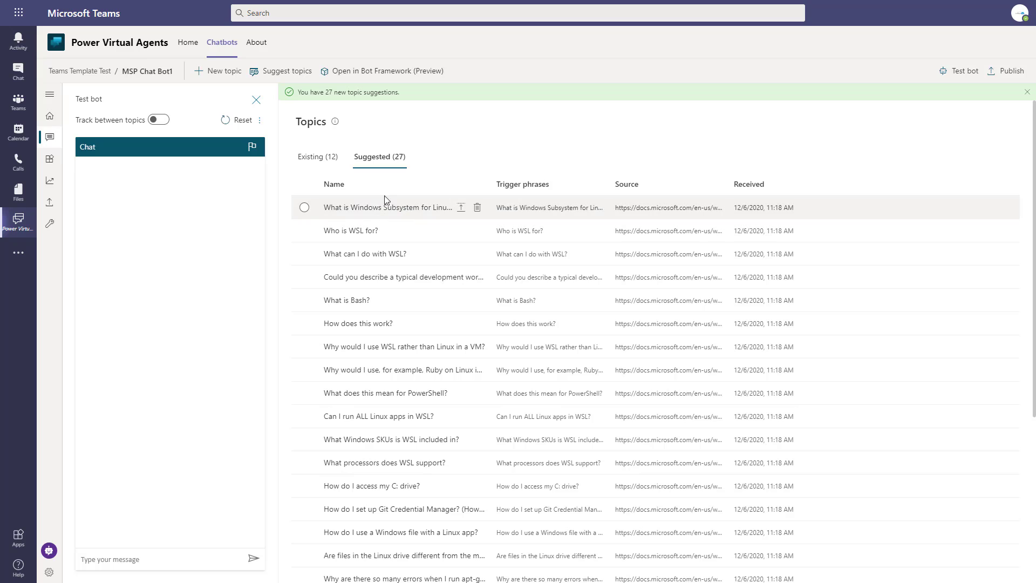
{"action": "mouse_move", "coordinate": [419, 230]}
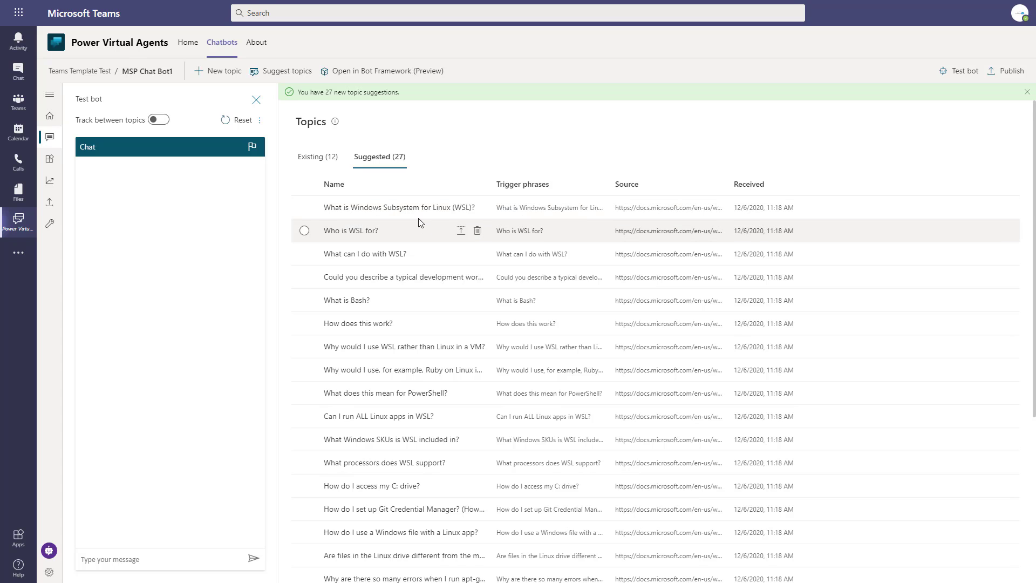
{"action": "mouse_move", "coordinate": [396, 207]}
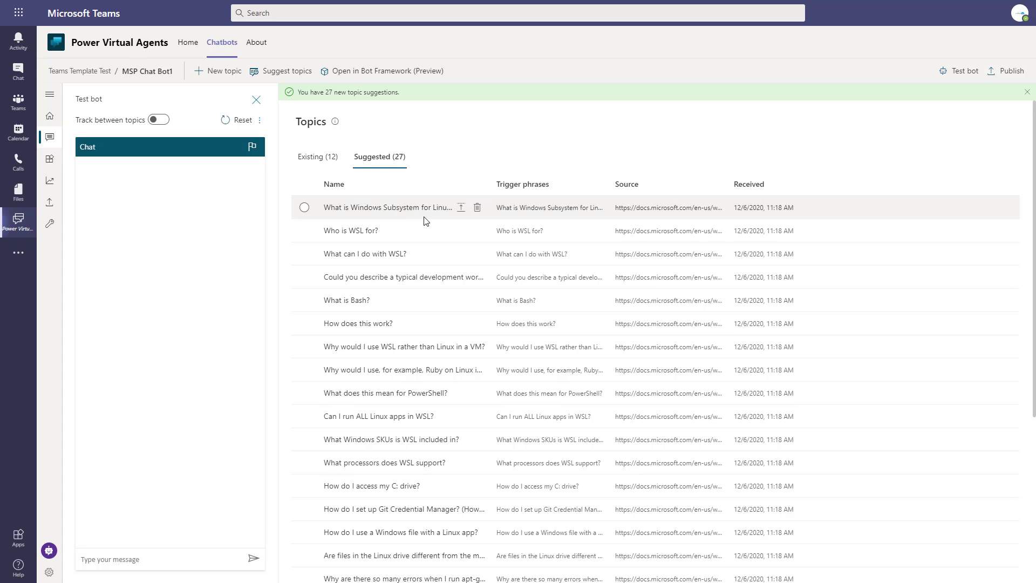
{"action": "mouse_move", "coordinate": [460, 231]}
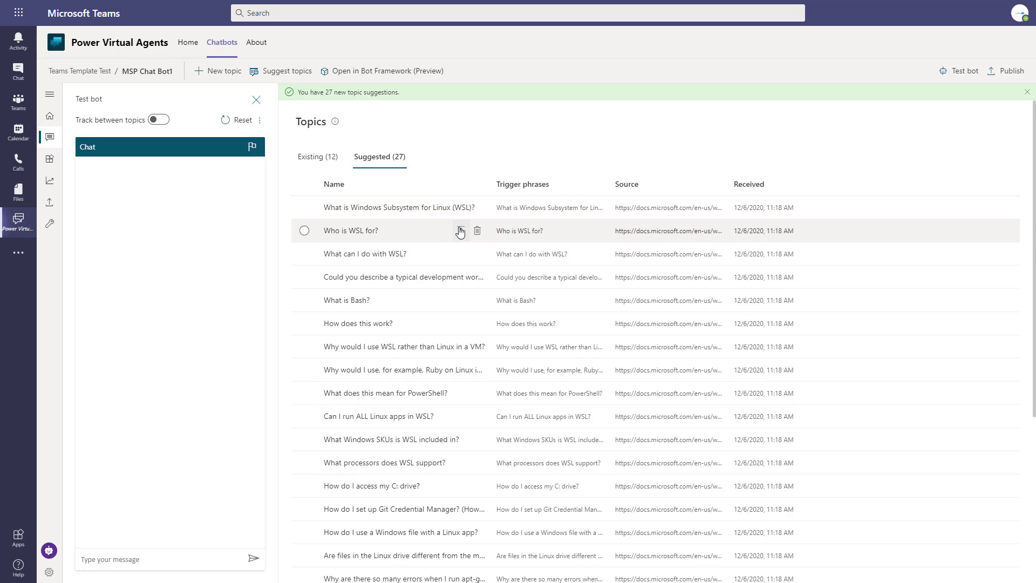
{"action": "mouse_move", "coordinate": [419, 223]}
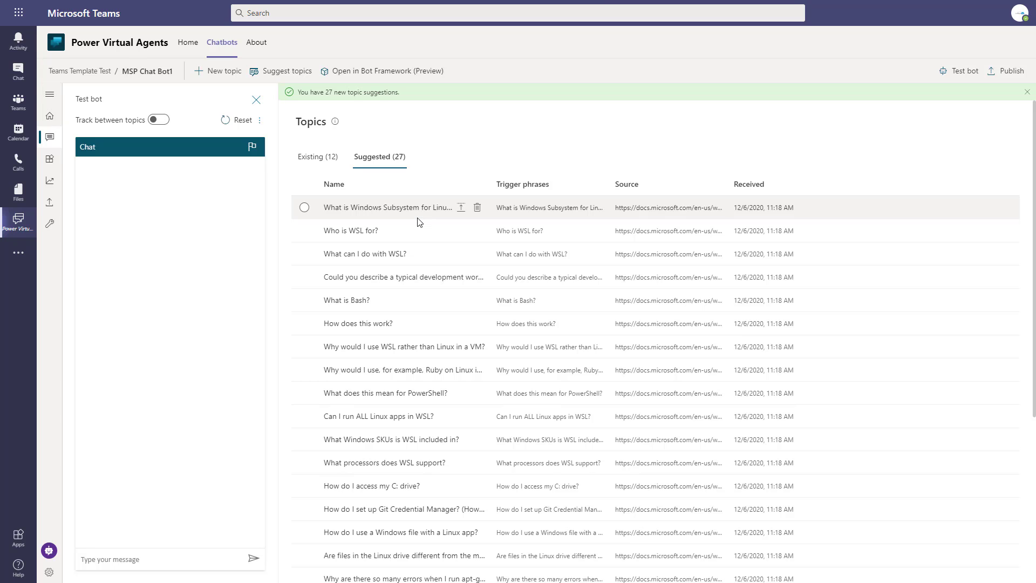
{"action": "mouse_move", "coordinate": [366, 143]}
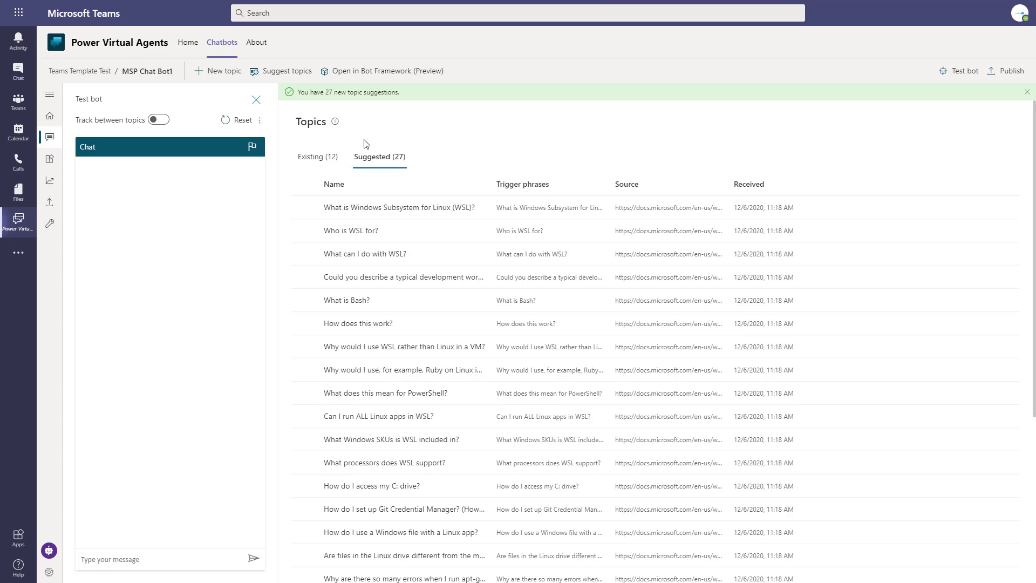
{"action": "left_click", "coordinate": [286, 71]}
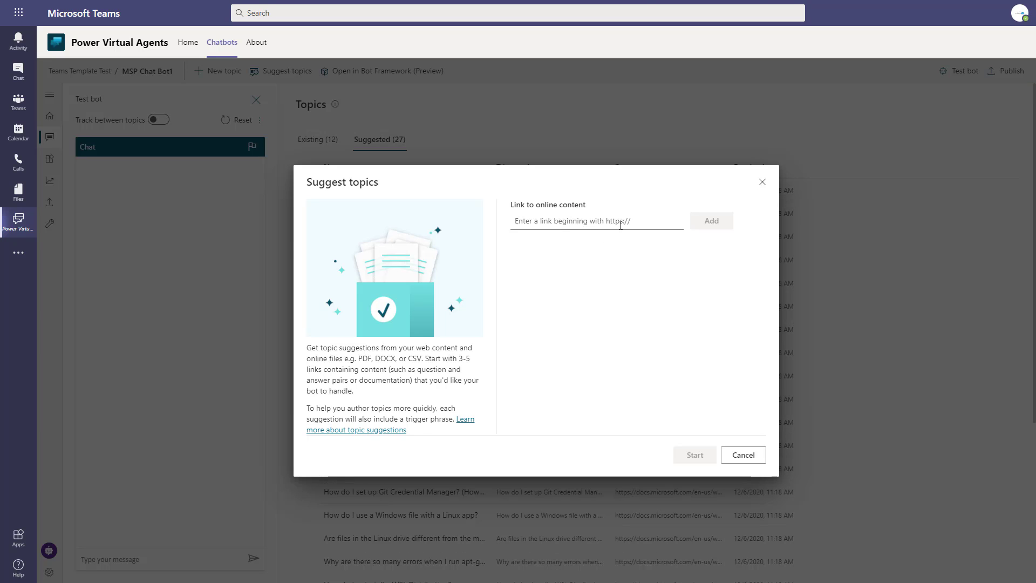
{"action": "left_click", "coordinate": [742, 454]}
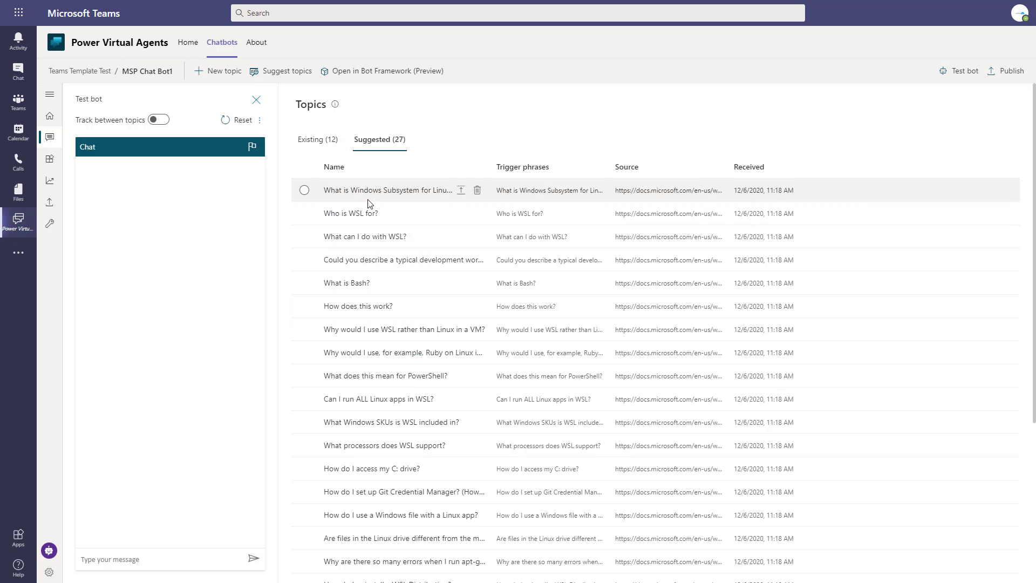
{"action": "mouse_move", "coordinate": [420, 290]}
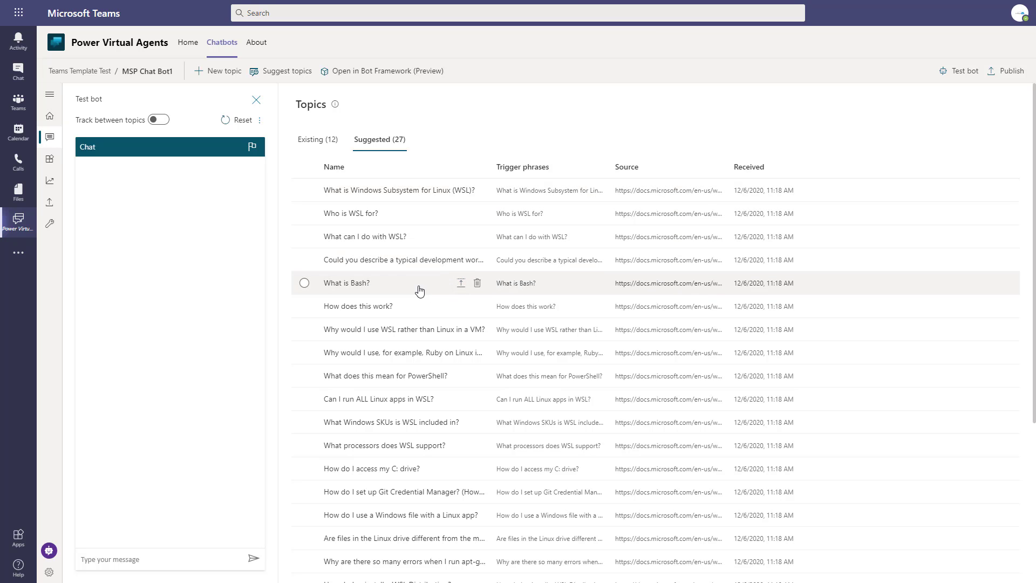
{"action": "scroll", "scroll_direction": "down", "scroll_amount": 3}
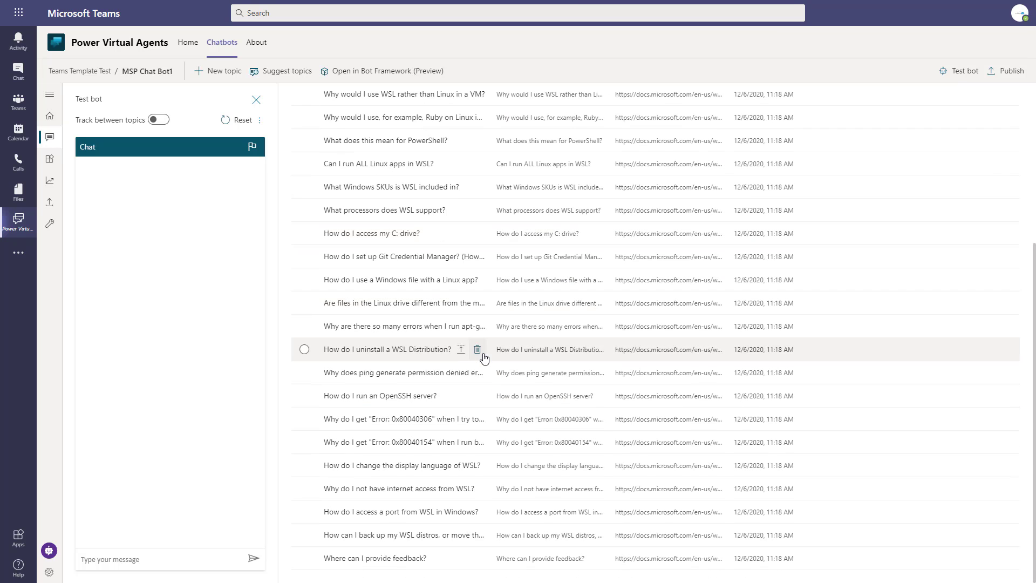
{"action": "mouse_move", "coordinate": [417, 372]}
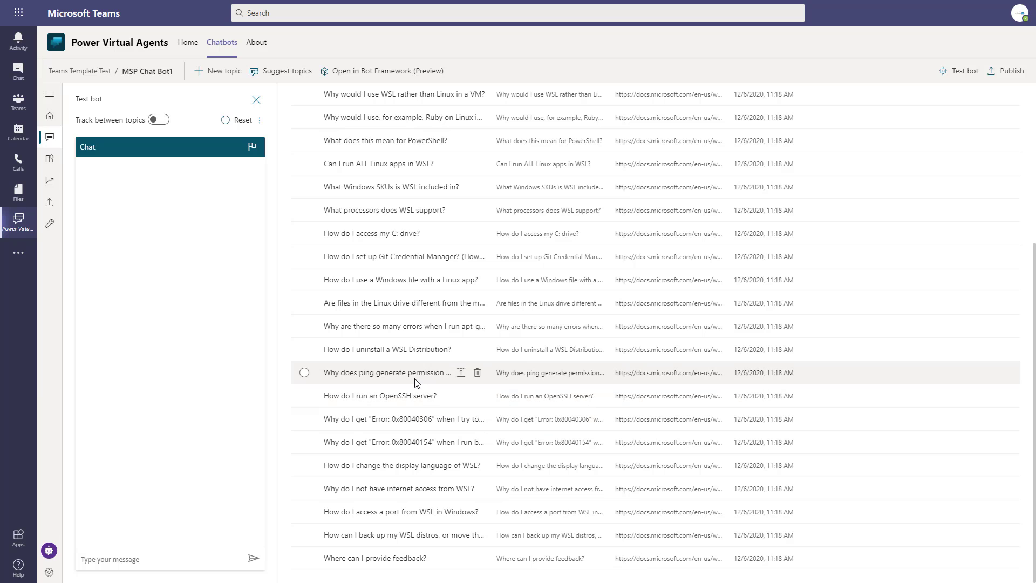
{"action": "mouse_move", "coordinate": [472, 384]}
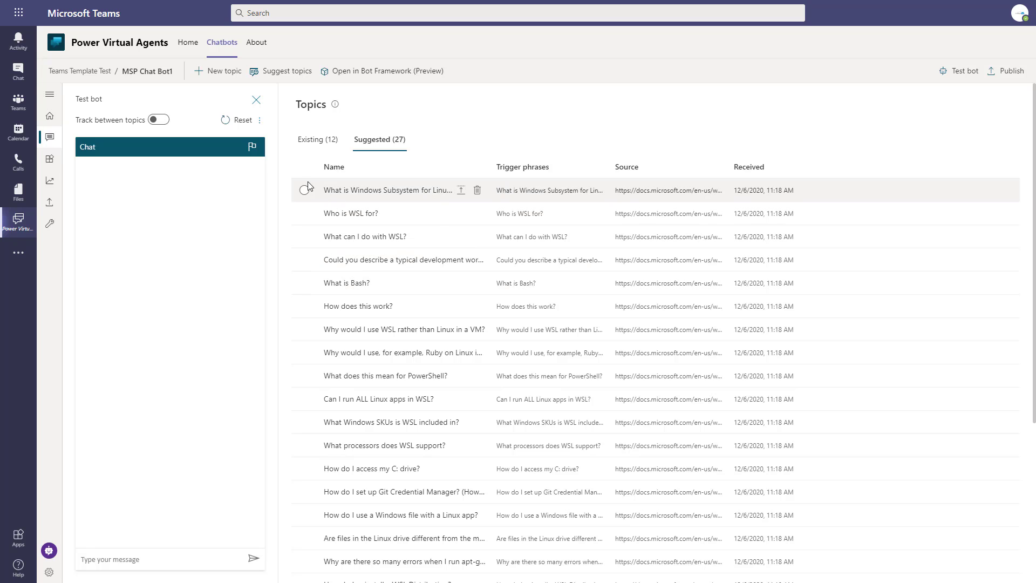
{"action": "left_click", "coordinate": [304, 171]}
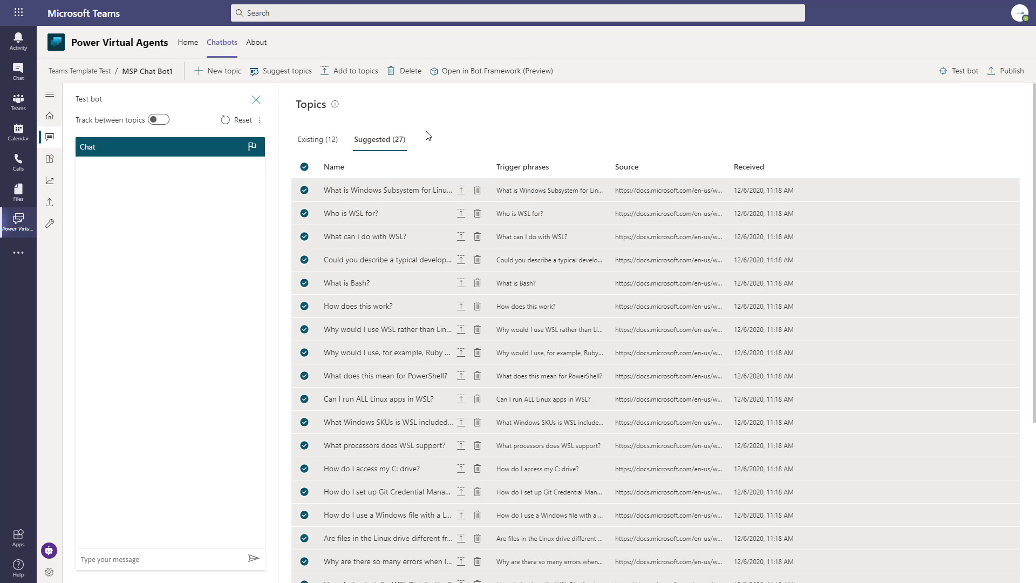
{"action": "mouse_move", "coordinate": [514, 169]}
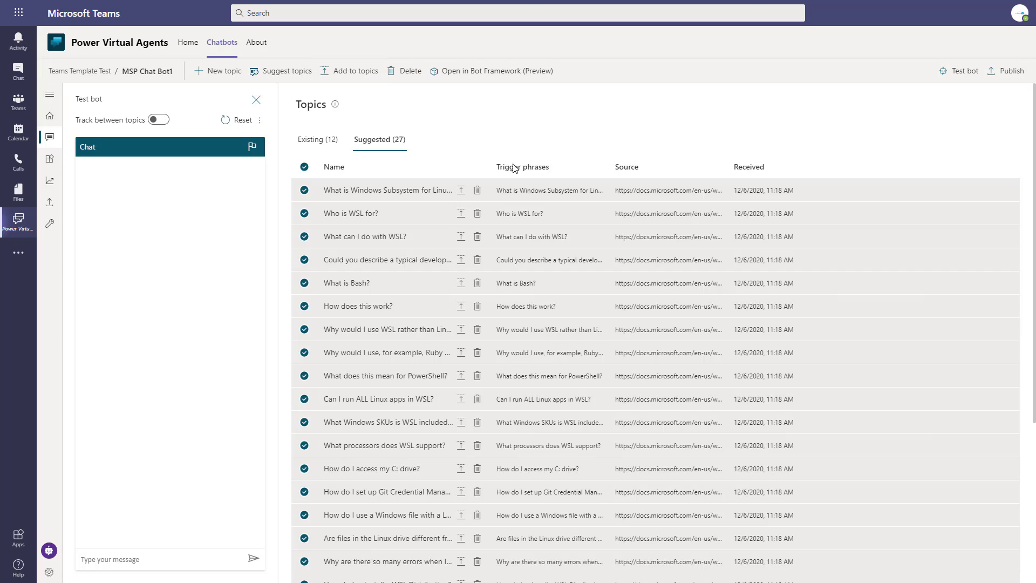
{"action": "left_click", "coordinate": [305, 167]}
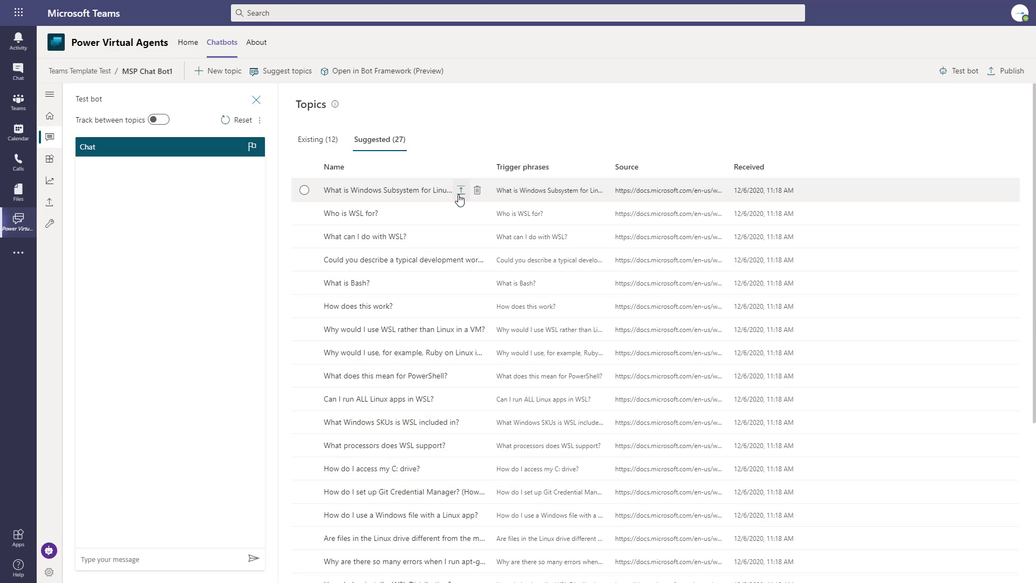
{"action": "mouse_move", "coordinate": [555, 236]}
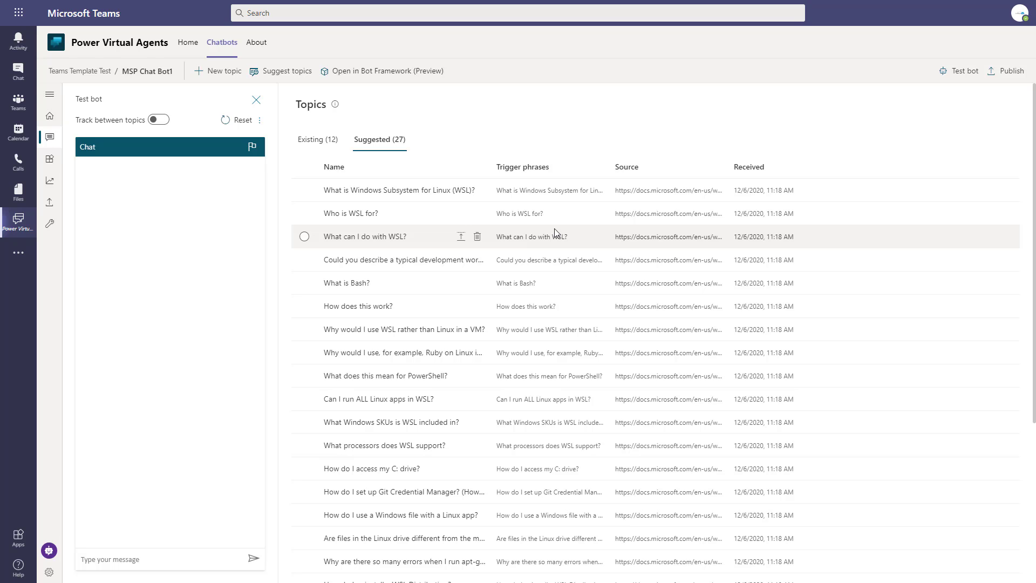
{"action": "mouse_move", "coordinate": [542, 225]}
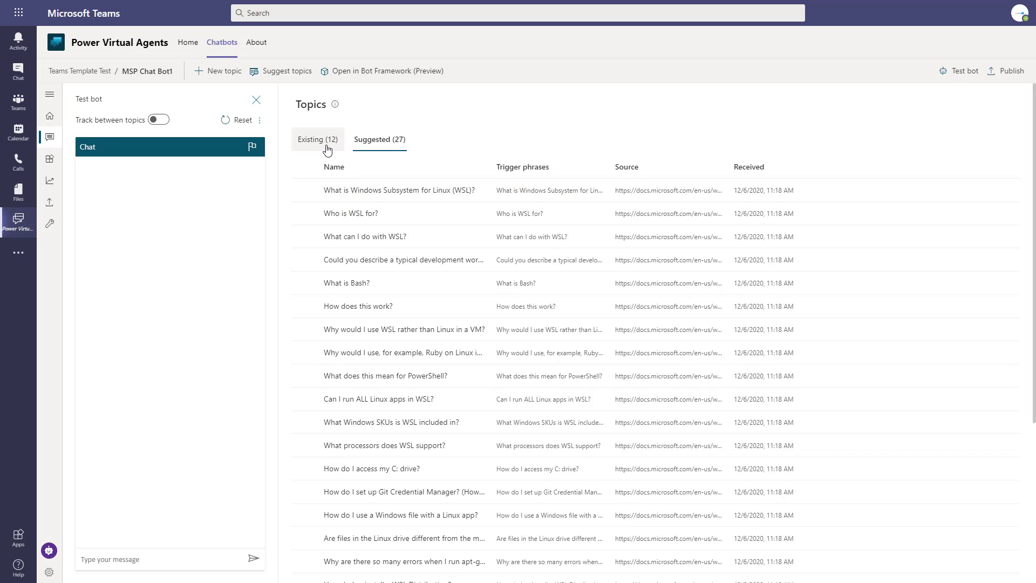
Show MSP Chat Bot1's Existing topics tab listing Lessons 1–4 and Greeting
{"action": "left_click", "coordinate": [317, 139]}
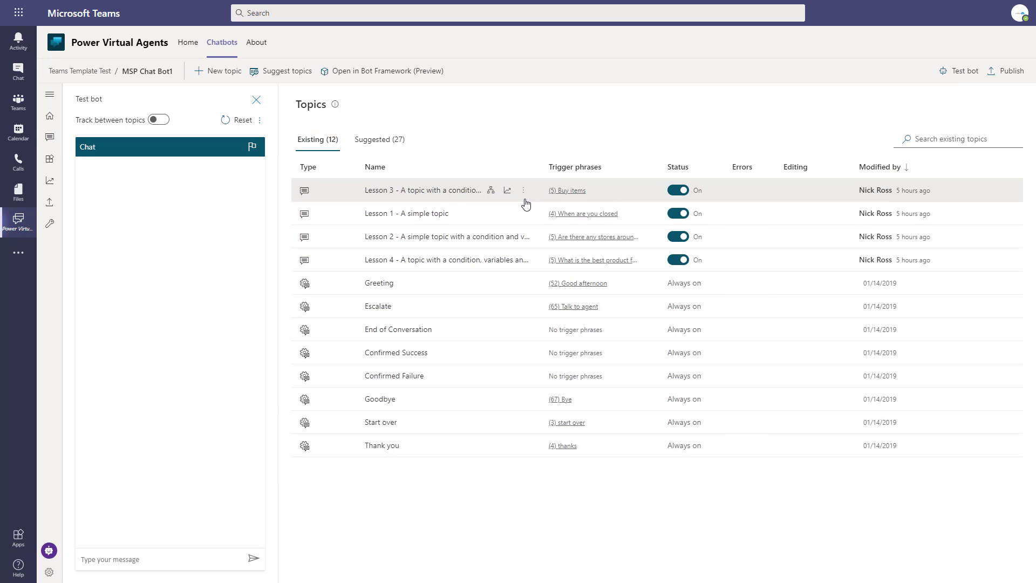
{"action": "mouse_move", "coordinate": [443, 202]}
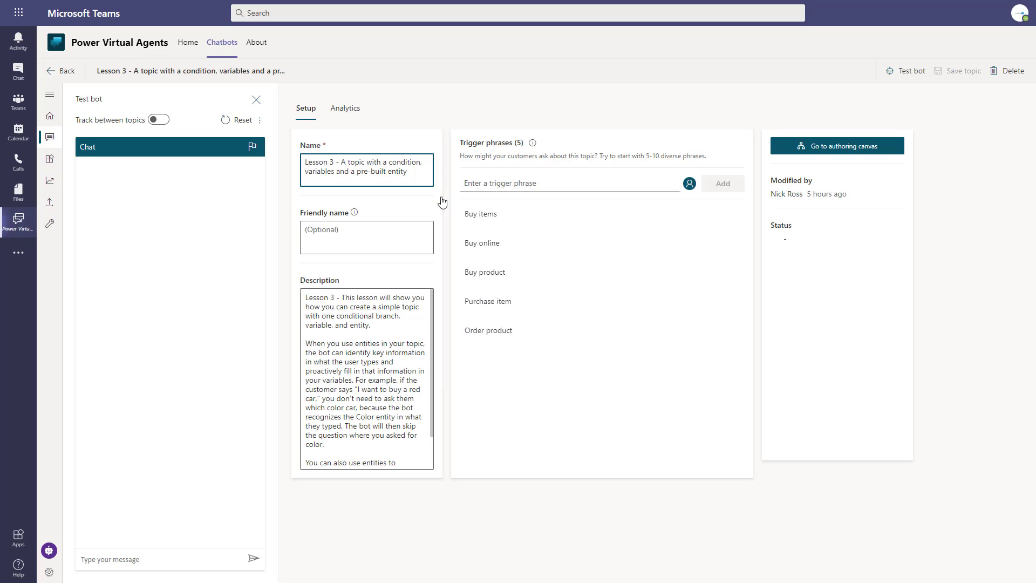
{"action": "mouse_move", "coordinate": [429, 274]}
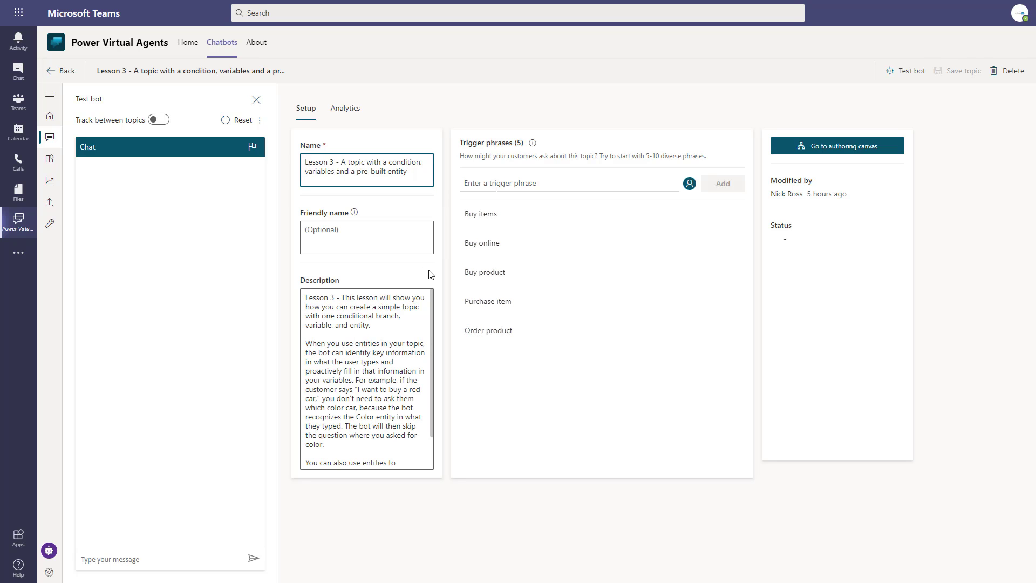
{"action": "mouse_move", "coordinate": [417, 266]}
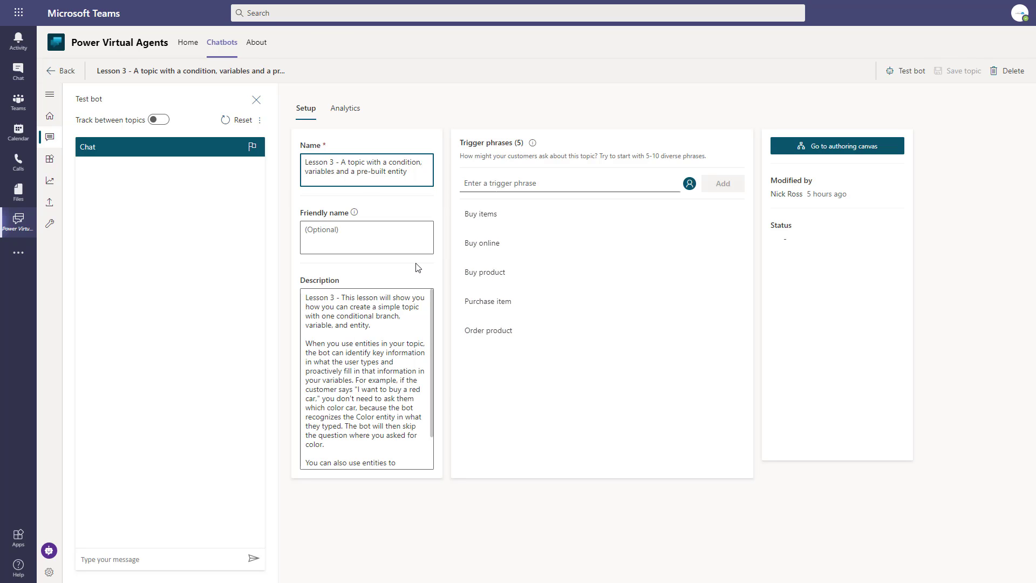
{"action": "mouse_move", "coordinate": [299, 337]}
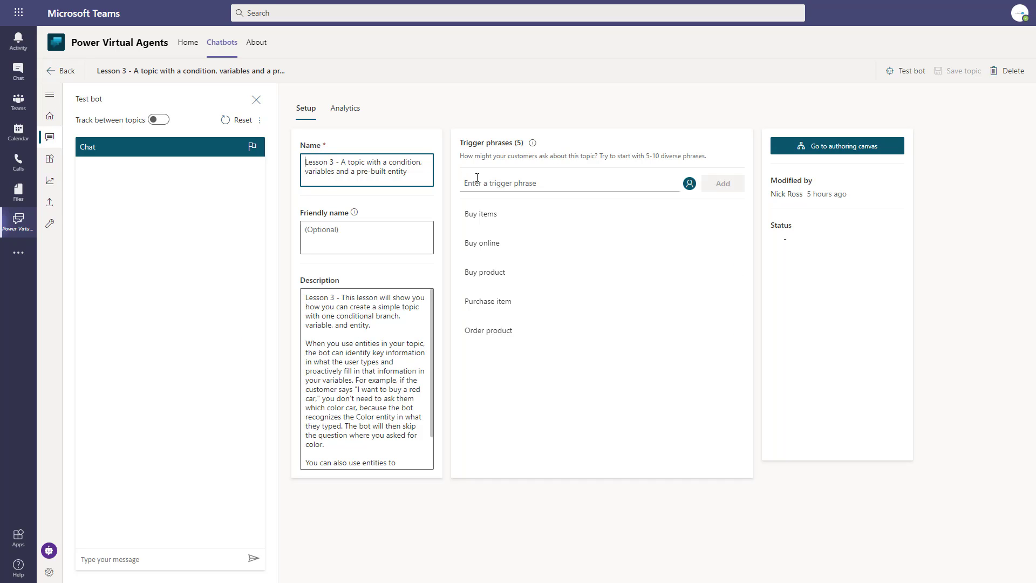
{"action": "mouse_move", "coordinate": [622, 230]}
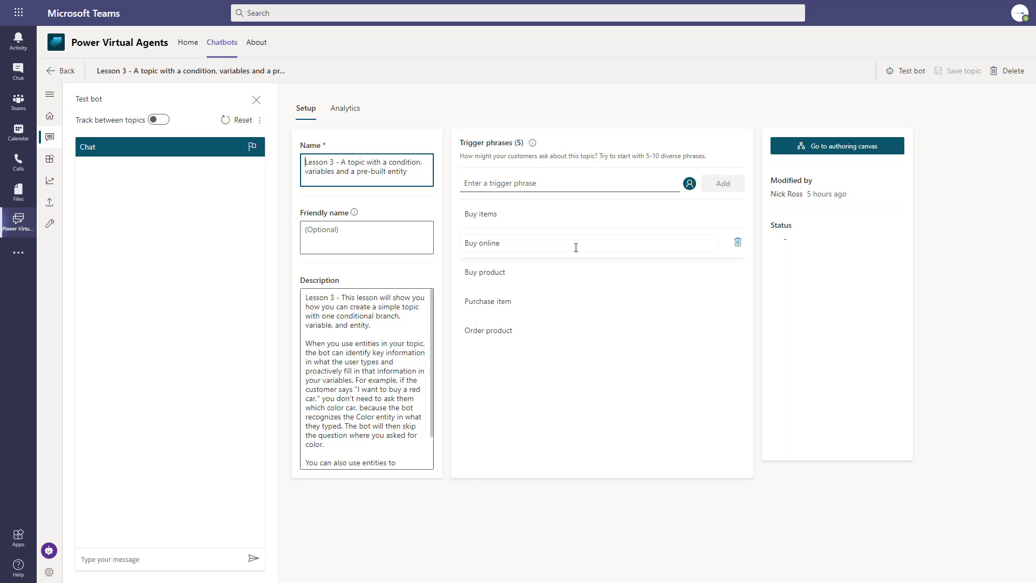
{"action": "mouse_move", "coordinate": [543, 273]}
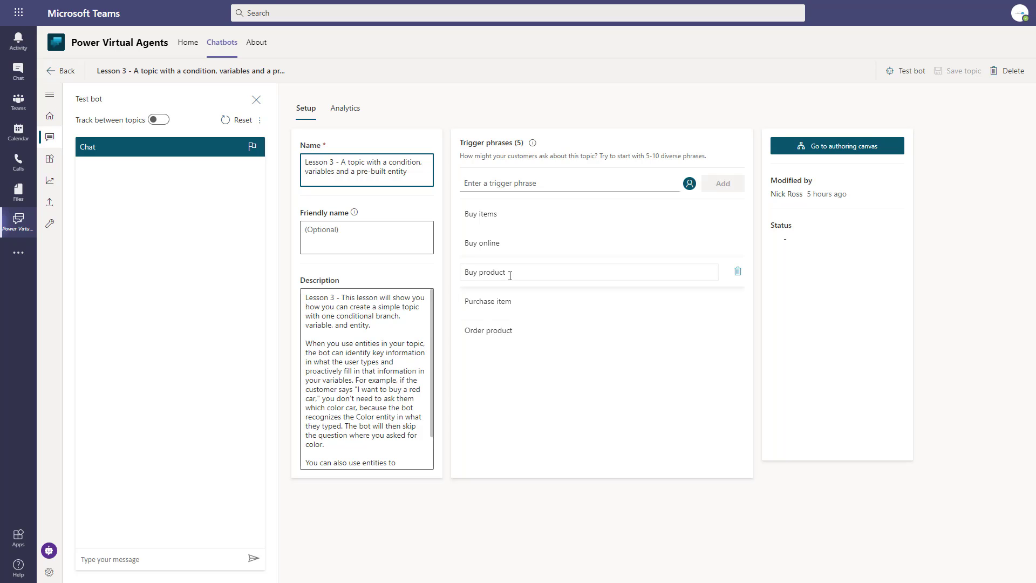
{"action": "mouse_move", "coordinate": [564, 287]}
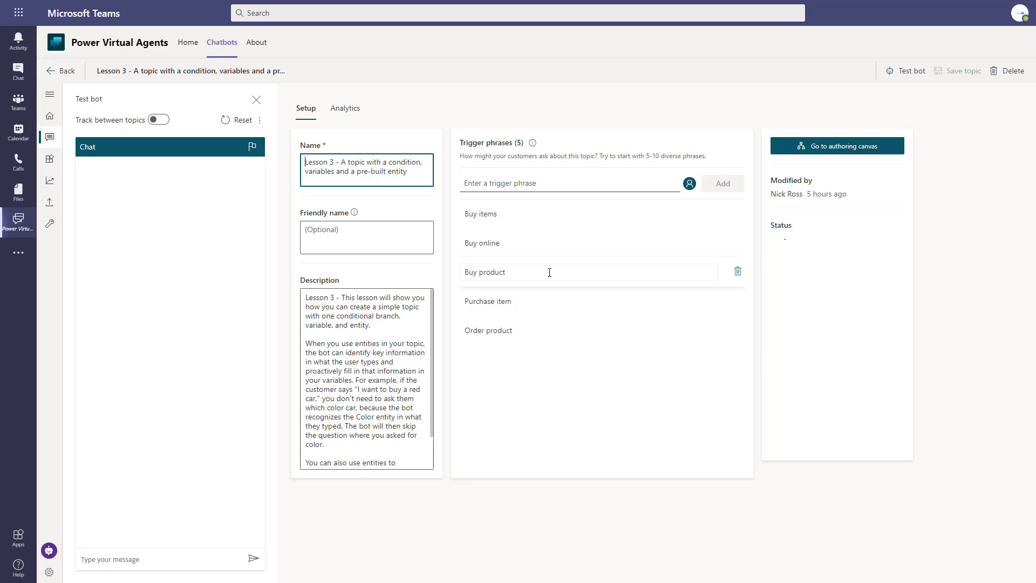
{"action": "mouse_move", "coordinate": [867, 158]}
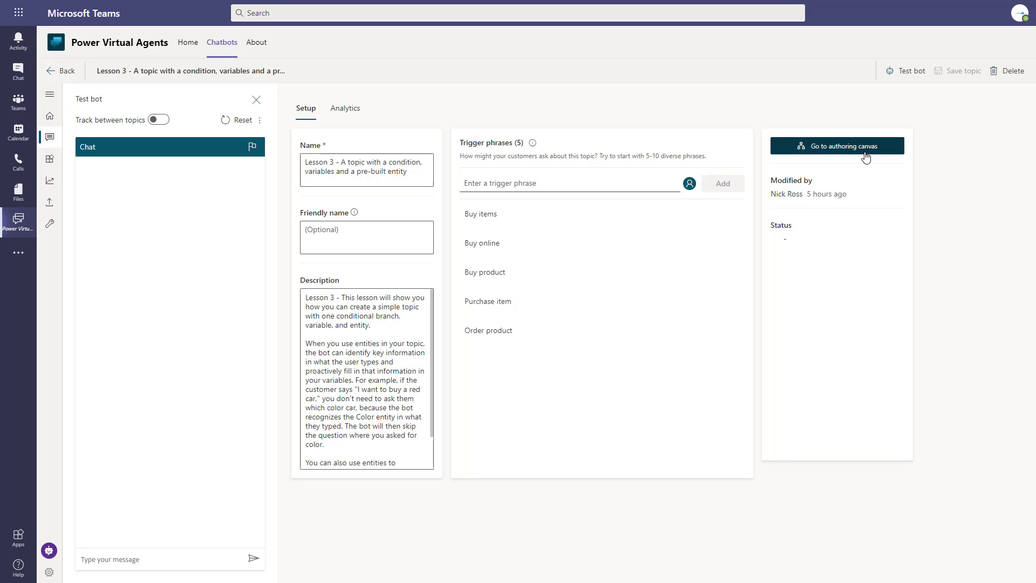
{"action": "left_click", "coordinate": [837, 146]}
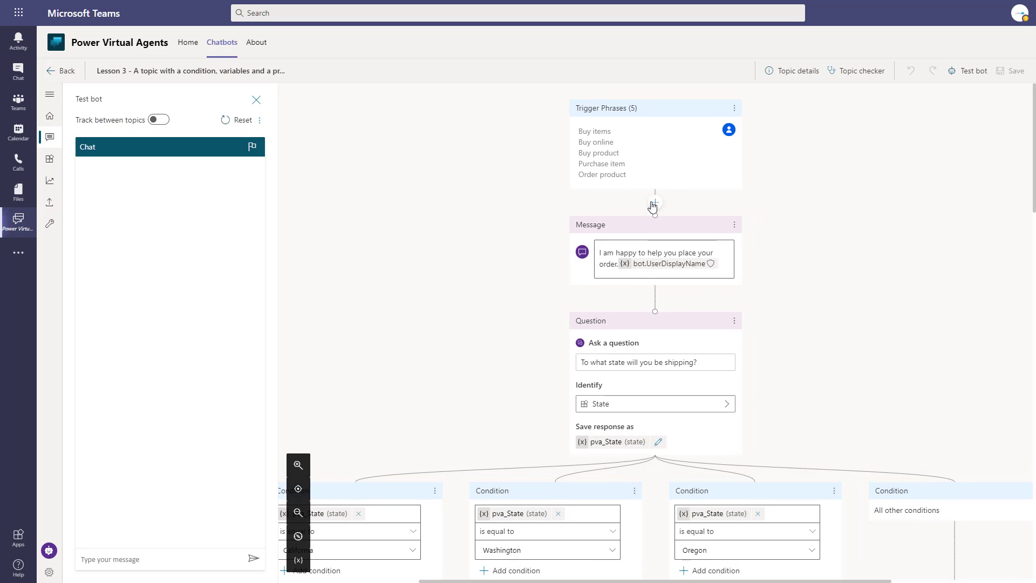
{"action": "mouse_move", "coordinate": [681, 179]}
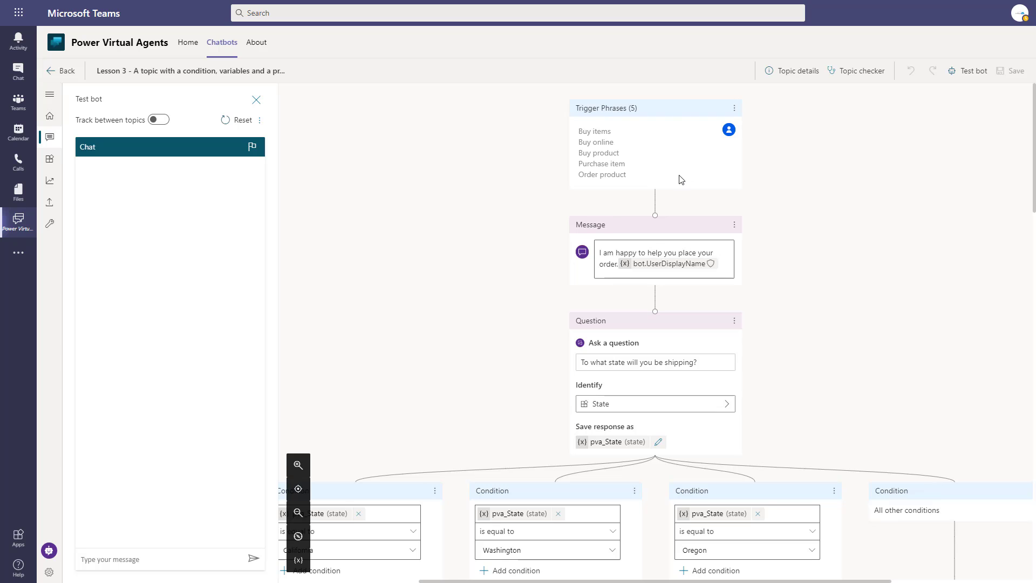
{"action": "scroll", "scroll_direction": "down", "scroll_amount": 3}
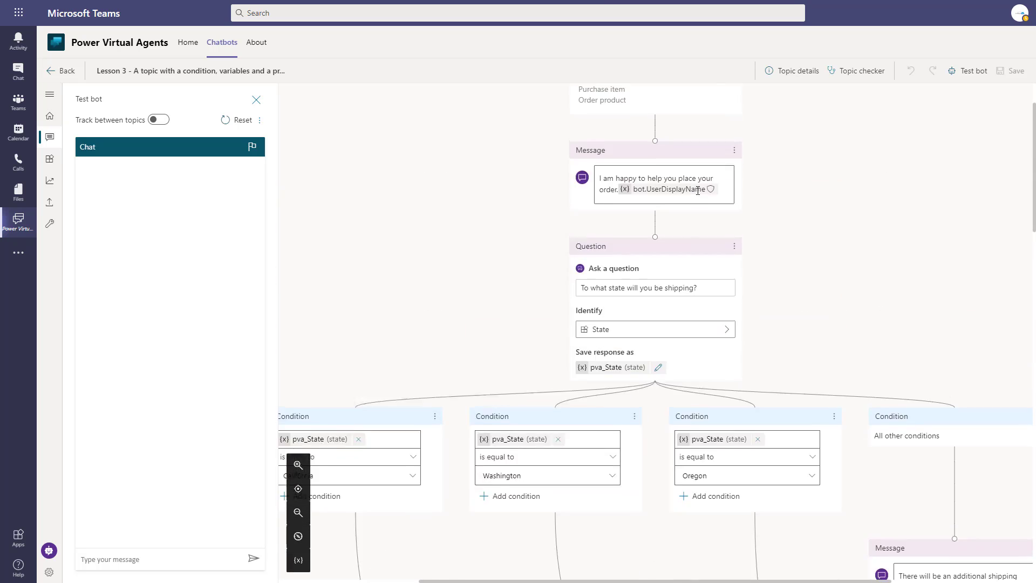
{"action": "scroll", "scroll_direction": "up", "scroll_amount": 3}
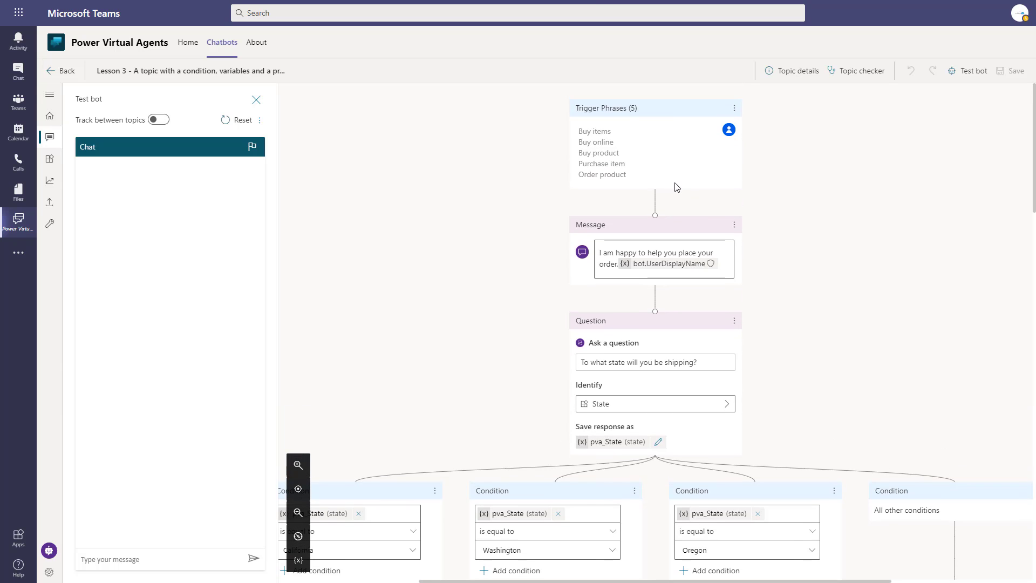
{"action": "mouse_move", "coordinate": [683, 196]}
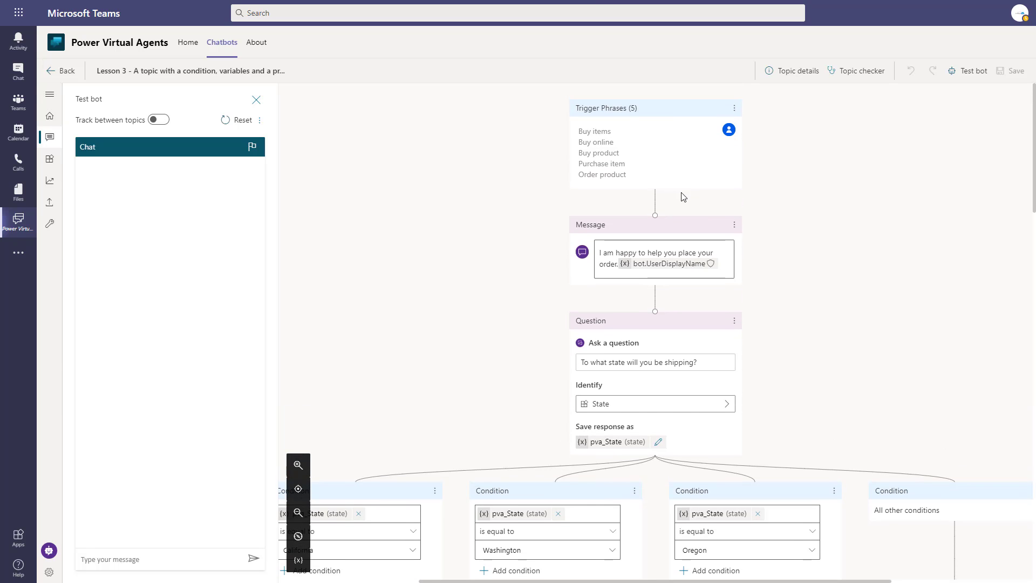
{"action": "scroll", "scroll_direction": "down", "scroll_amount": 3}
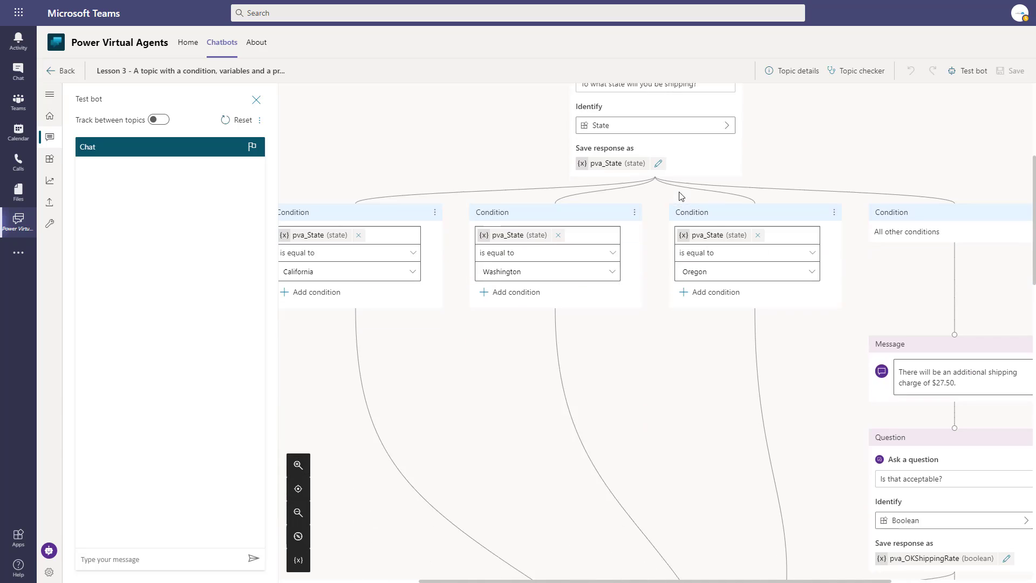
{"action": "scroll", "scroll_direction": "up", "scroll_amount": 3}
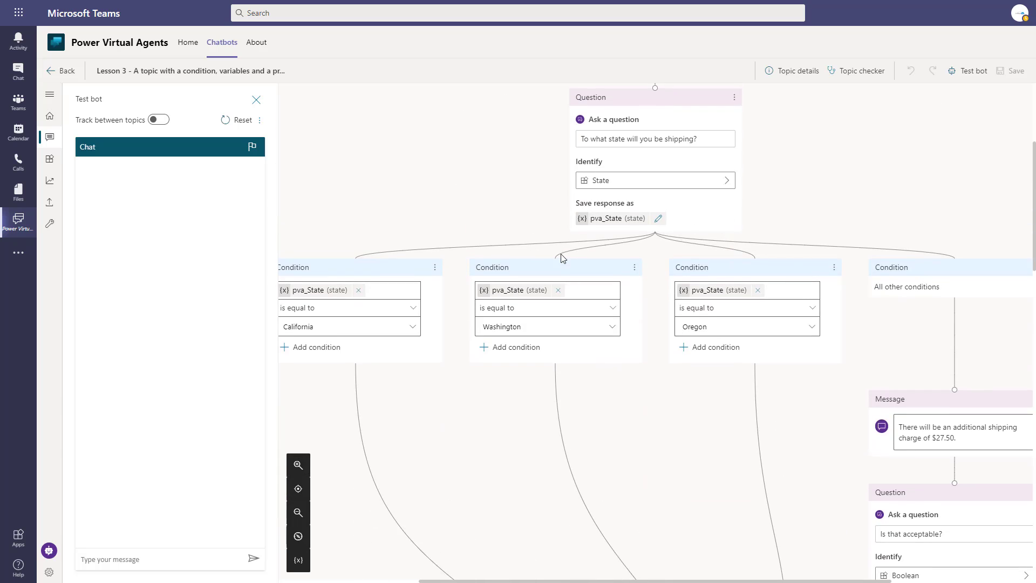
{"action": "scroll", "scroll_direction": "up", "scroll_amount": 3}
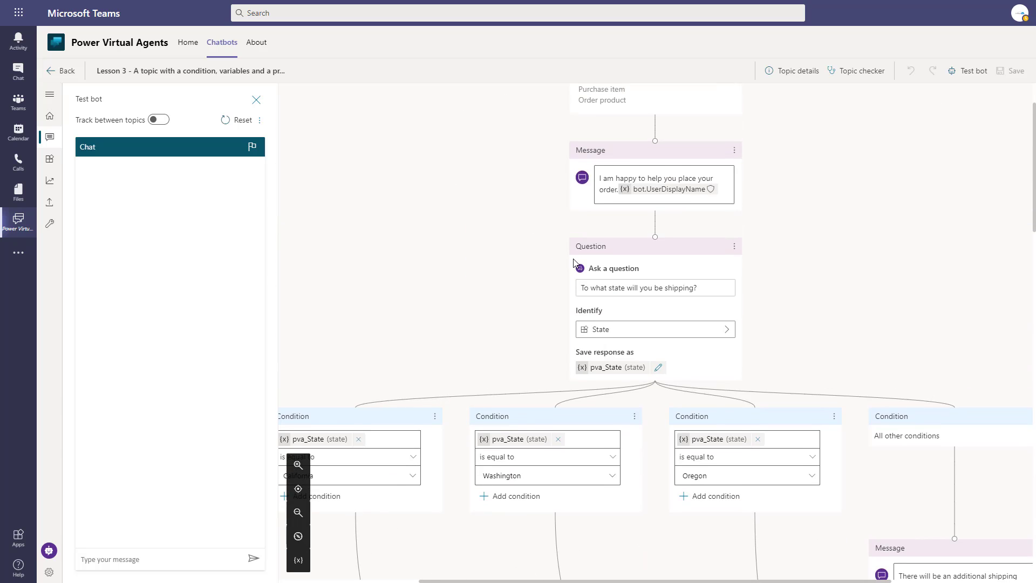
{"action": "scroll", "scroll_direction": "up", "scroll_amount": 3}
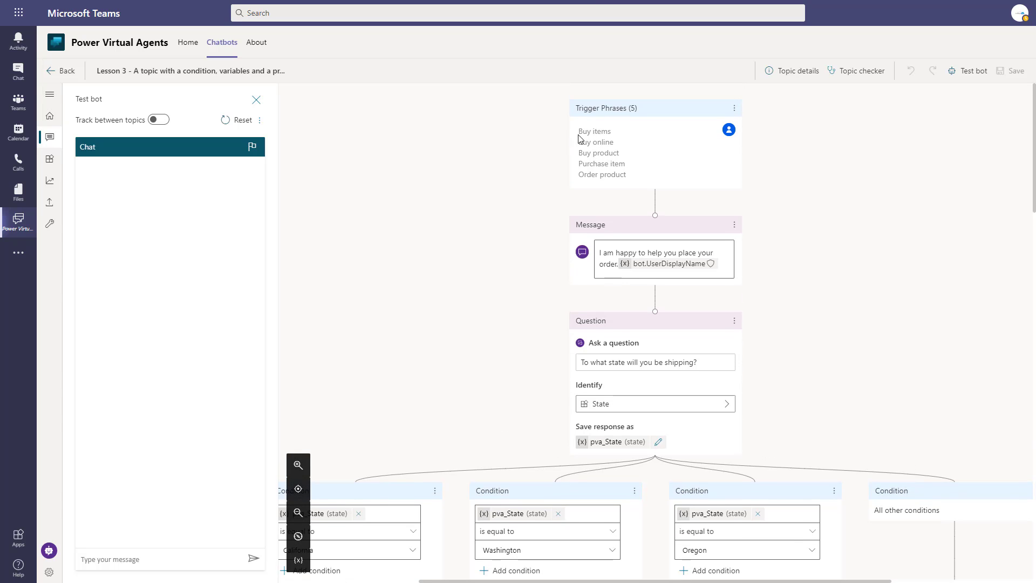
{"action": "mouse_move", "coordinate": [619, 206]}
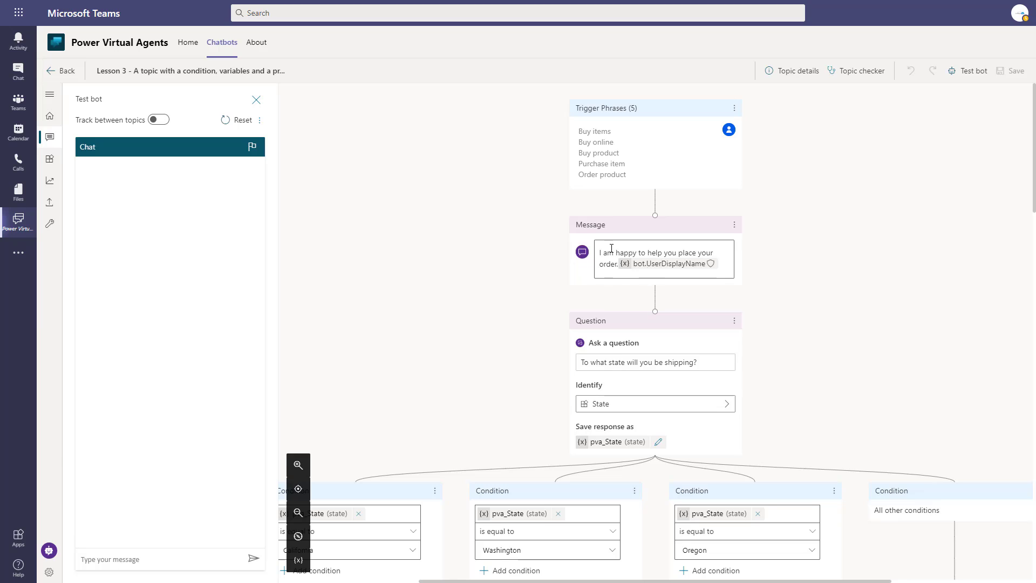
{"action": "mouse_move", "coordinate": [638, 270]}
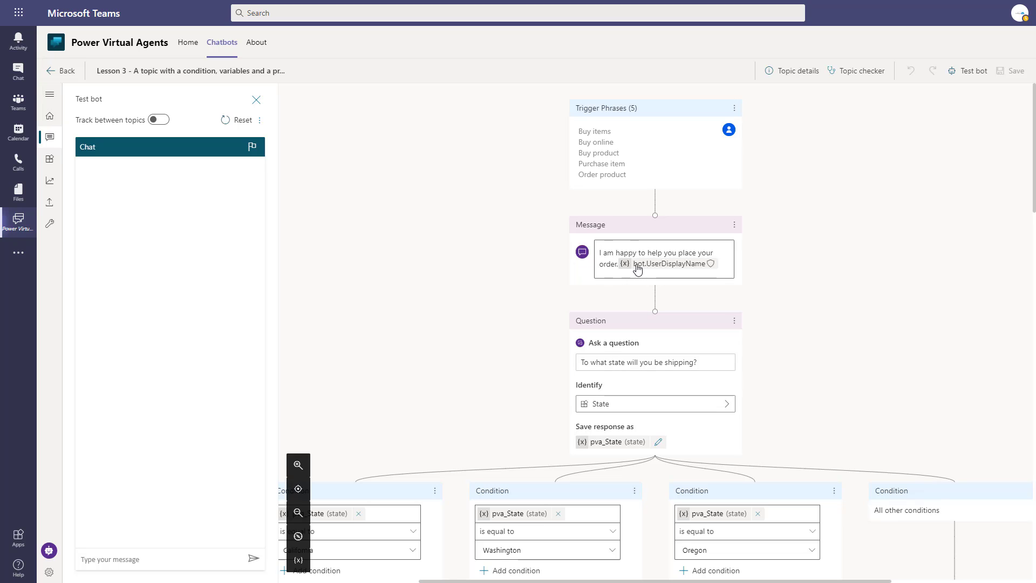
{"action": "mouse_move", "coordinate": [662, 268]}
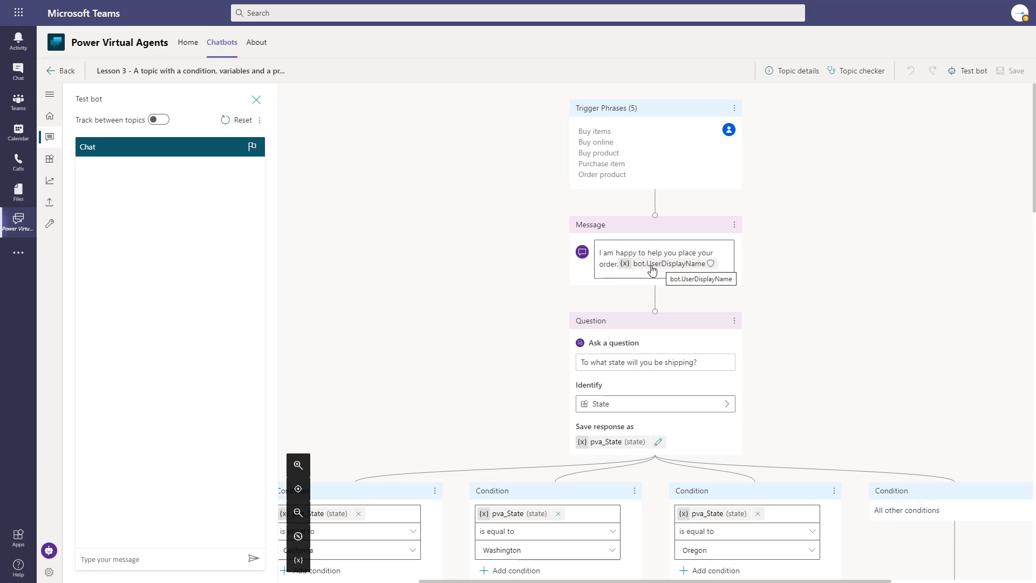
{"action": "scroll", "scroll_direction": "down", "scroll_amount": 3}
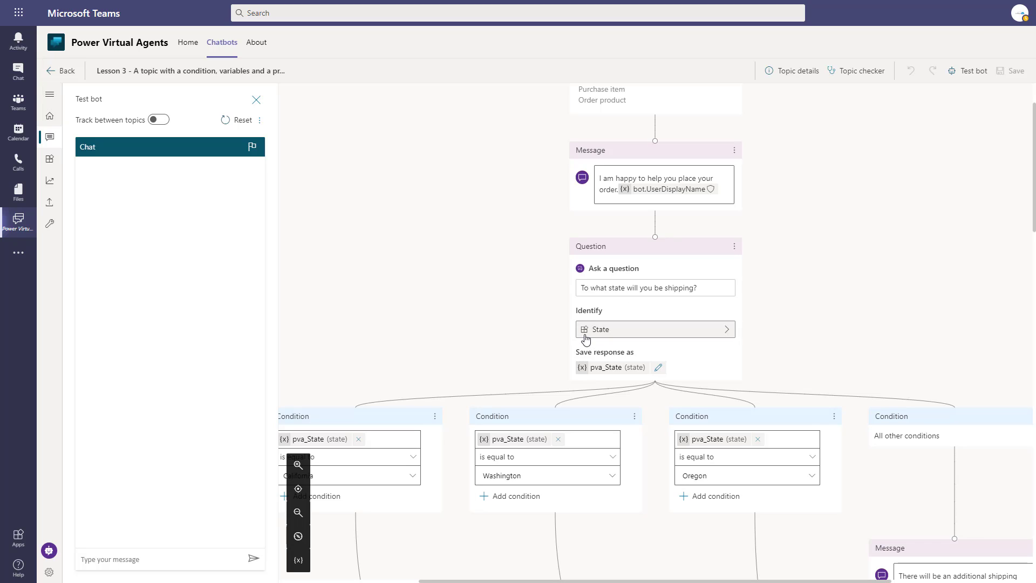
{"action": "mouse_move", "coordinate": [575, 347]}
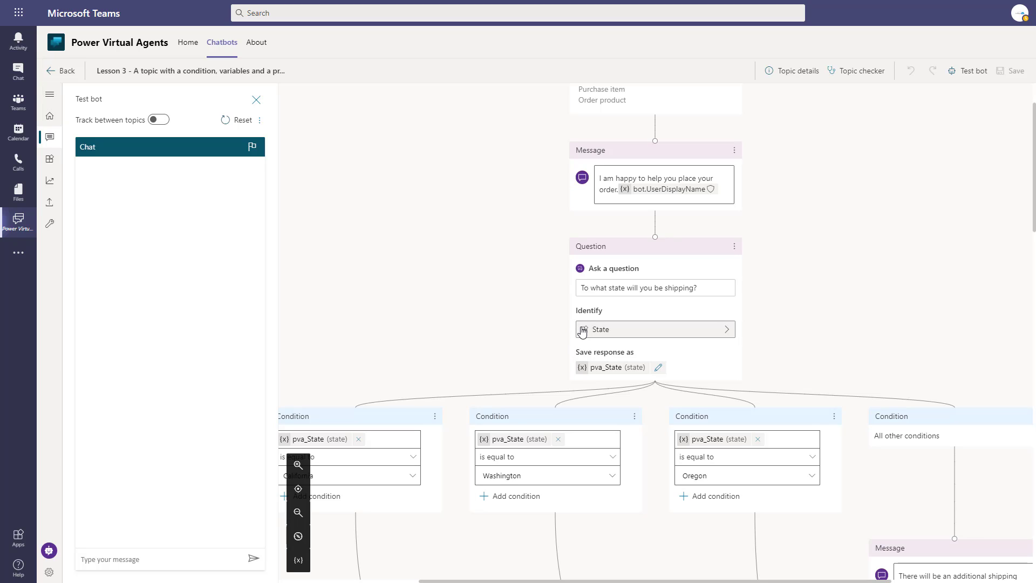
{"action": "scroll", "scroll_direction": "down", "scroll_amount": 3}
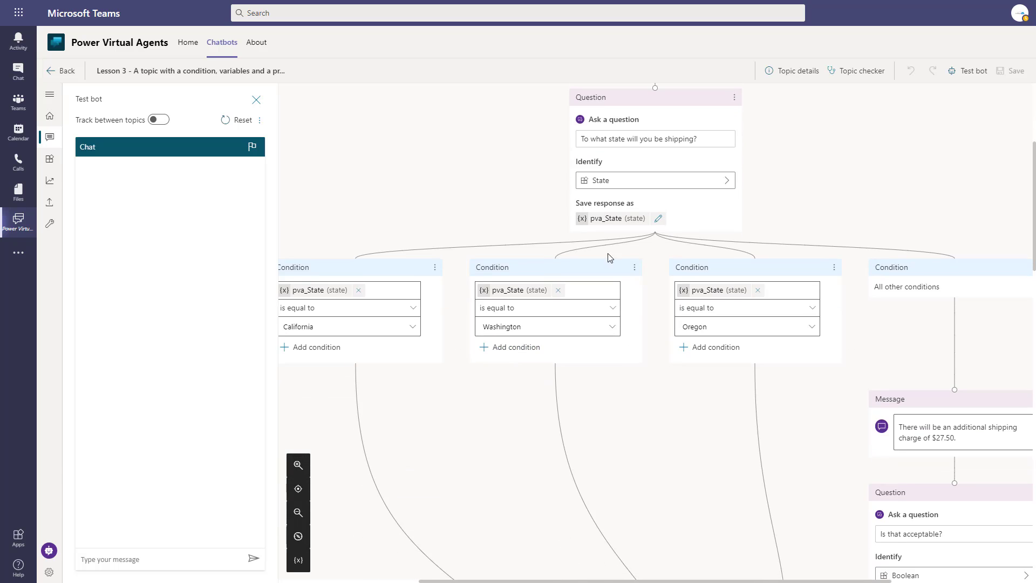
{"action": "mouse_move", "coordinate": [473, 293]}
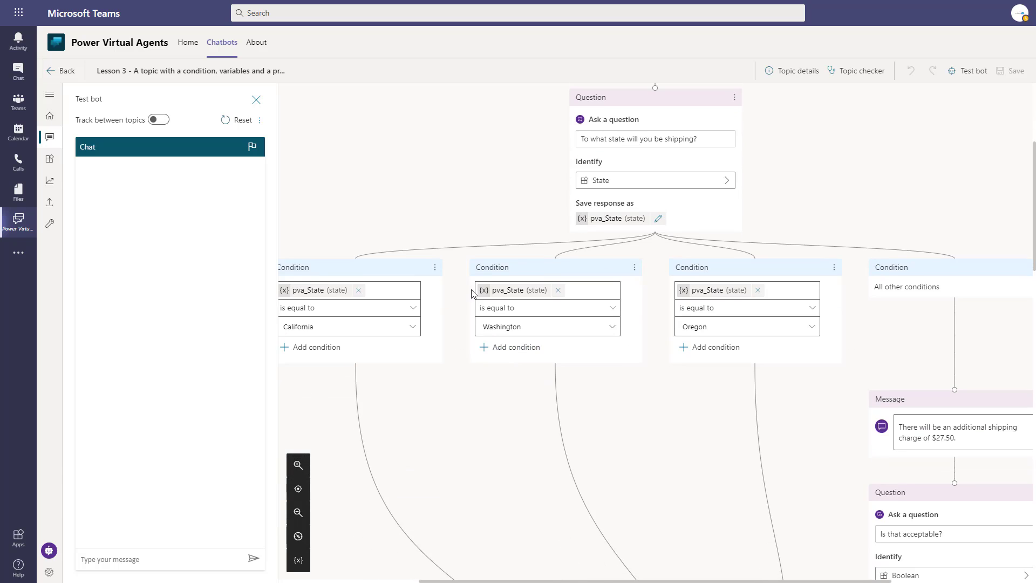
{"action": "scroll", "scroll_direction": "down", "scroll_amount": 3}
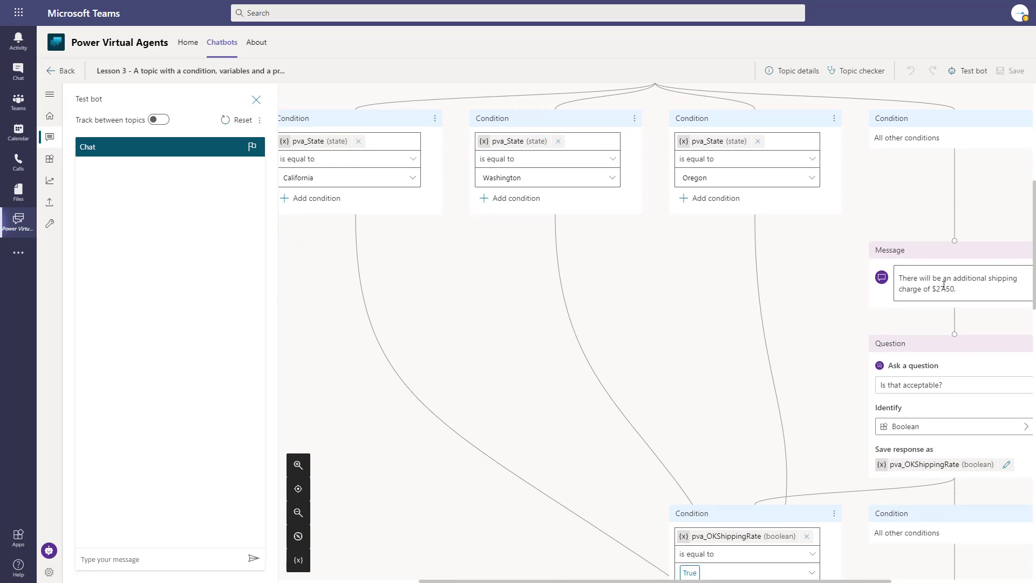
{"action": "scroll", "scroll_direction": "down", "scroll_amount": 3}
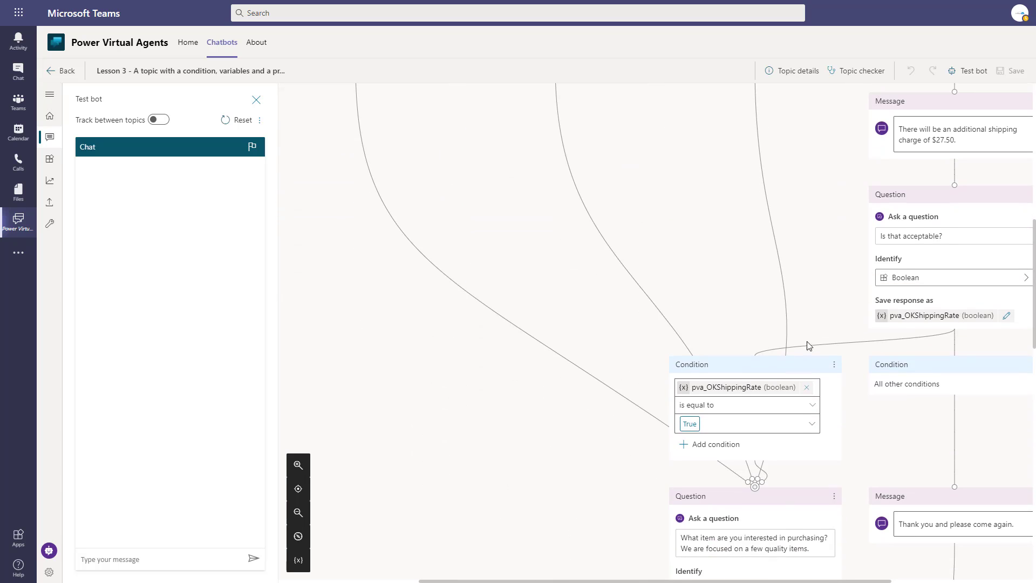
{"action": "scroll", "scroll_direction": "down", "scroll_amount": 3}
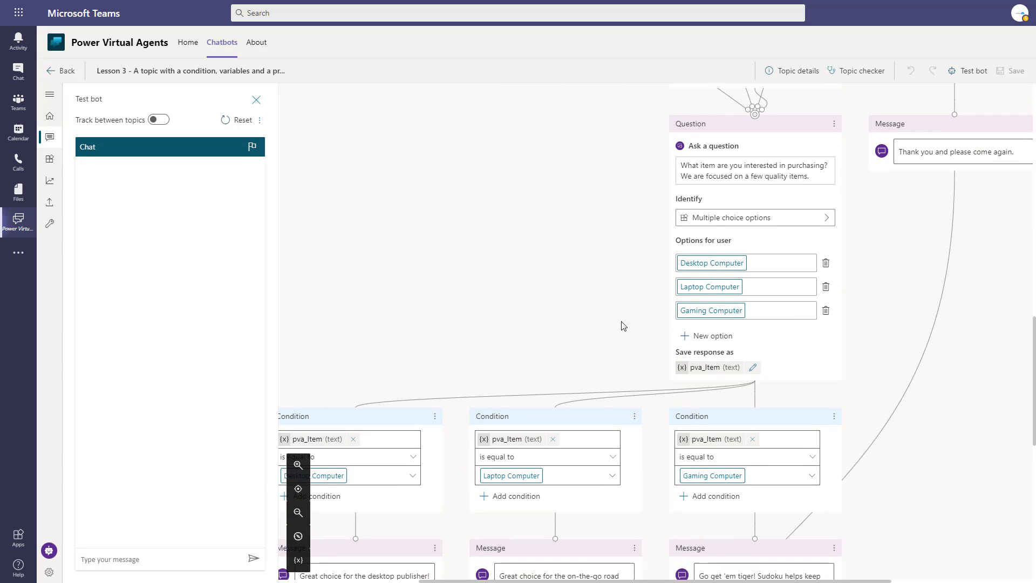
{"action": "scroll", "scroll_direction": "down", "scroll_amount": 3}
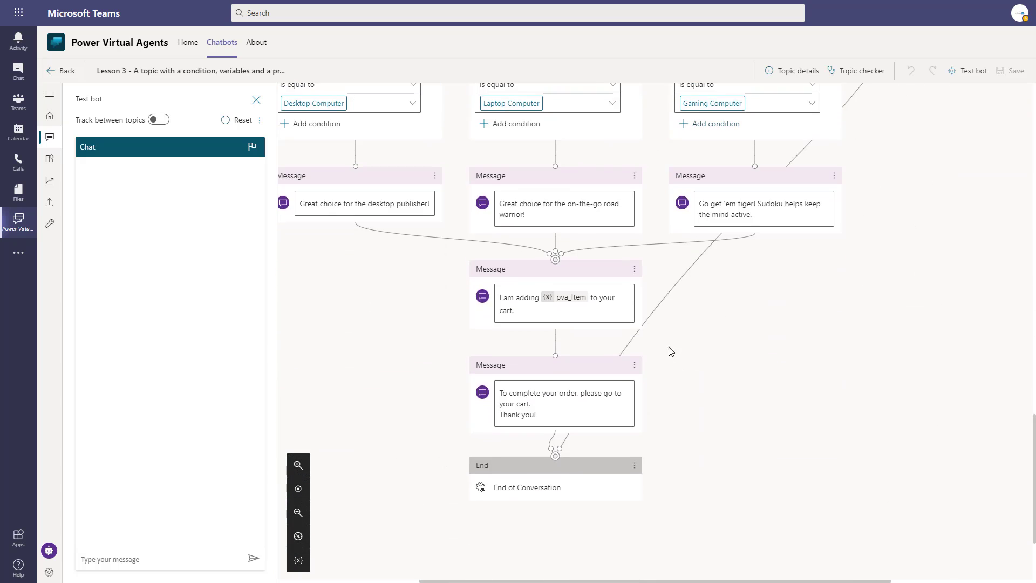
{"action": "scroll", "scroll_direction": "down", "scroll_amount": 3}
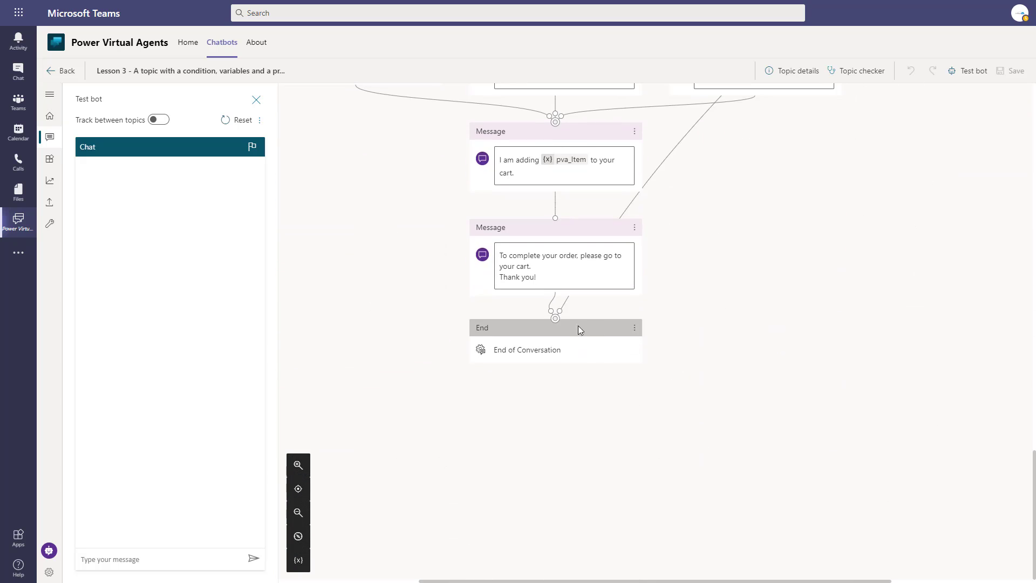
{"action": "mouse_move", "coordinate": [647, 321]}
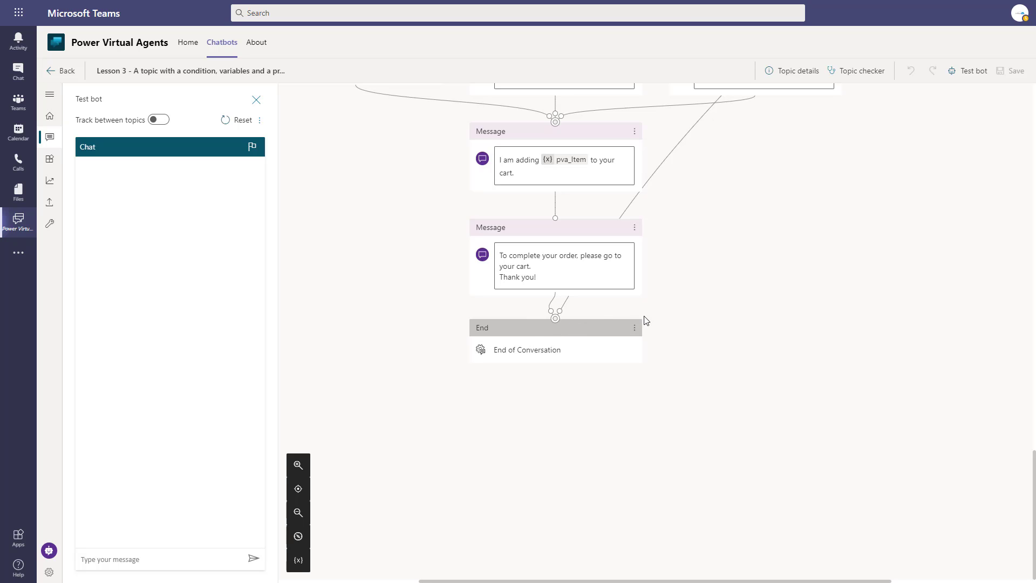
{"action": "scroll", "scroll_direction": "up", "scroll_amount": 3}
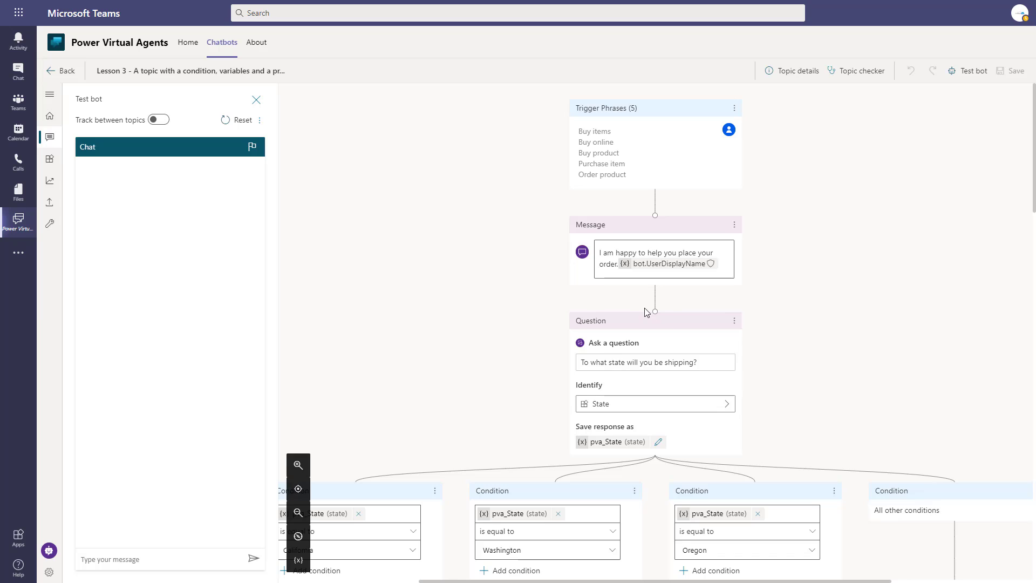
{"action": "mouse_move", "coordinate": [153, 561]}
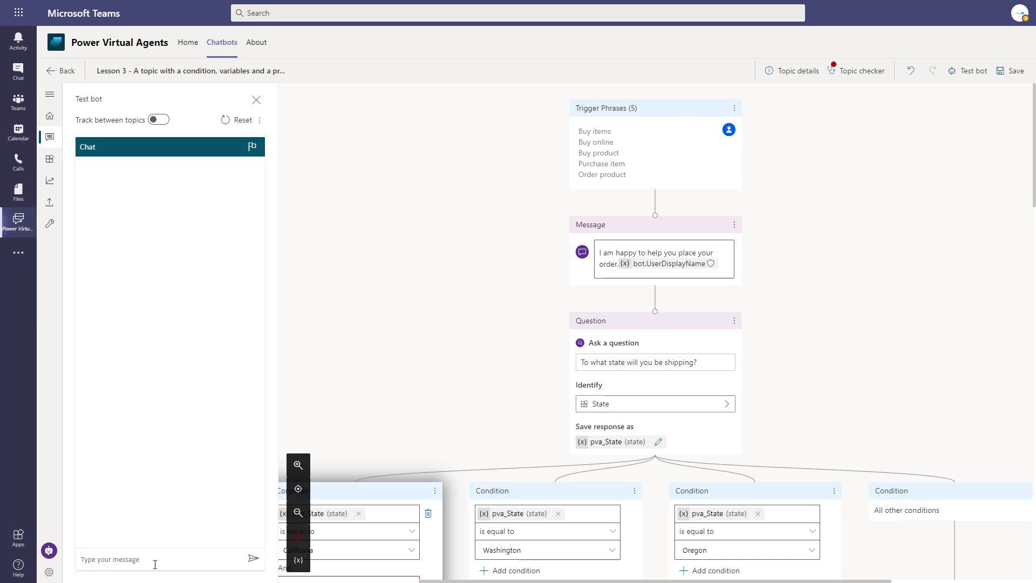
Send 'Buy item' to the test bot, then head to Entities, raising the unsaved-changes warning
{"action": "type", "text": "Buy ite"}
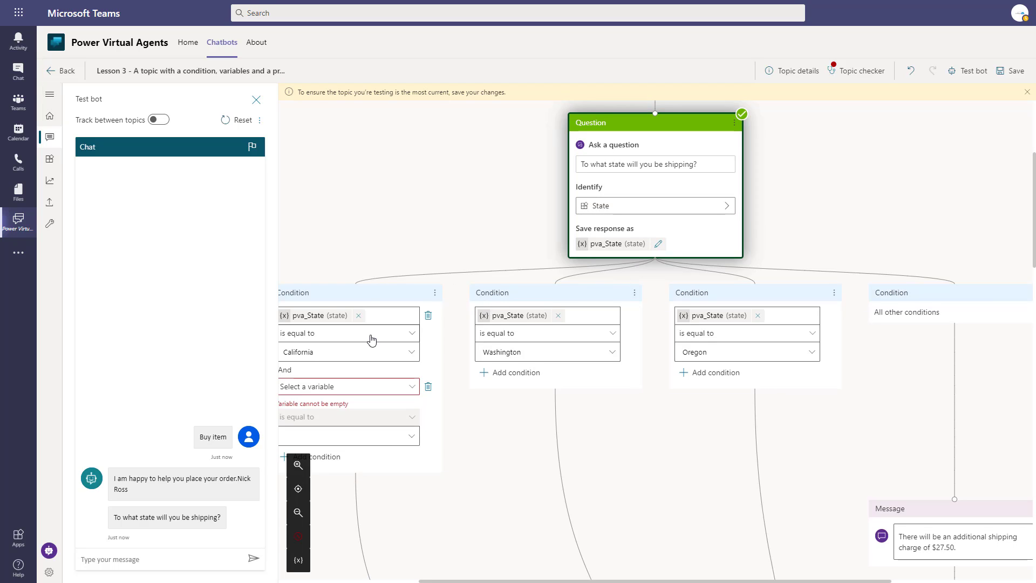
{"action": "mouse_move", "coordinate": [607, 193]}
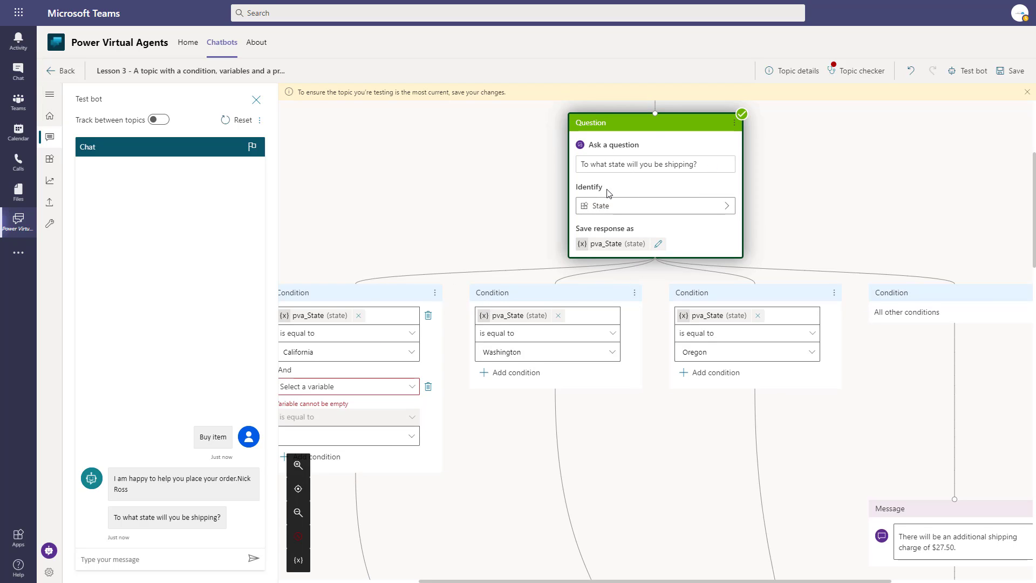
{"action": "scroll", "scroll_direction": "down", "scroll_amount": 3}
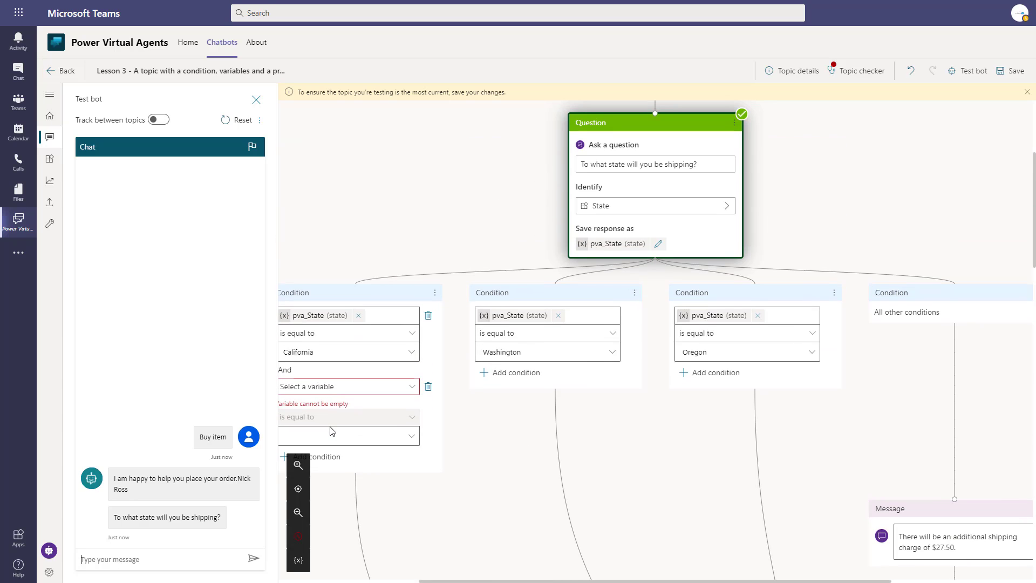
{"action": "mouse_move", "coordinate": [570, 283]}
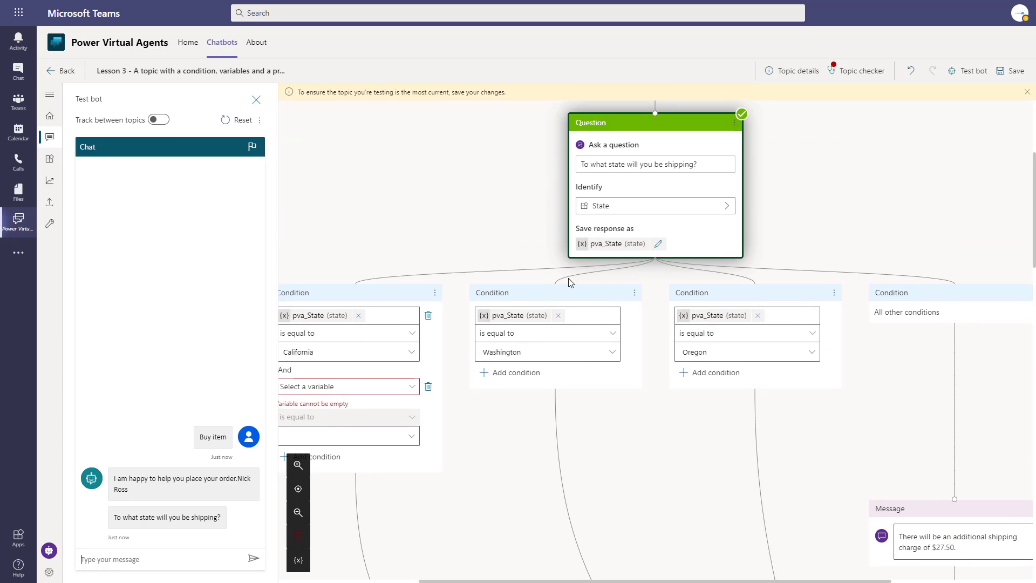
{"action": "scroll", "scroll_direction": "down", "scroll_amount": 3}
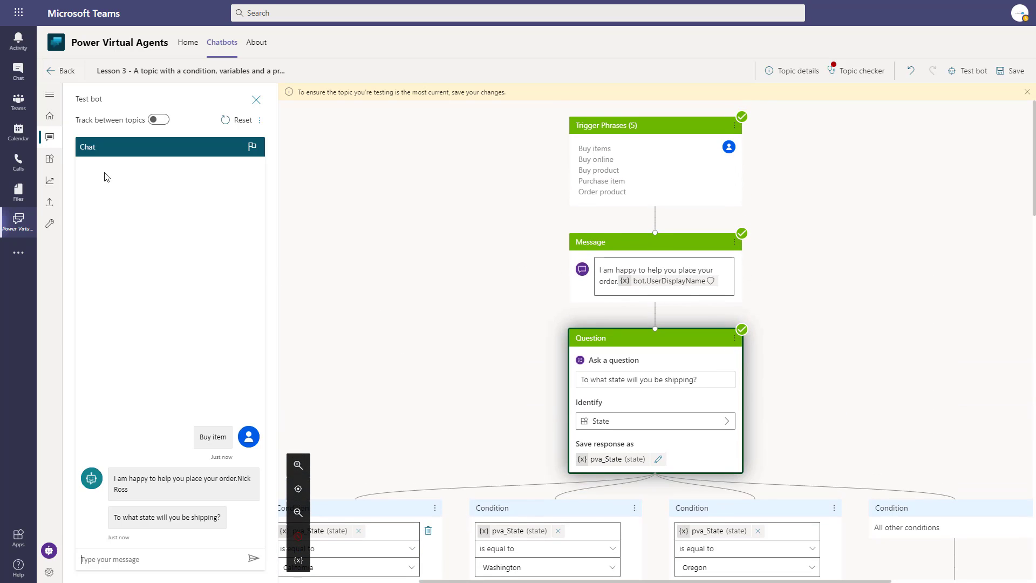
{"action": "left_click", "coordinate": [60, 71]}
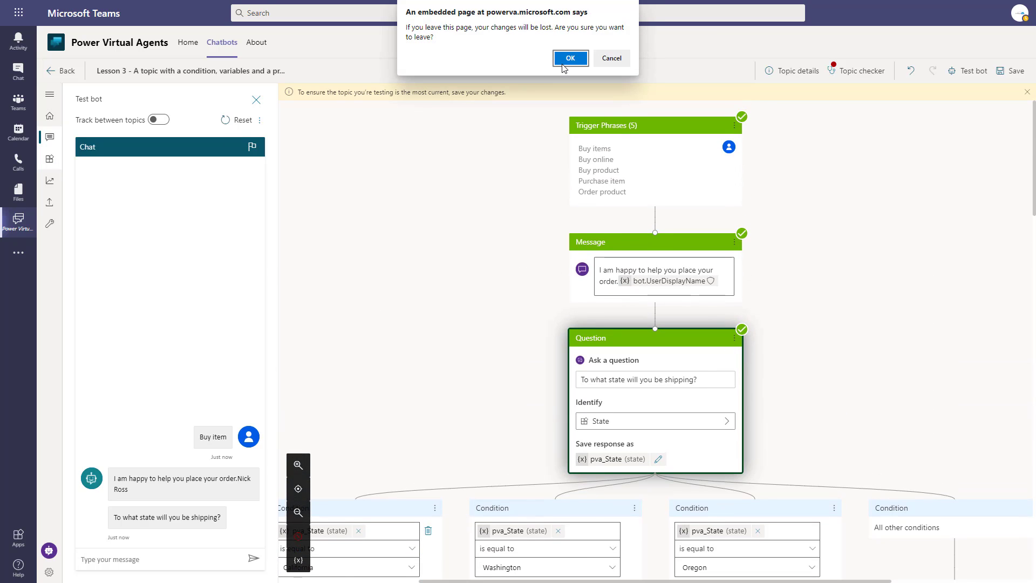
{"action": "left_click", "coordinate": [570, 58]}
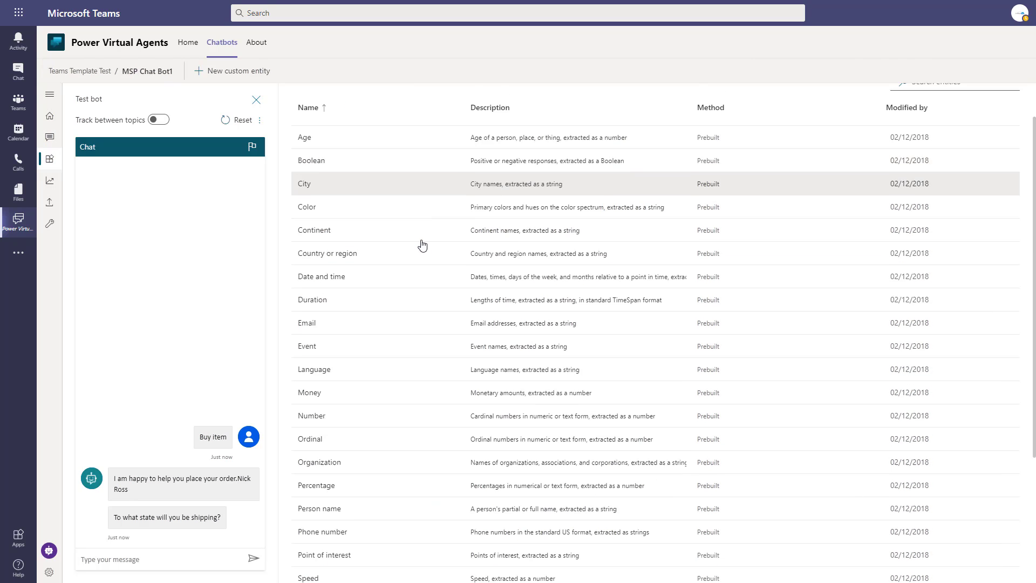
{"action": "scroll", "scroll_direction": "down", "scroll_amount": 3}
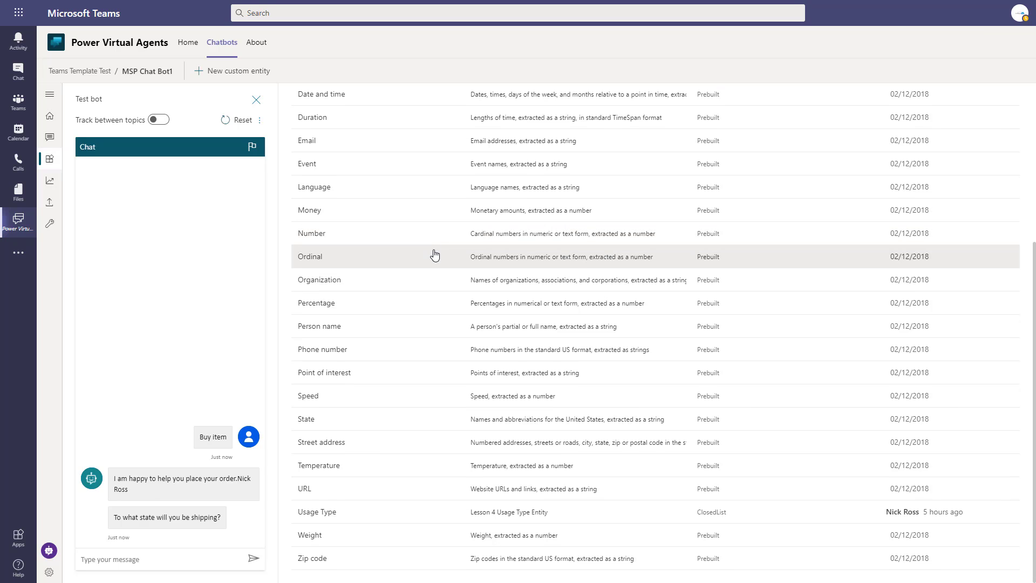
{"action": "scroll", "scroll_direction": "up", "scroll_amount": 3}
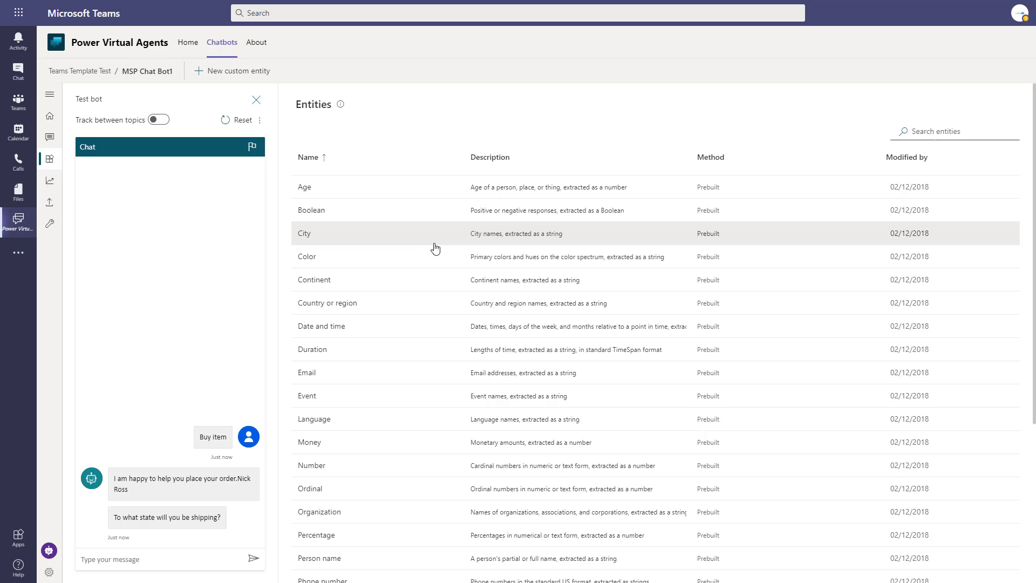
{"action": "mouse_move", "coordinate": [428, 248]}
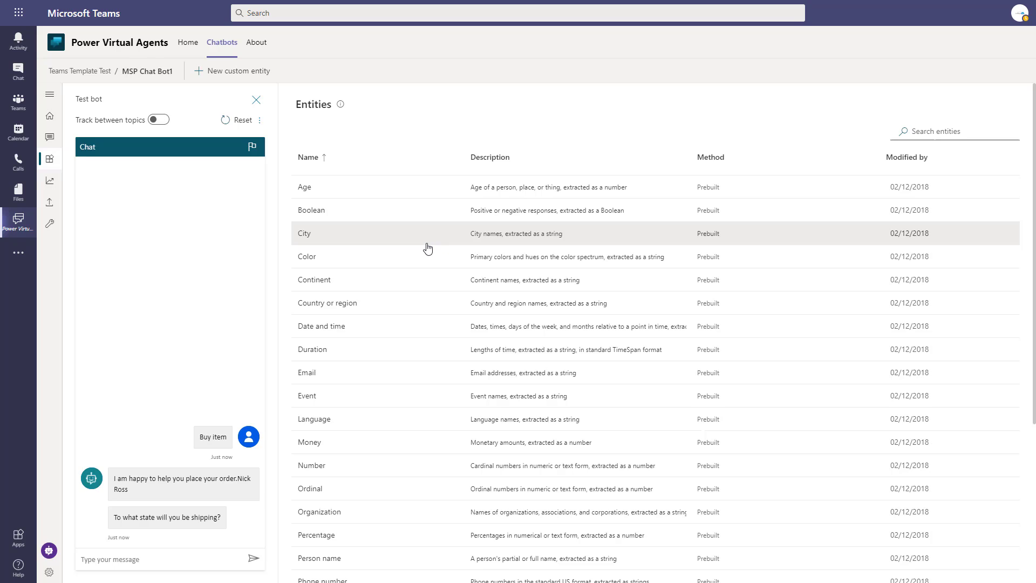
{"action": "mouse_move", "coordinate": [422, 245]}
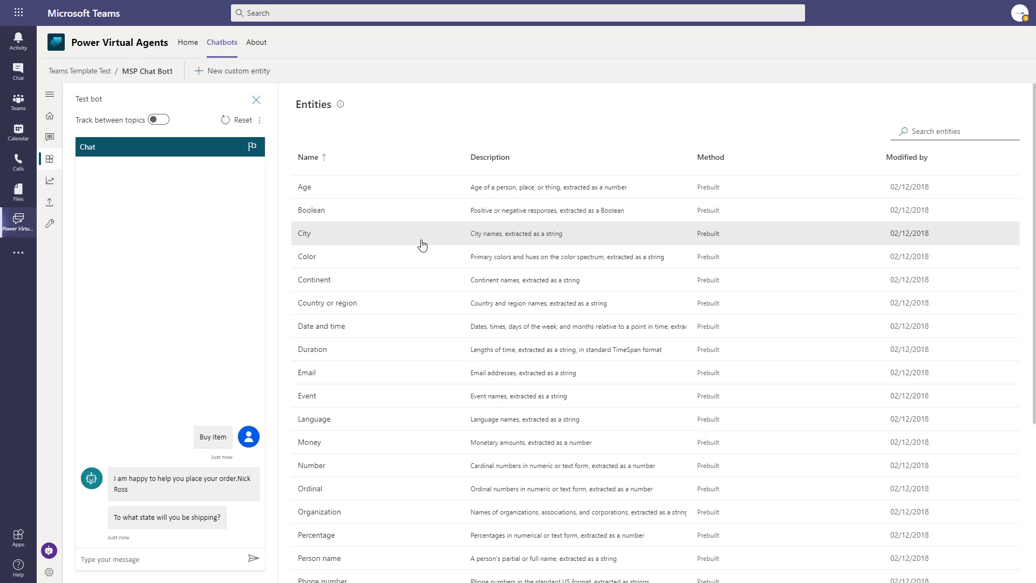
{"action": "mouse_move", "coordinate": [366, 302]}
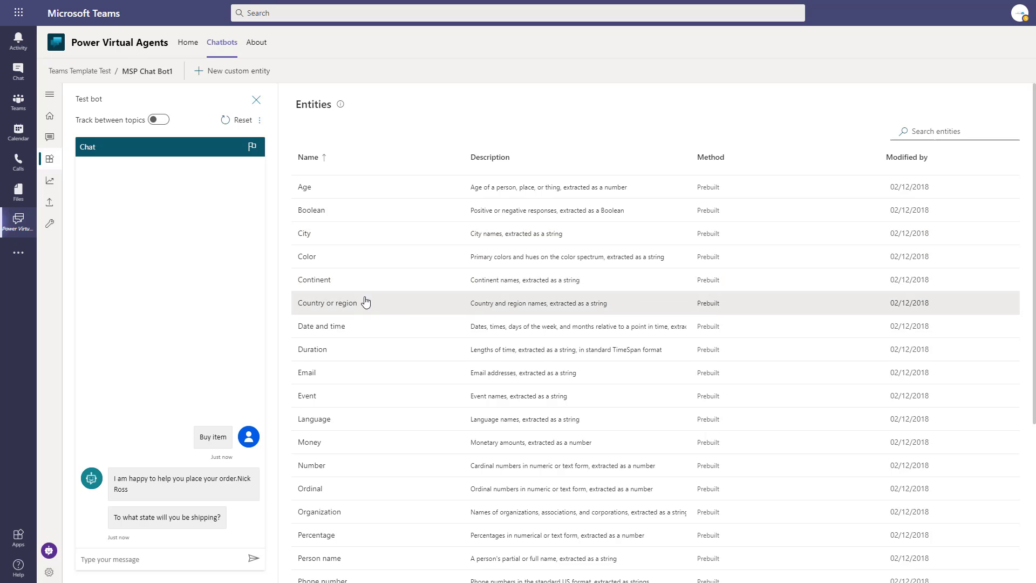
{"action": "mouse_move", "coordinate": [332, 171]}
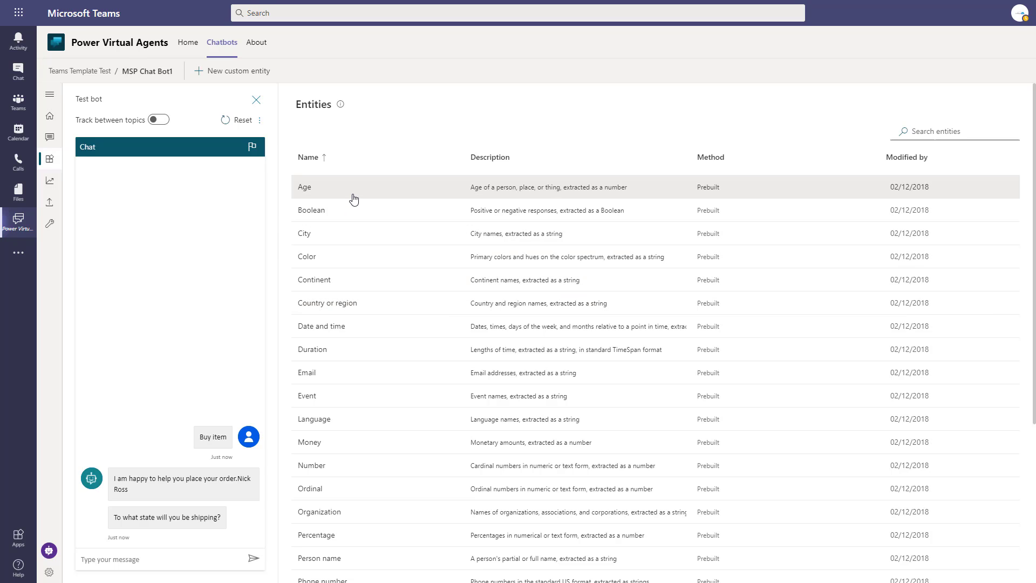
{"action": "mouse_move", "coordinate": [318, 202]}
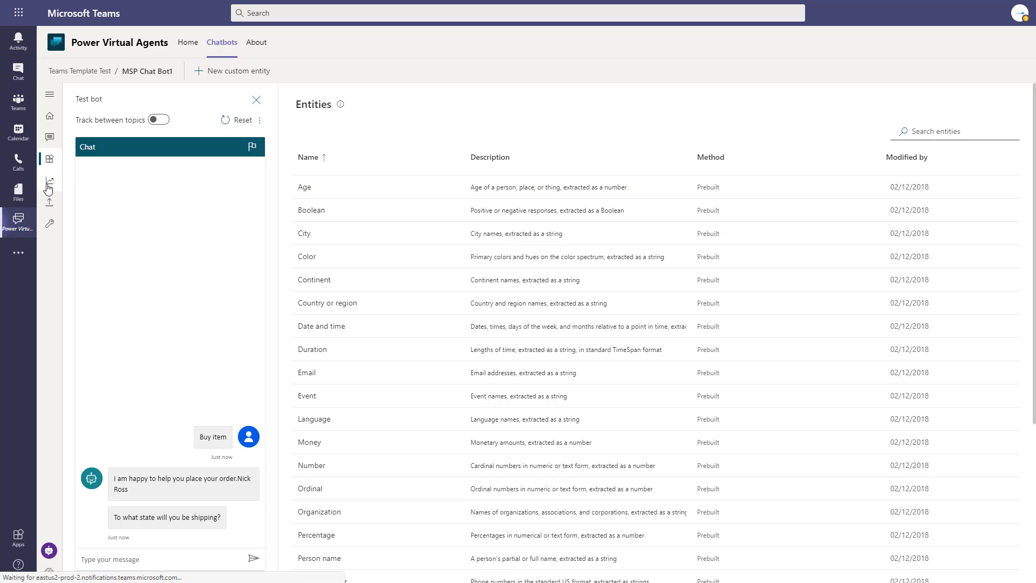
Show MSP Chat Bot1's Analytics summary with the start date set to November 2
{"action": "left_click", "coordinate": [49, 184]}
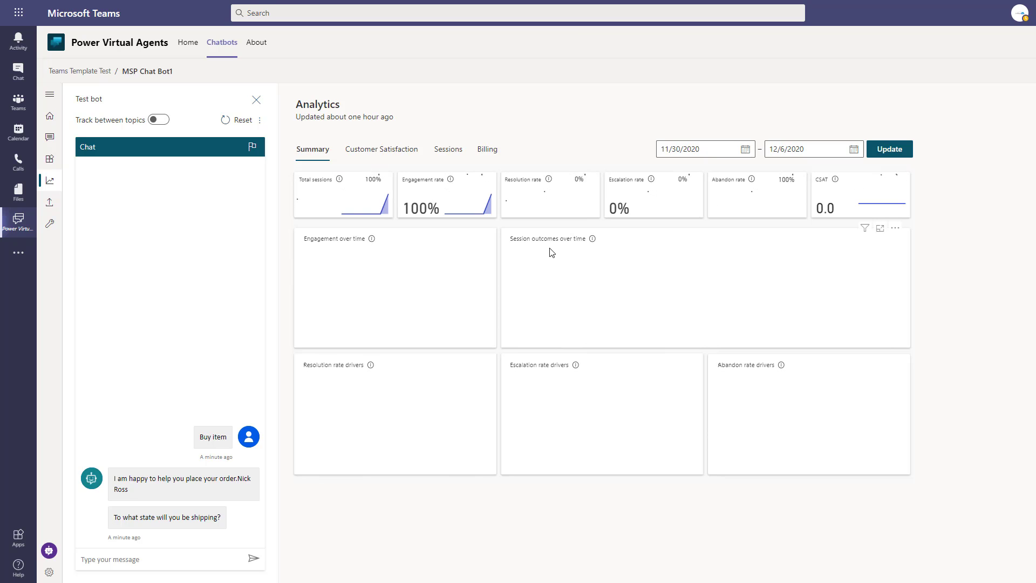
{"action": "left_click", "coordinate": [888, 149]}
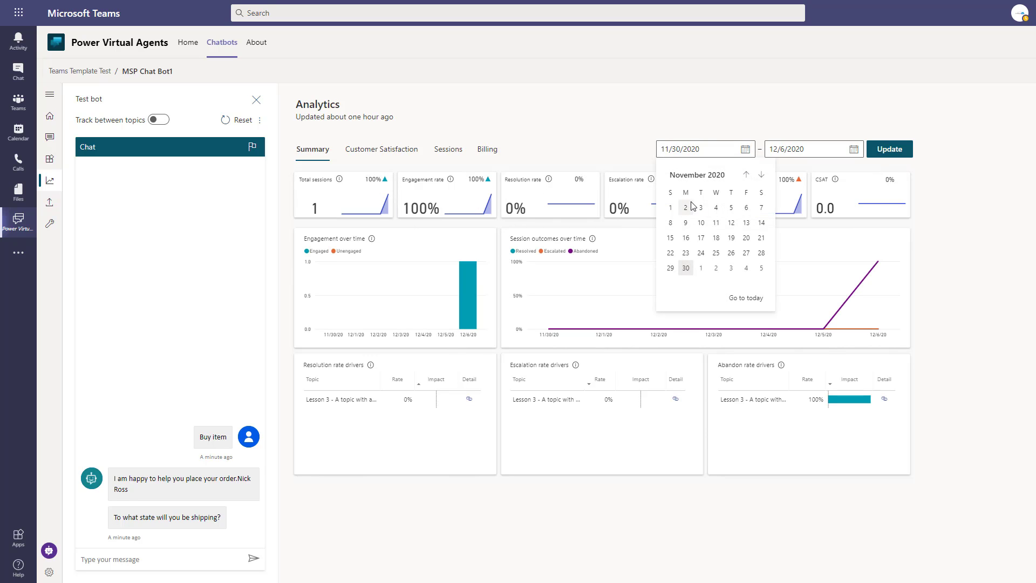
{"action": "left_click", "coordinate": [685, 207]}
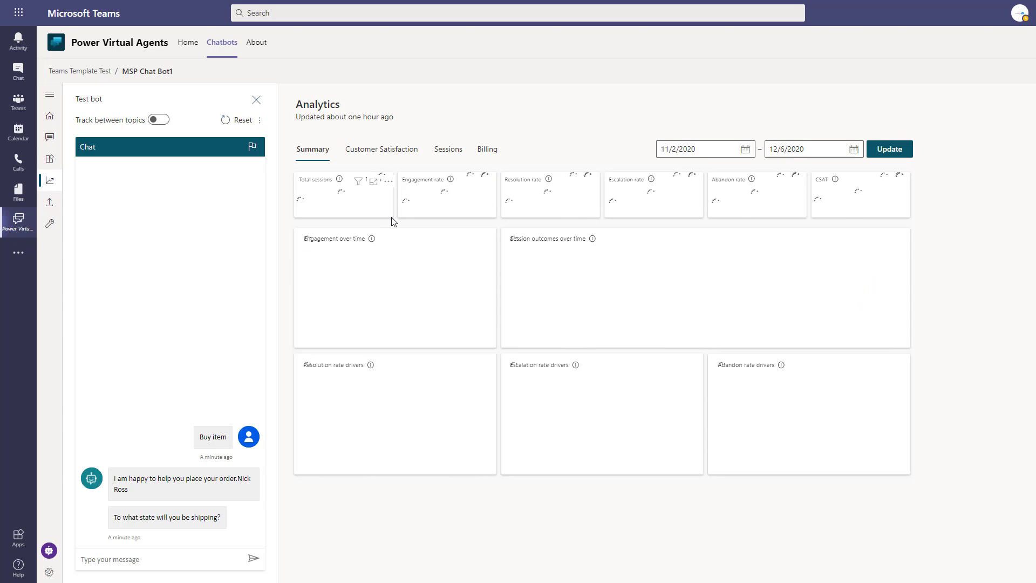
{"action": "left_click", "coordinate": [889, 149]}
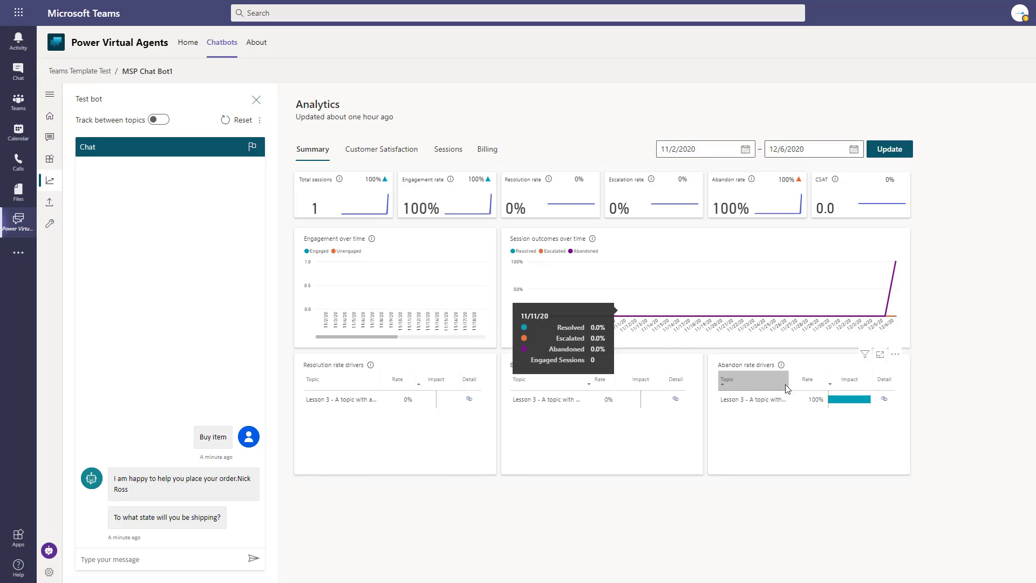
{"action": "mouse_move", "coordinate": [850, 417]}
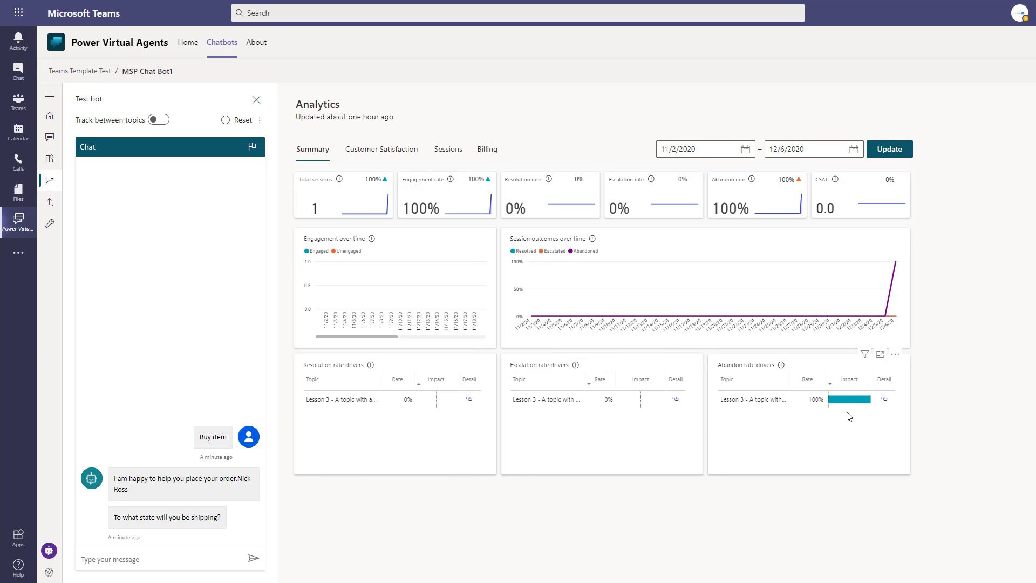
{"action": "mouse_move", "coordinate": [639, 379]}
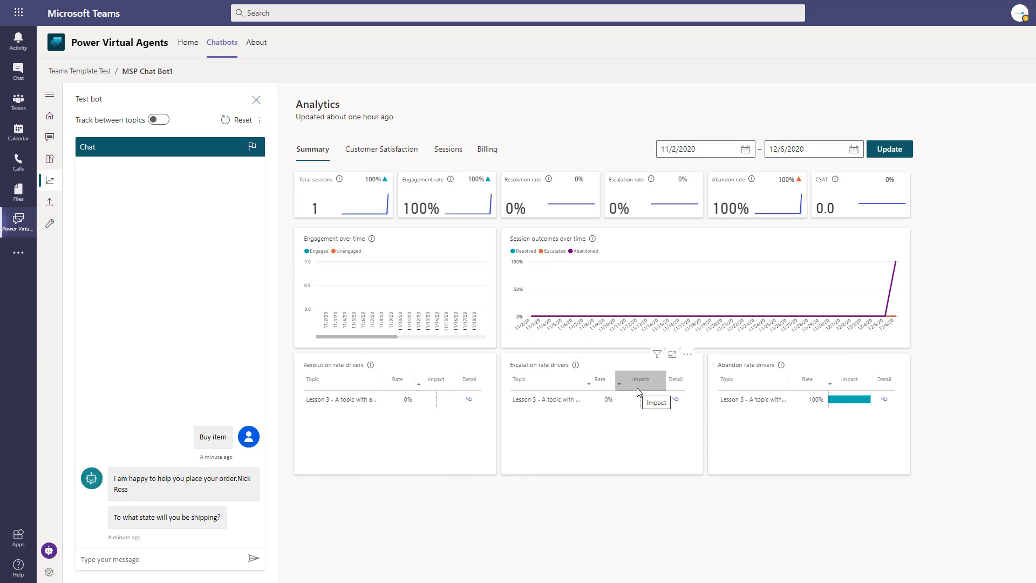
{"action": "mouse_move", "coordinate": [495, 233]}
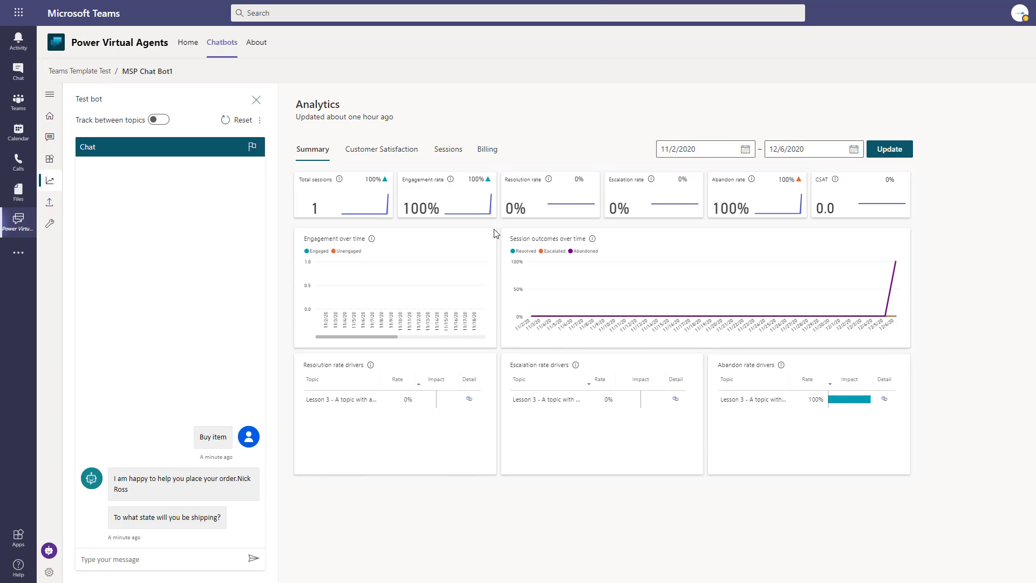
{"action": "key", "text": "alt+tab"}
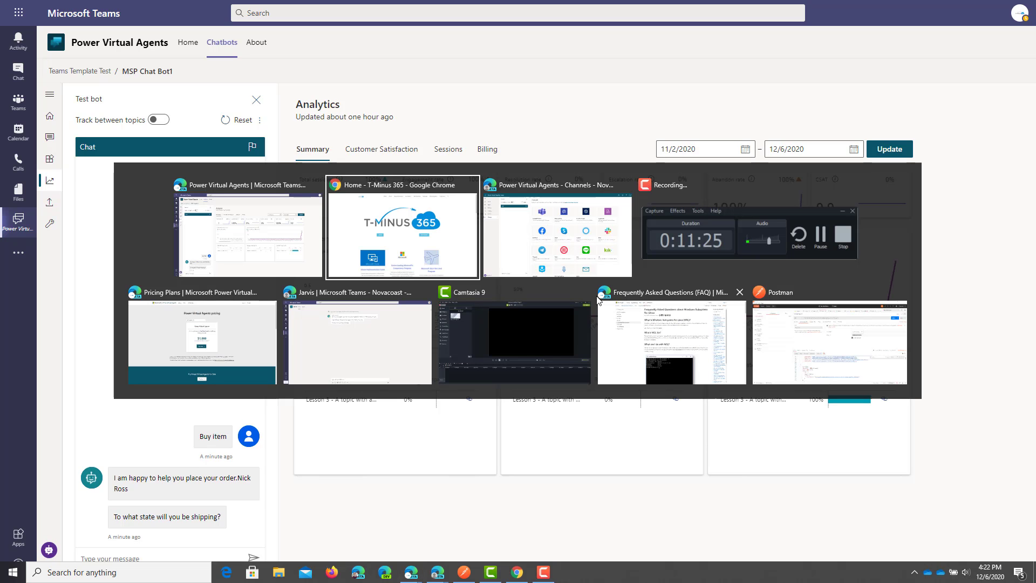
Switch to the Power Virtual Agents site and show the Jarvis bot's Analytics summary
{"action": "left_click", "coordinate": [557, 237]}
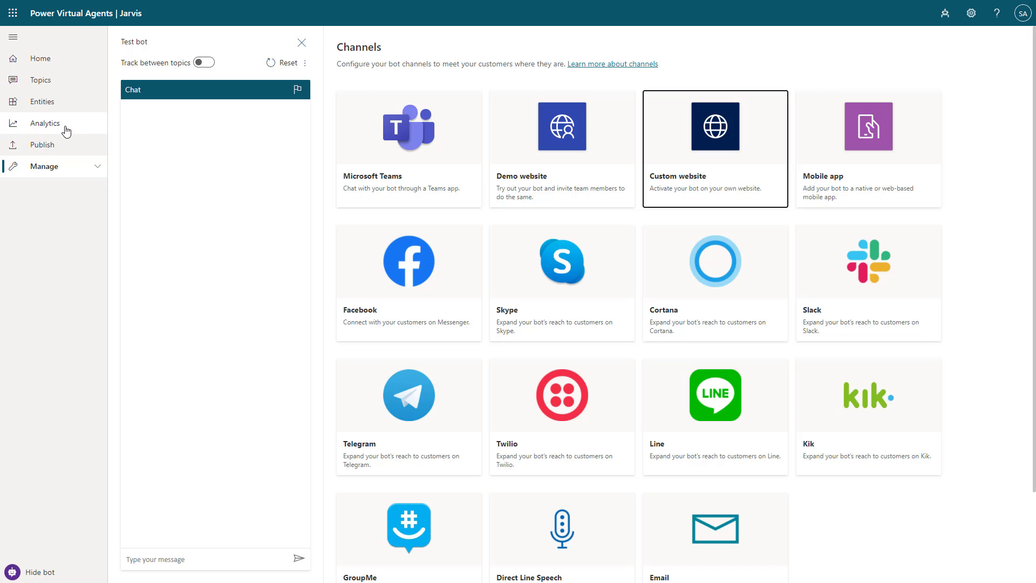
{"action": "left_click", "coordinate": [45, 123]}
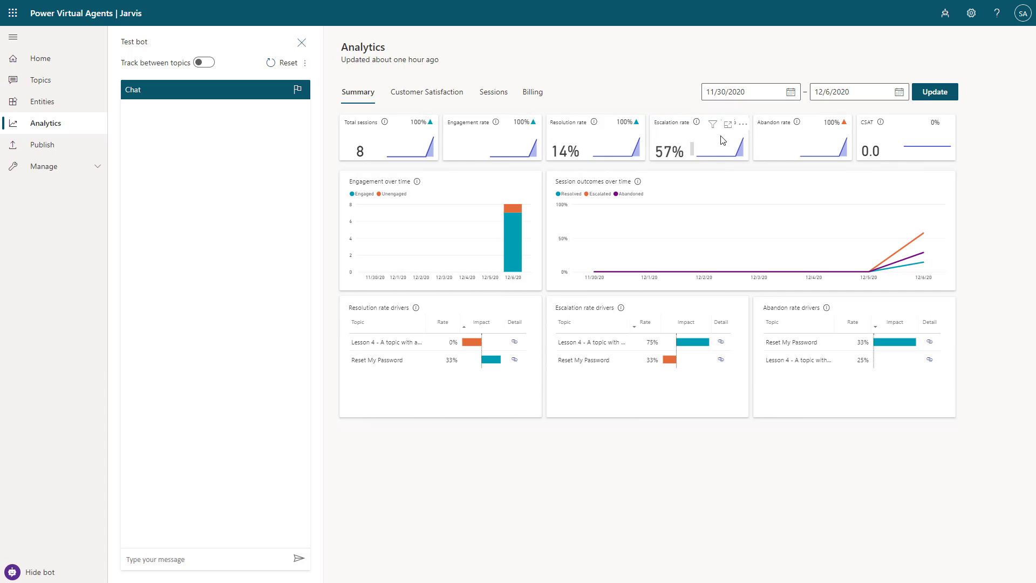
{"action": "mouse_move", "coordinate": [747, 184]}
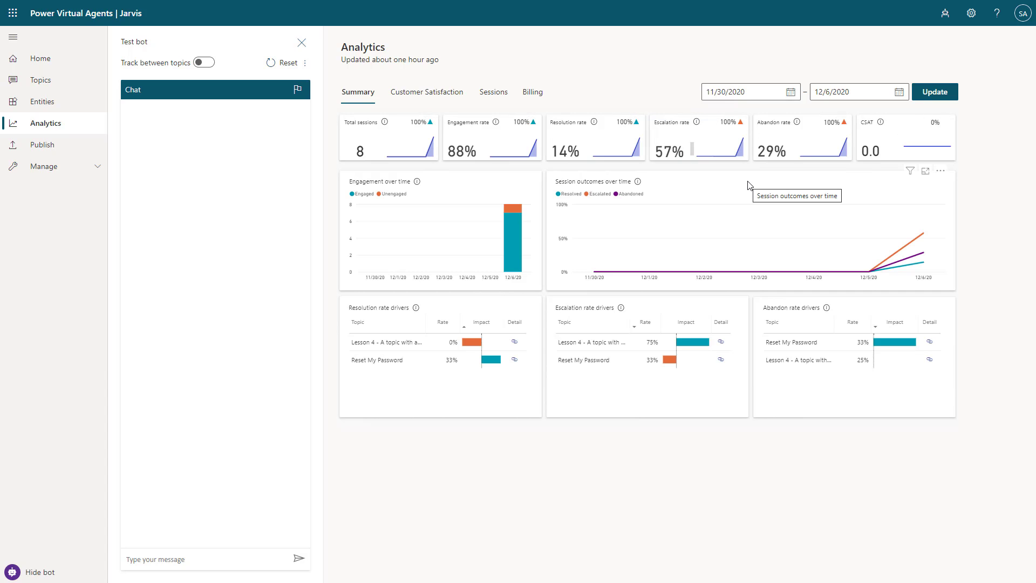
{"action": "mouse_move", "coordinate": [463, 132]}
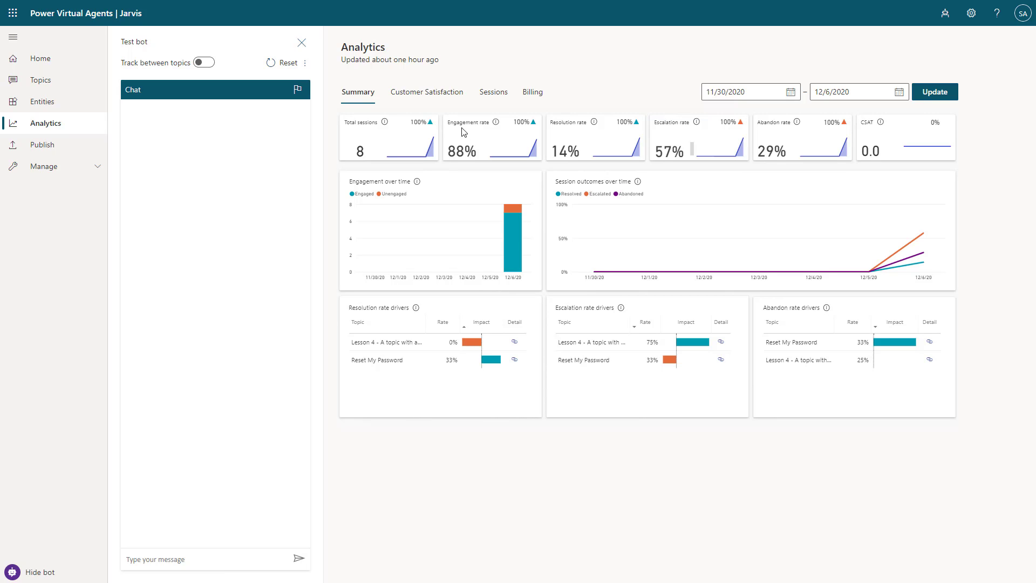
{"action": "mouse_move", "coordinate": [702, 117]}
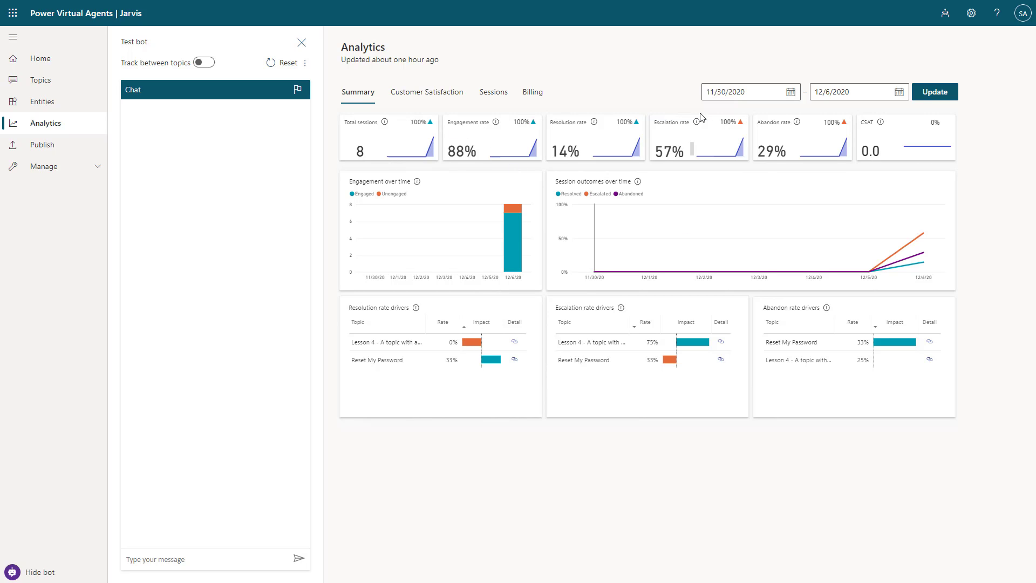
{"action": "mouse_move", "coordinate": [747, 342]}
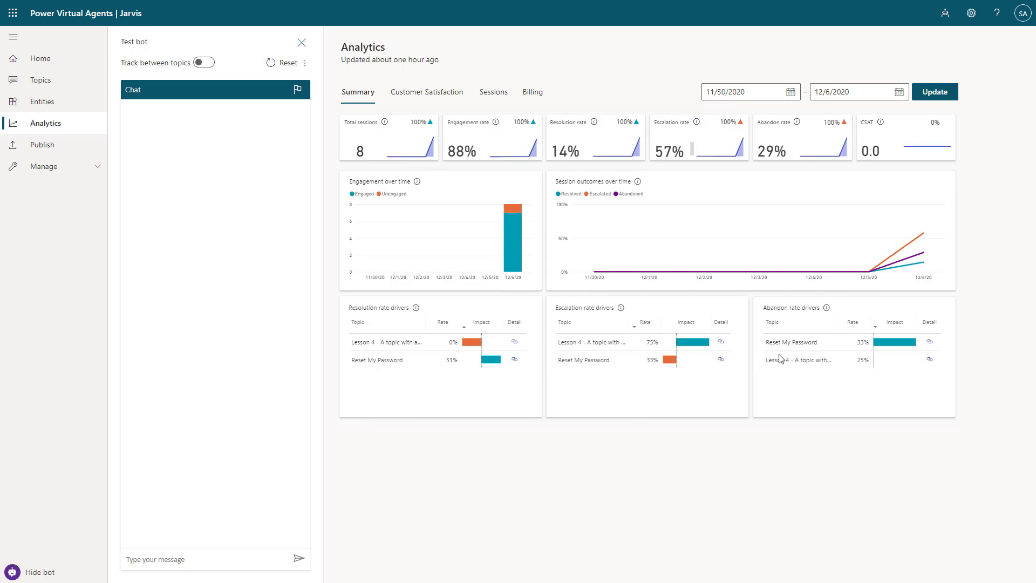
{"action": "mouse_move", "coordinate": [779, 358]}
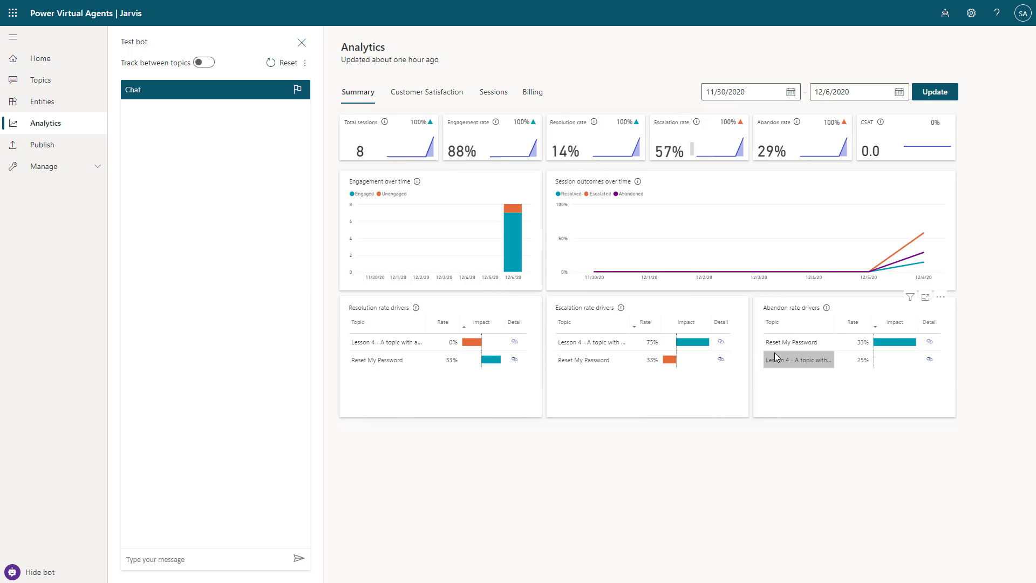
{"action": "mouse_move", "coordinate": [799, 342]}
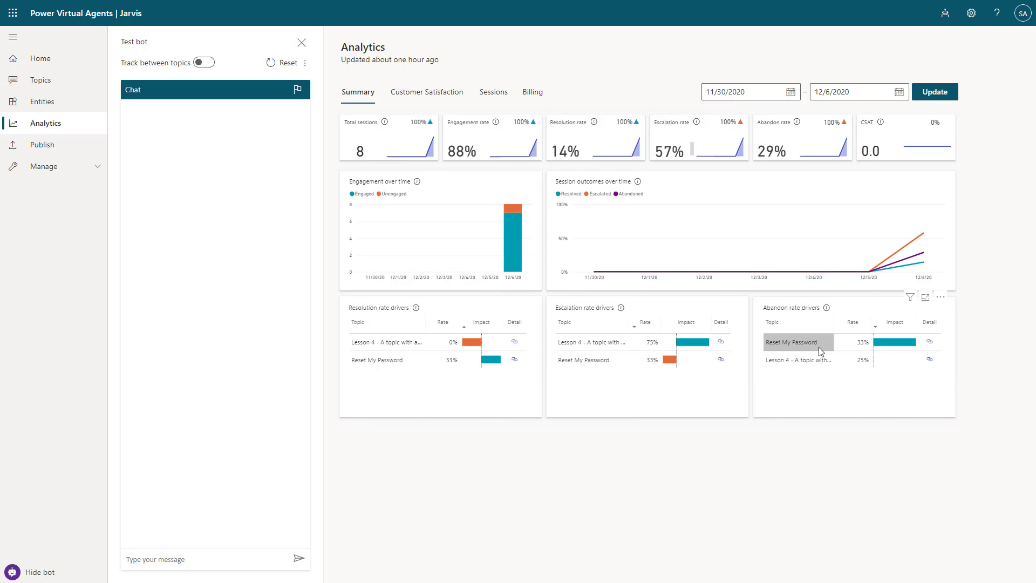
{"action": "mouse_move", "coordinate": [561, 368]}
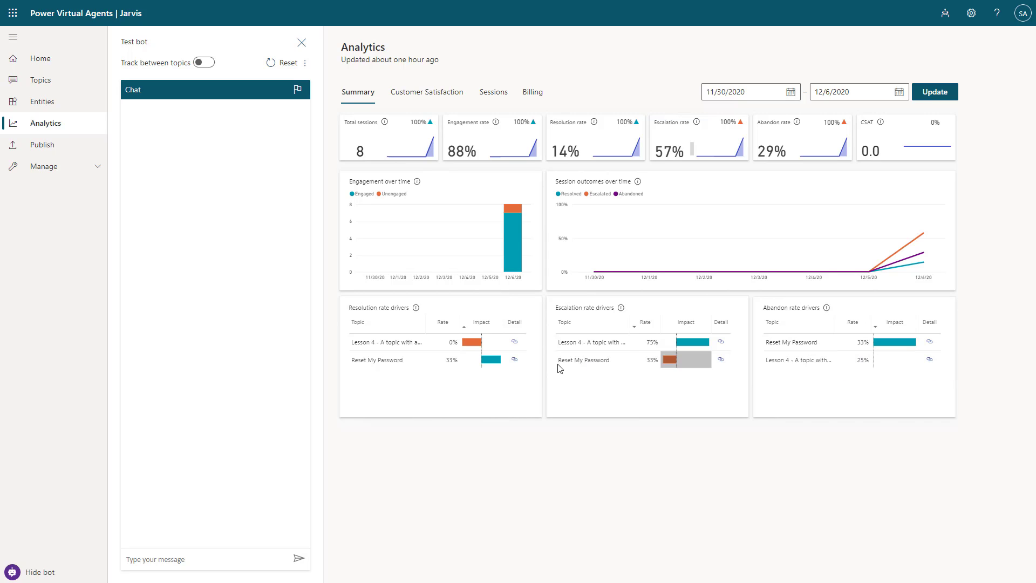
{"action": "mouse_move", "coordinate": [658, 407]}
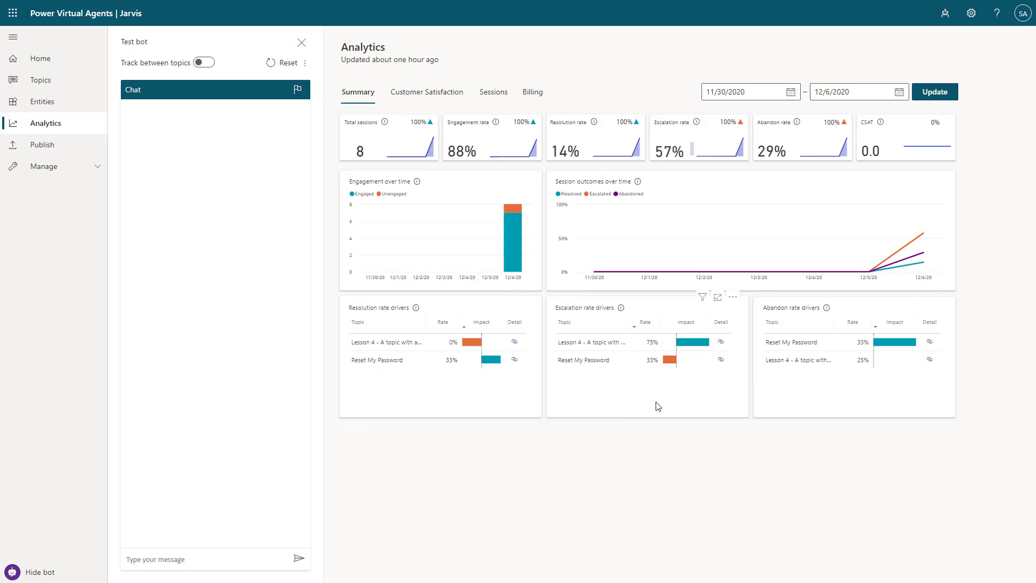
{"action": "mouse_move", "coordinate": [622, 401]}
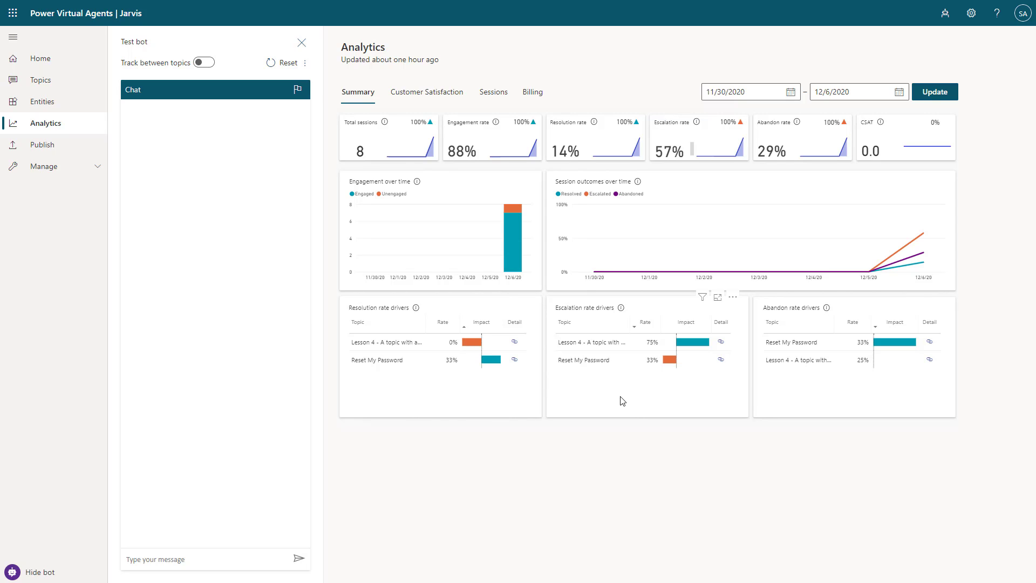
{"action": "mouse_move", "coordinate": [618, 379]}
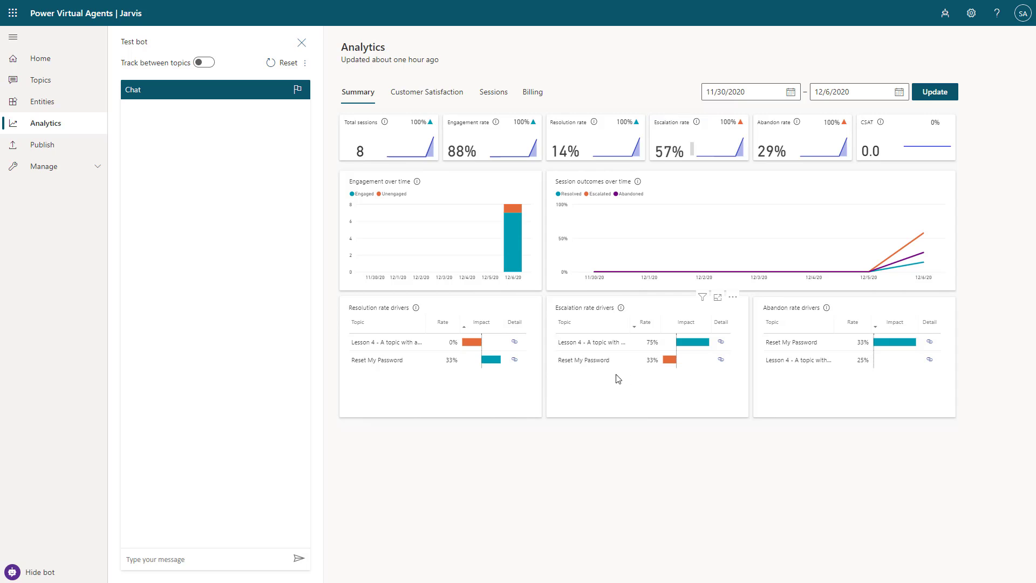
{"action": "mouse_move", "coordinate": [317, 241]}
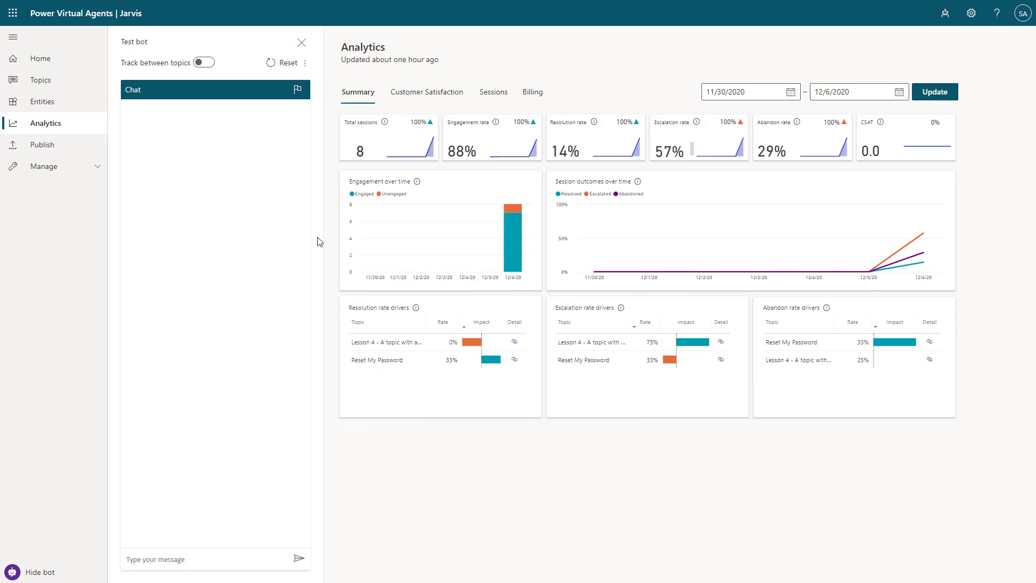
{"action": "mouse_move", "coordinate": [42, 102]}
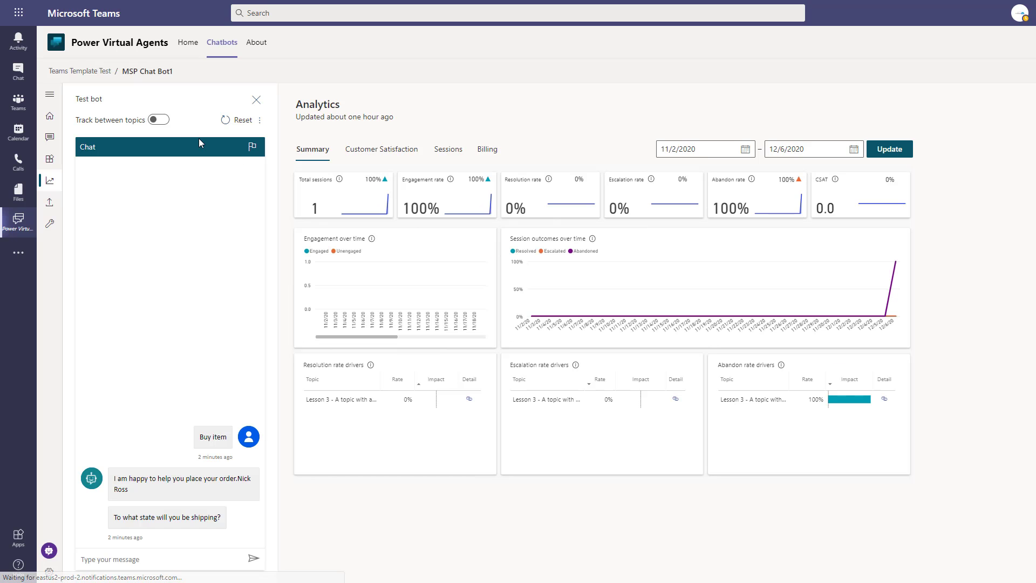
From the Topics list, start a new untitled topic with an empty setup form
{"action": "left_click", "coordinate": [50, 140]}
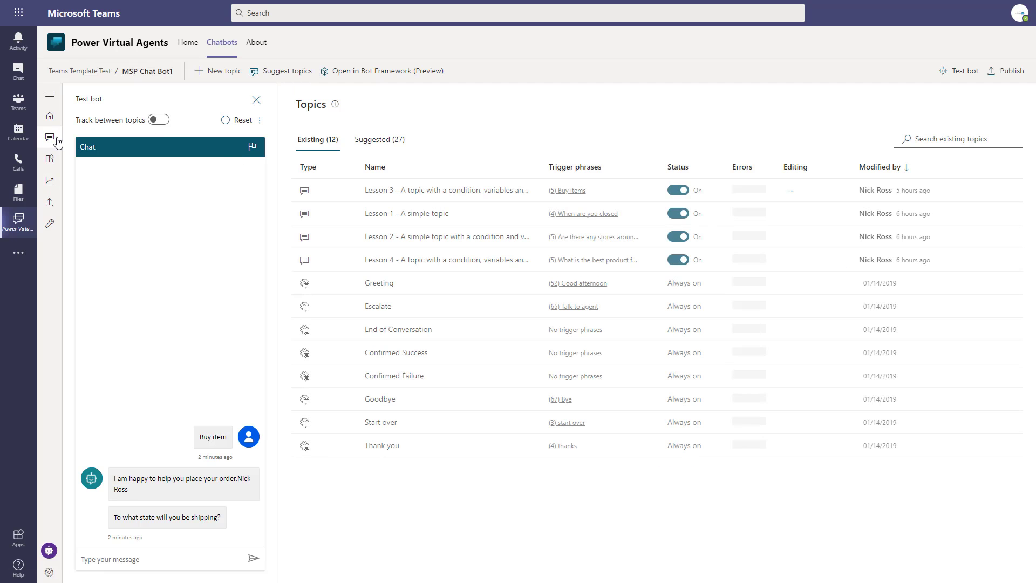
{"action": "mouse_move", "coordinate": [370, 190]}
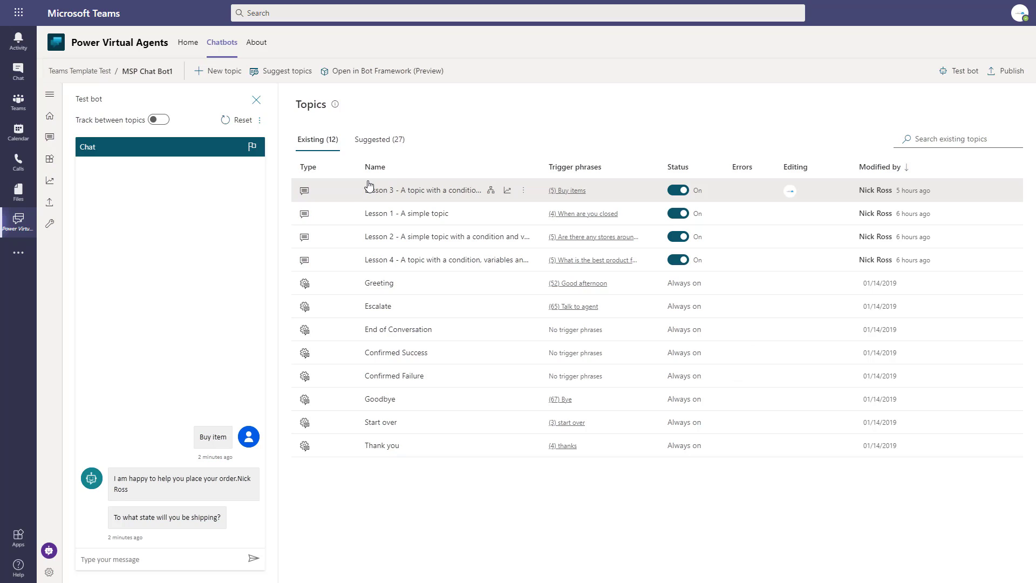
{"action": "left_click", "coordinate": [224, 71]}
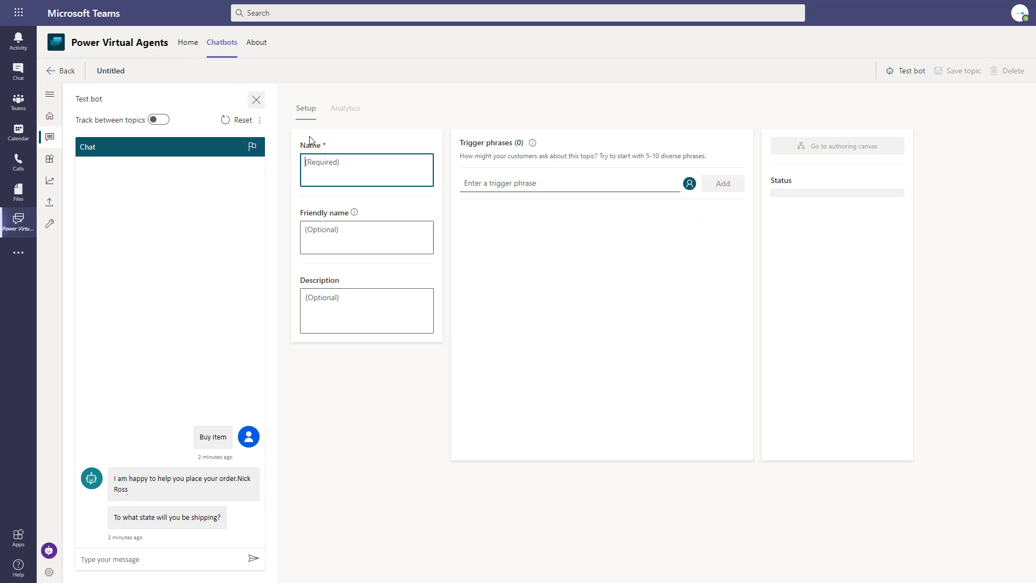
Name the new topic 'Resetting A Users Password'
{"action": "type", "text": "Resetting A u"}
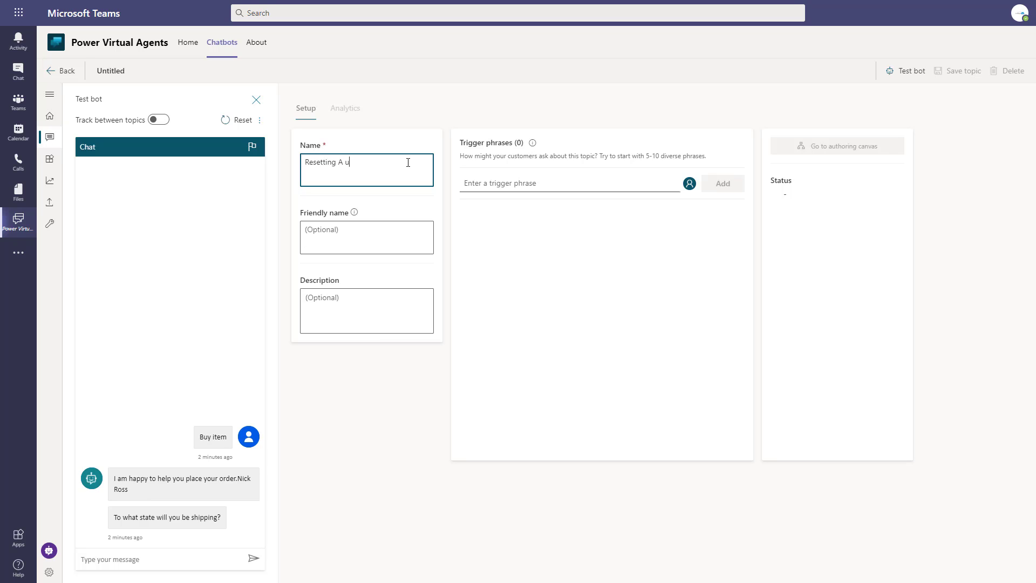
{"action": "type", "text": "sers Password"}
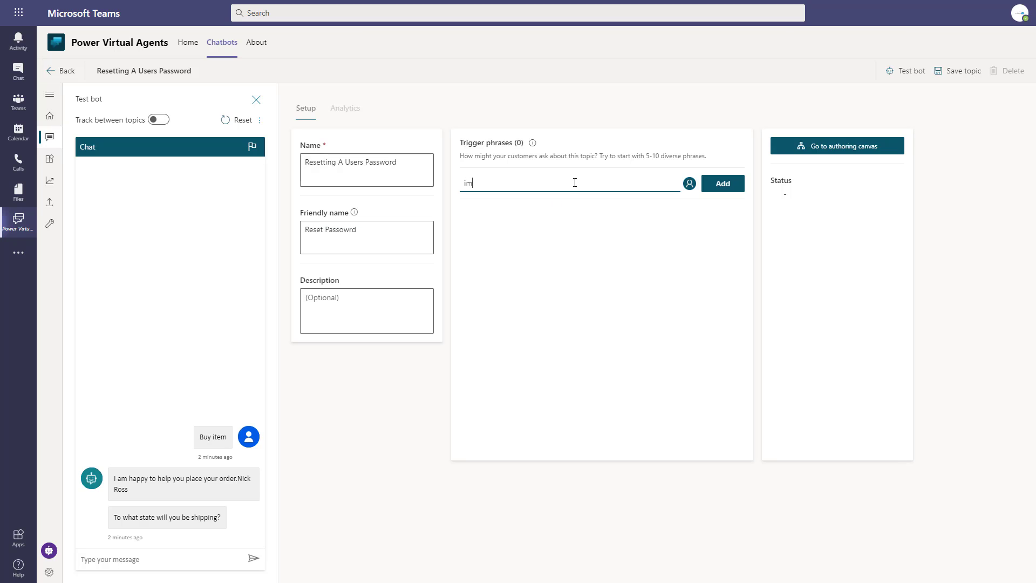
Add the trigger phrases 'locked out of my account' and 'my password is expired'
{"action": "type", "text": "locked out of m"}
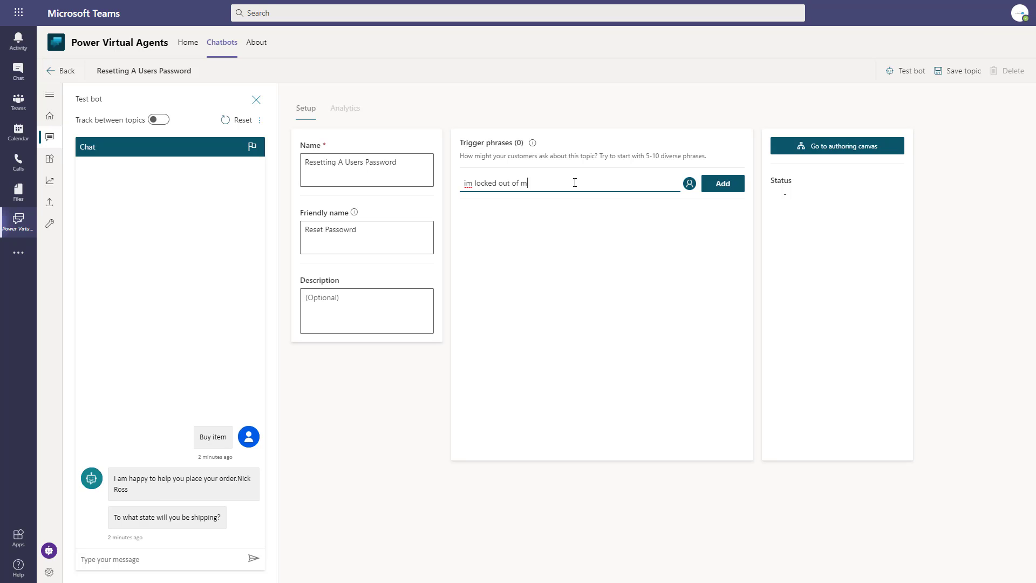
{"action": "type", "text": "y account"}
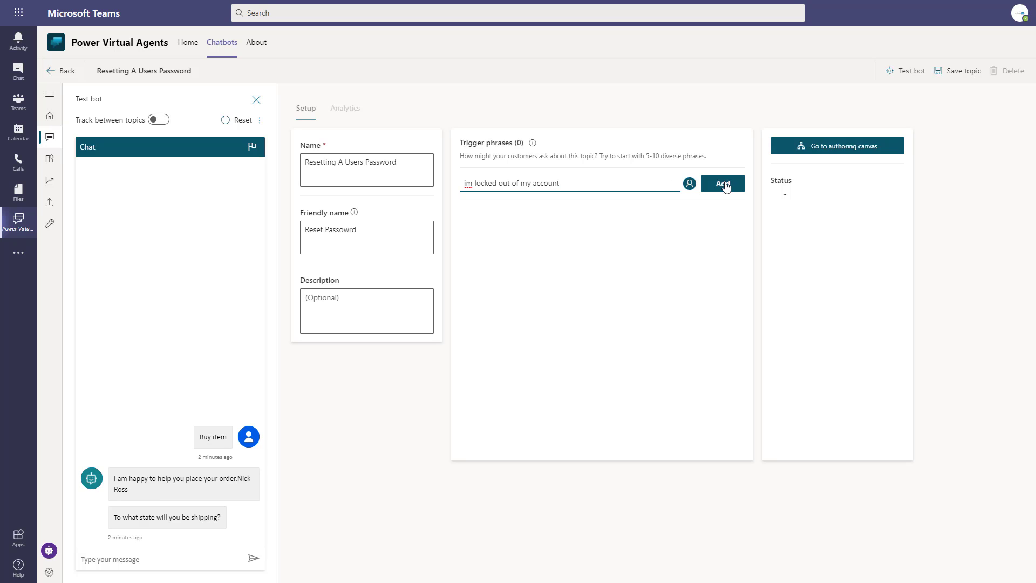
{"action": "left_click", "coordinate": [722, 184]}
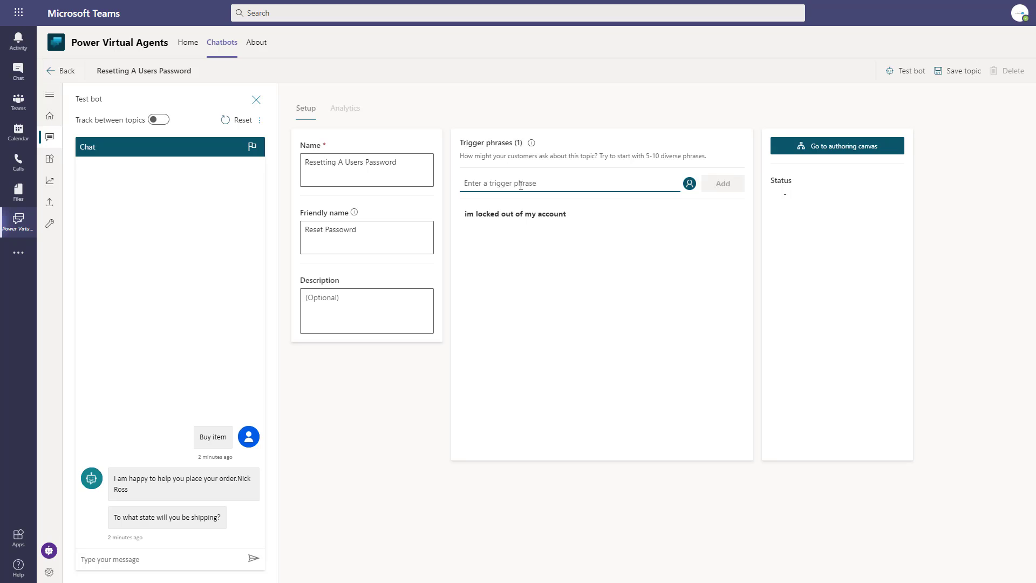
{"action": "type", "text": "my password"}
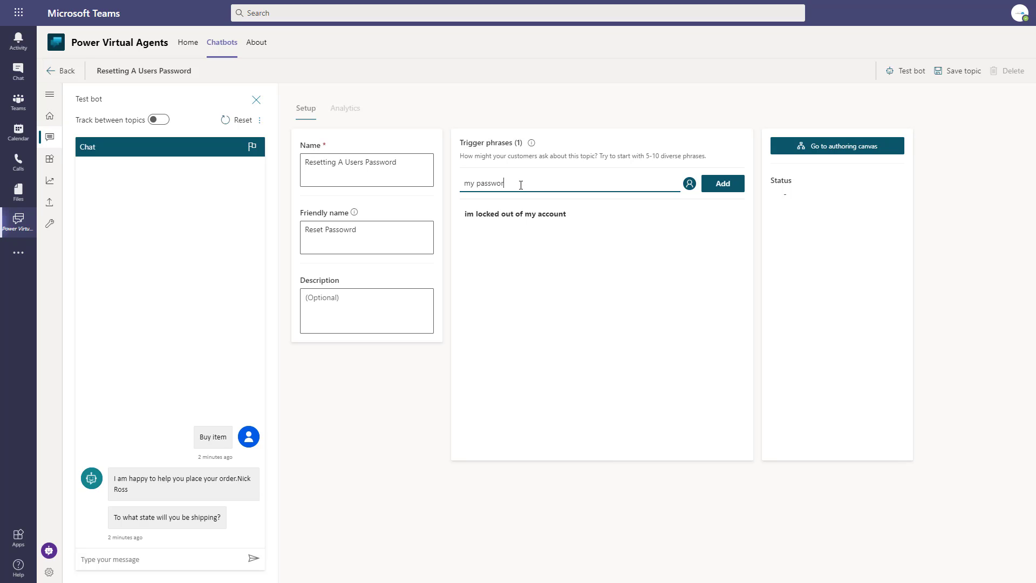
{"action": "left_click", "coordinate": [722, 184]}
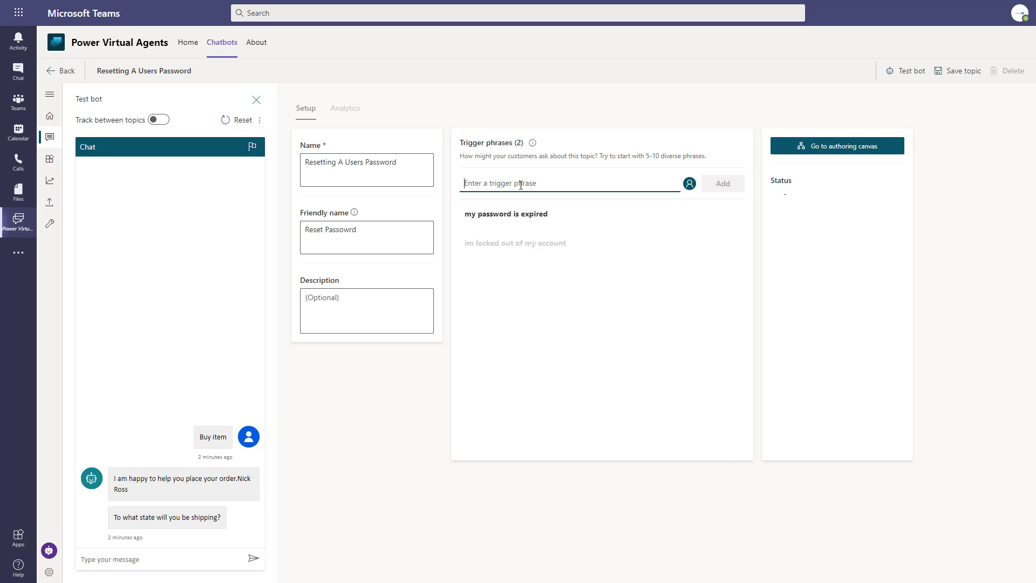
Add the trigger phrases 'i cant remember my password' and 'i cant get into my account'
{"action": "type", "text": "i cant"}
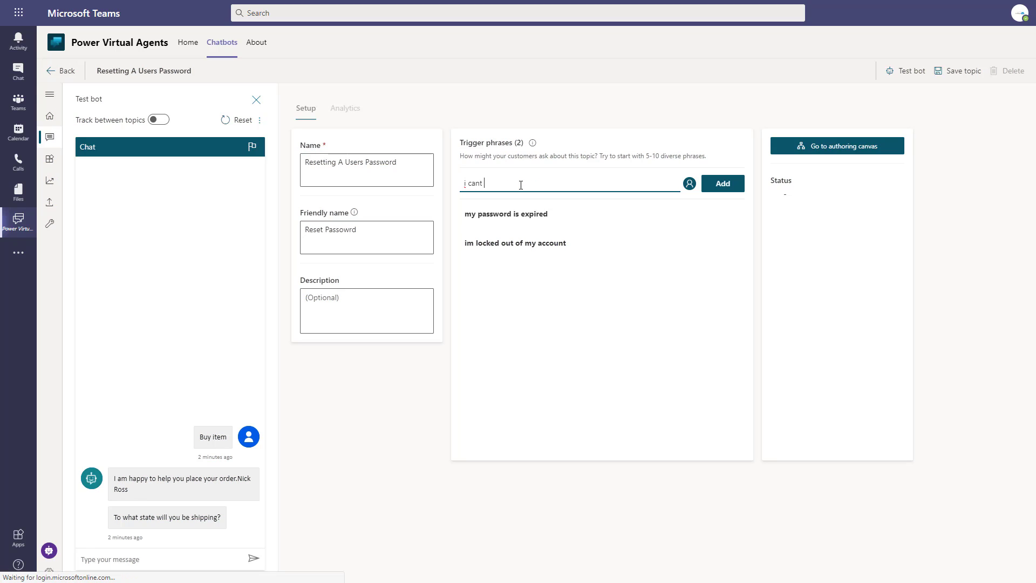
{"action": "type", "text": "remember my a"}
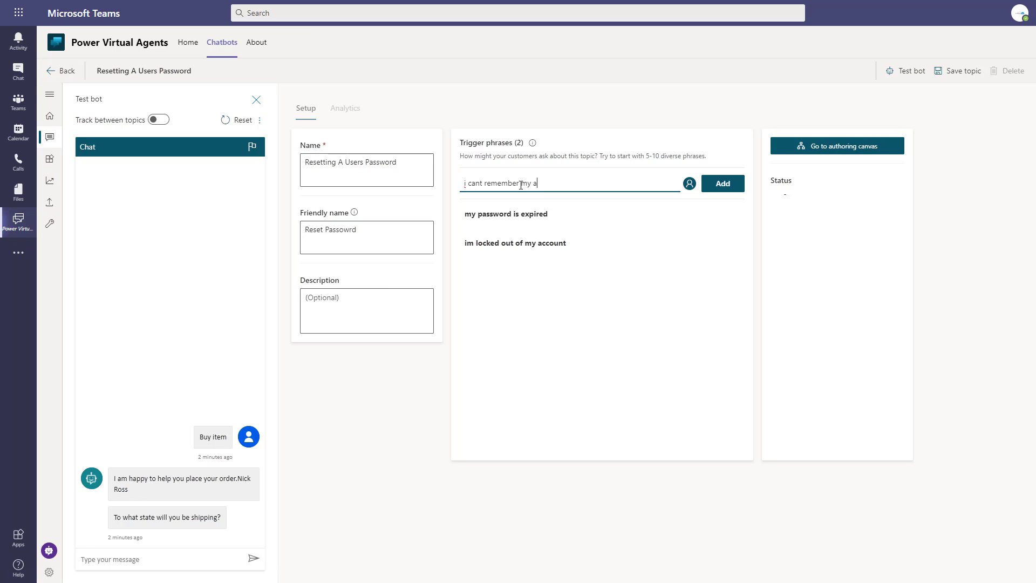
{"action": "left_click", "coordinate": [722, 183]}
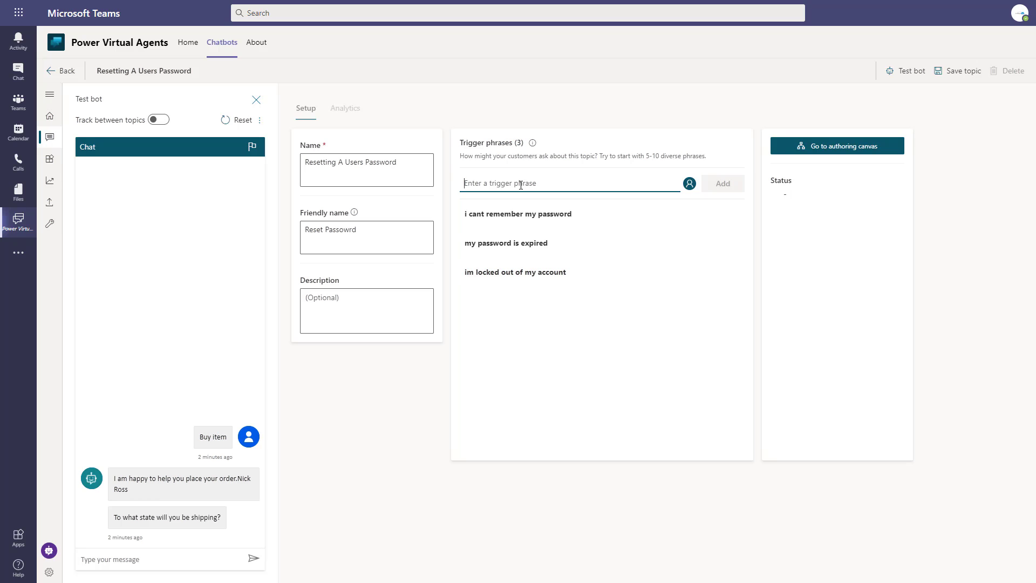
{"action": "type", "text": "i canno"}
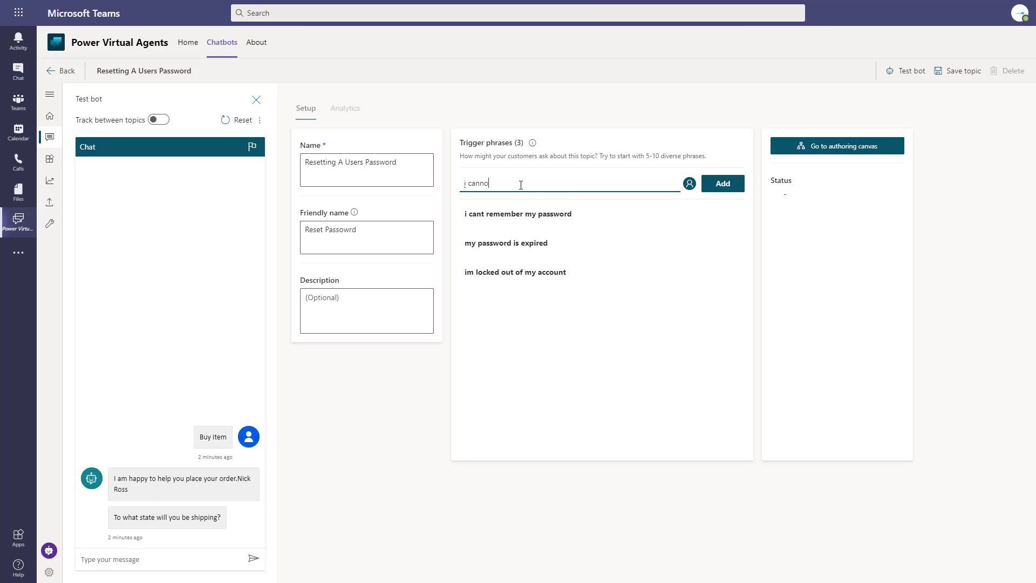
{"action": "type", "text": "i cant get into my accou"}
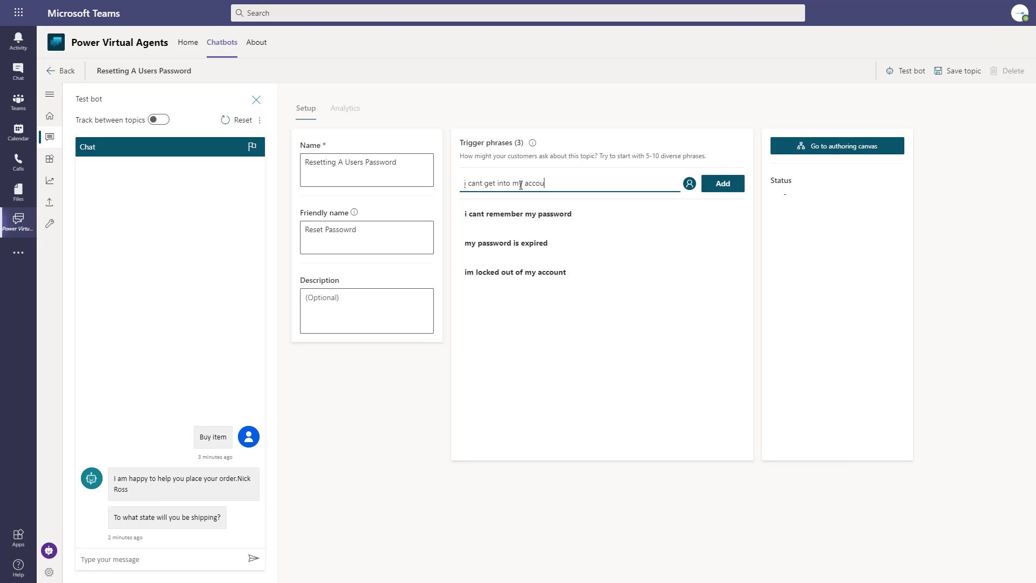
{"action": "left_click", "coordinate": [723, 183]}
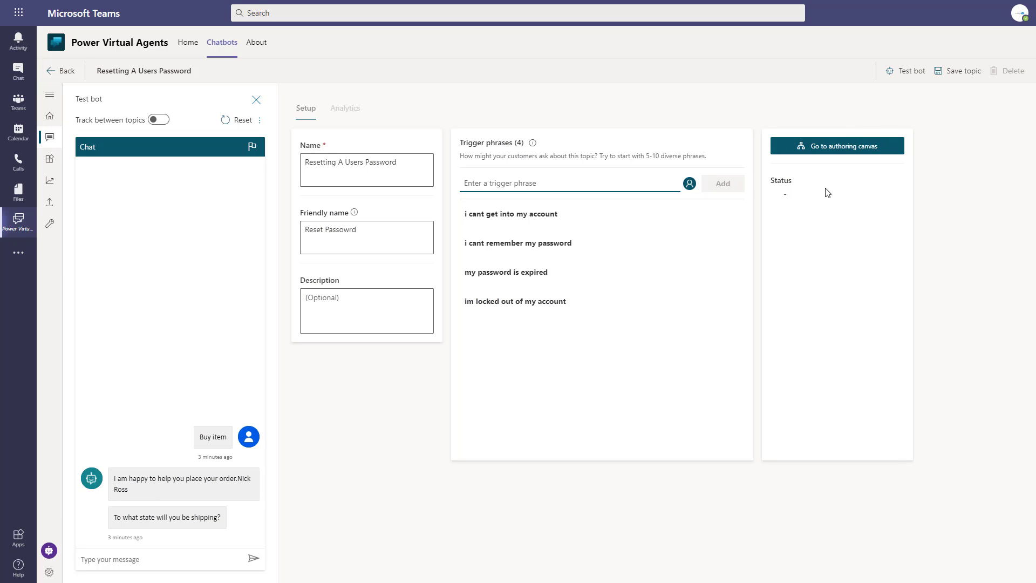
Save the new topic and go to its authoring canvas
{"action": "left_click", "coordinate": [962, 71]}
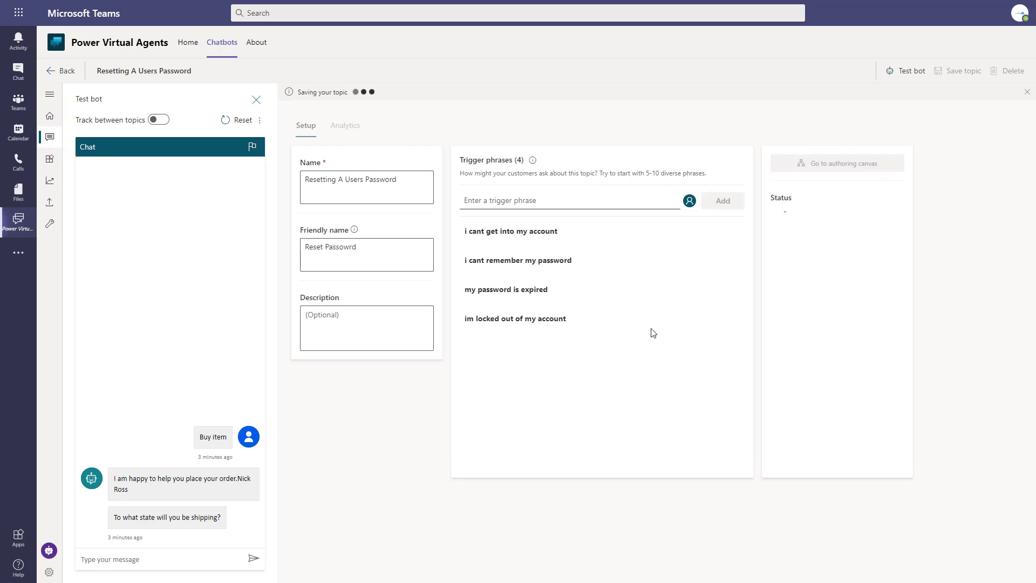
{"action": "mouse_move", "coordinate": [646, 394]}
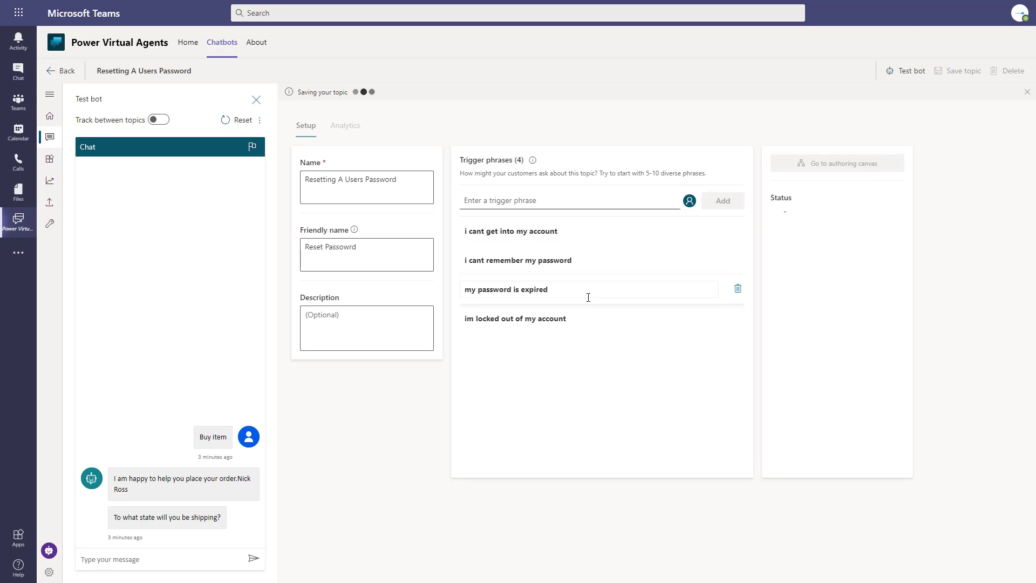
{"action": "left_click", "coordinate": [962, 71]}
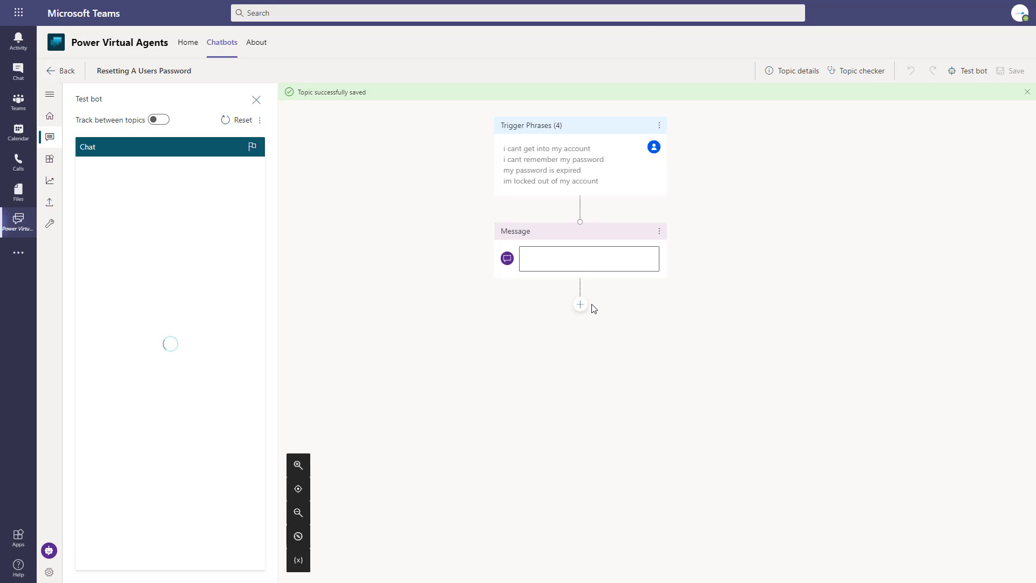
Write the first message 'It sounds like you are locked out of your account'
{"action": "left_click", "coordinate": [589, 258]}
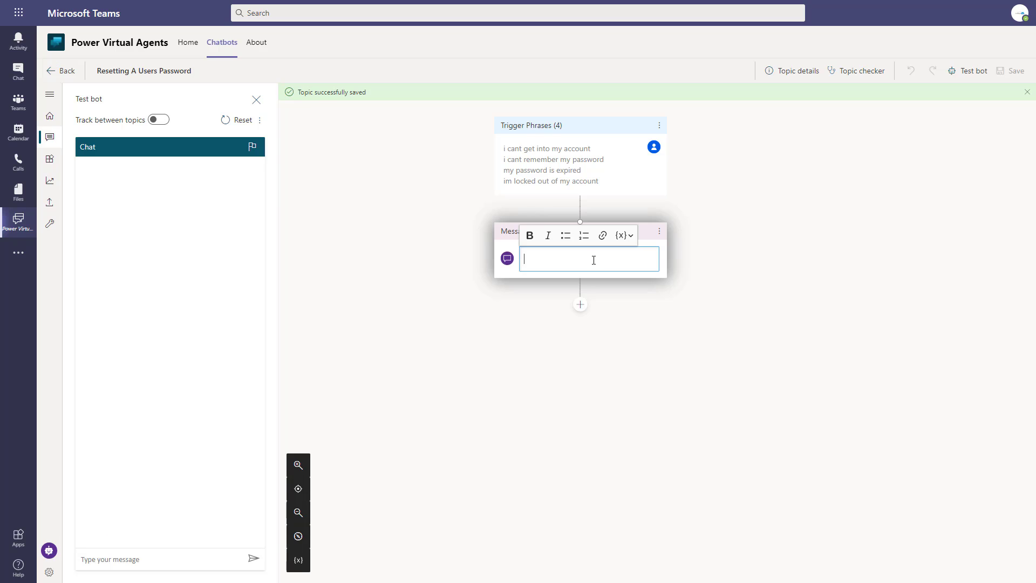
{"action": "type", "text": "It so"}
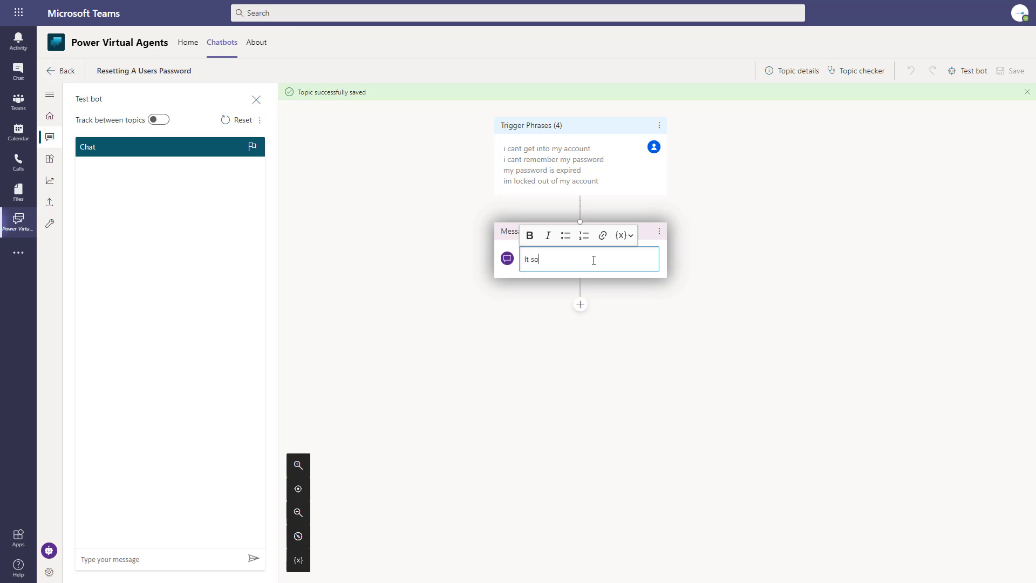
{"action": "type", "text": "ounds like you are"}
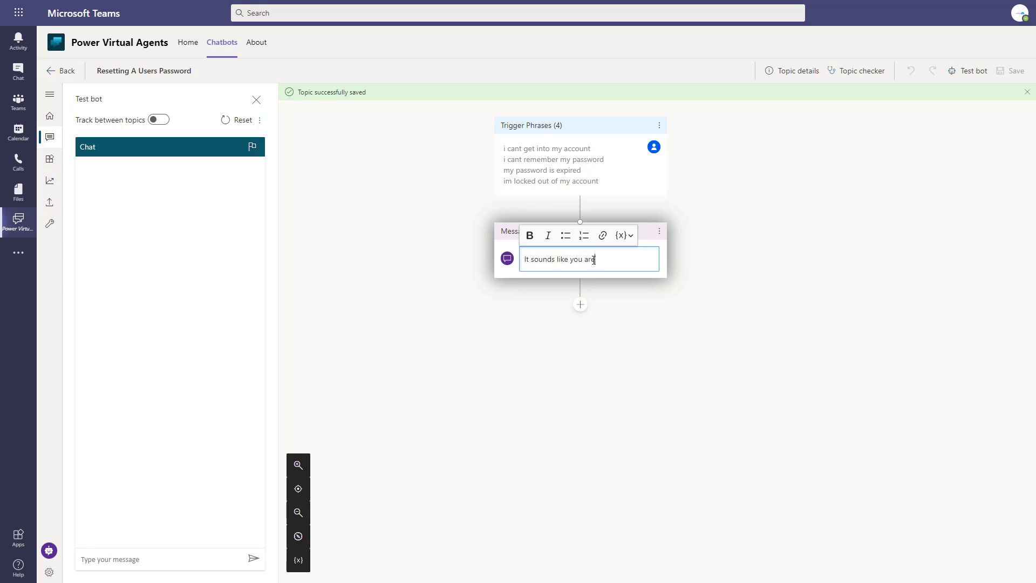
{"action": "type", "text": "locked out"}
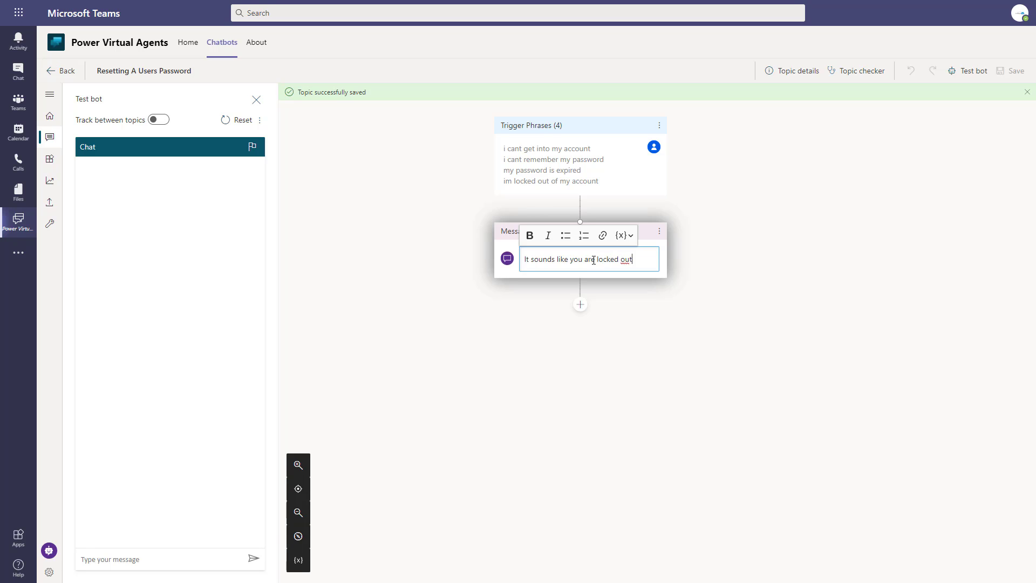
{"action": "type", "text": "of your a"}
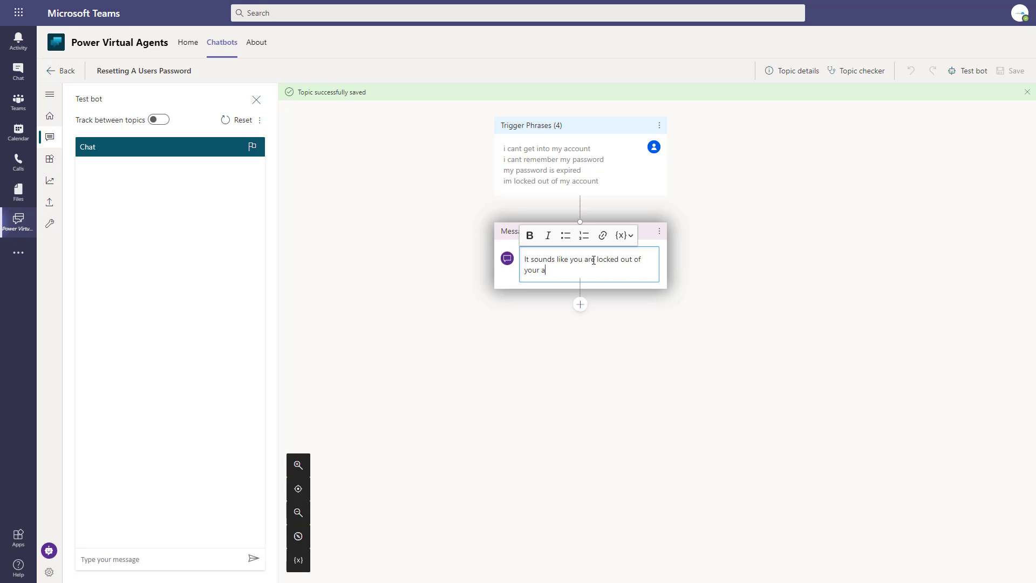
Insert the bot.UserDisplayName variable into the message and add a following step
{"action": "left_click", "coordinate": [623, 234]}
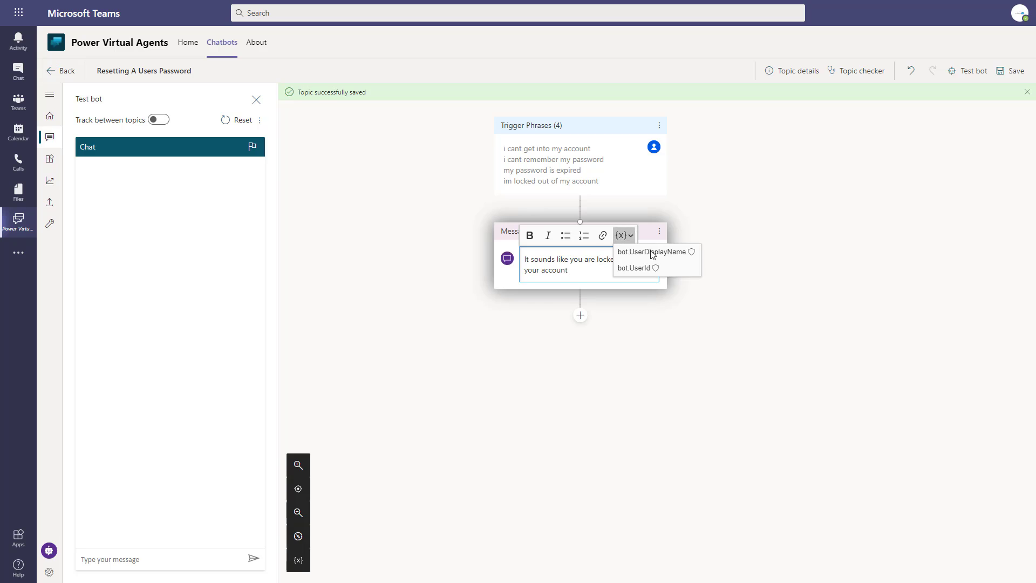
{"action": "left_click", "coordinate": [649, 252]}
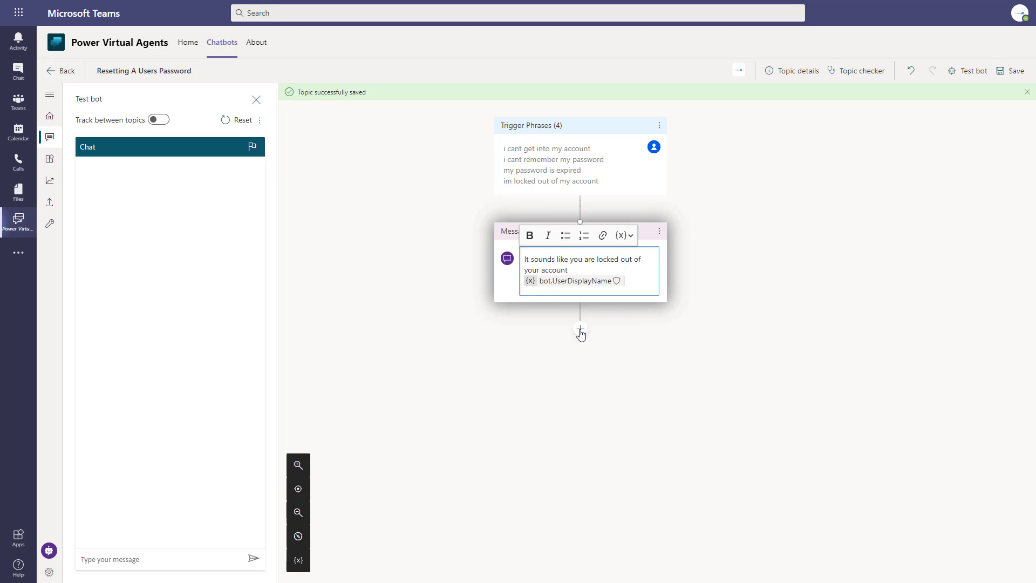
{"action": "left_click", "coordinate": [580, 331]}
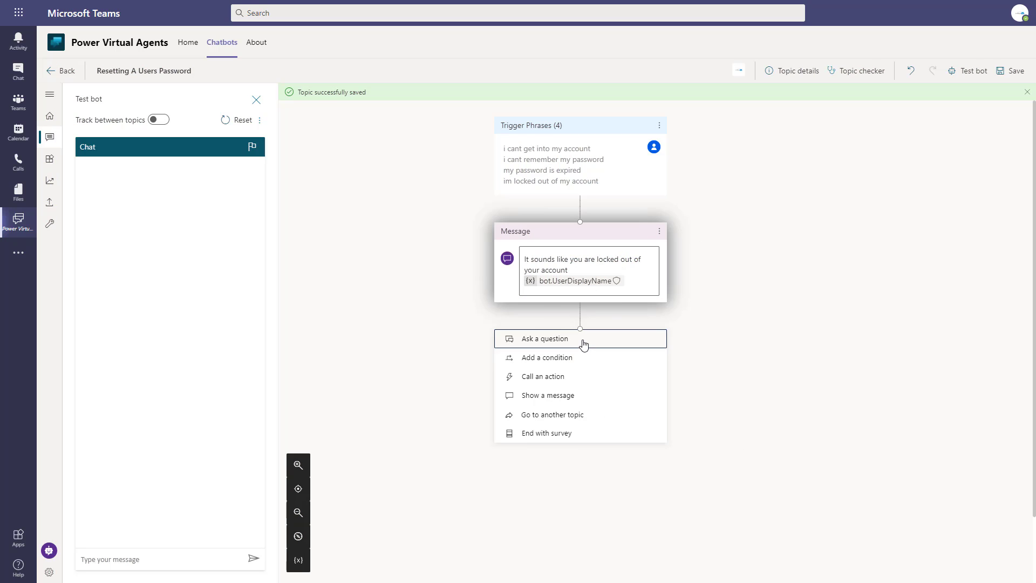
Add a question step asking 'Is that correct?'
{"action": "left_click", "coordinate": [544, 338]}
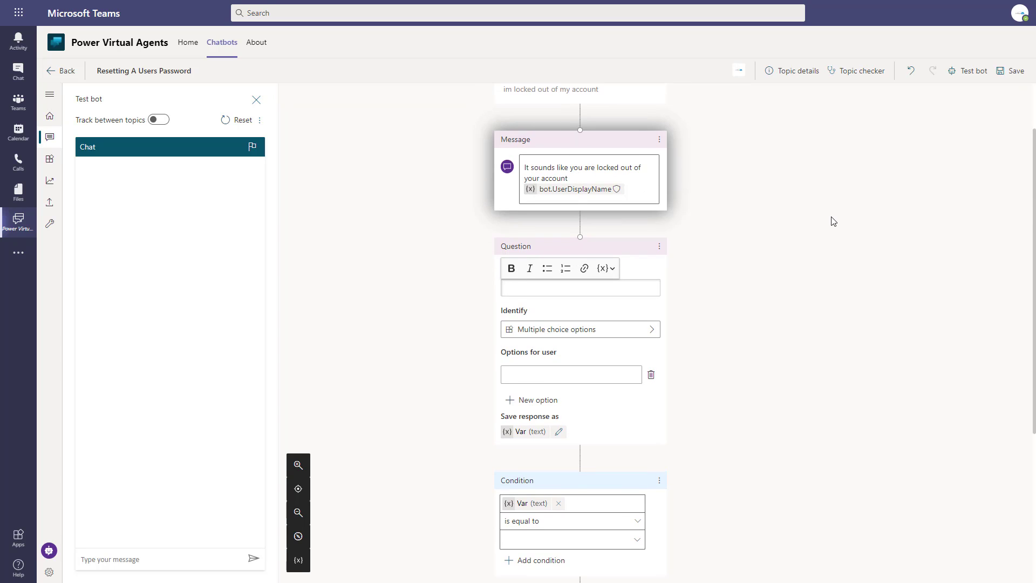
{"action": "type", "text": "Is that"}
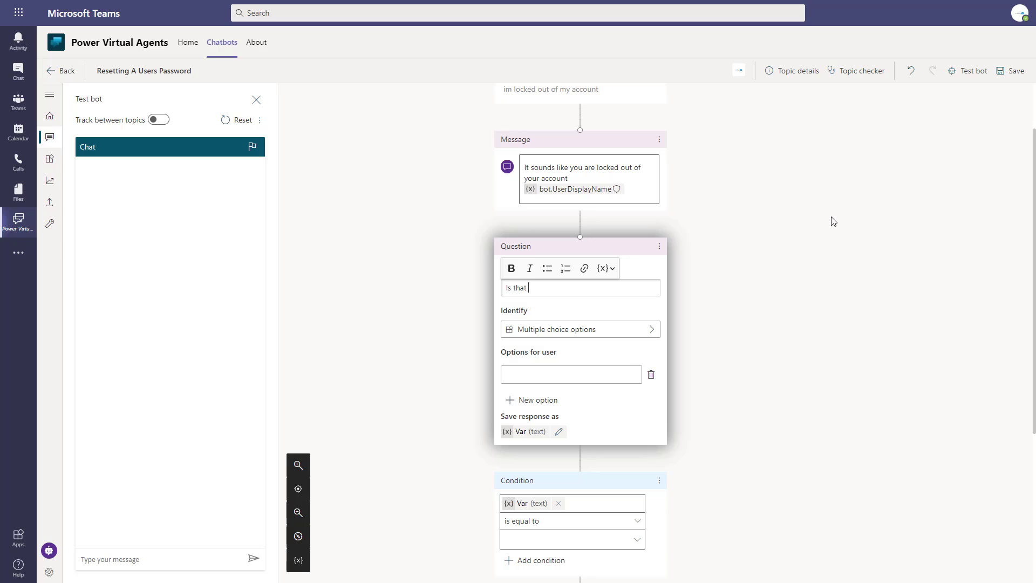
{"action": "type", "text": "correct?"}
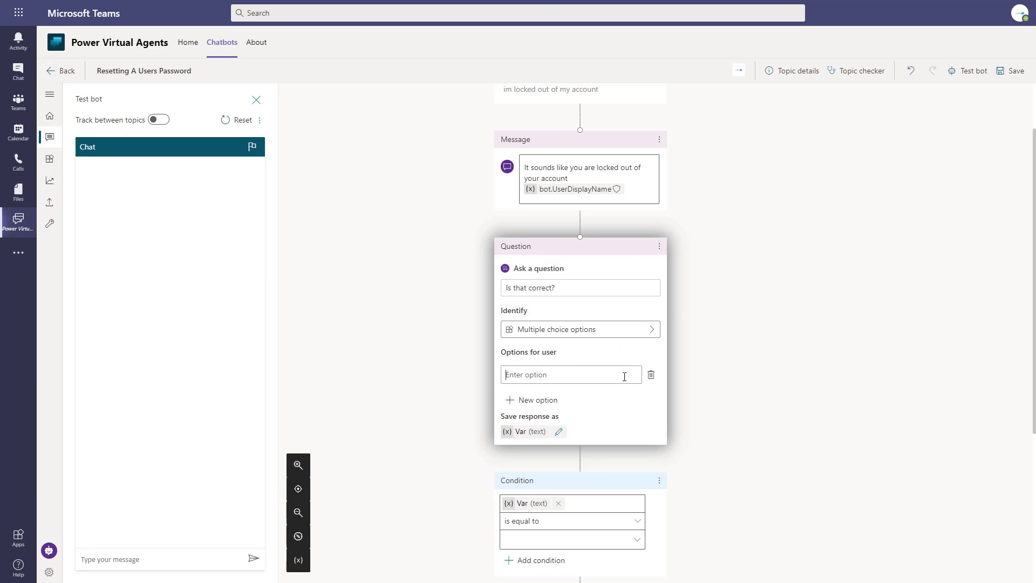
Give the question Yes and No answer options, creating a condition branch for each
{"action": "type", "text": "Yes"}
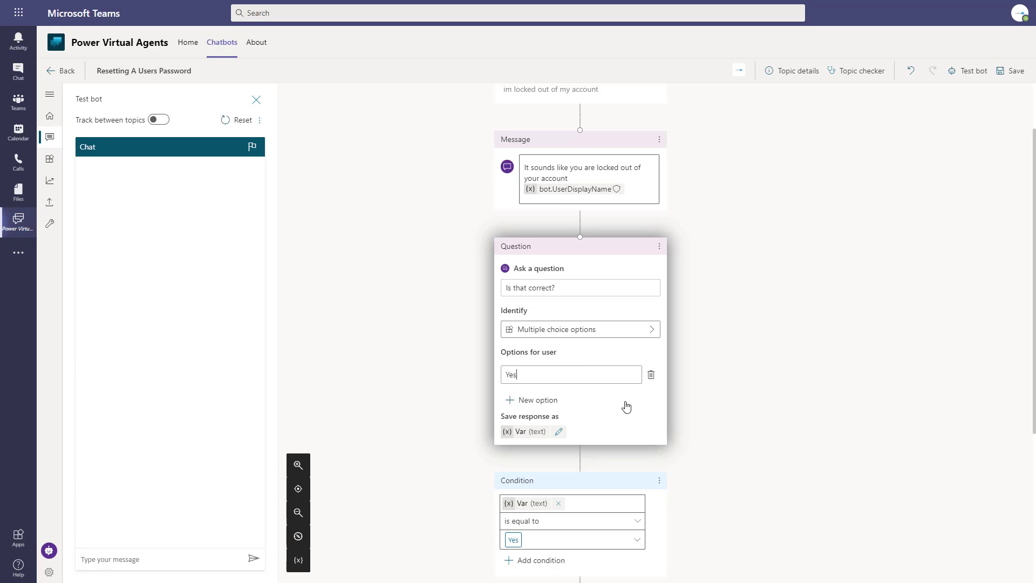
{"action": "left_click", "coordinate": [537, 399]}
{"action": "type", "text": "No"}
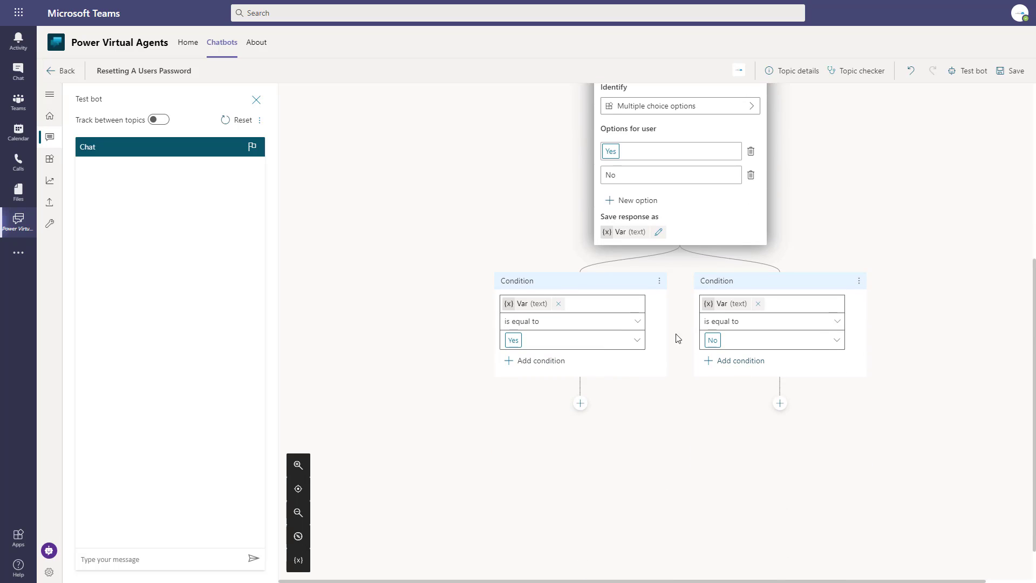
{"action": "mouse_move", "coordinate": [560, 377]}
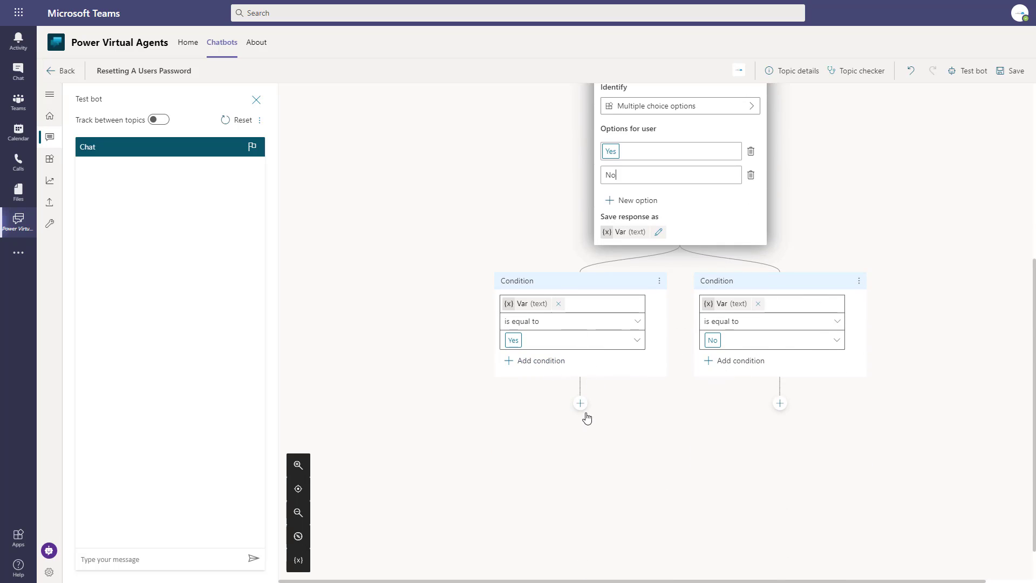
{"action": "left_click", "coordinate": [579, 403]}
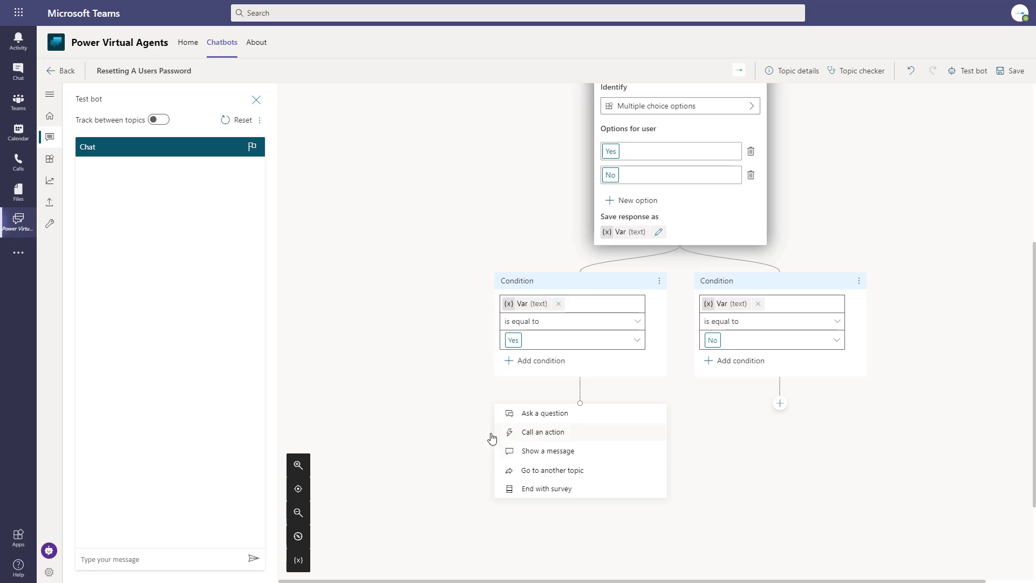
{"action": "mouse_move", "coordinate": [529, 438]}
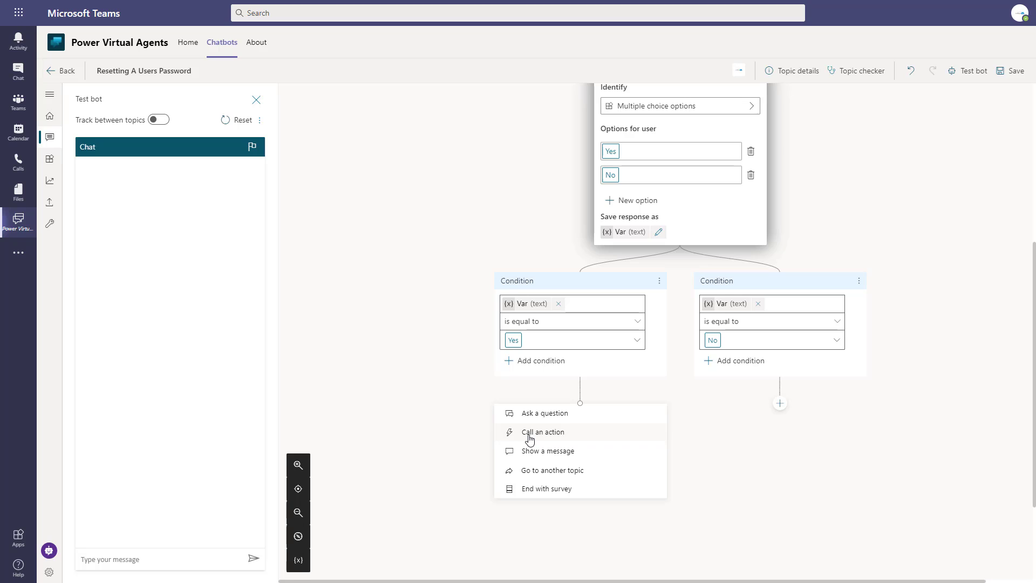
{"action": "mouse_move", "coordinate": [553, 457]}
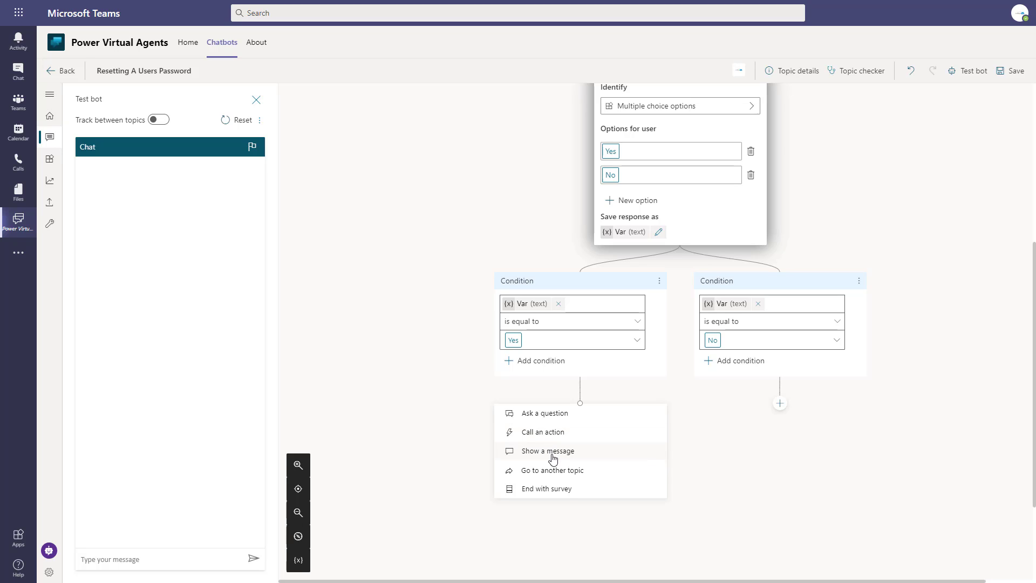
{"action": "mouse_move", "coordinate": [572, 469]}
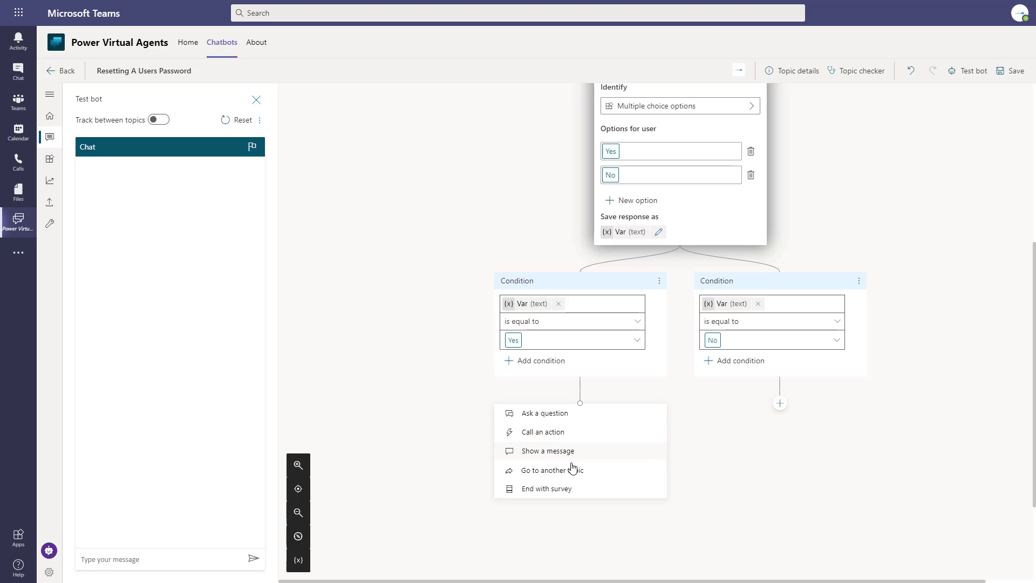
{"action": "mouse_move", "coordinate": [553, 475]}
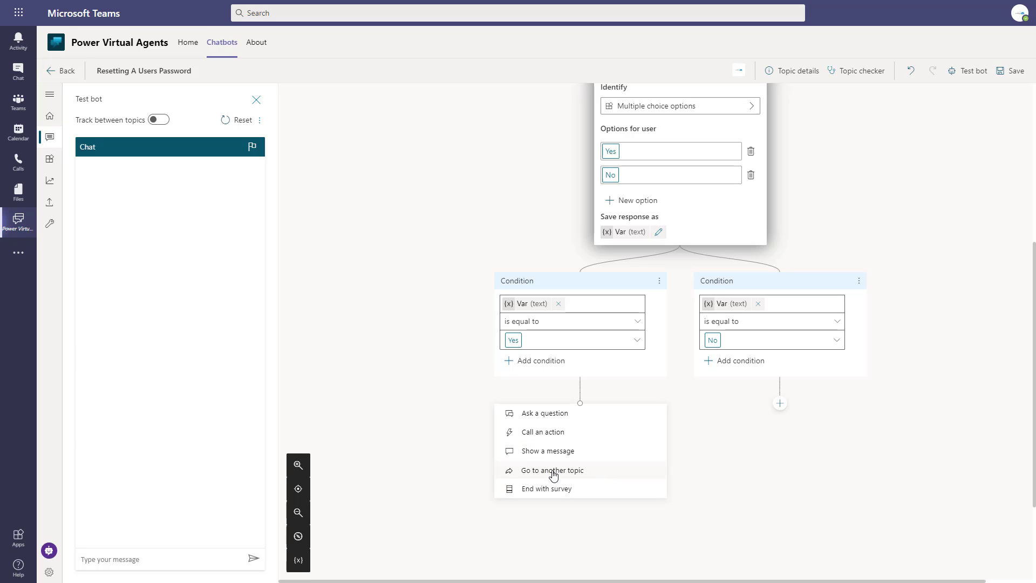
{"action": "mouse_move", "coordinate": [529, 454]}
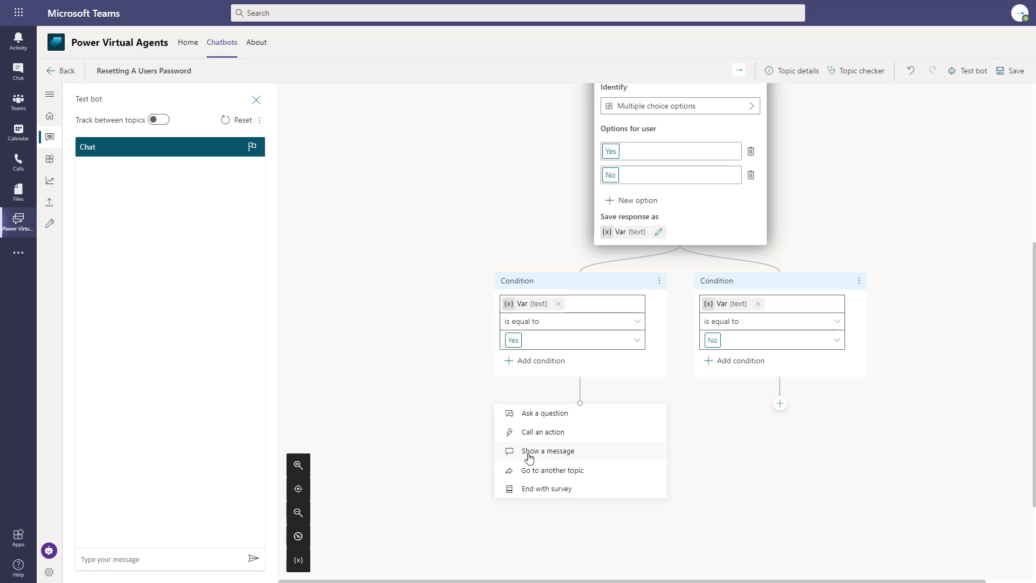
{"action": "mouse_move", "coordinate": [582, 470]}
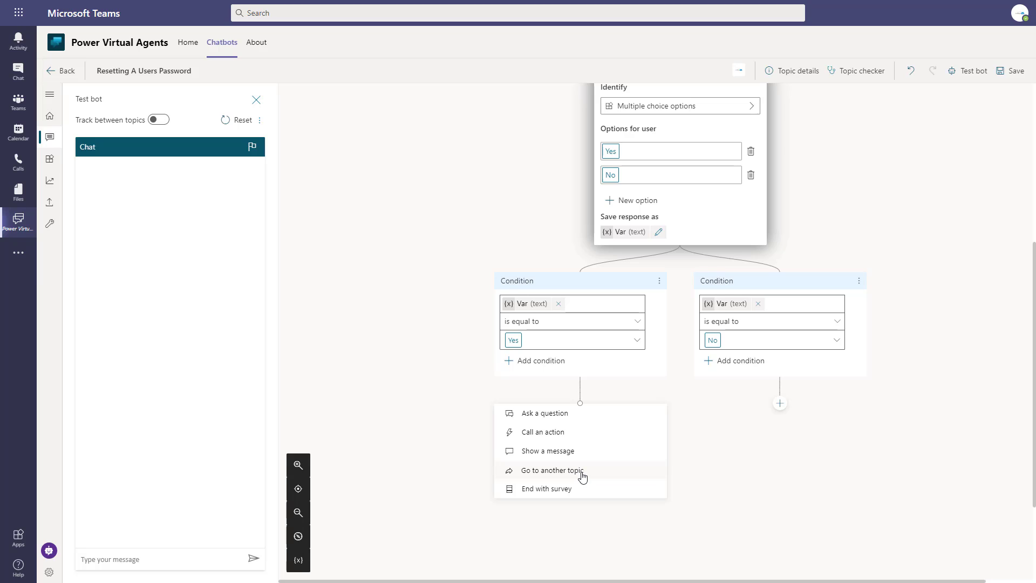
{"action": "mouse_move", "coordinate": [600, 475]}
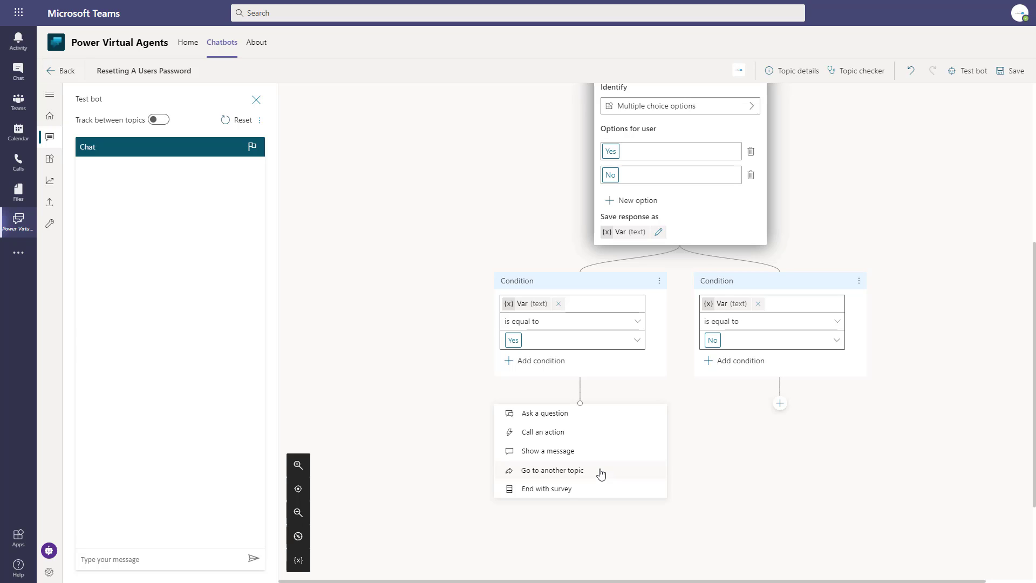
{"action": "mouse_move", "coordinate": [620, 468]}
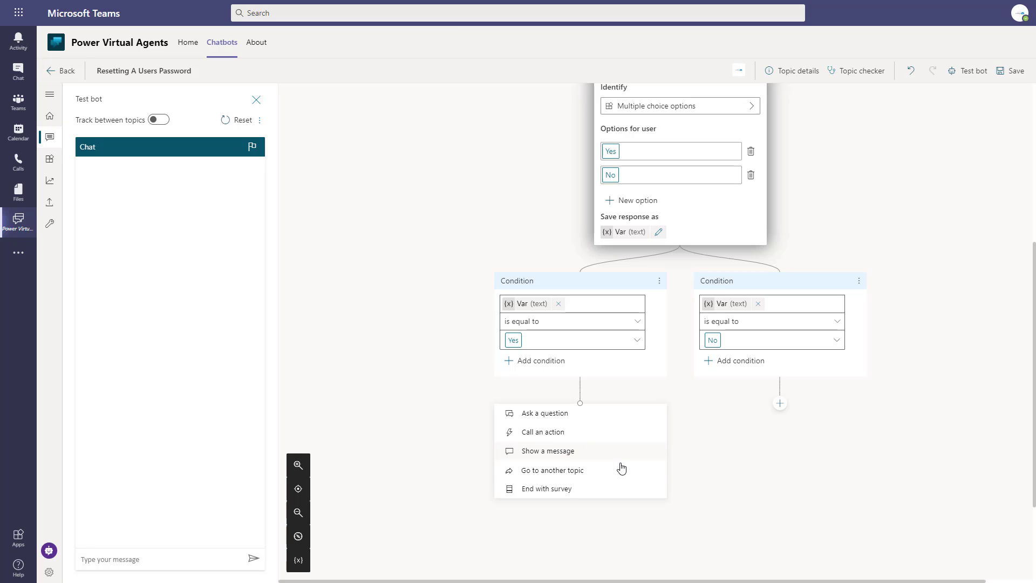
{"action": "mouse_move", "coordinate": [595, 477]}
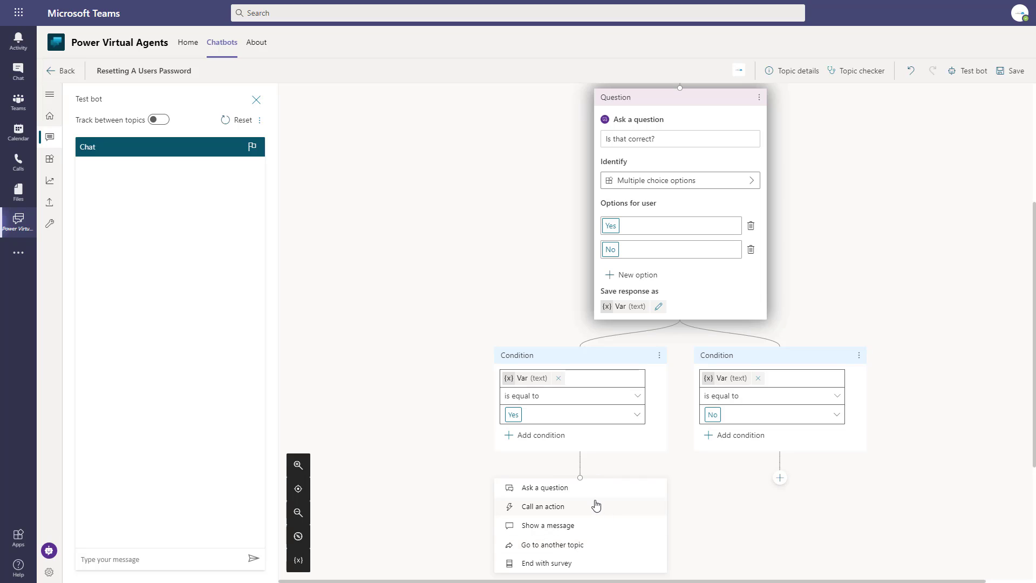
{"action": "mouse_move", "coordinate": [570, 491]}
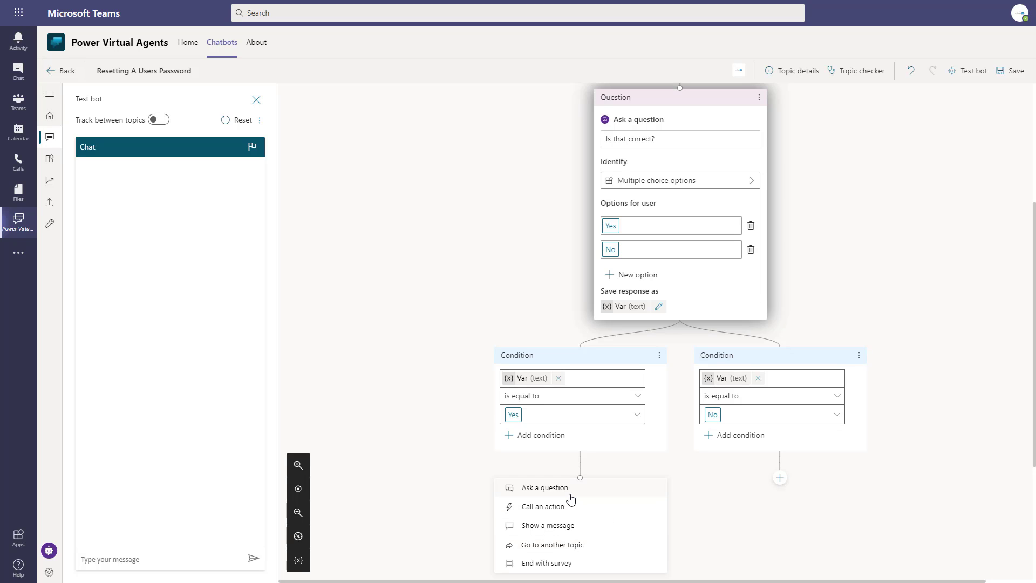
{"action": "mouse_move", "coordinate": [553, 472]}
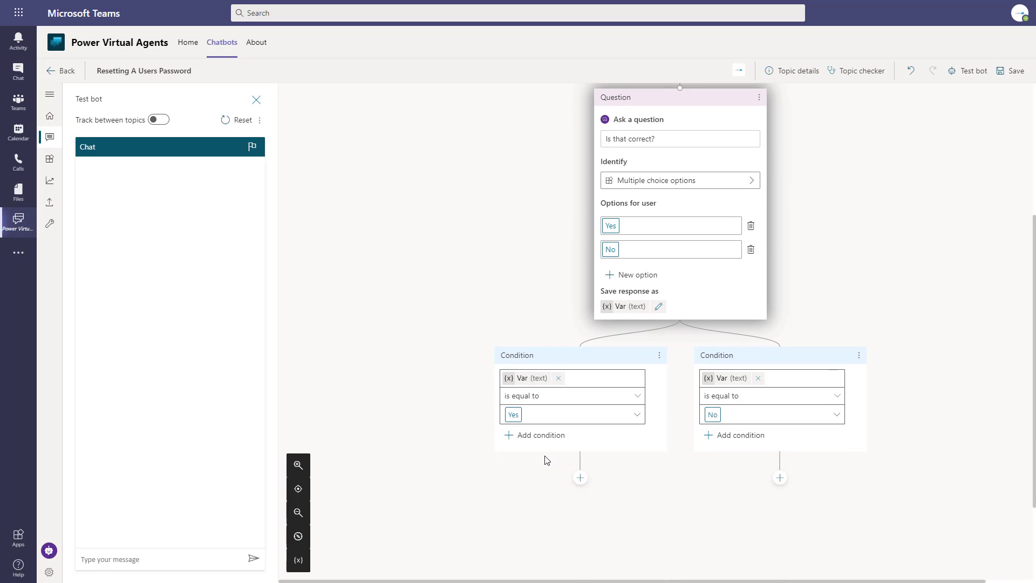
{"action": "mouse_move", "coordinate": [597, 477]}
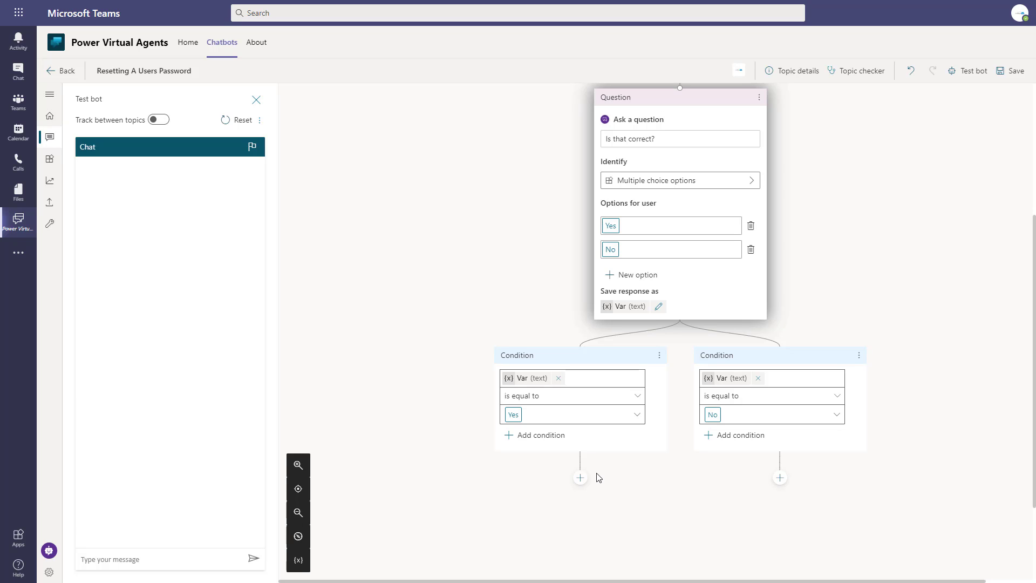
{"action": "mouse_move", "coordinate": [614, 476]}
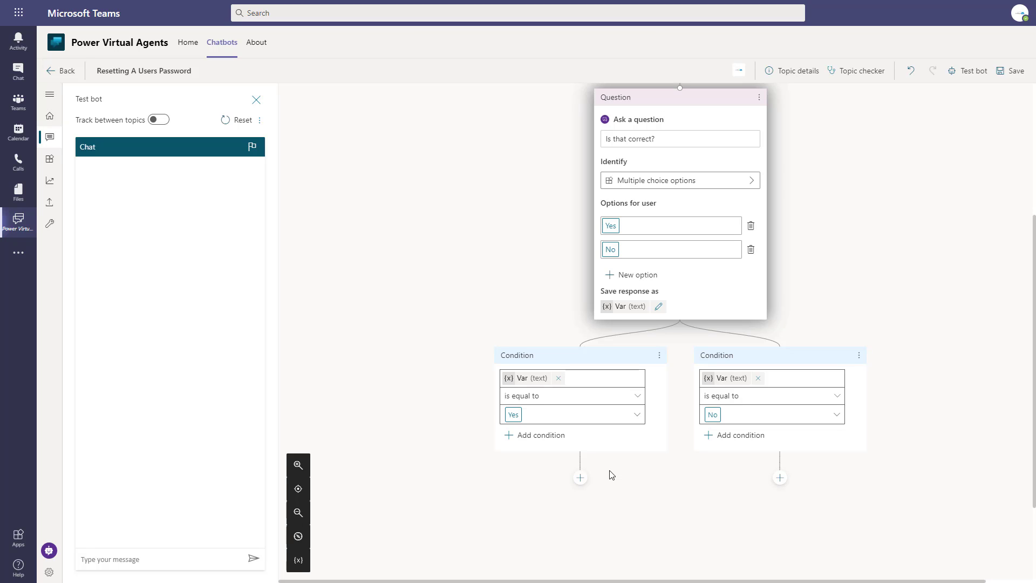
{"action": "mouse_move", "coordinate": [617, 476]}
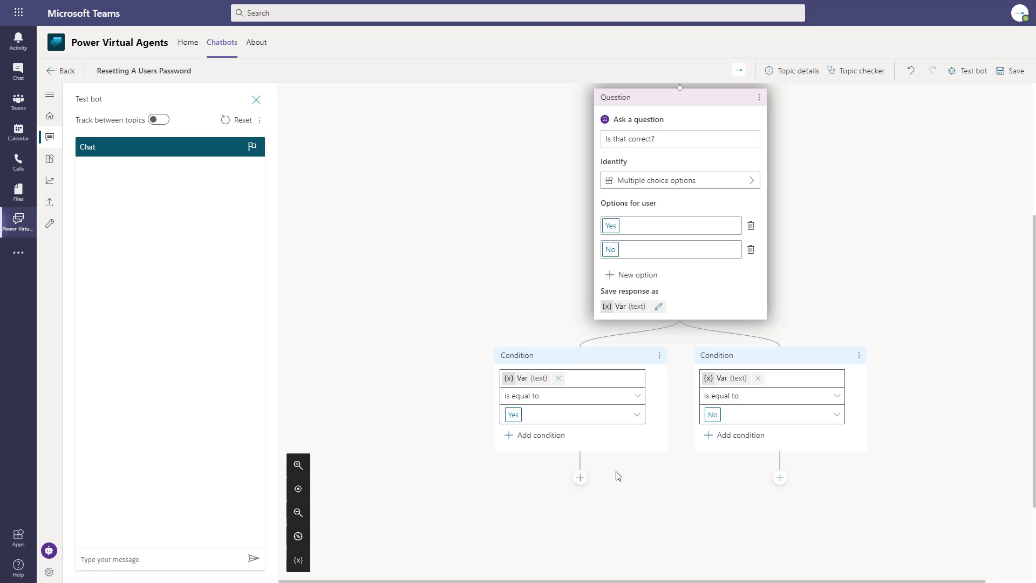
{"action": "scroll", "scroll_direction": "down", "scroll_amount": 3}
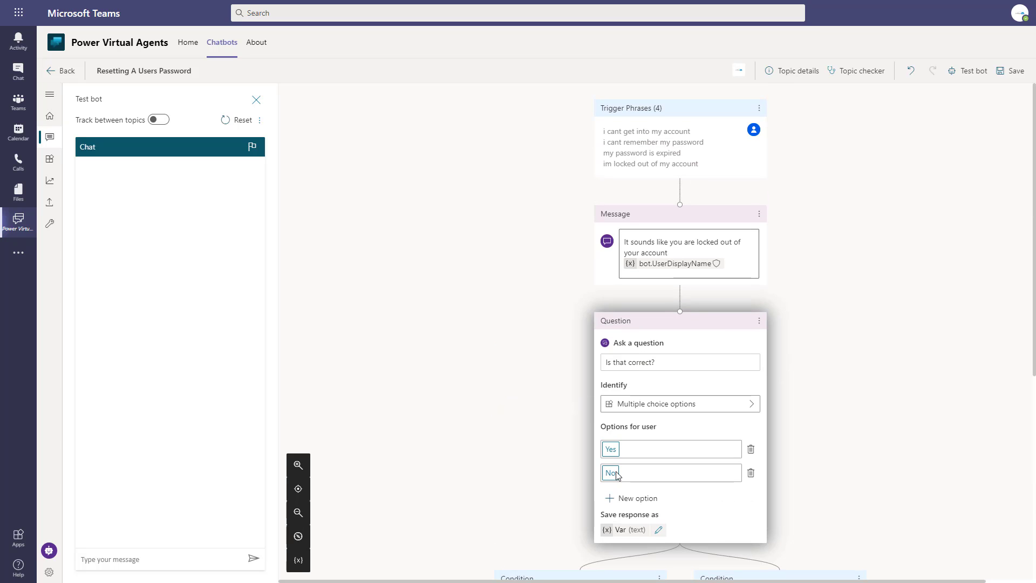
{"action": "scroll", "scroll_direction": "down", "scroll_amount": 3}
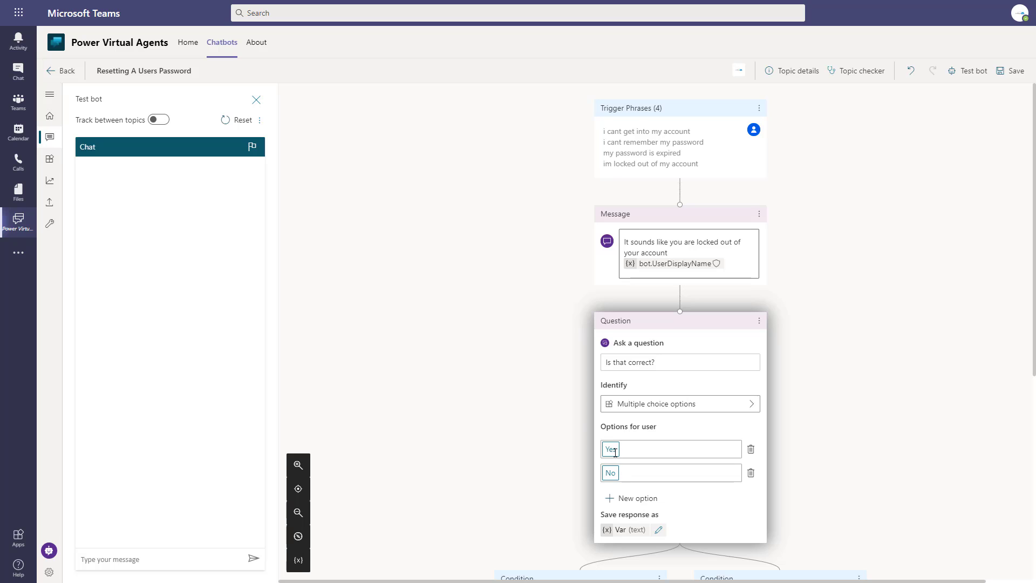
{"action": "scroll", "scroll_direction": "down", "scroll_amount": 3}
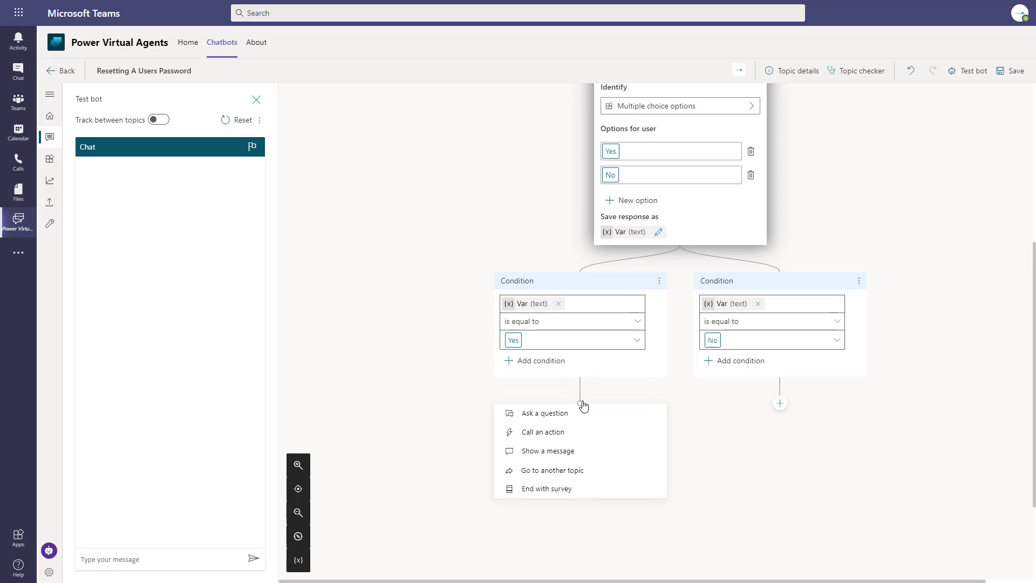
Add a blank Show a message step under the Yes branch, dismissing the link popup
{"action": "left_click", "coordinate": [553, 451]}
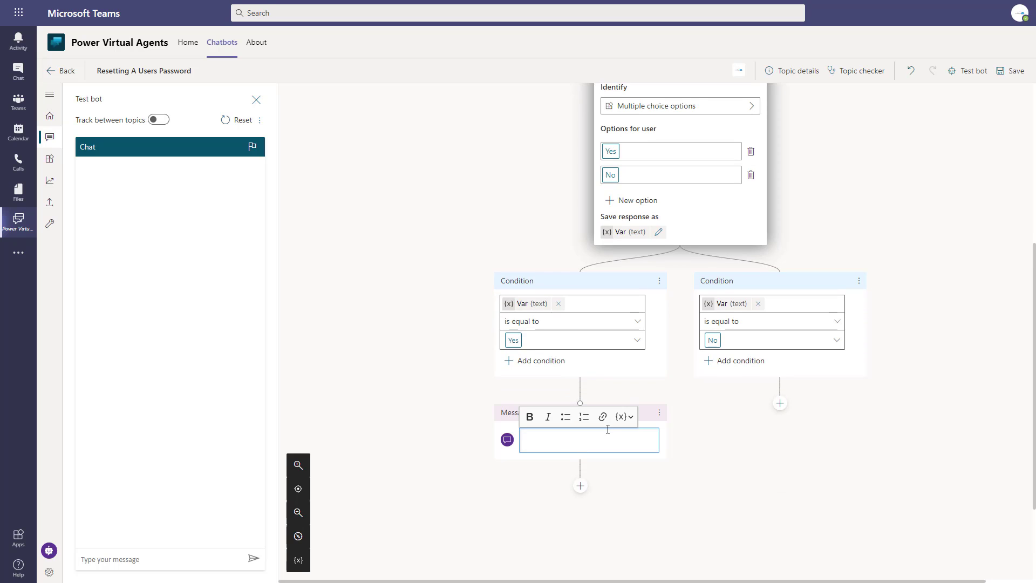
{"action": "left_click", "coordinate": [602, 416]}
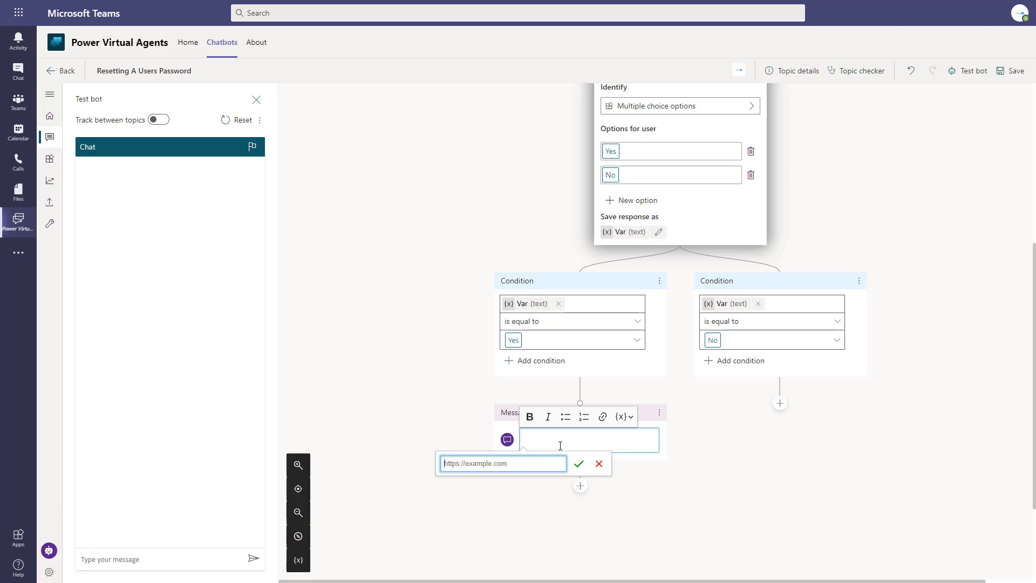
{"action": "left_click", "coordinate": [598, 463]}
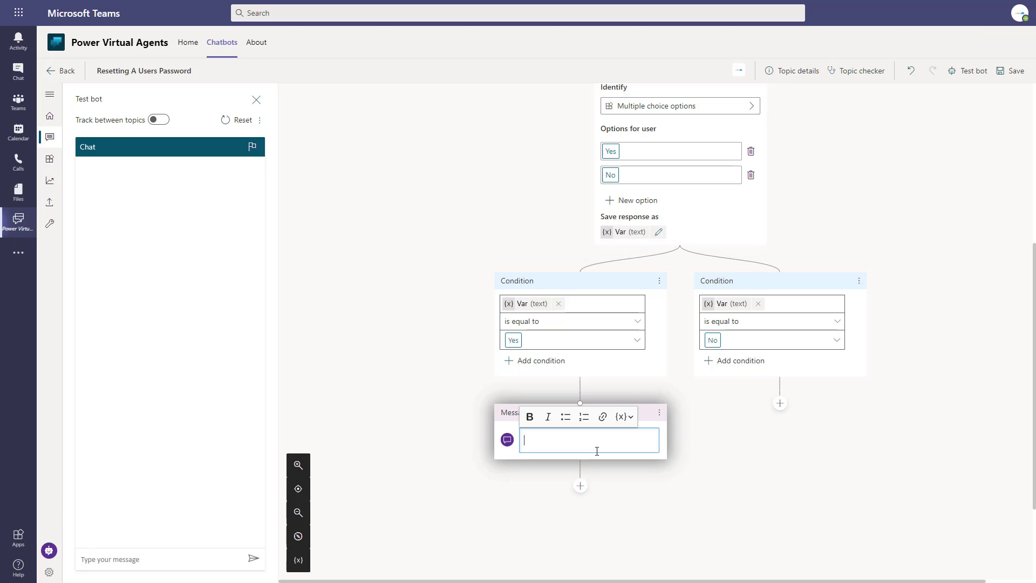
{"action": "mouse_move", "coordinate": [706, 480]}
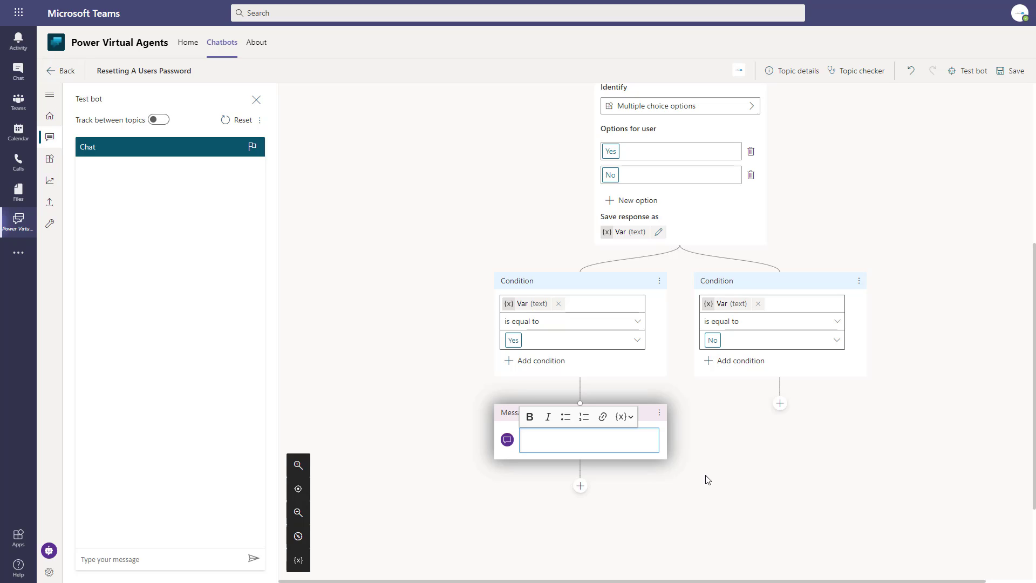
{"action": "mouse_move", "coordinate": [706, 434]}
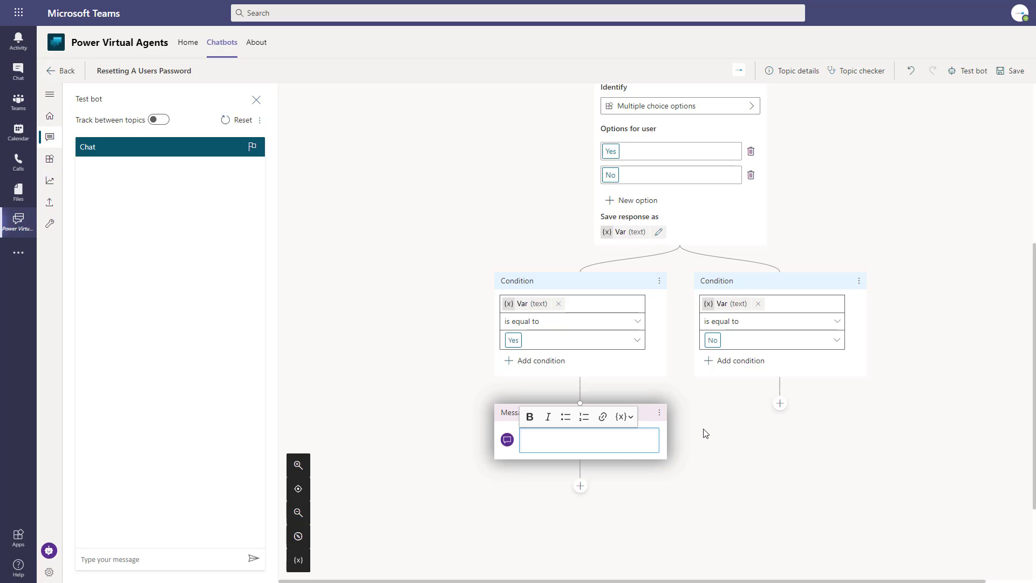
{"action": "scroll", "scroll_direction": "up", "scroll_amount": 3}
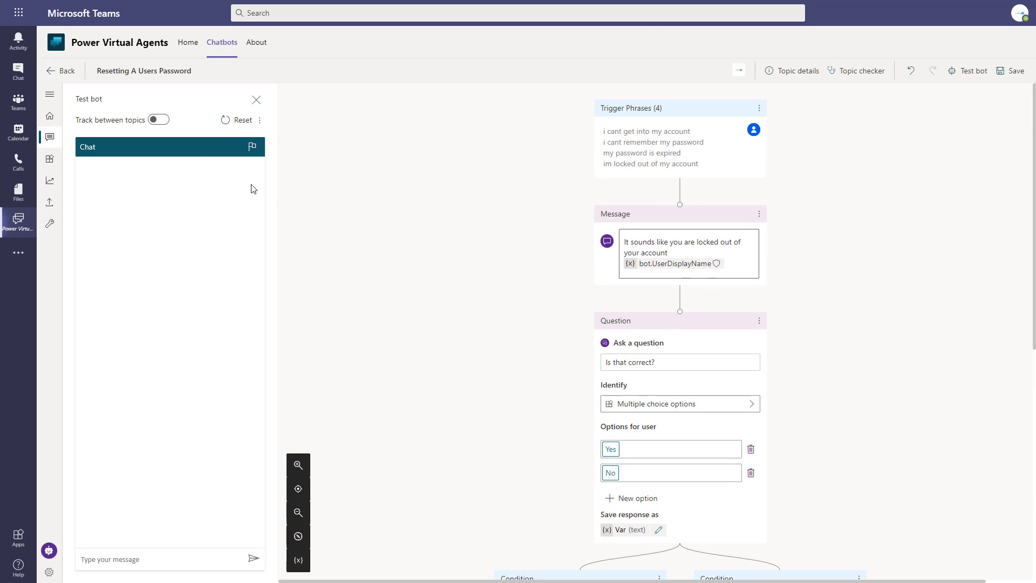
{"action": "mouse_move", "coordinate": [652, 273]}
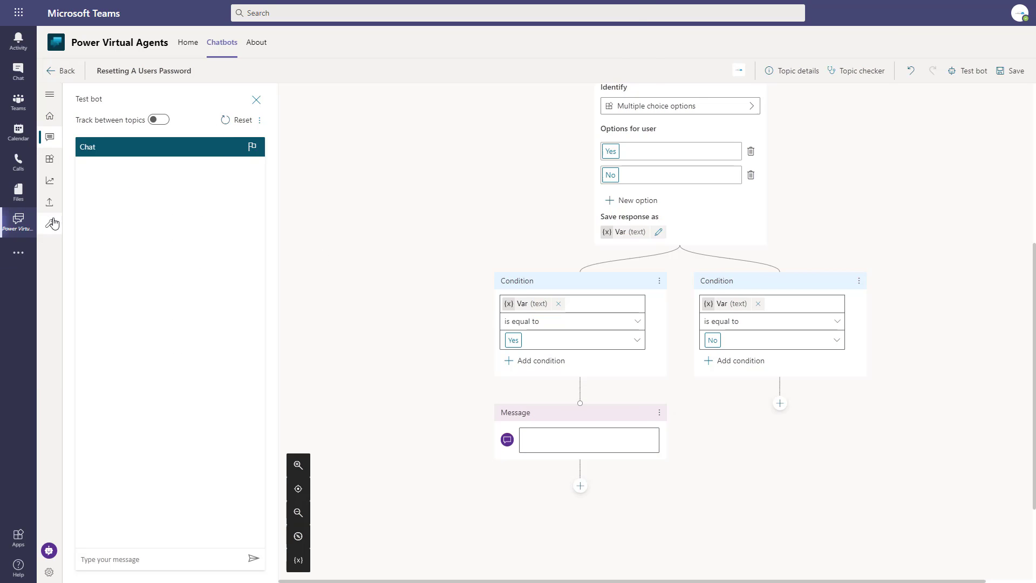
Show MSP Chat Bot1's Publish page, publish its latest content, and bring up the window switcher
{"action": "left_click", "coordinate": [50, 223]}
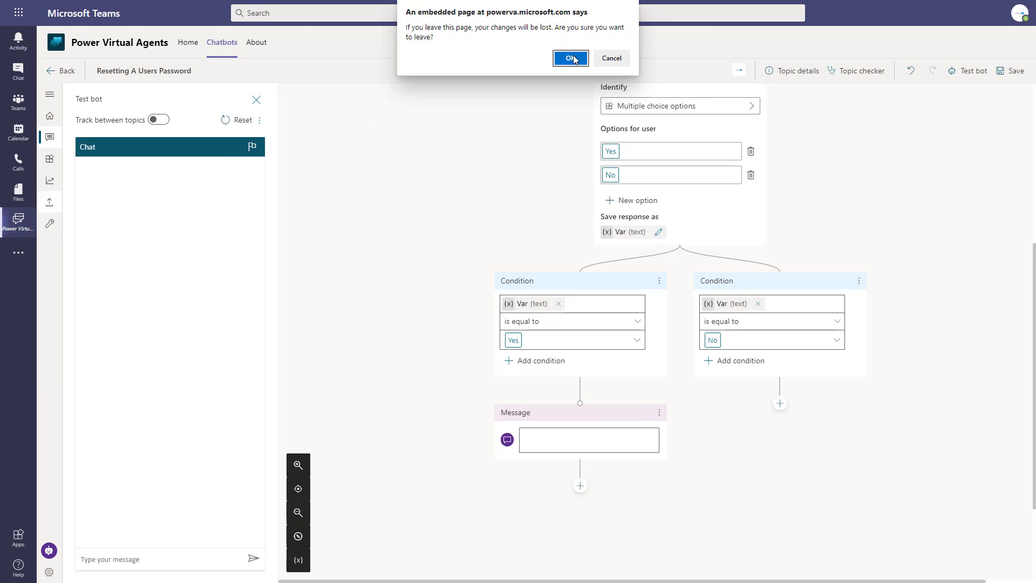
{"action": "left_click", "coordinate": [570, 59]}
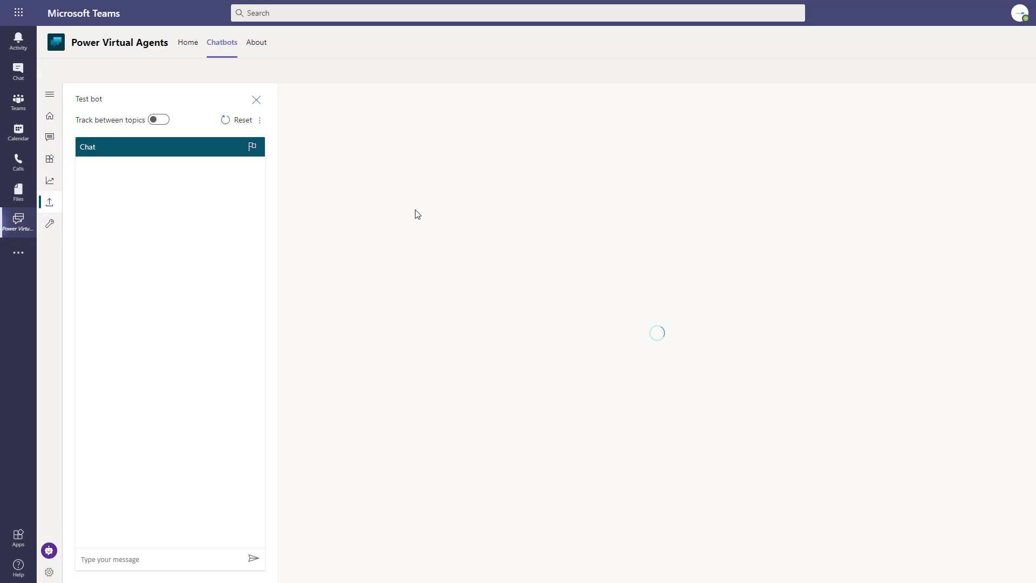
{"action": "left_click", "coordinate": [49, 201]}
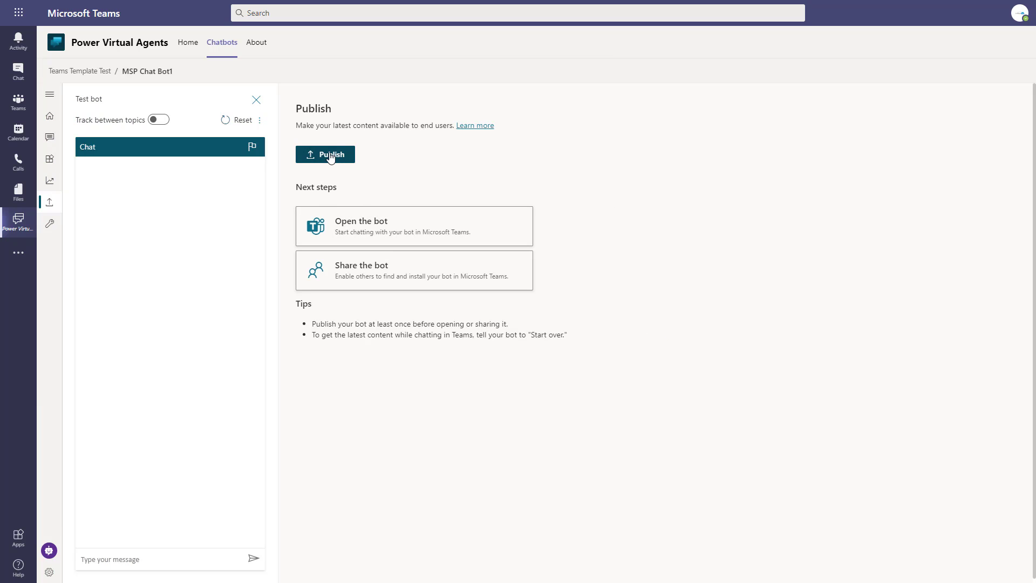
{"action": "mouse_move", "coordinate": [349, 169]}
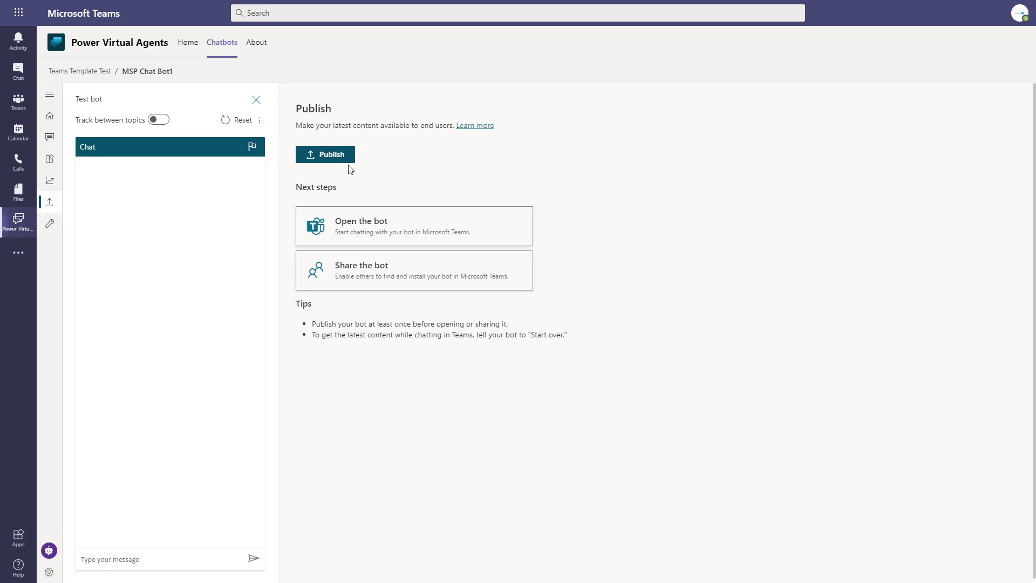
{"action": "mouse_move", "coordinate": [376, 246]}
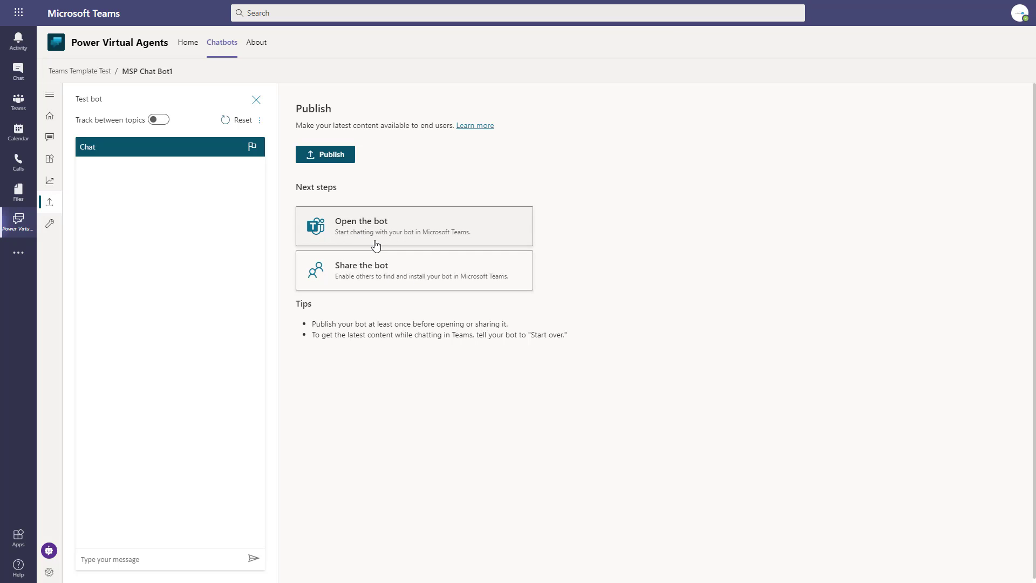
{"action": "key", "text": "alt+tab"}
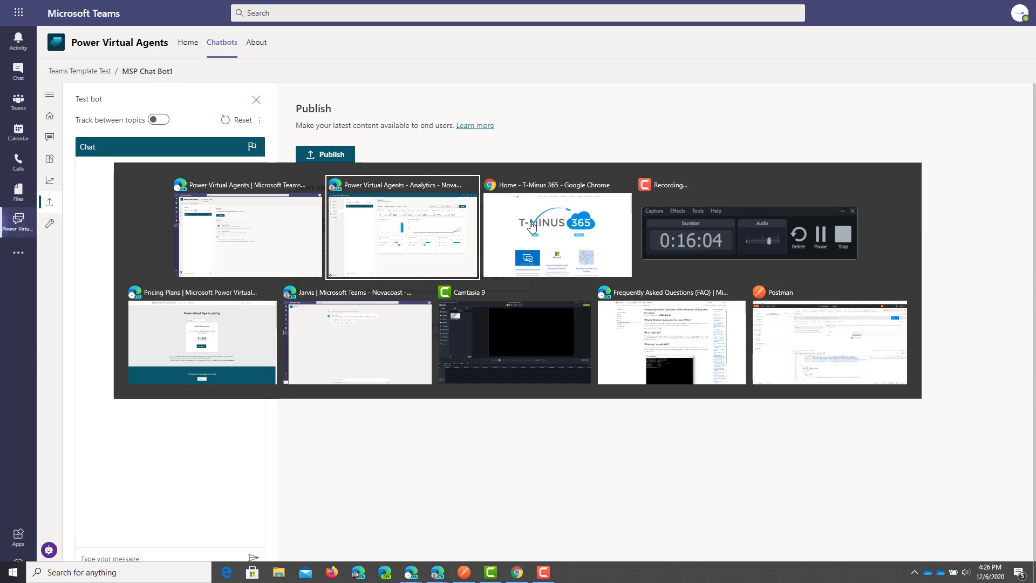
In the Power Virtual Agents portal, go from Publish to the Jarvis bot's Channels page and expand Manage
{"action": "left_click", "coordinate": [401, 227]}
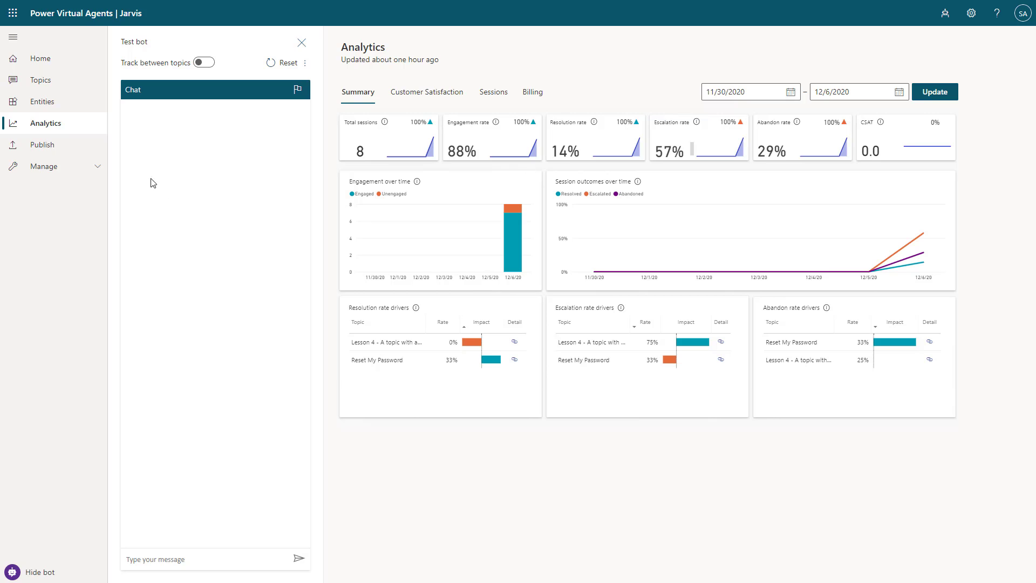
{"action": "left_click", "coordinate": [42, 145]}
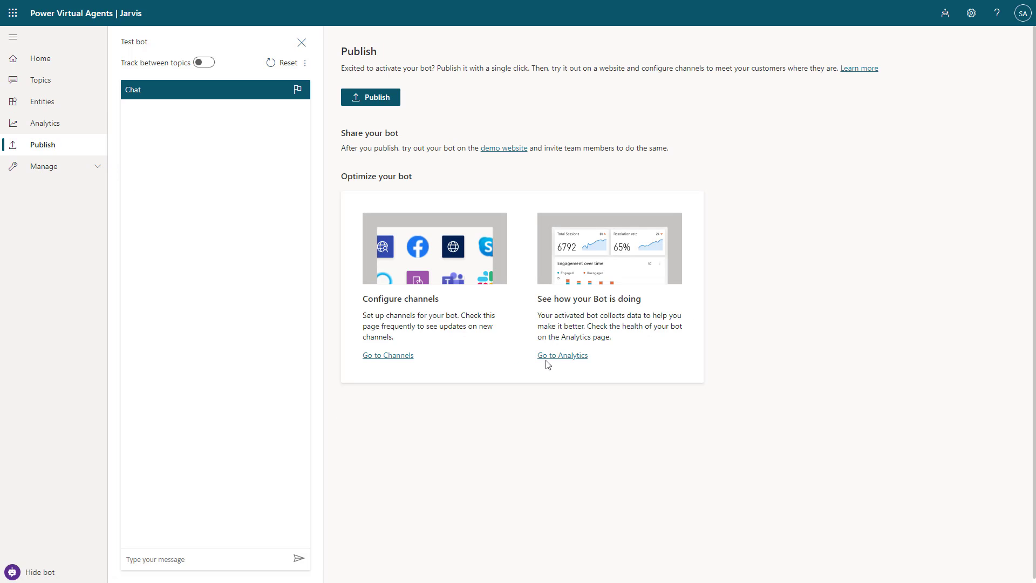
{"action": "mouse_move", "coordinate": [387, 356]}
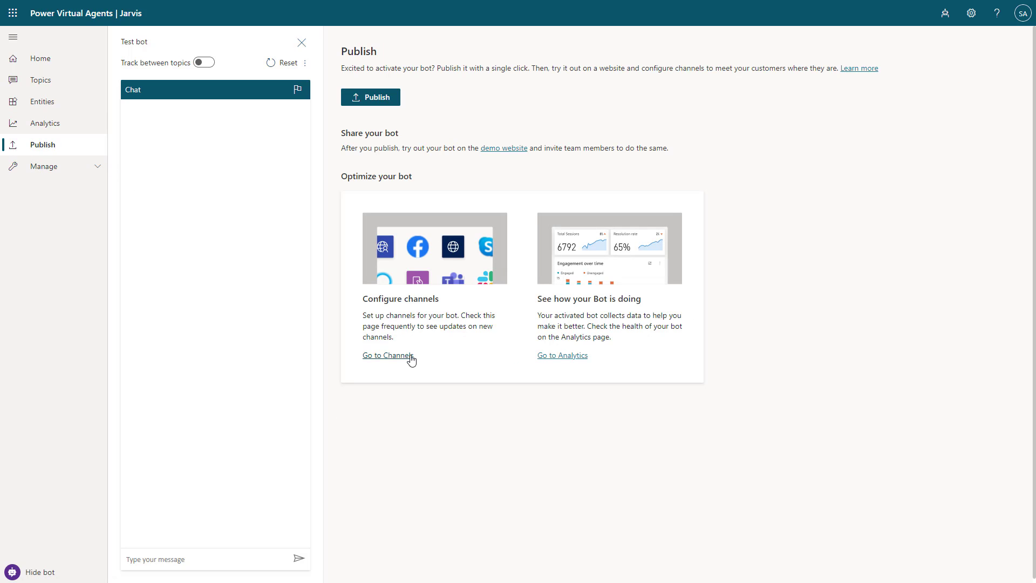
{"action": "left_click", "coordinate": [387, 355]}
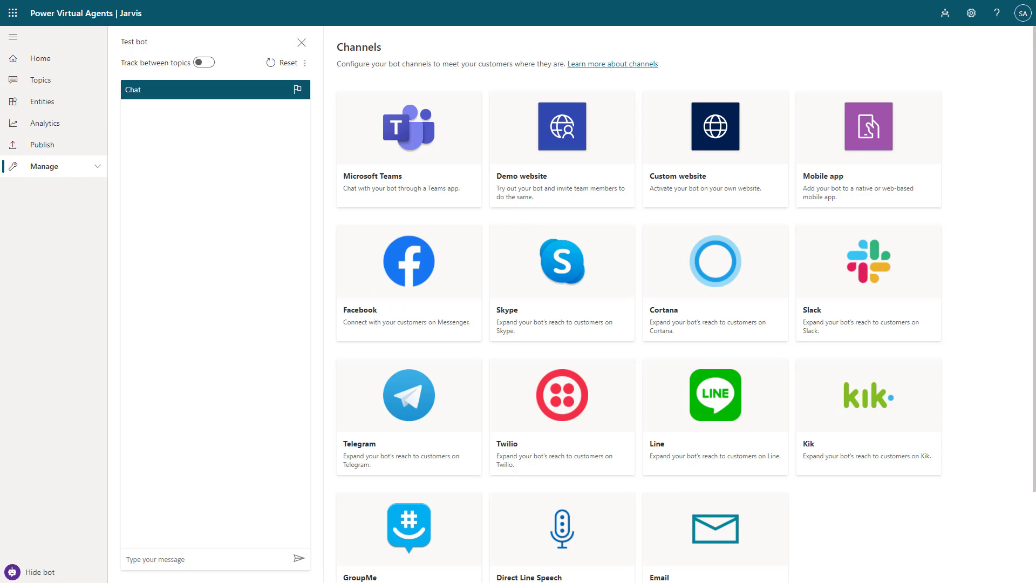
{"action": "left_click", "coordinate": [44, 166]}
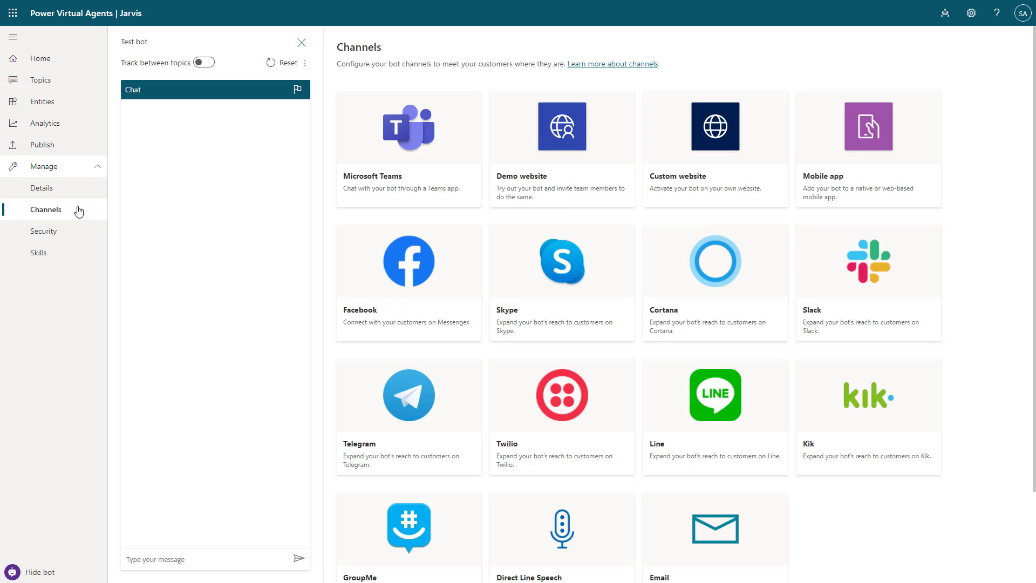
{"action": "mouse_move", "coordinate": [92, 201]}
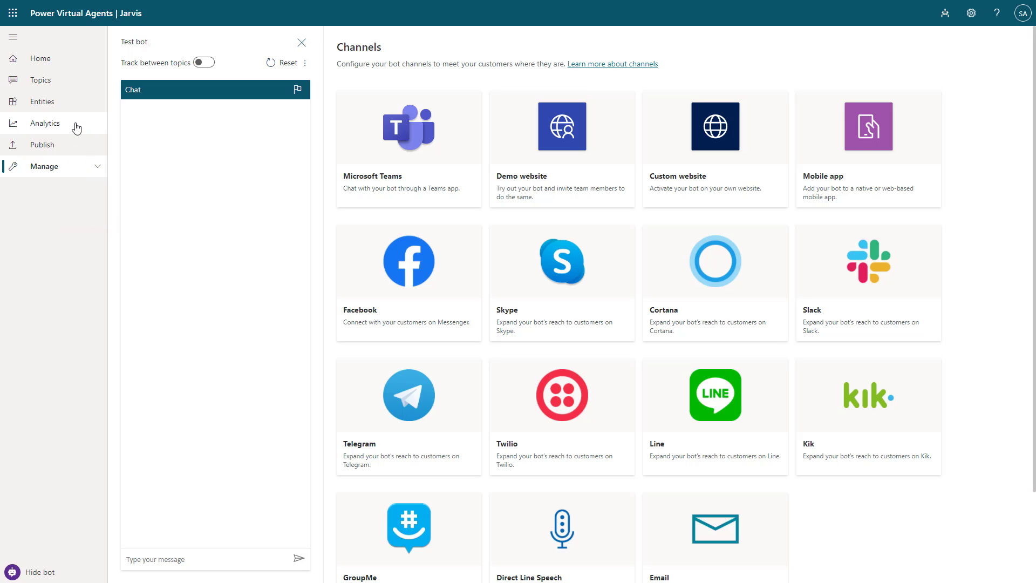
Show the Jarvis bot's Topics list with its 13 existing topics, including Reset My Password
{"action": "left_click", "coordinate": [40, 80]}
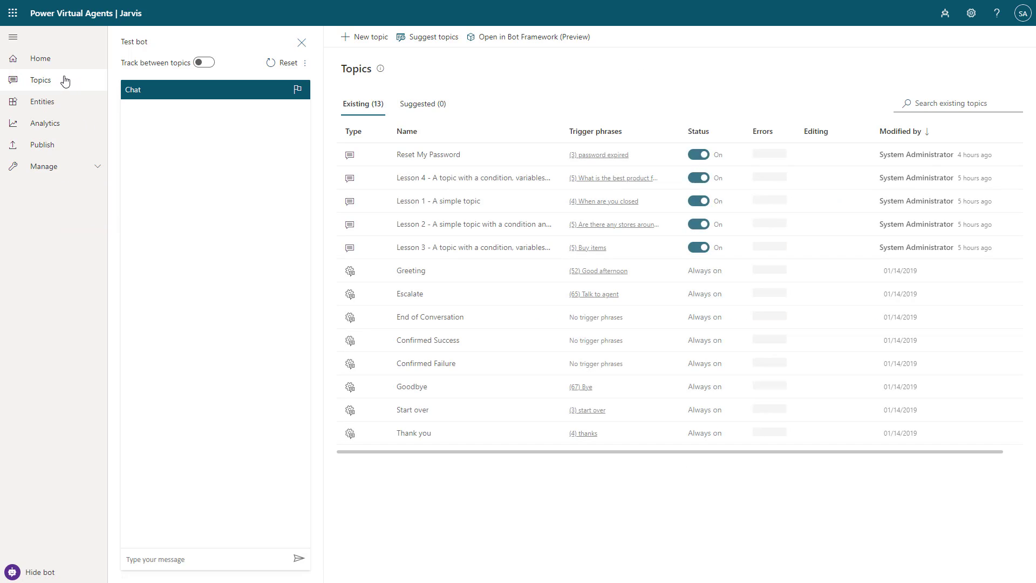
{"action": "mouse_move", "coordinate": [466, 177]}
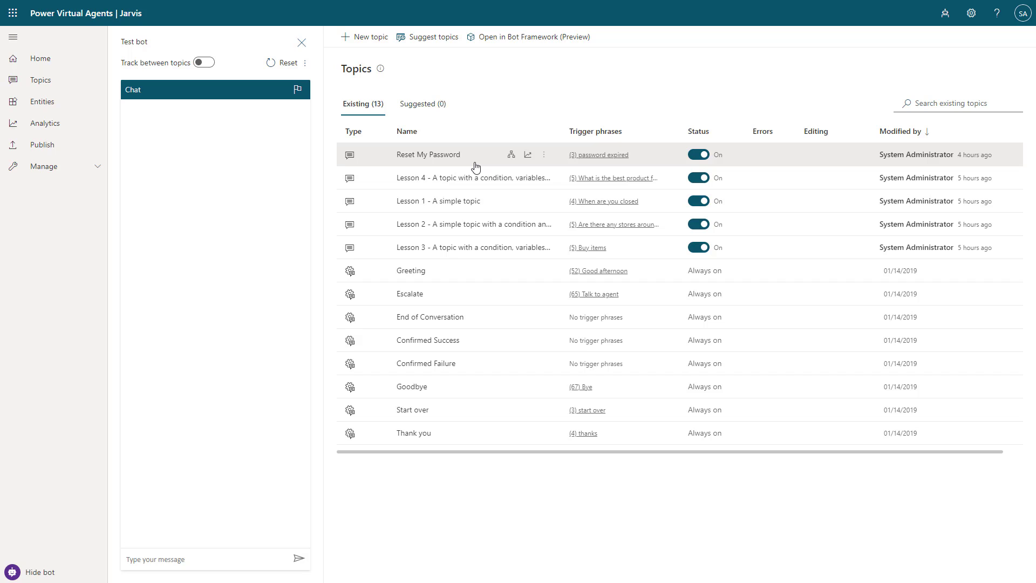
{"action": "mouse_move", "coordinate": [554, 276]}
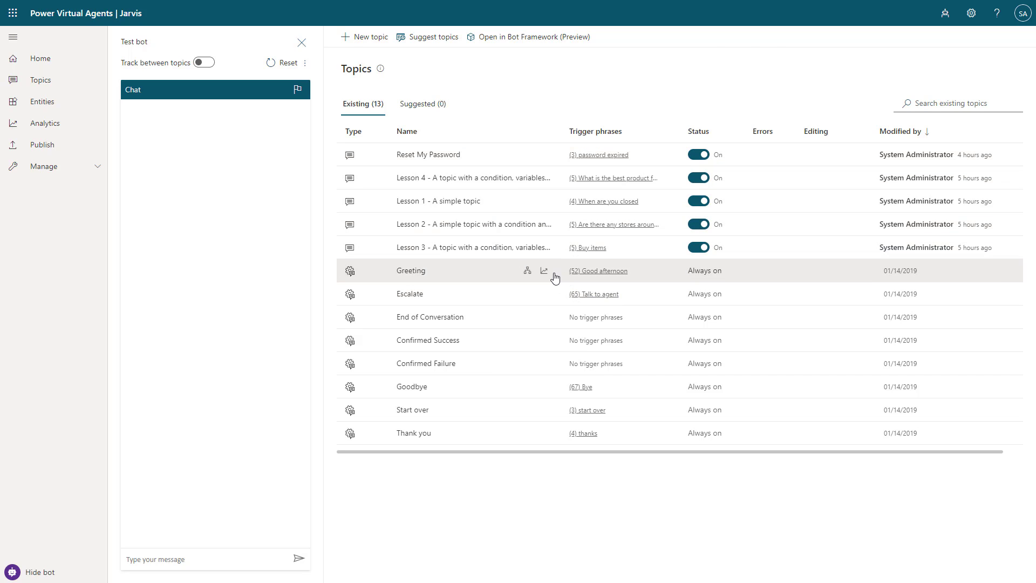
{"action": "mouse_move", "coordinate": [601, 301]}
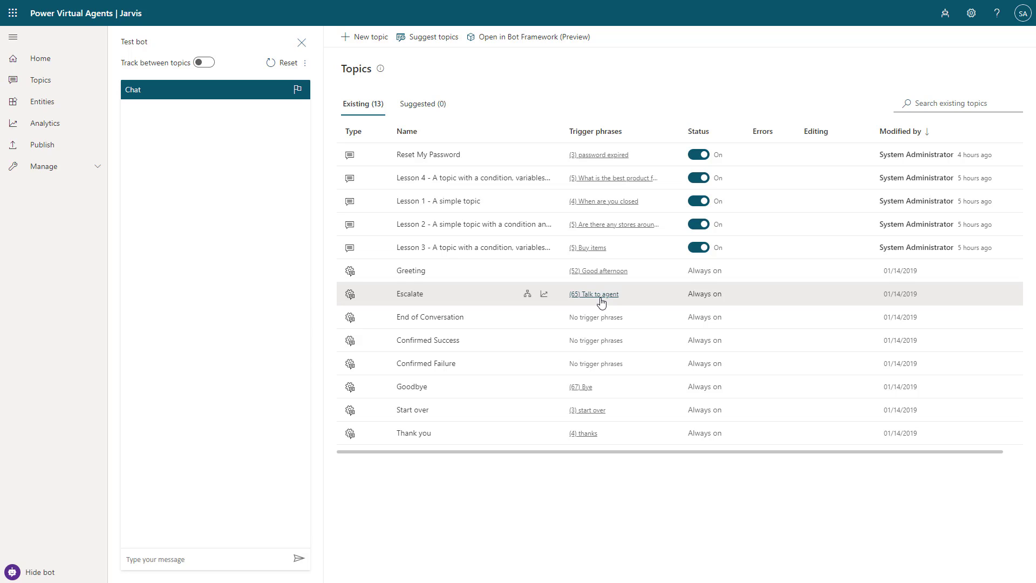
{"action": "mouse_move", "coordinate": [566, 302]}
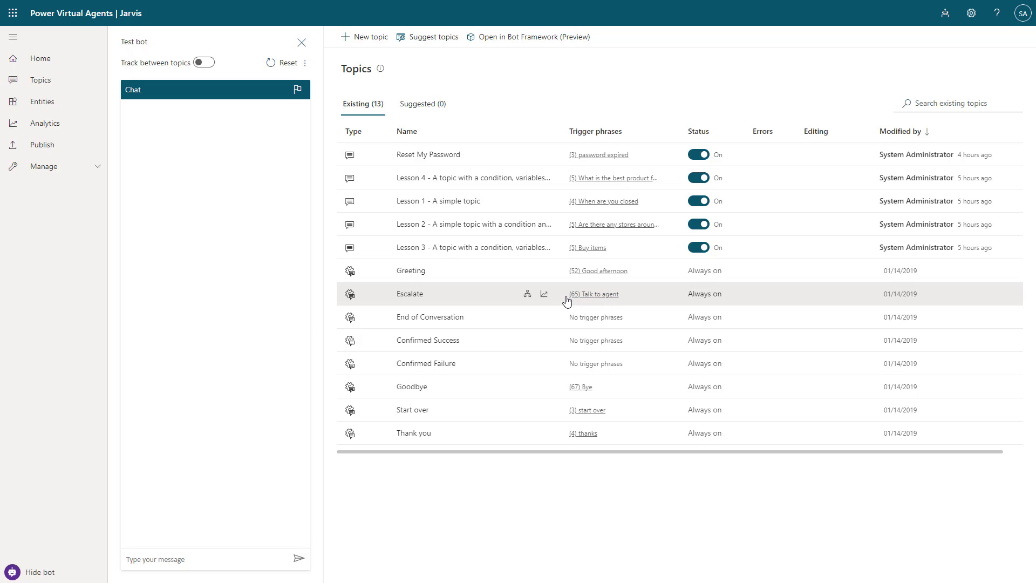
{"action": "mouse_move", "coordinate": [593, 238]}
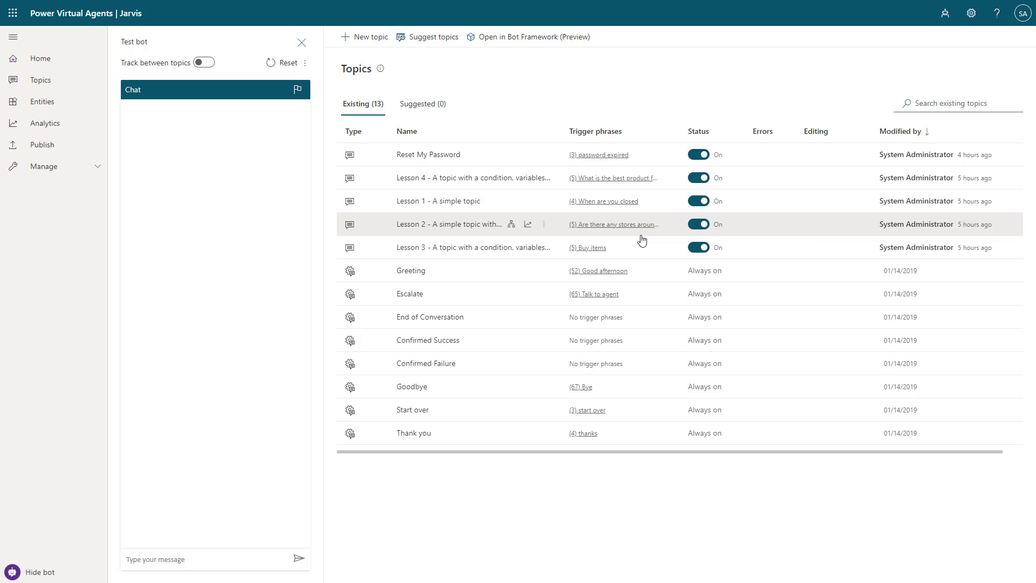
{"action": "mouse_move", "coordinate": [648, 245]}
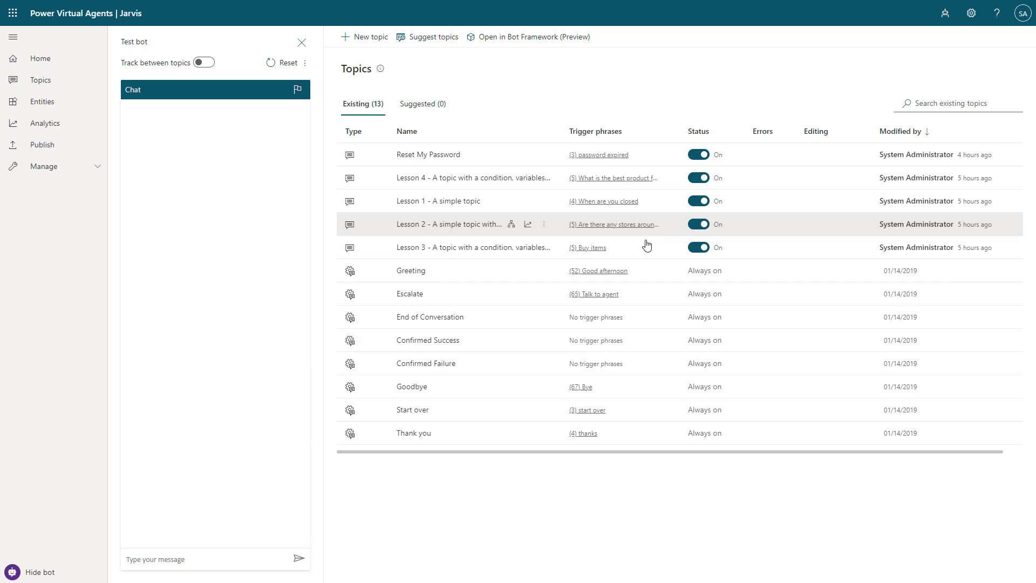
{"action": "mouse_move", "coordinate": [654, 247]}
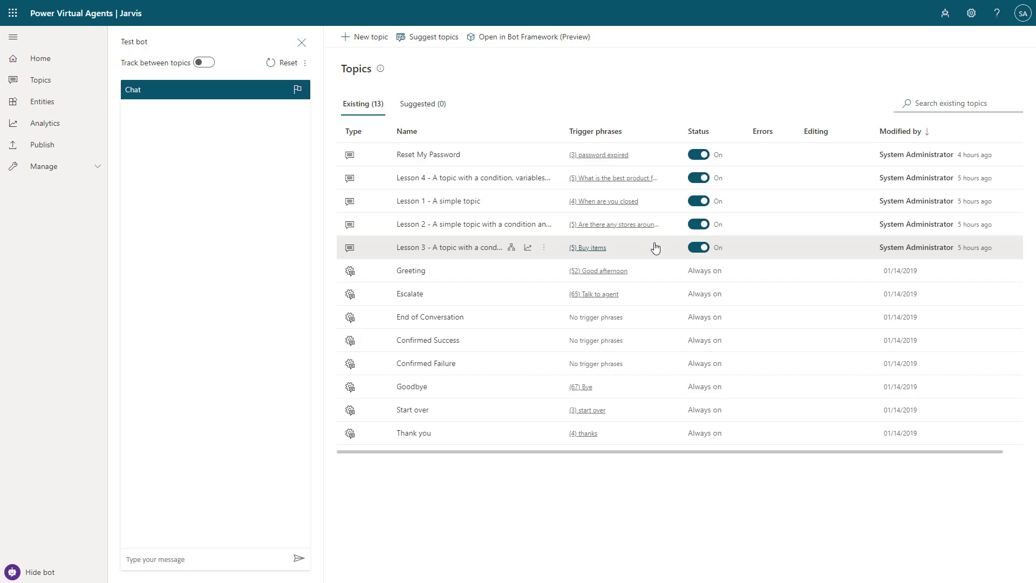
{"action": "mouse_move", "coordinate": [698, 249]}
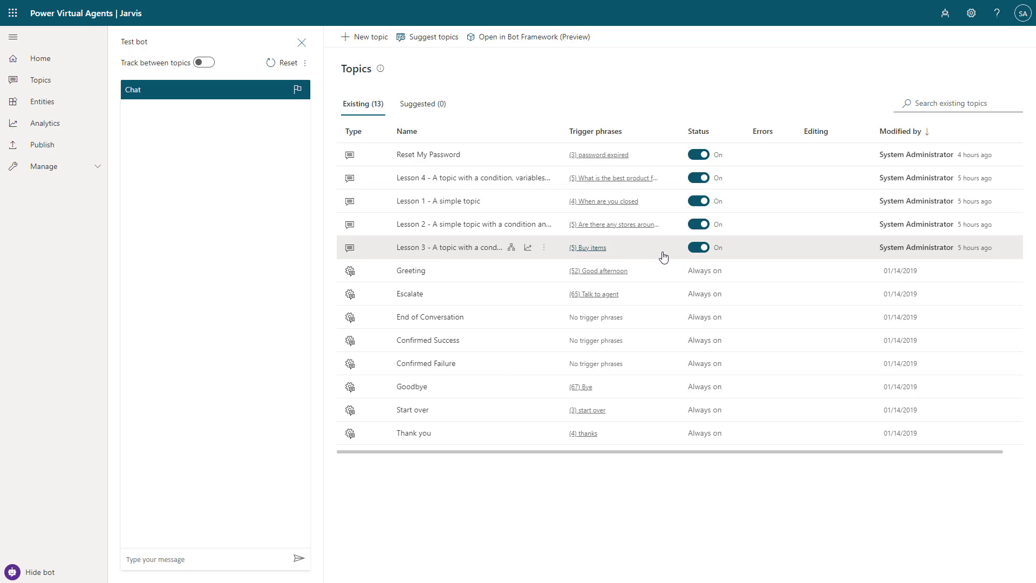
{"action": "mouse_move", "coordinate": [737, 249]}
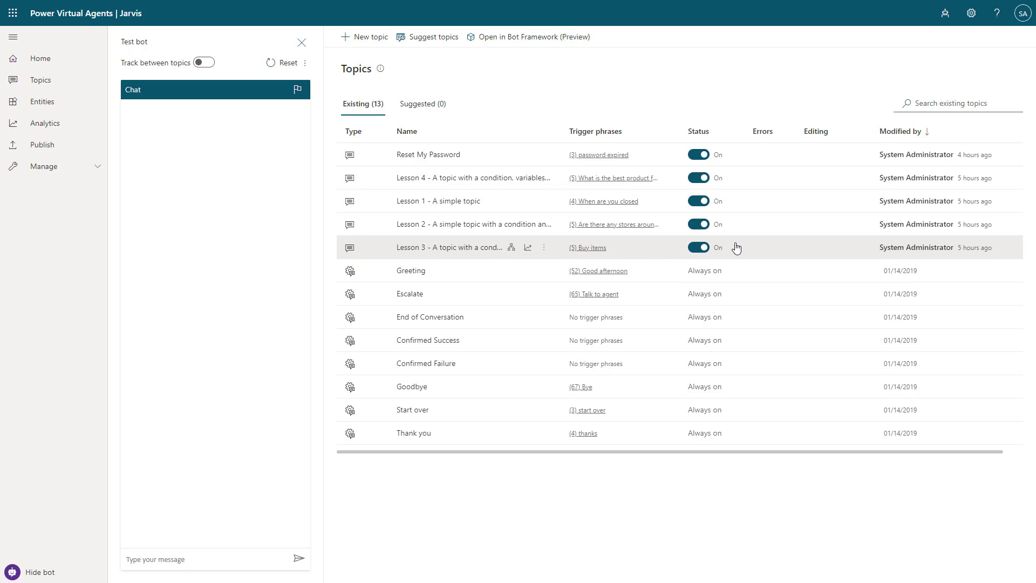
{"action": "mouse_move", "coordinate": [768, 231]}
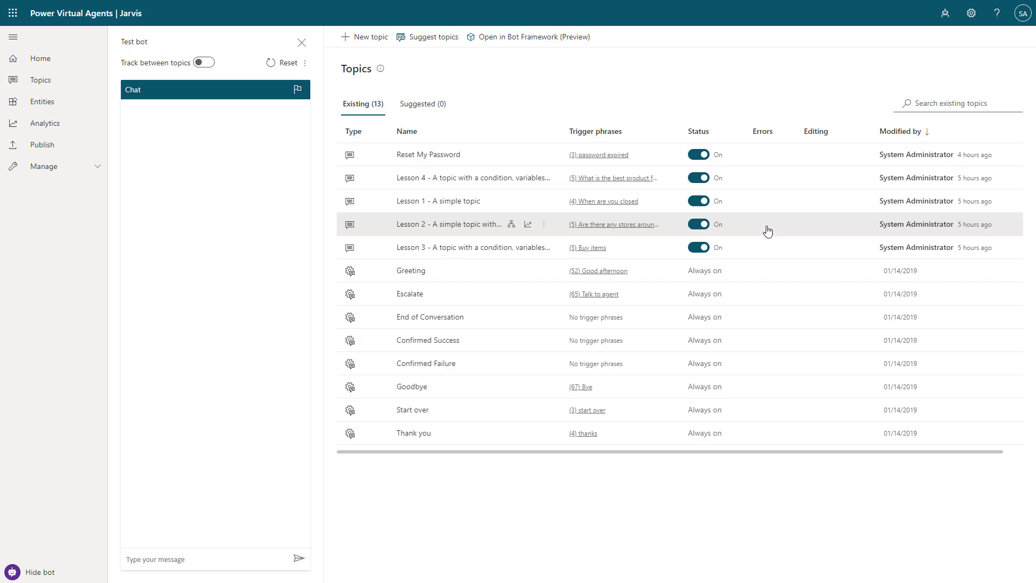
{"action": "mouse_move", "coordinate": [681, 228]}
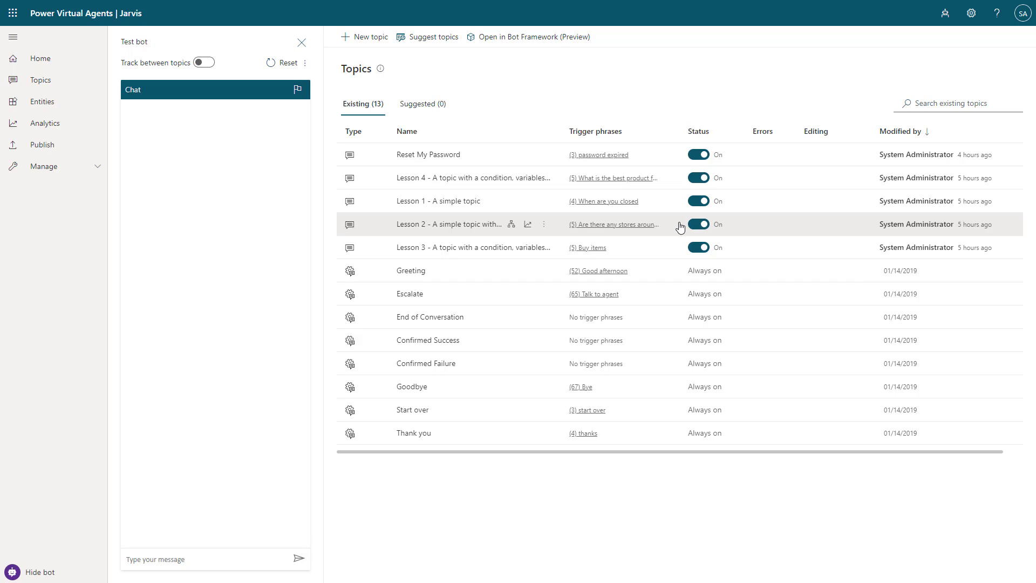
{"action": "mouse_move", "coordinate": [666, 229]}
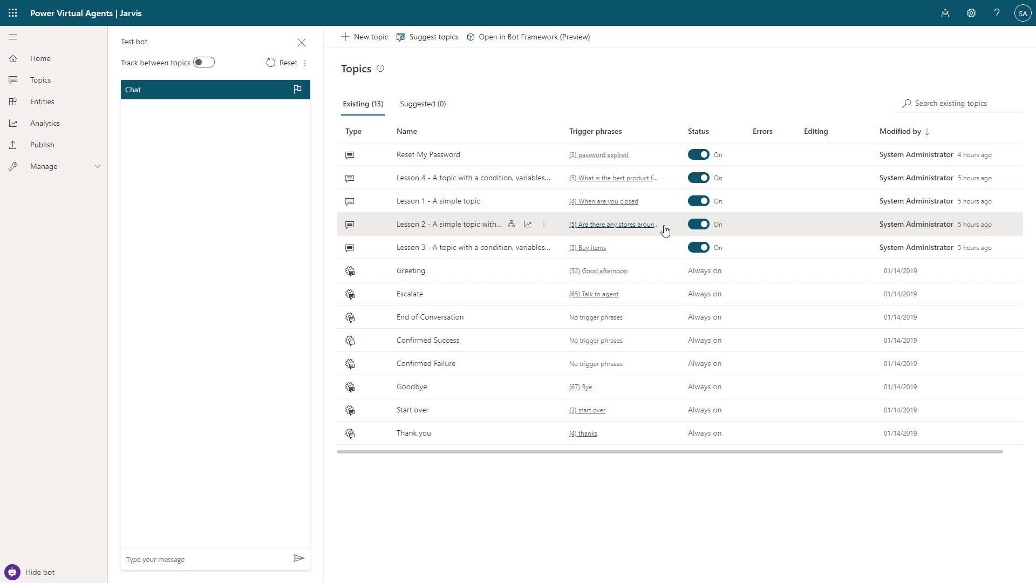
{"action": "mouse_move", "coordinate": [283, 320]}
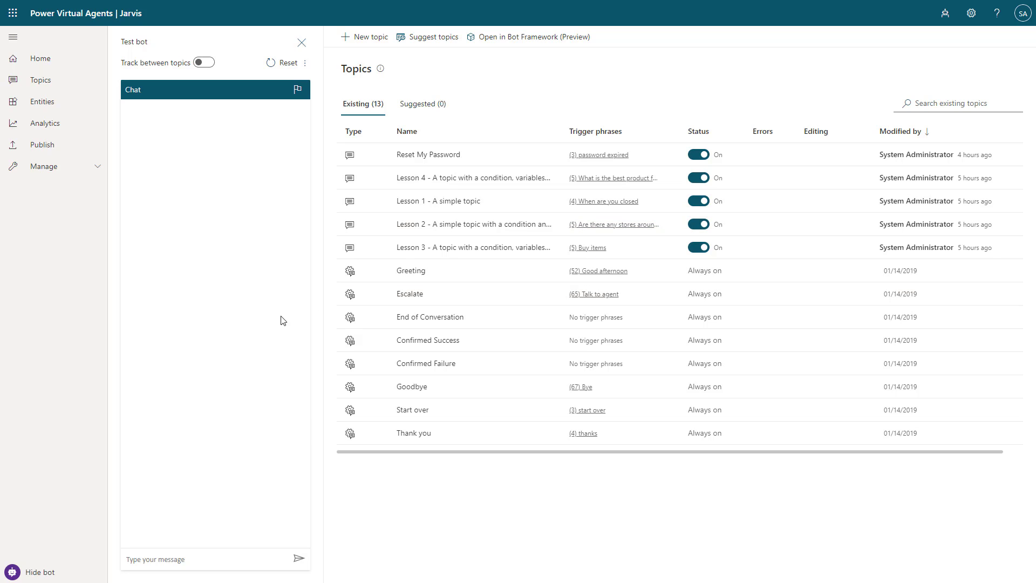
{"action": "mouse_move", "coordinate": [192, 357]}
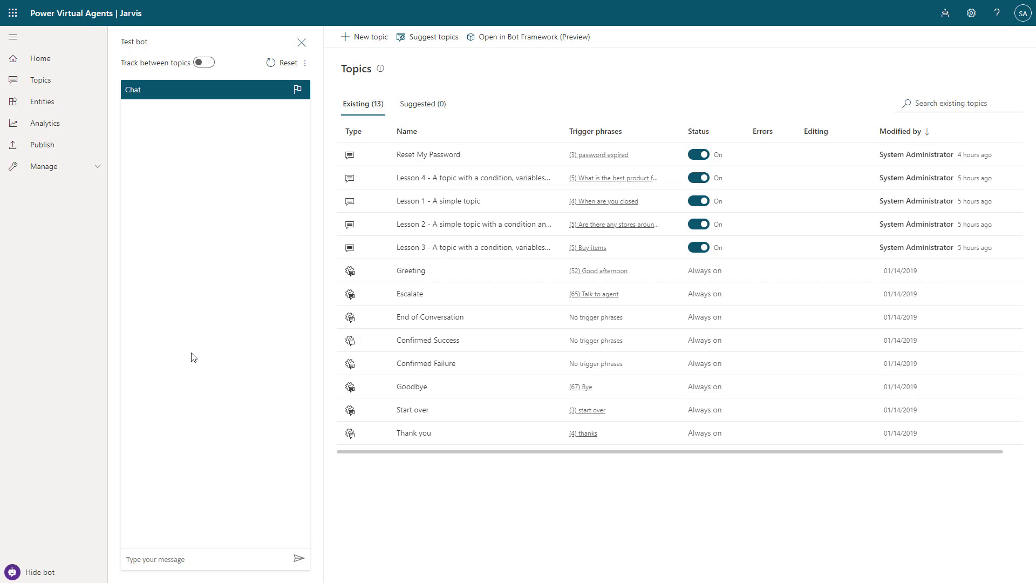